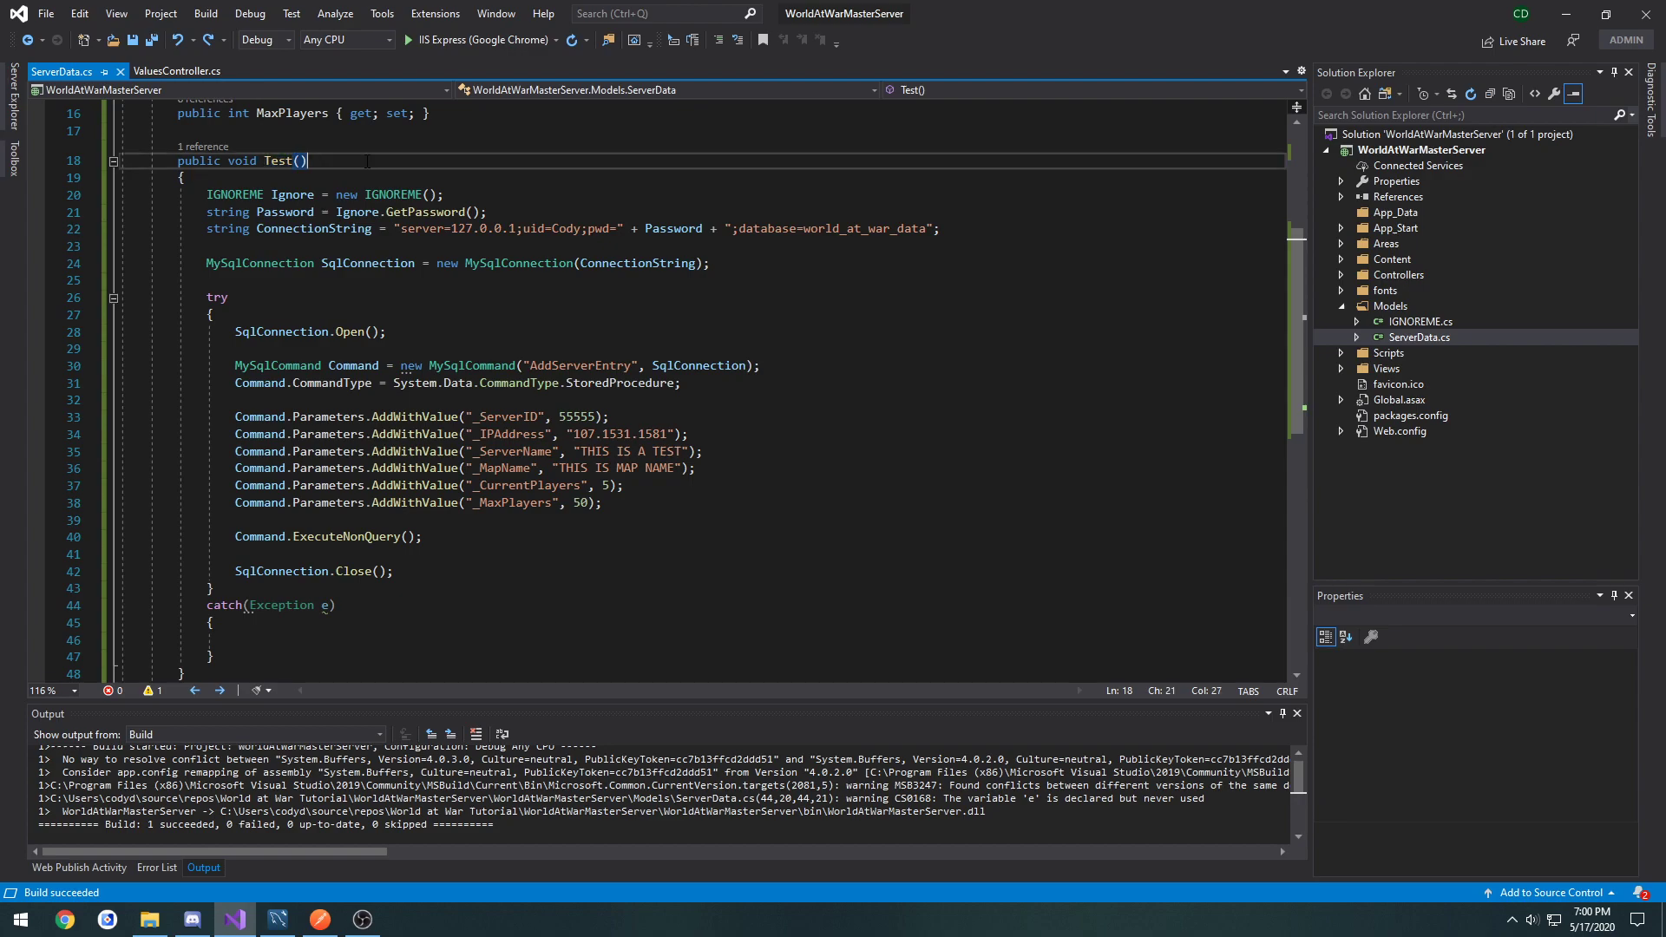
Step: Review the AddServerEntry stored procedure name and its MapName parameter in ServerData.cs
click(609, 366)
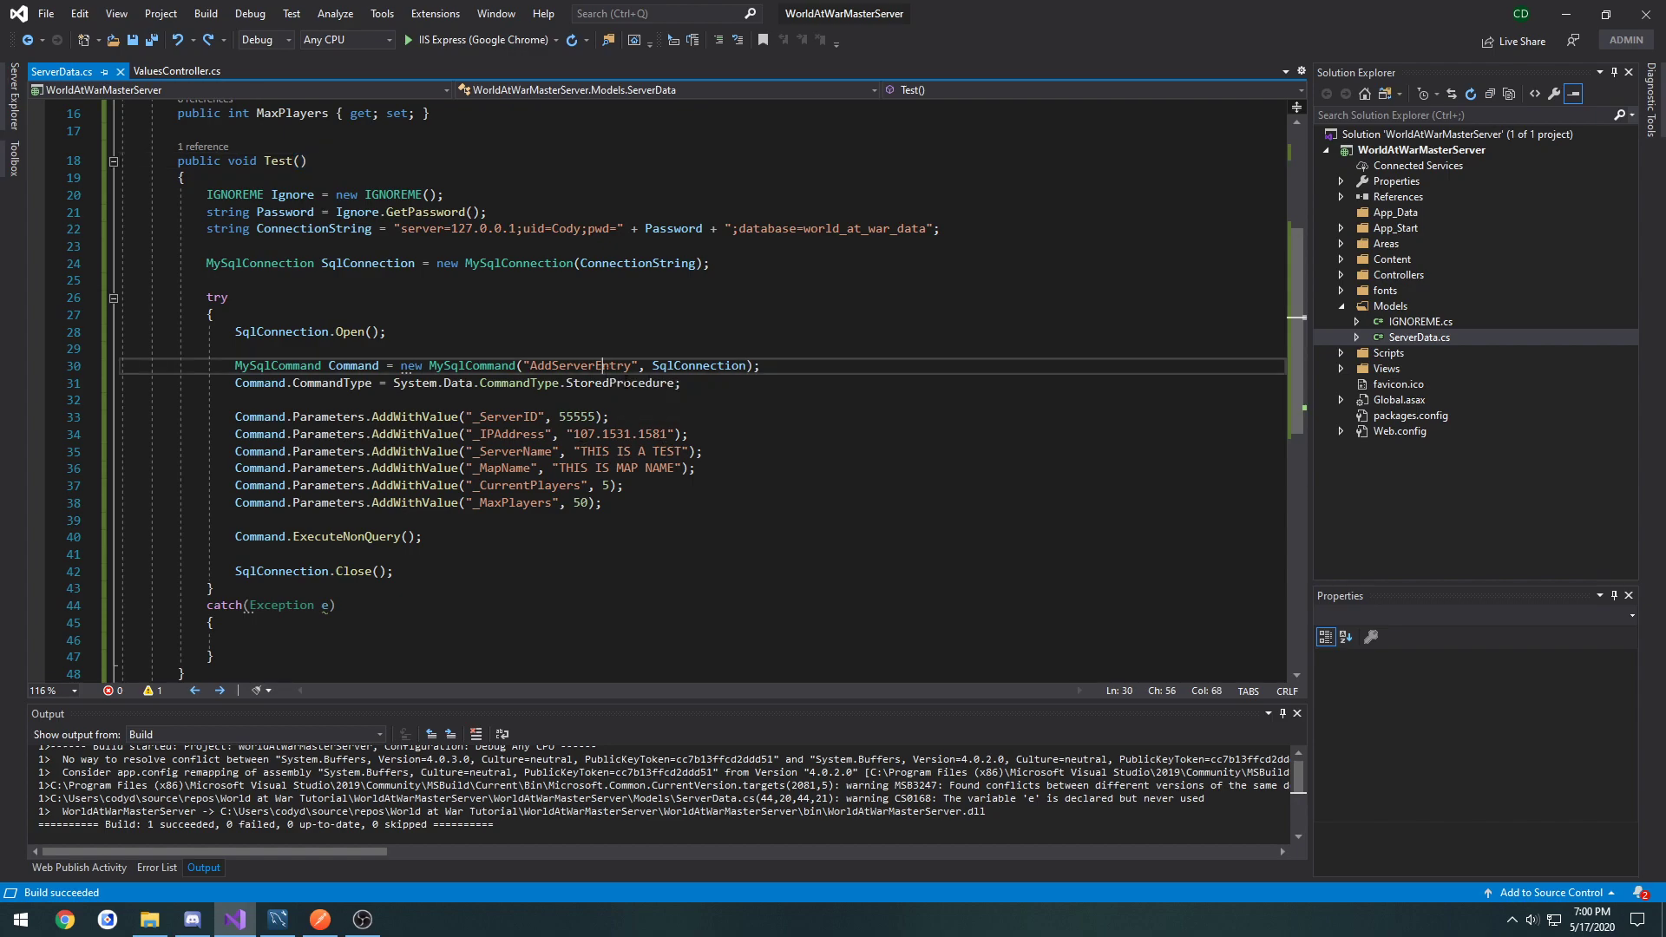
double_click(579, 367)
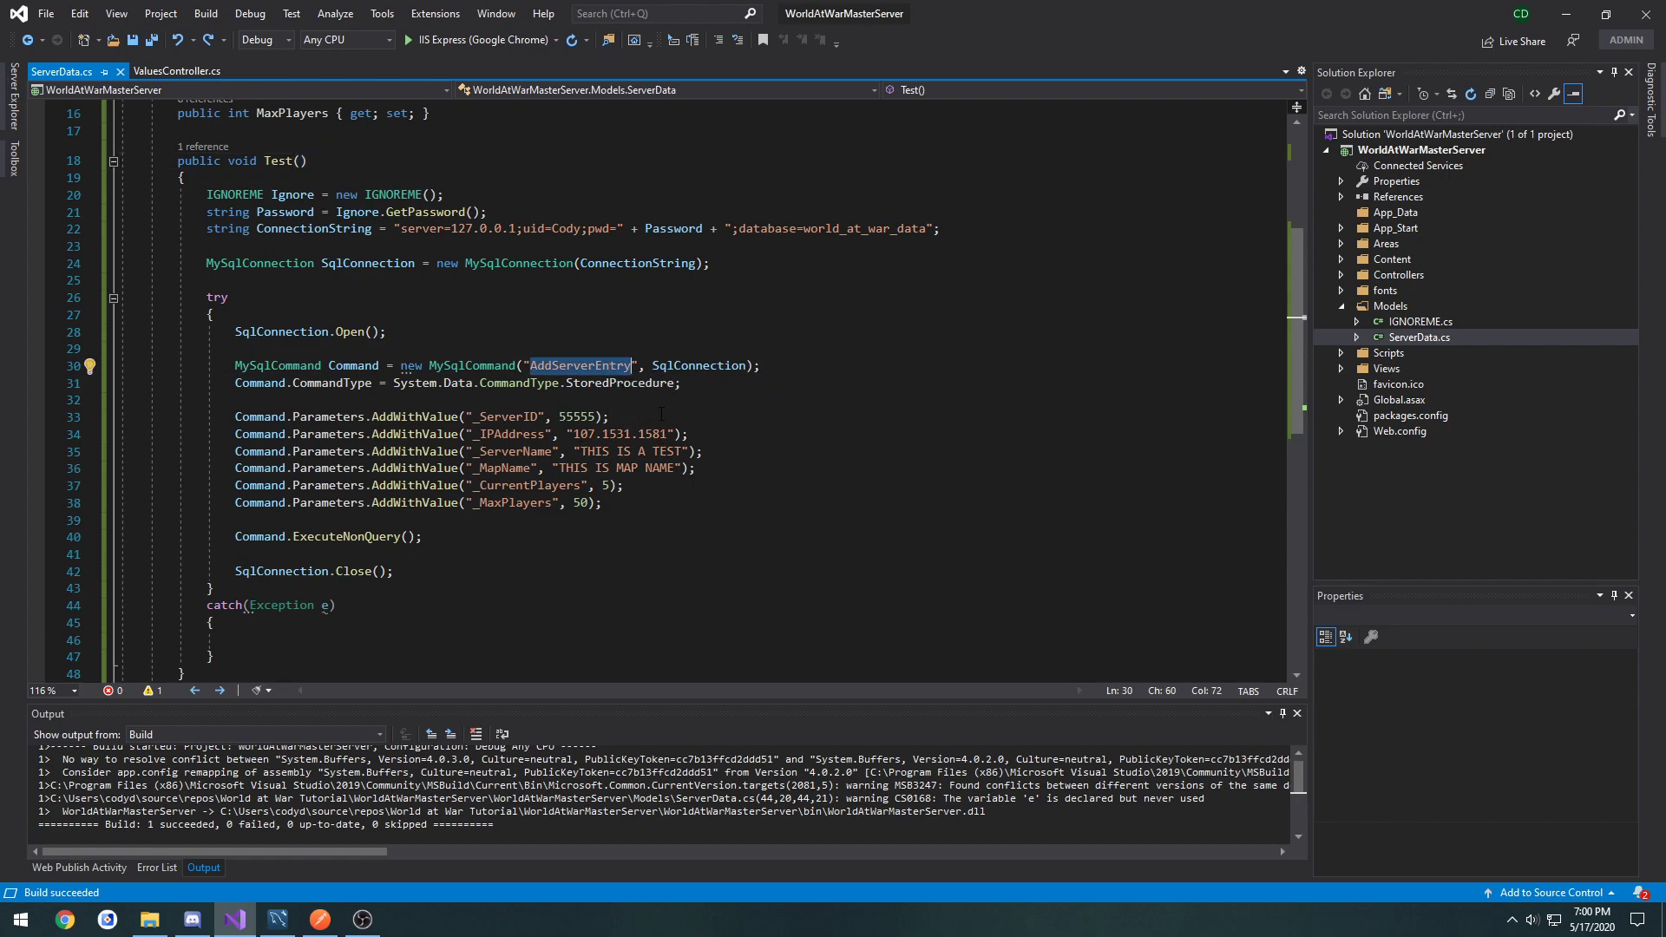
click(276, 920)
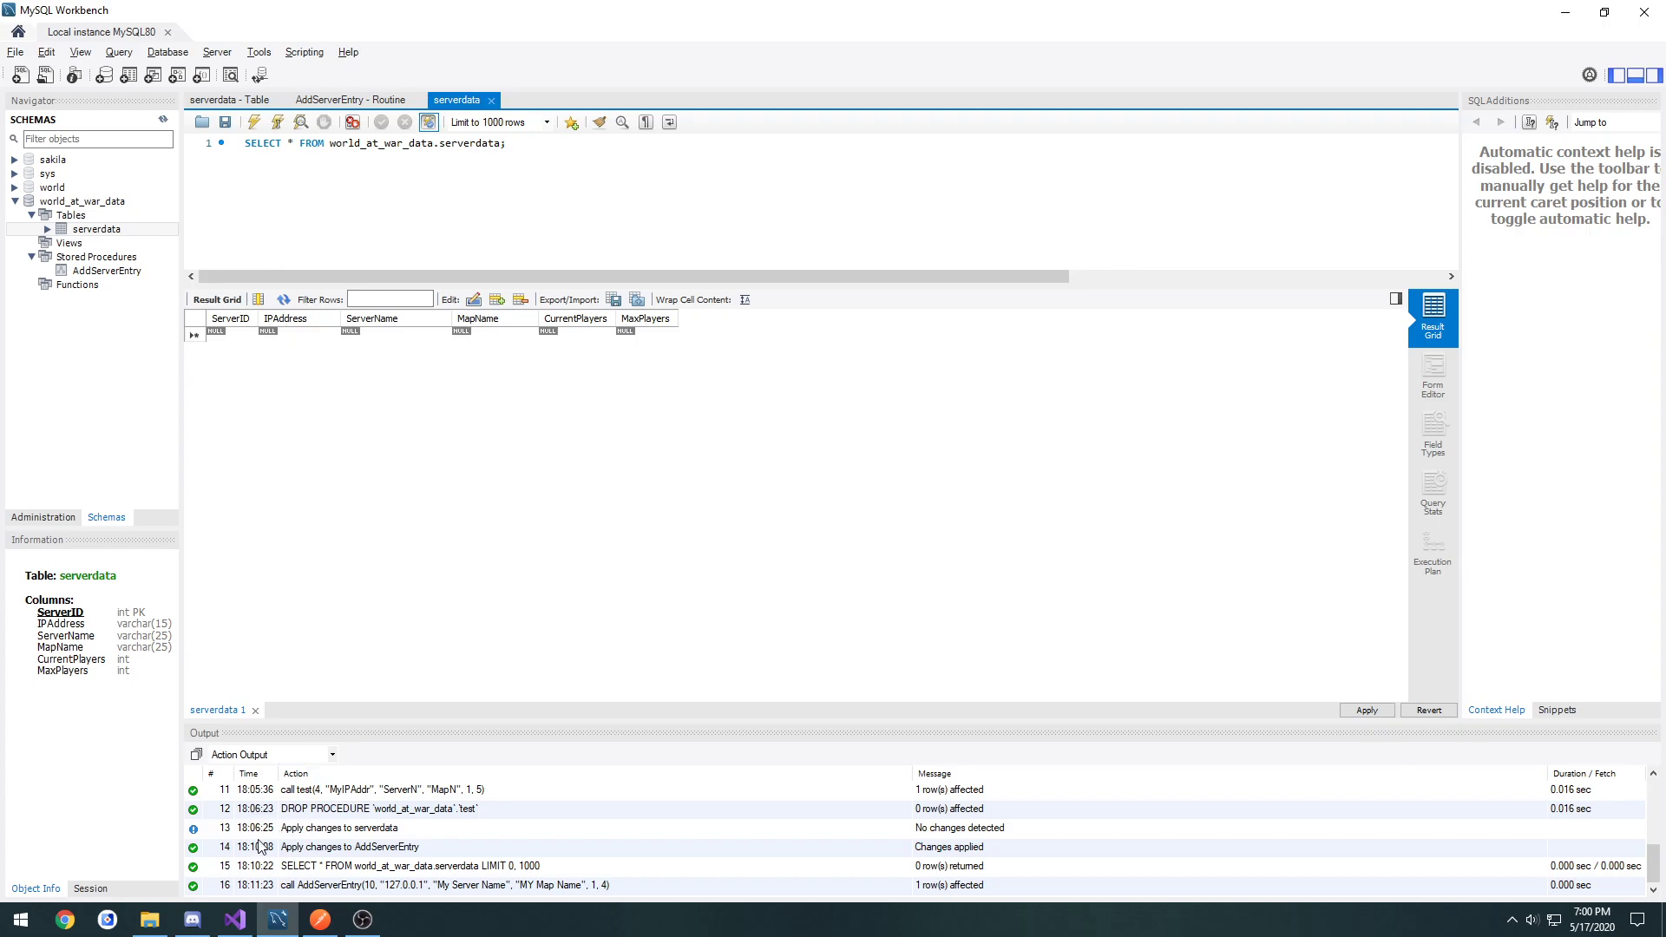
click(232, 920)
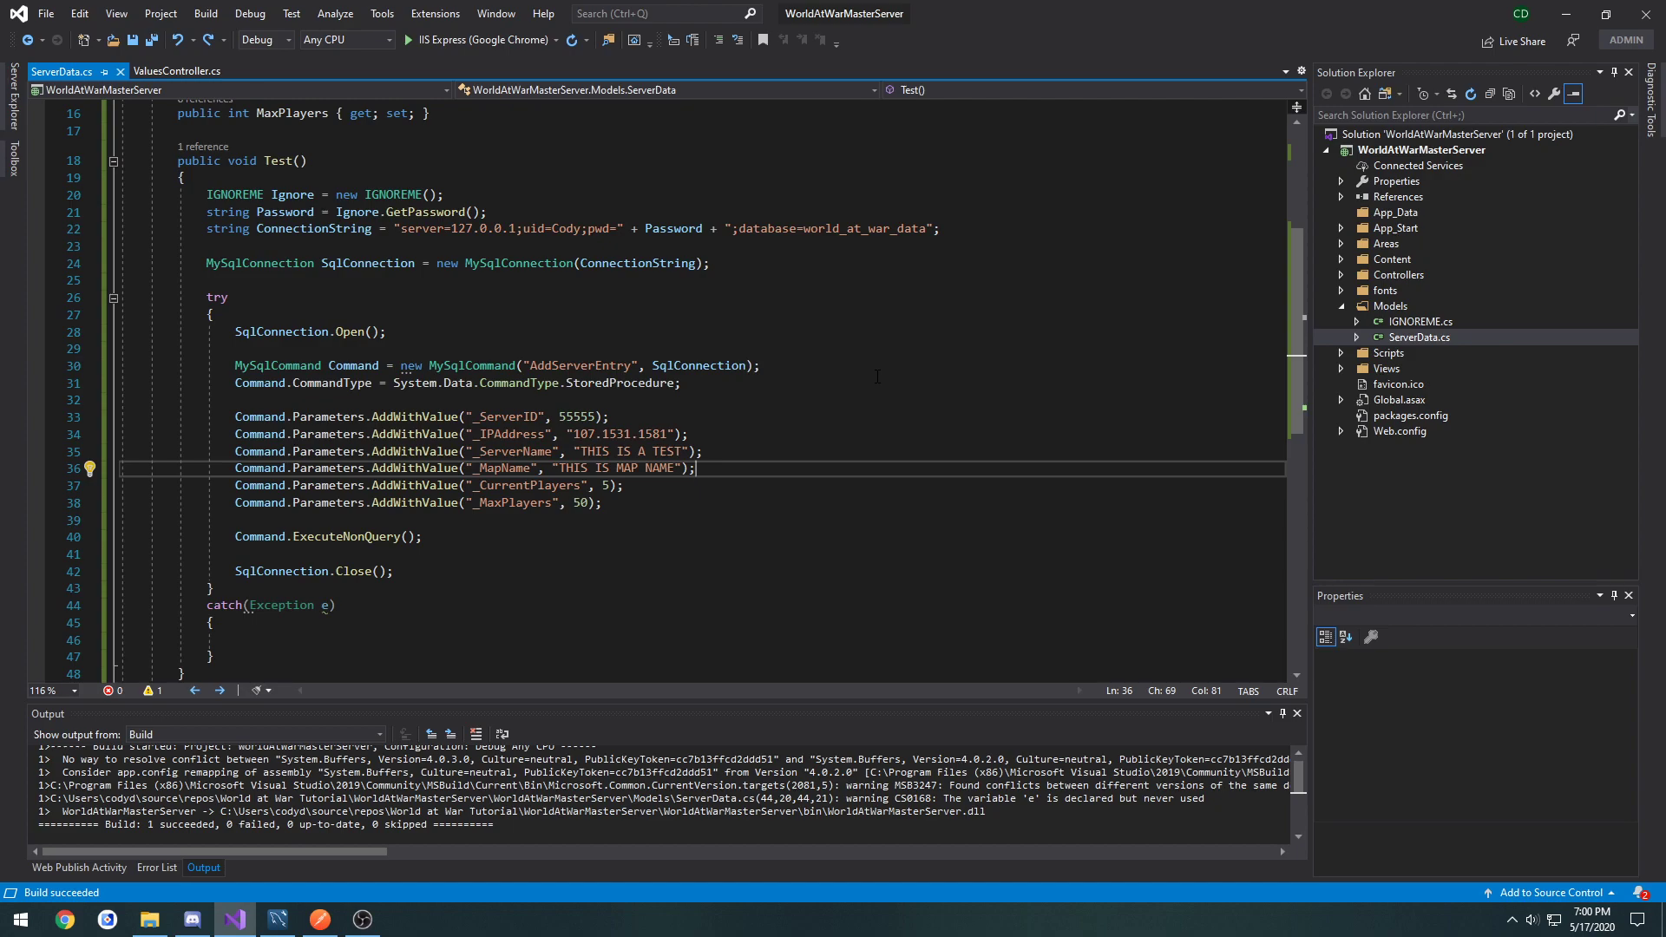
double_click(576, 366)
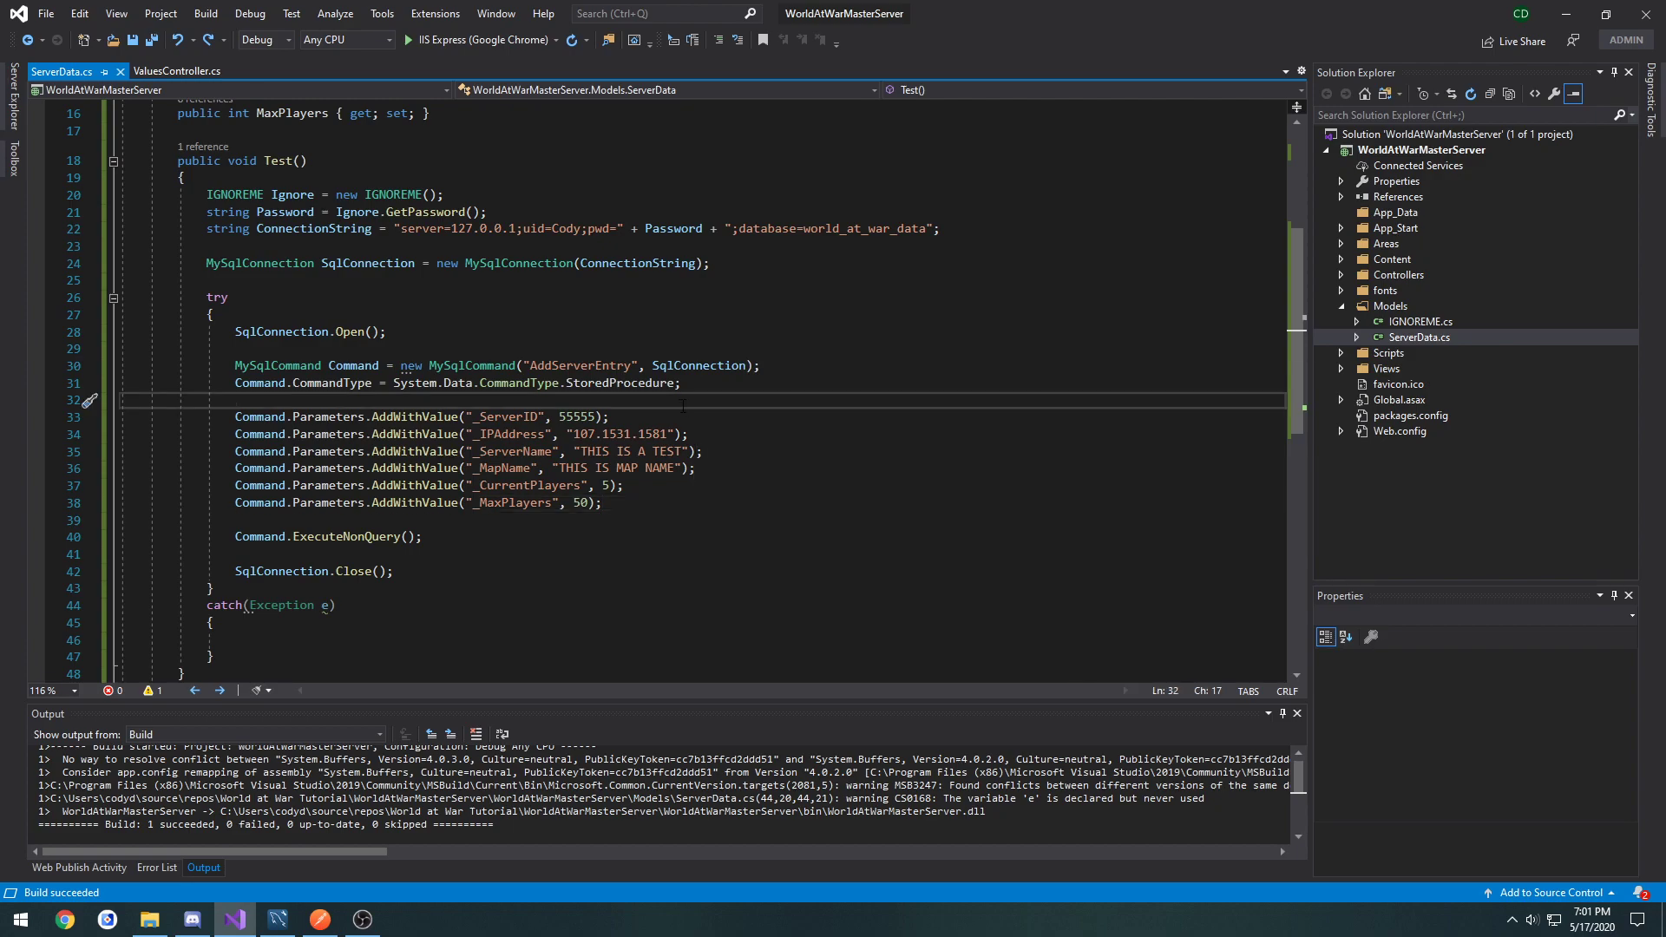
Step: Add a new class file DatabaseInterface.cs to the Models folder
click(1391, 306)
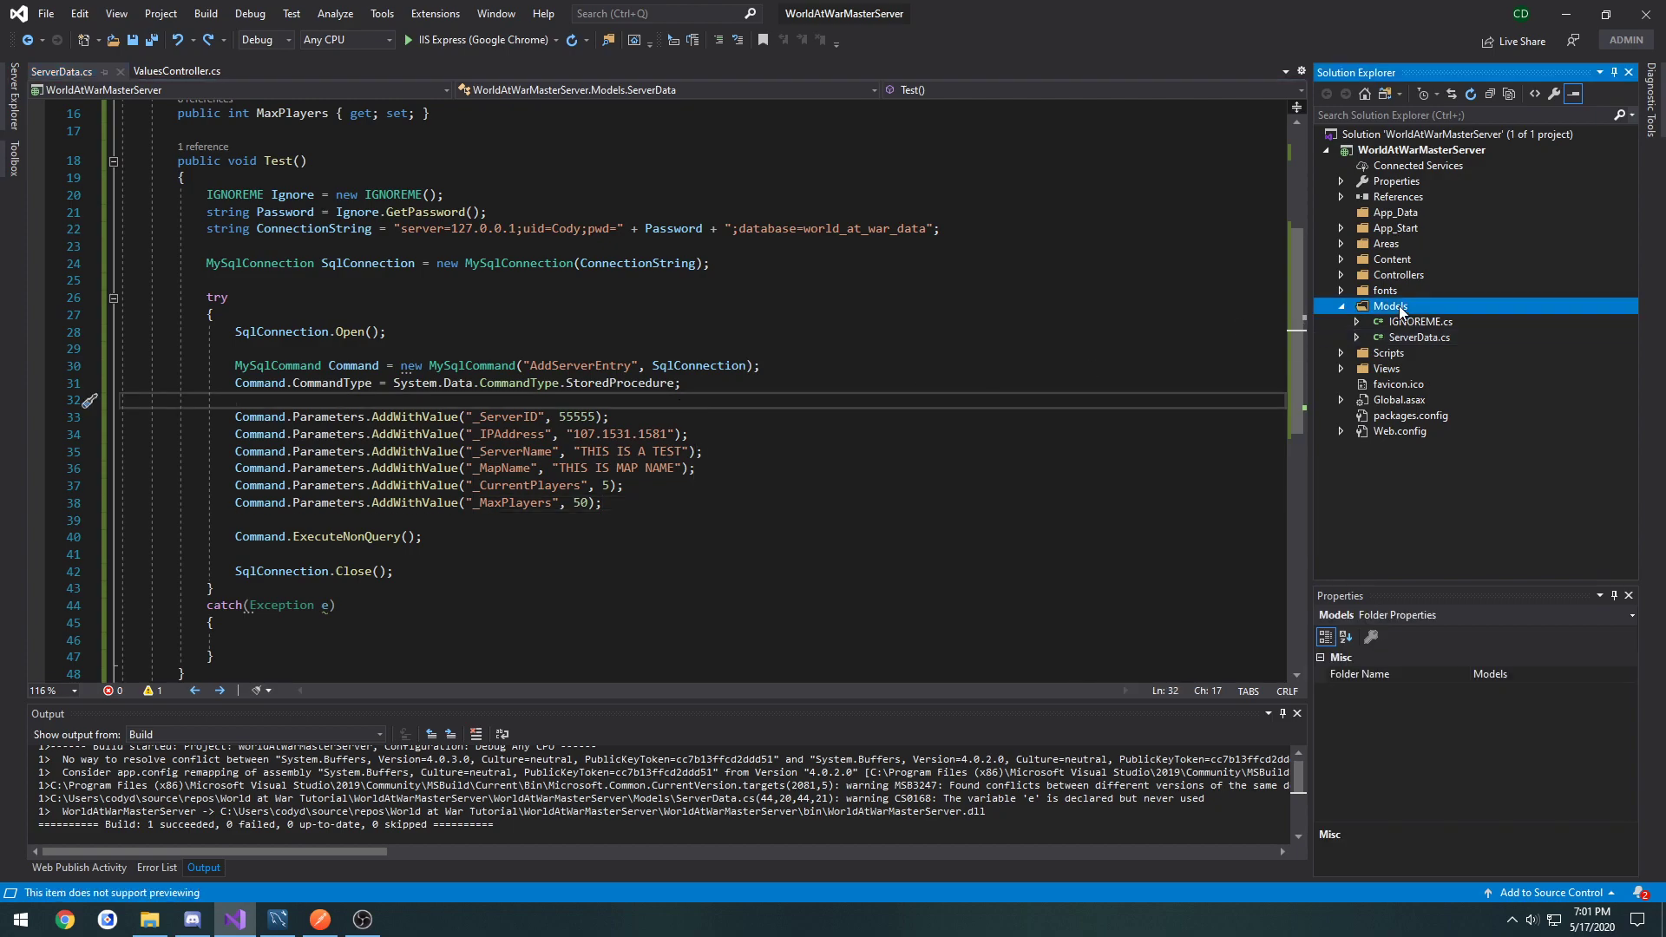
right_click(1392, 306)
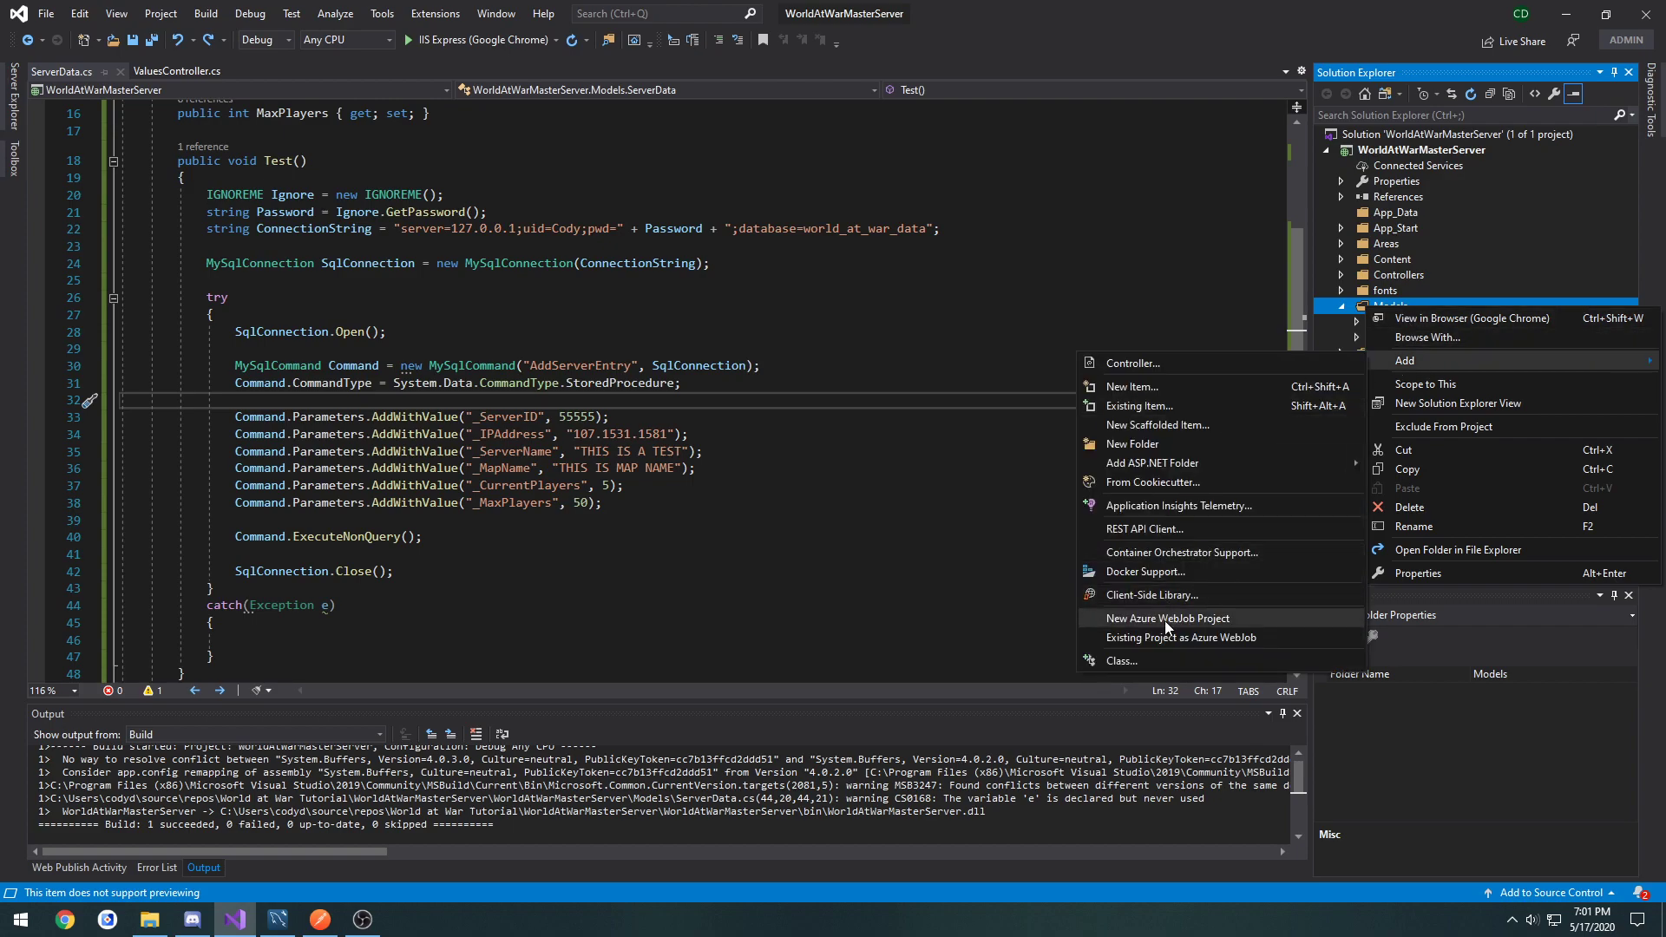
click(1121, 660)
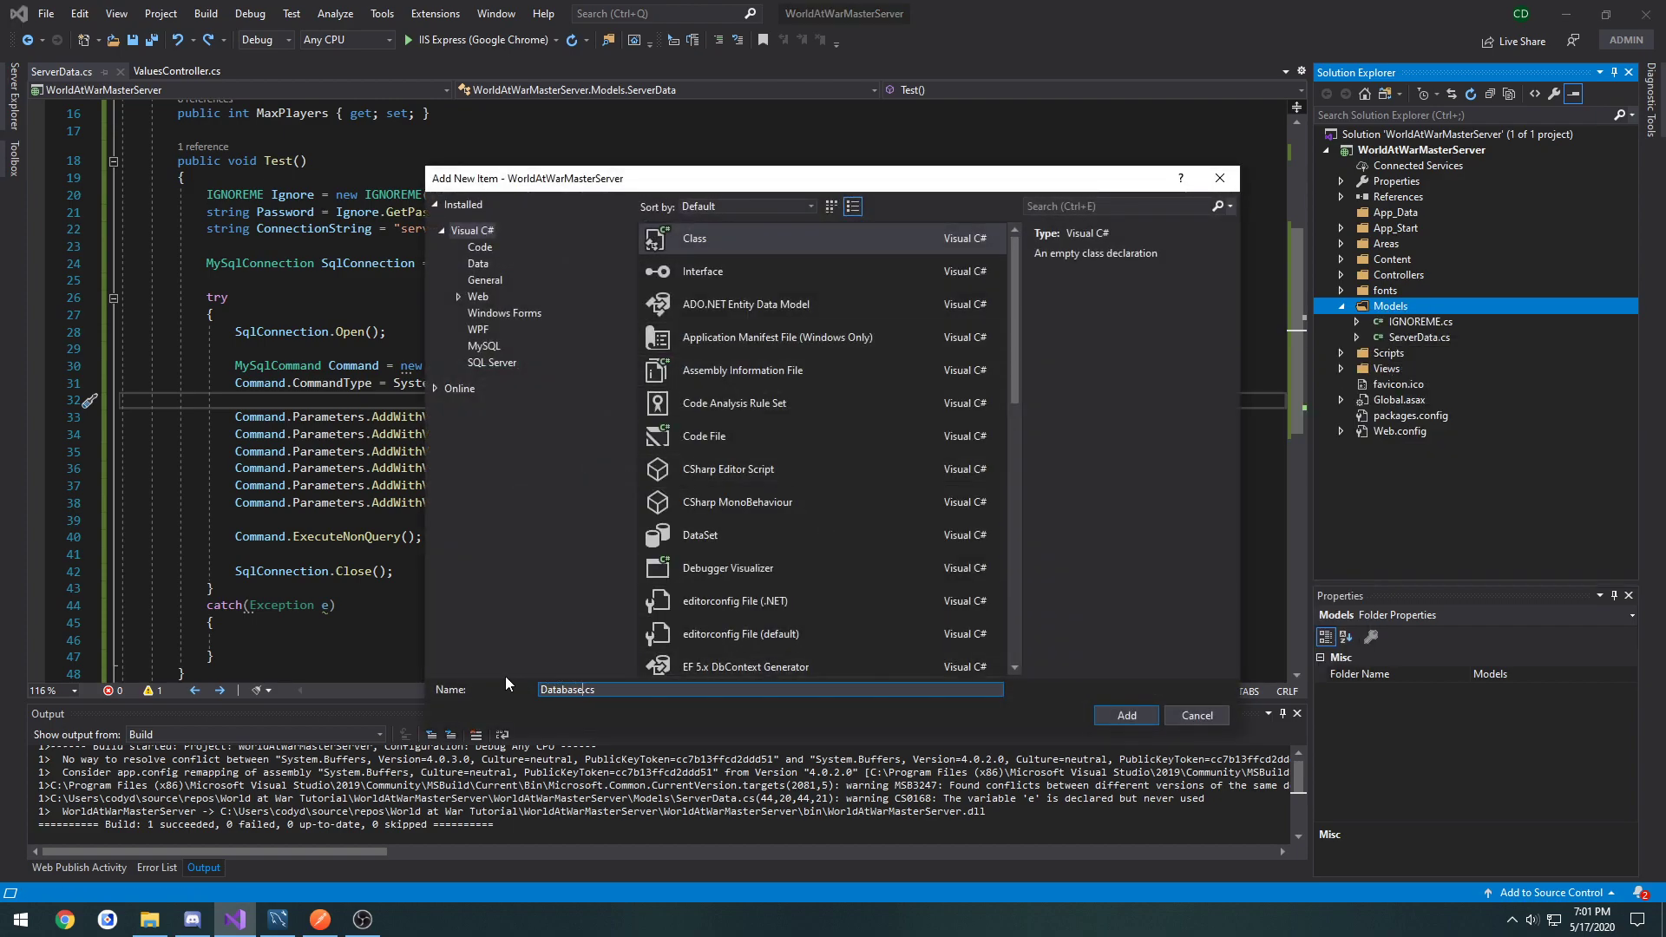
click(1125, 713)
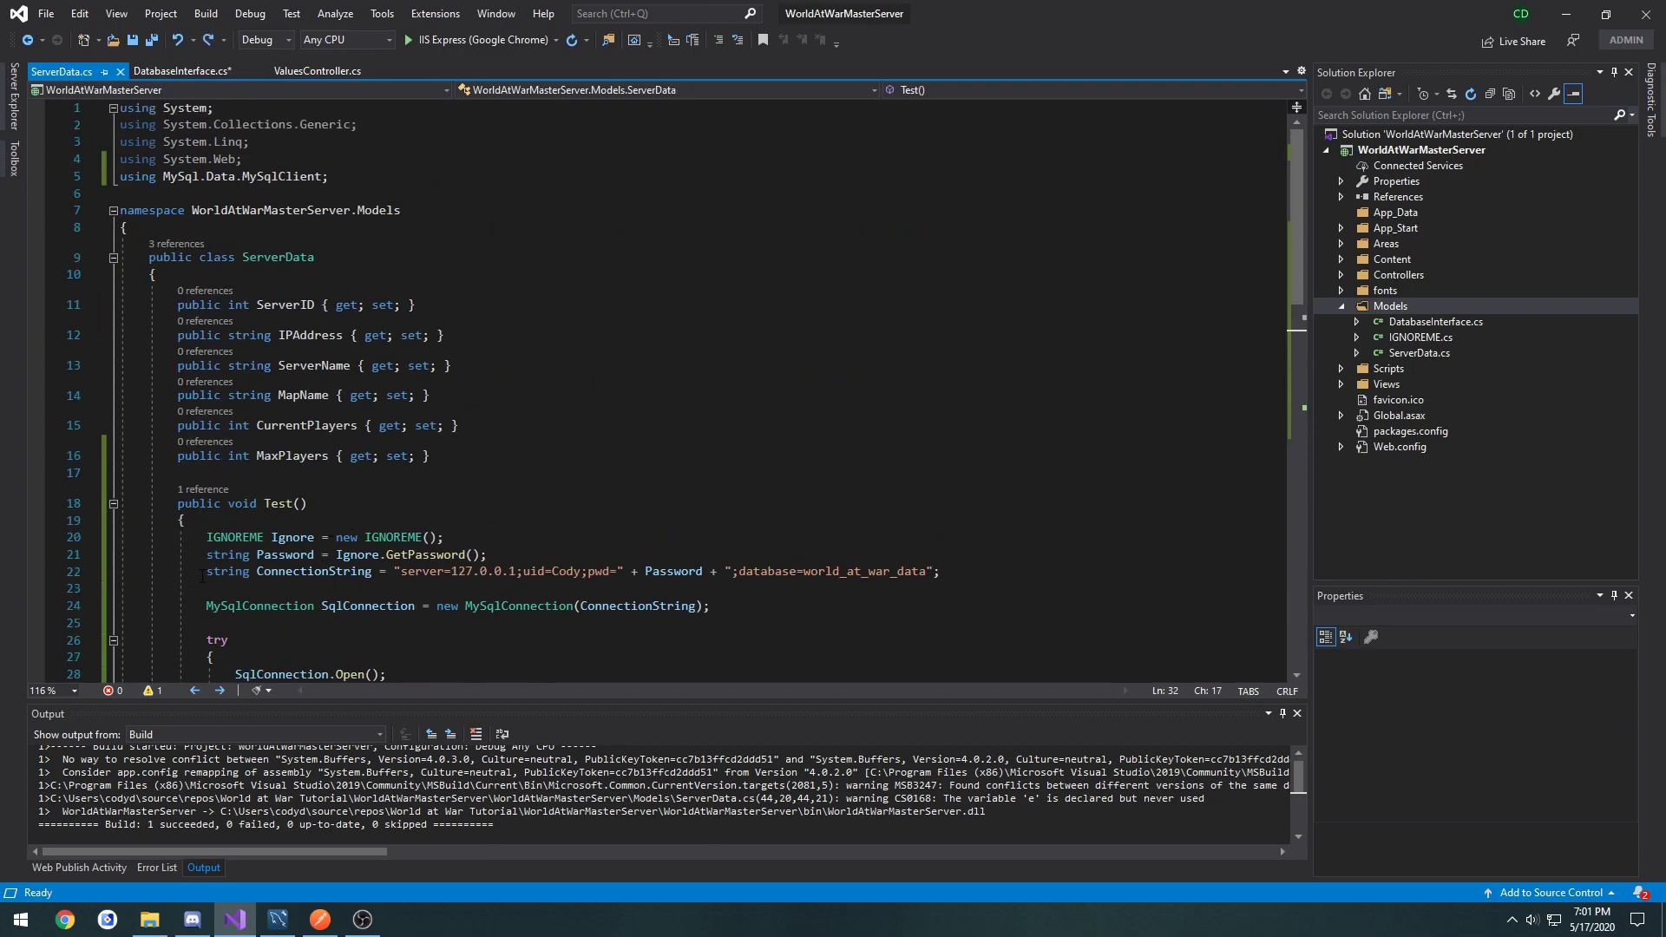
Step: Copy the connection setup lines from ServerData.cs and import MySql.Data.MySqlClient in DatabaseInterface
click(228, 571)
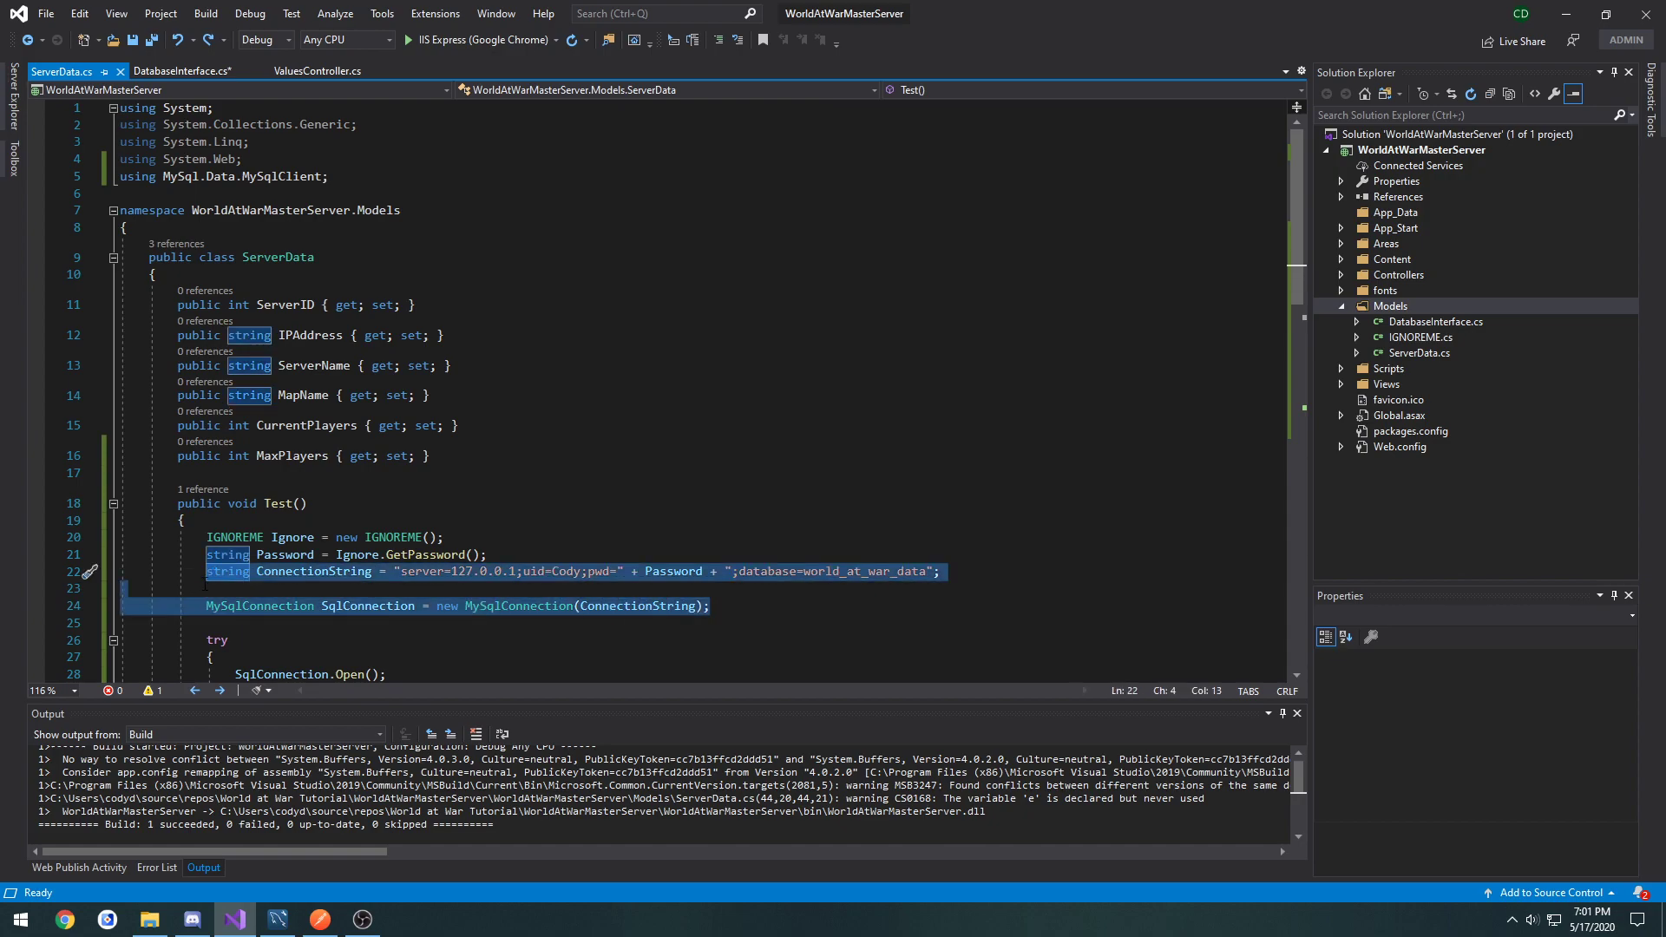
click(230, 571)
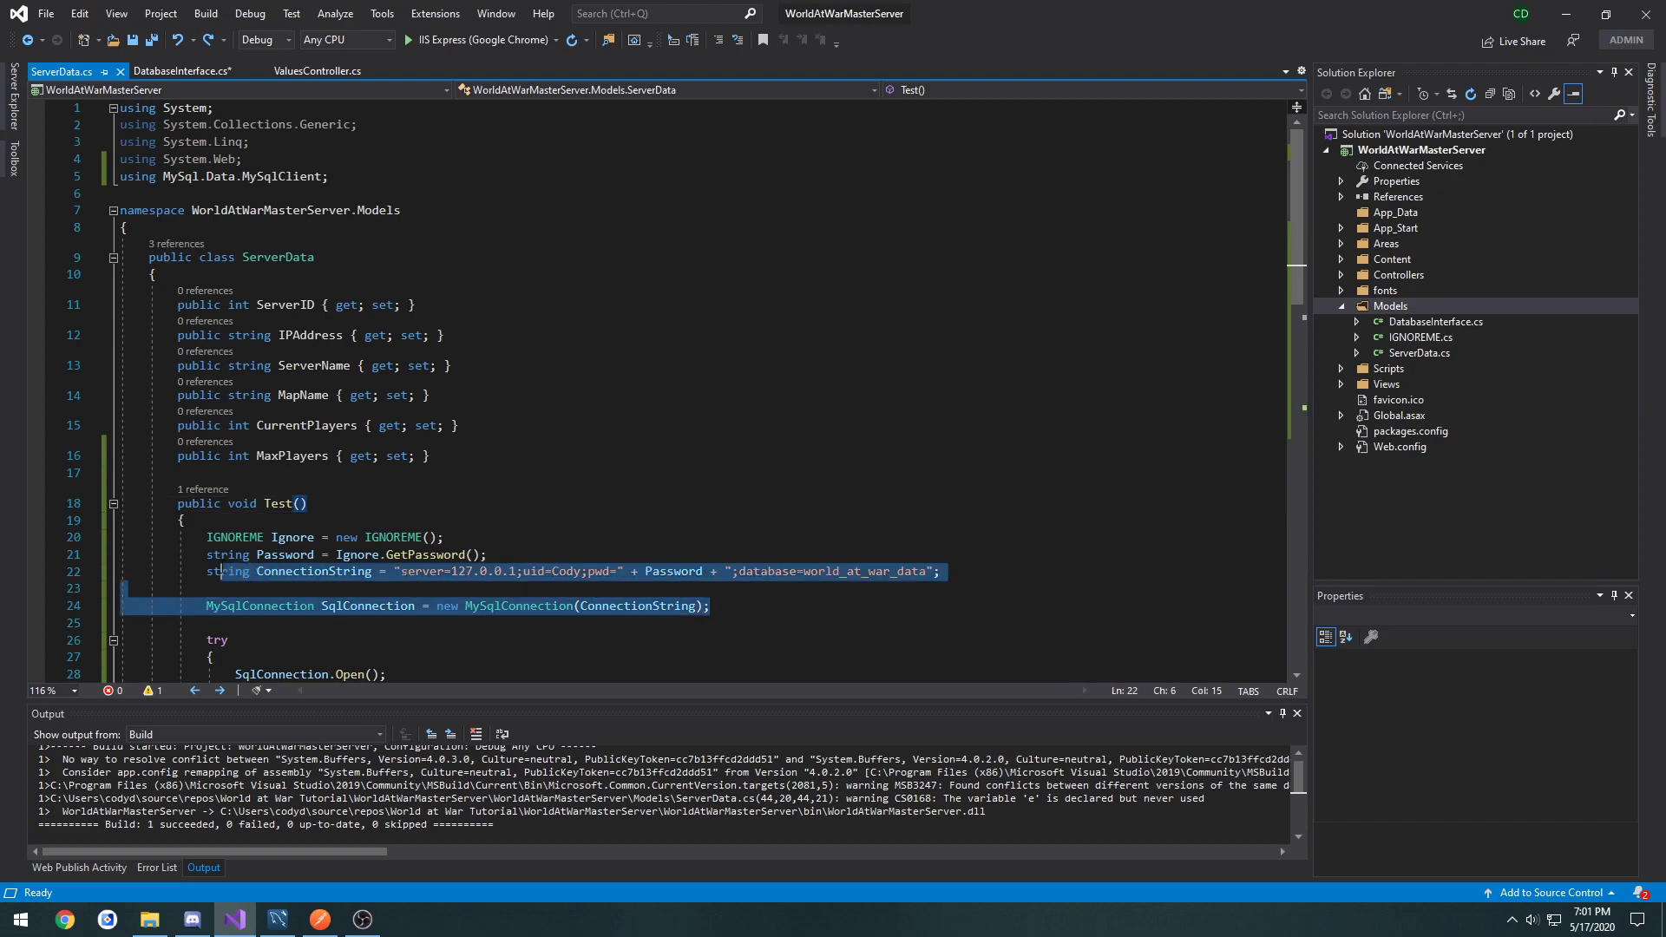
click(186, 69)
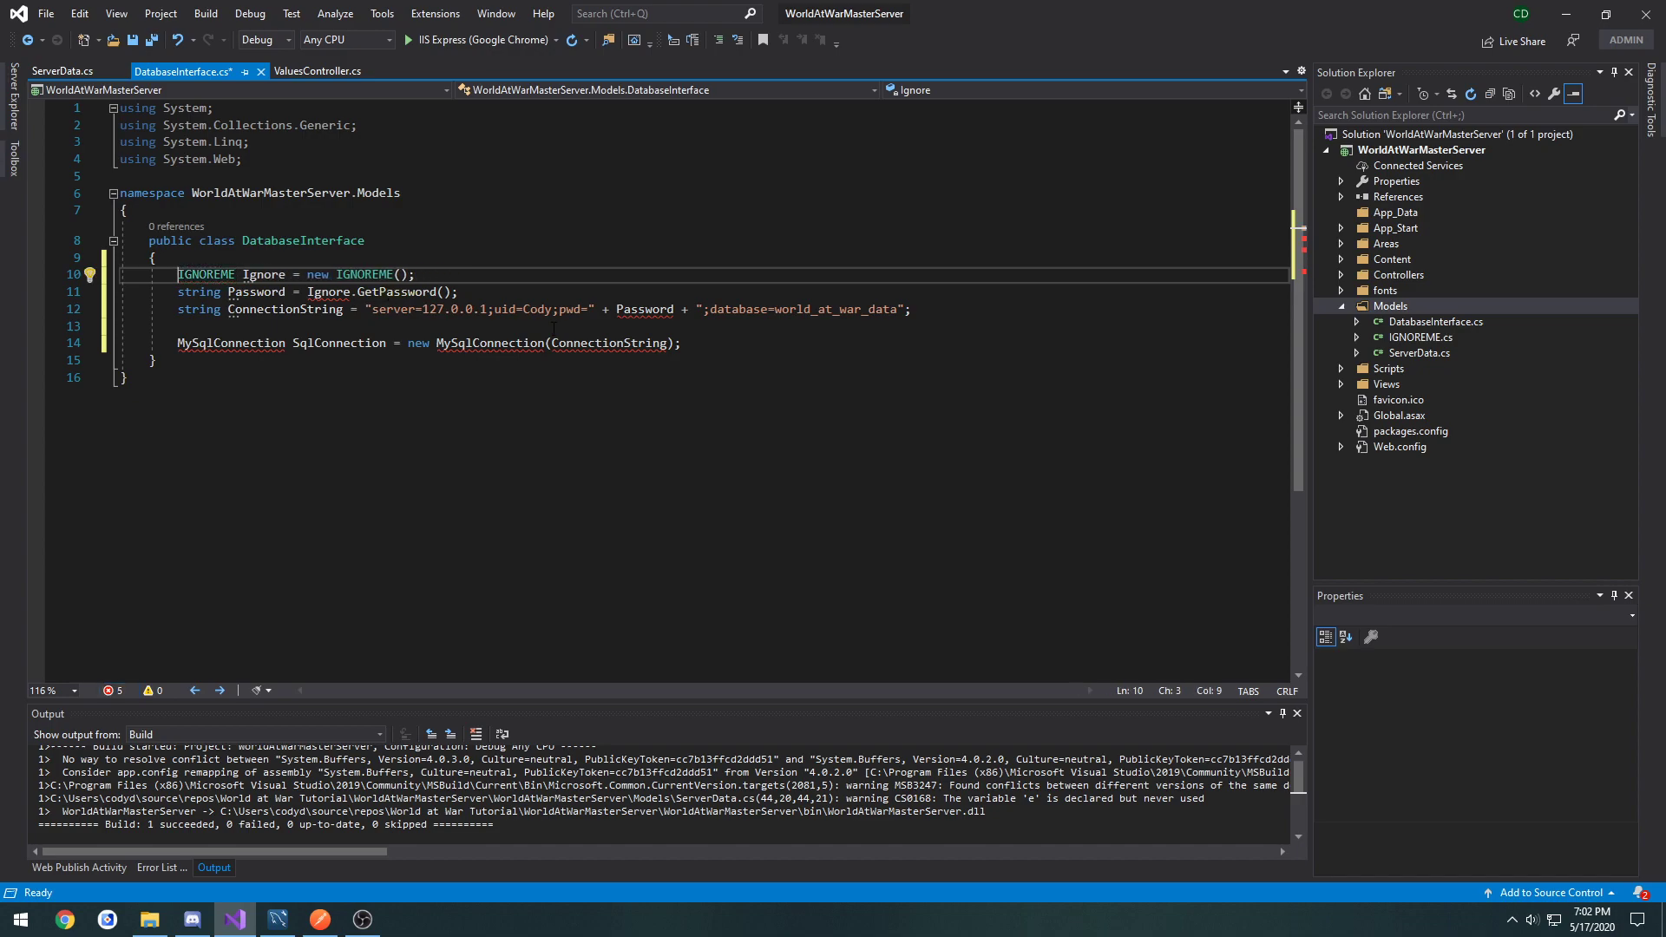
click(680, 342)
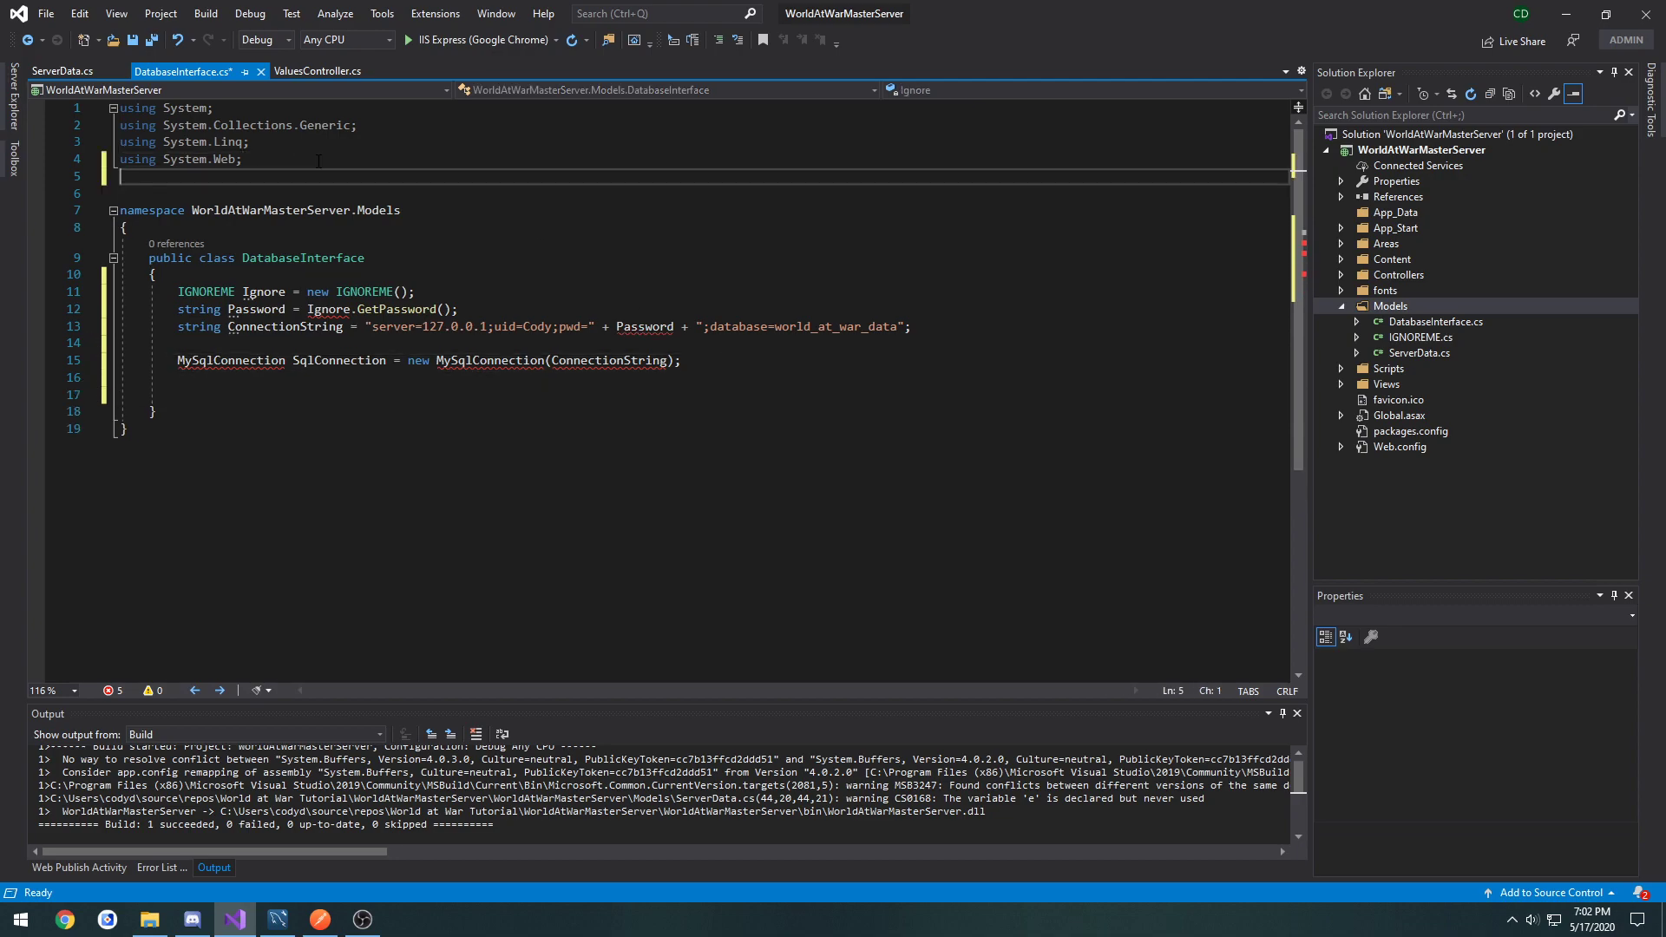
text(using MySql.)
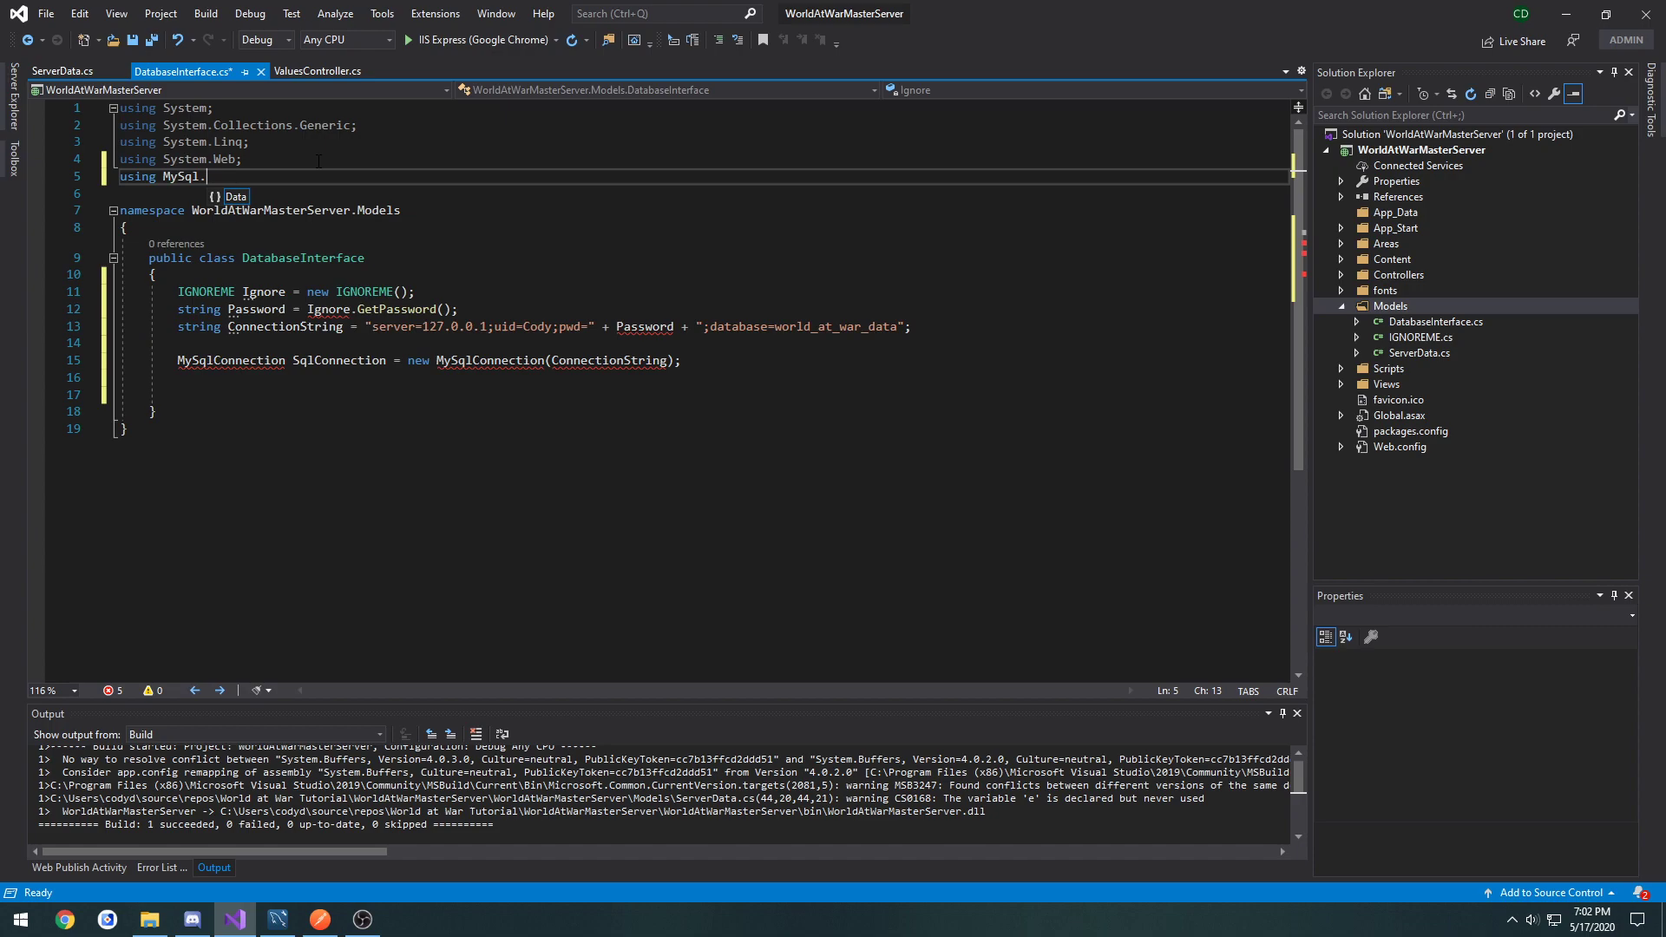
text(Data.MySqlClient;)
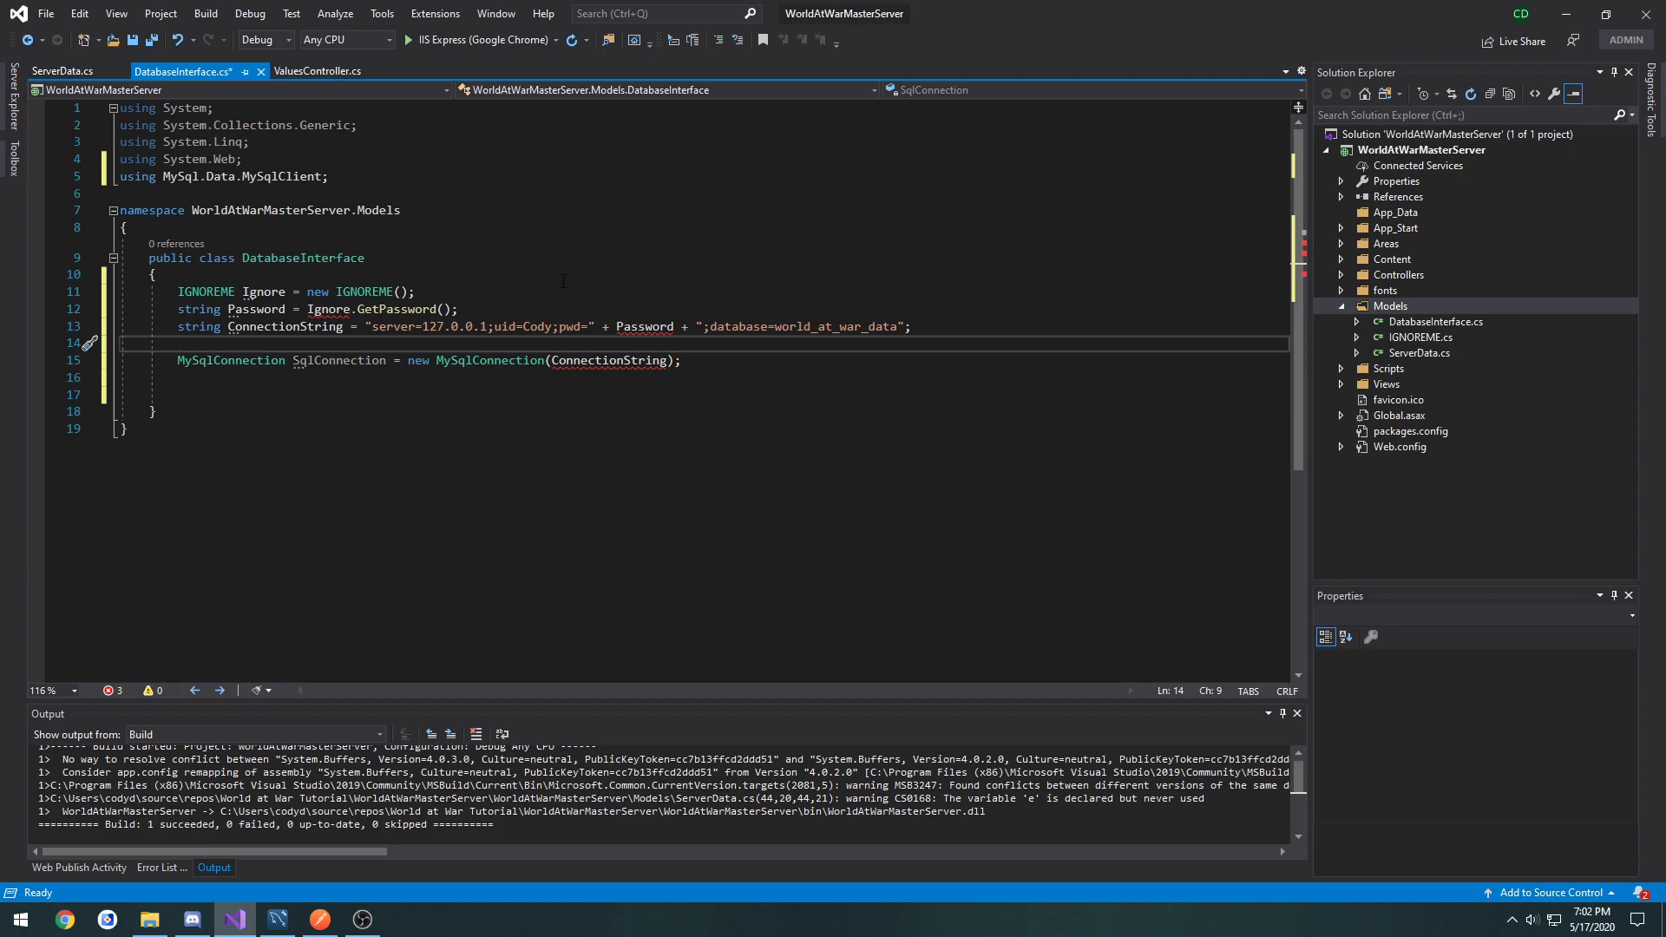
Step: Add an empty DatabaseInterface() constructor and a MySqlConnection SqlConnection field
text(DatabaseInterface)
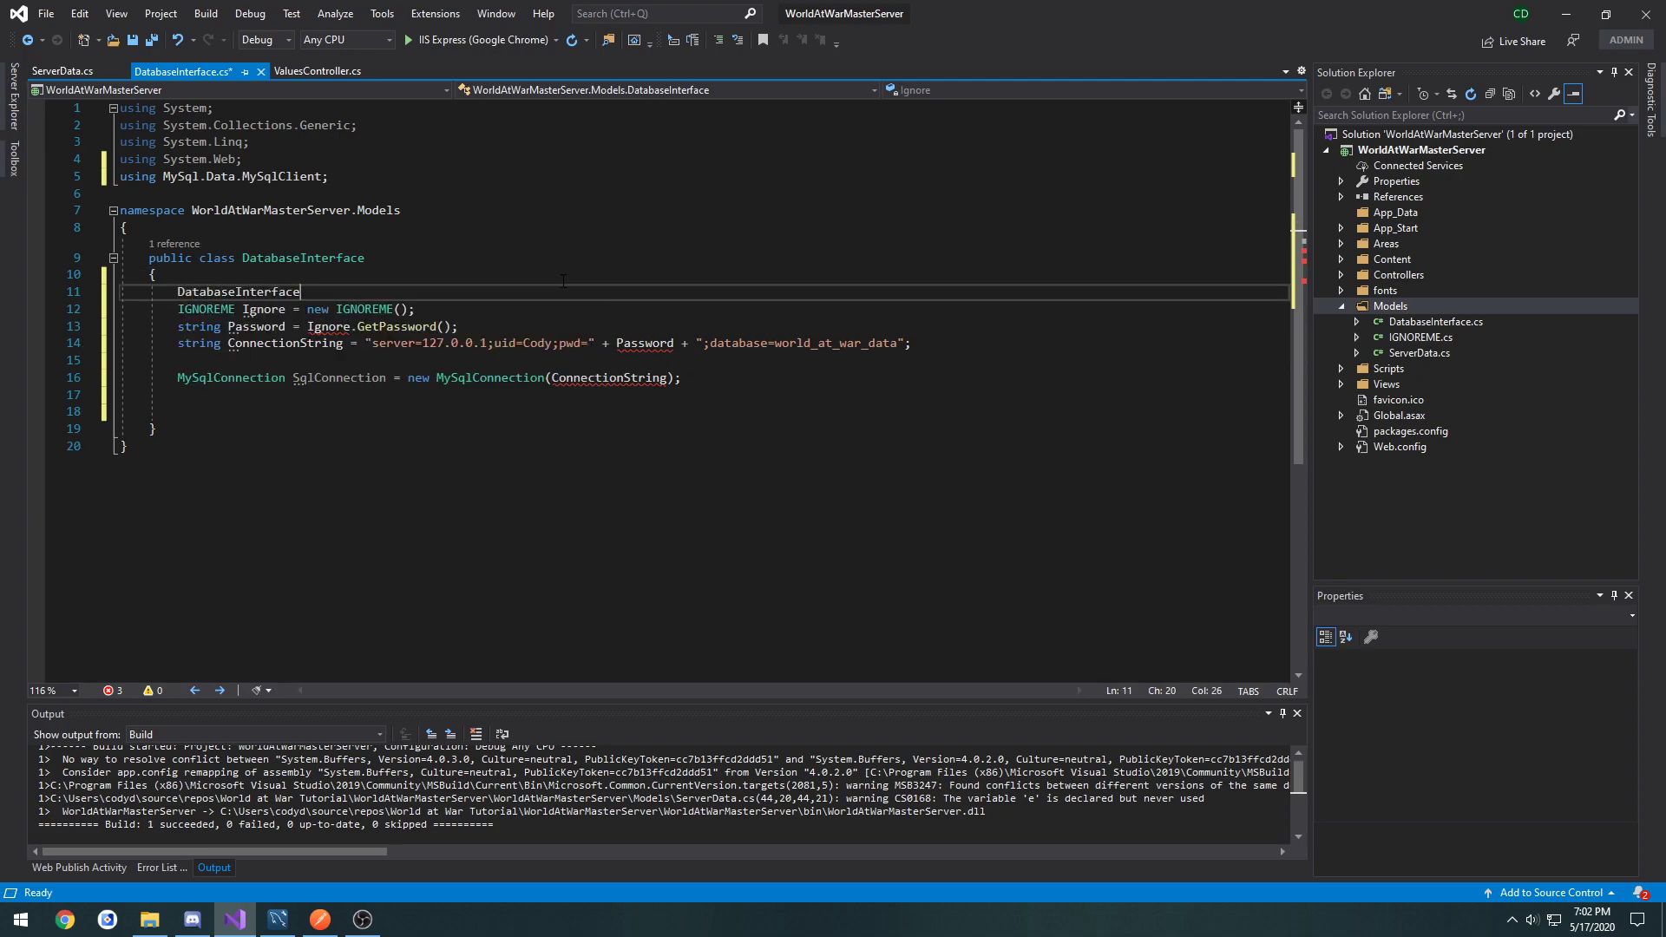
text(())
text({)
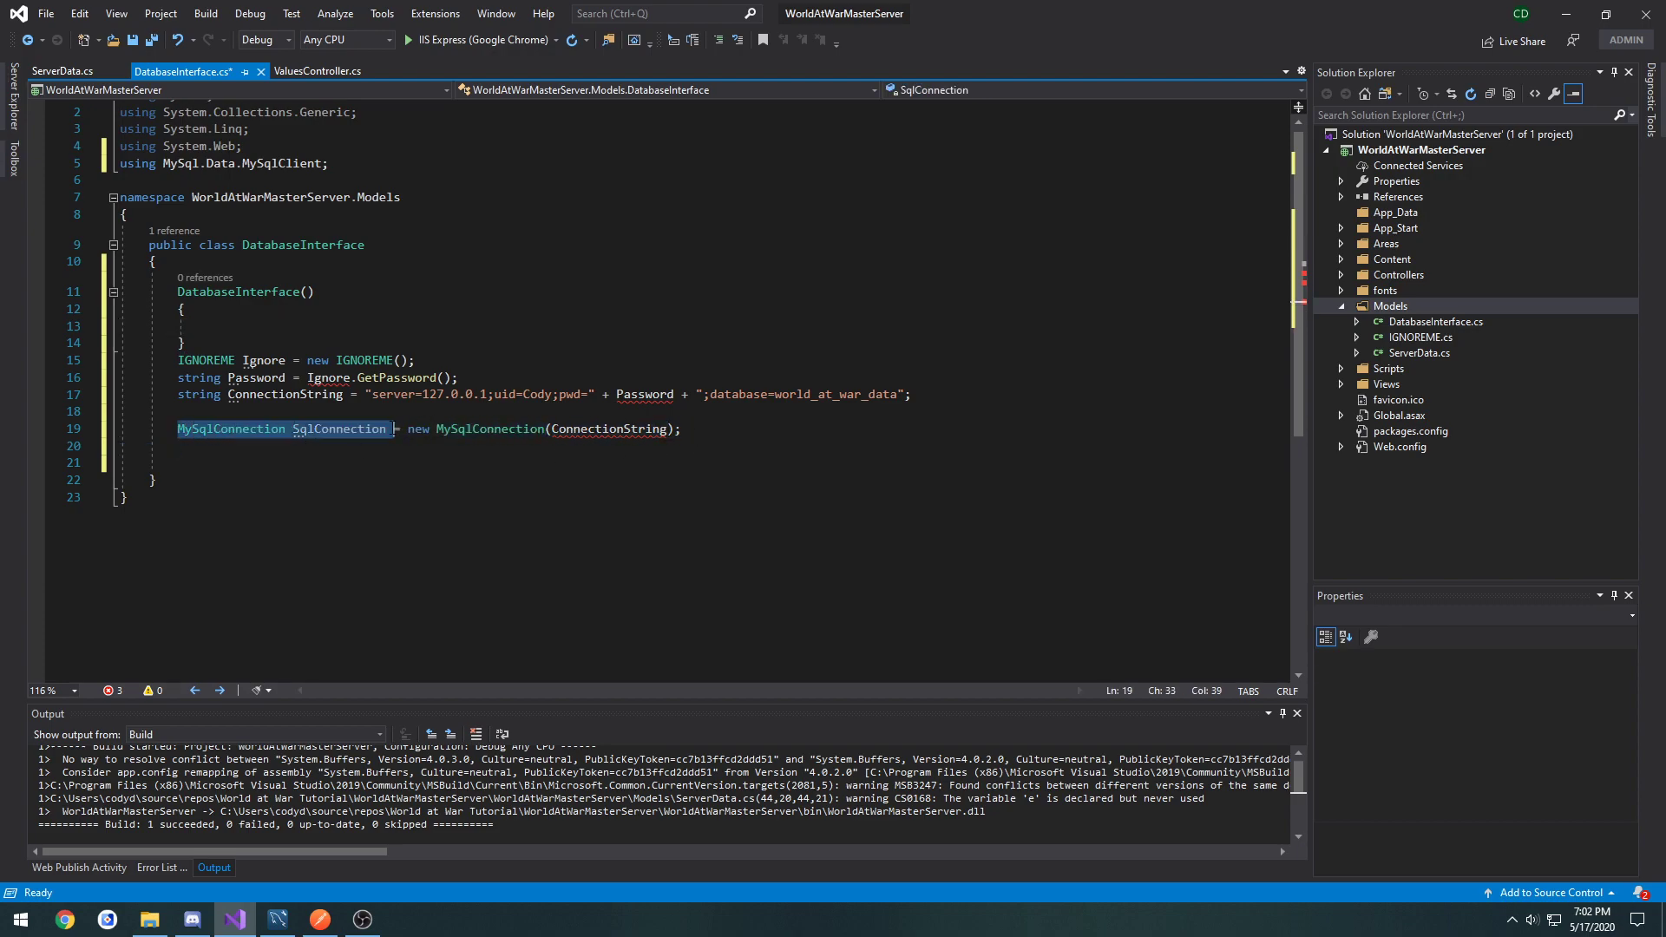
key(Delete)
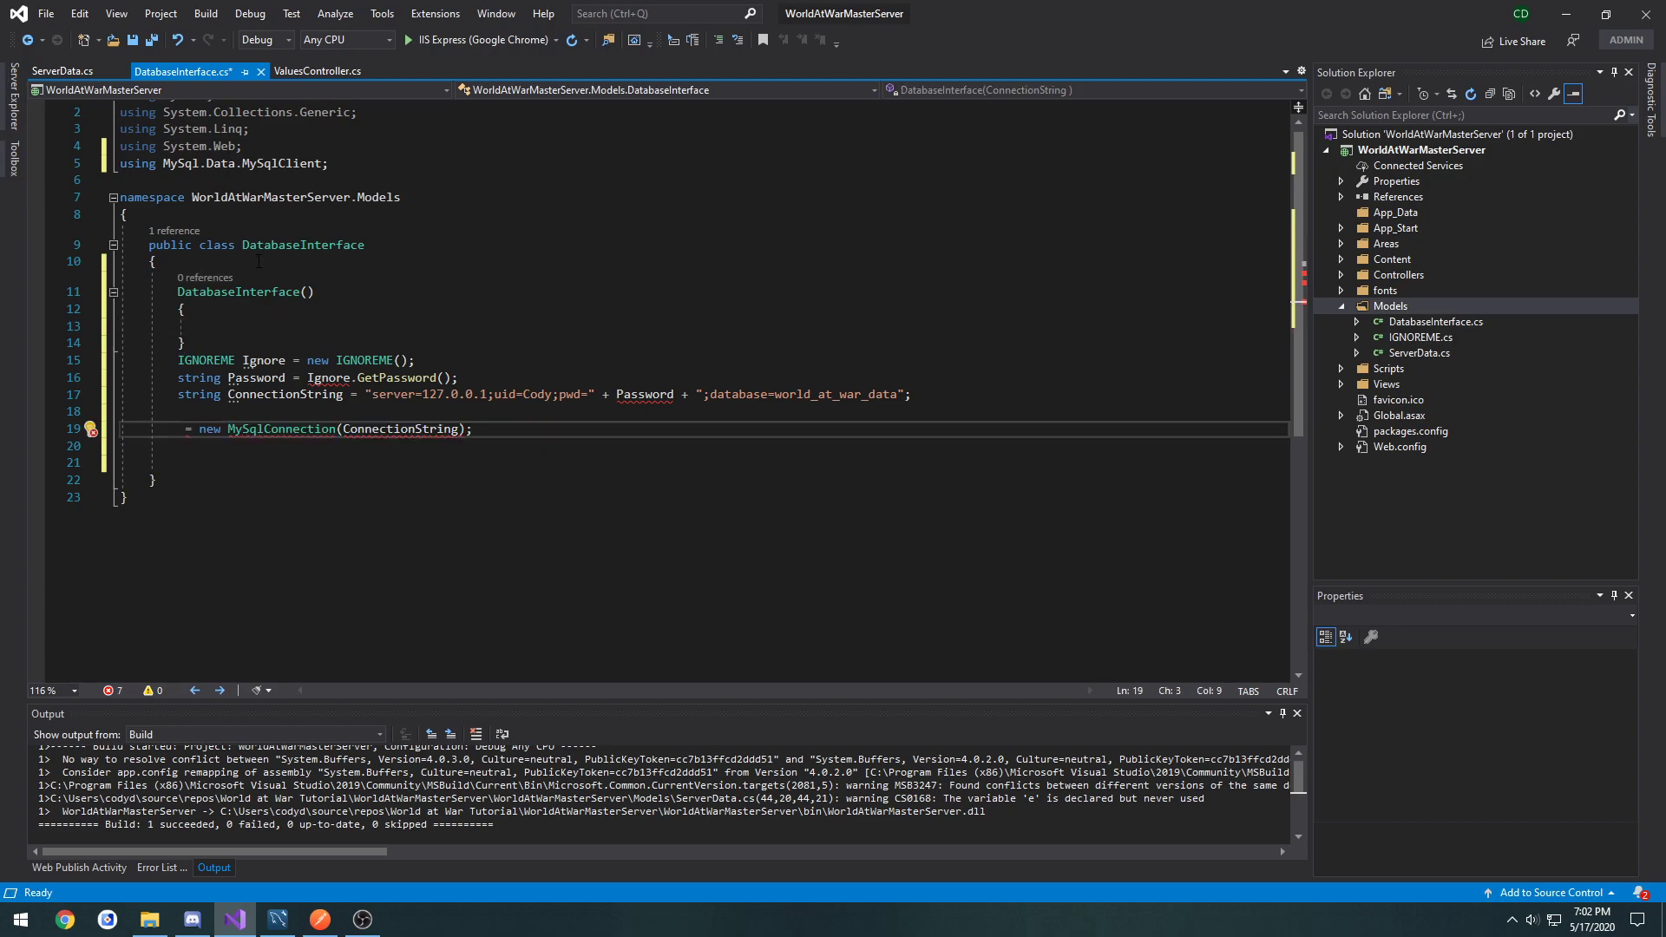
text(MySqlConnection SglConnection)
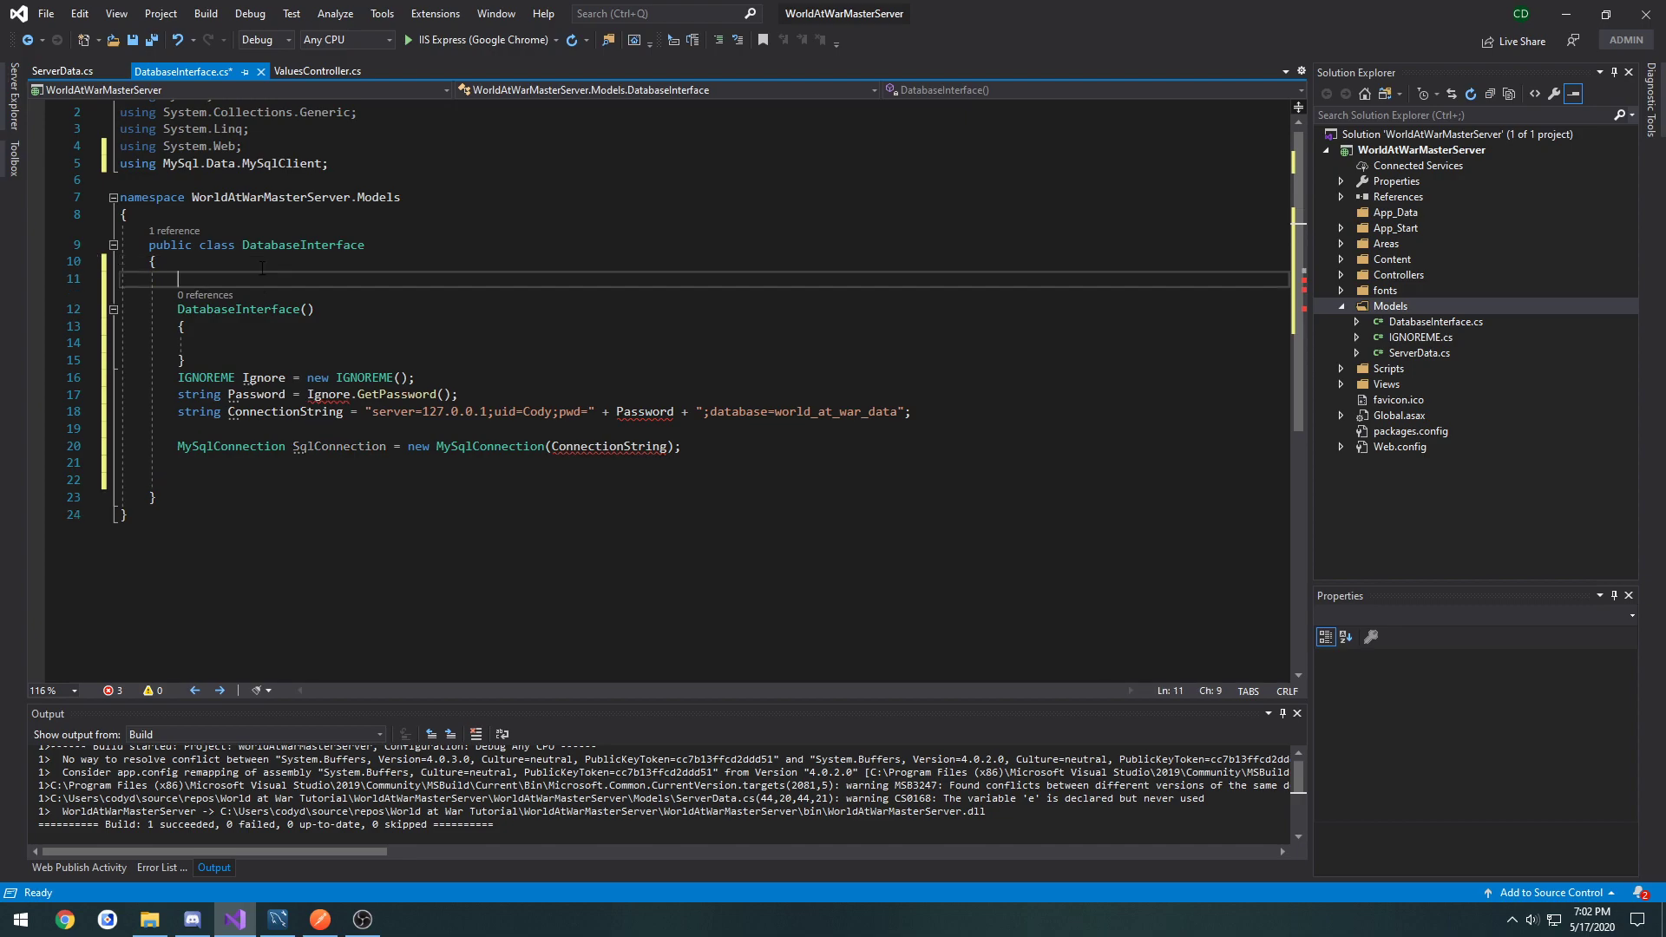
text(MySqlConnection SqlConnection;)
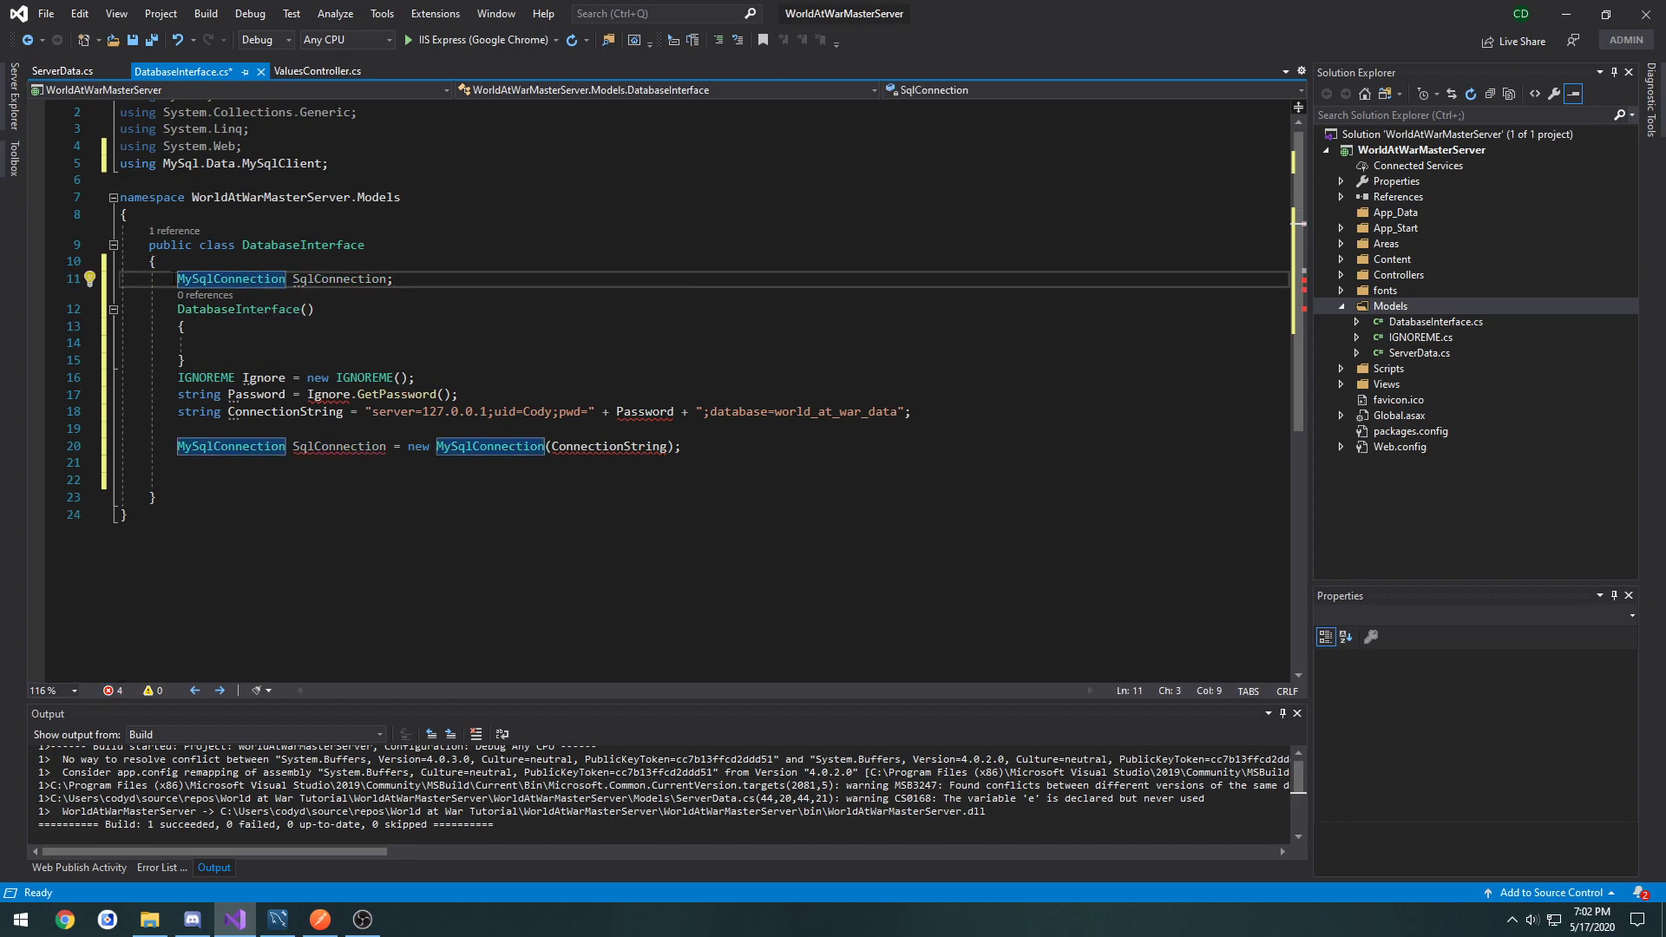
Step: Mark SqlConnection private and add an empty public void PostData(ServerData Data) method
text(private)
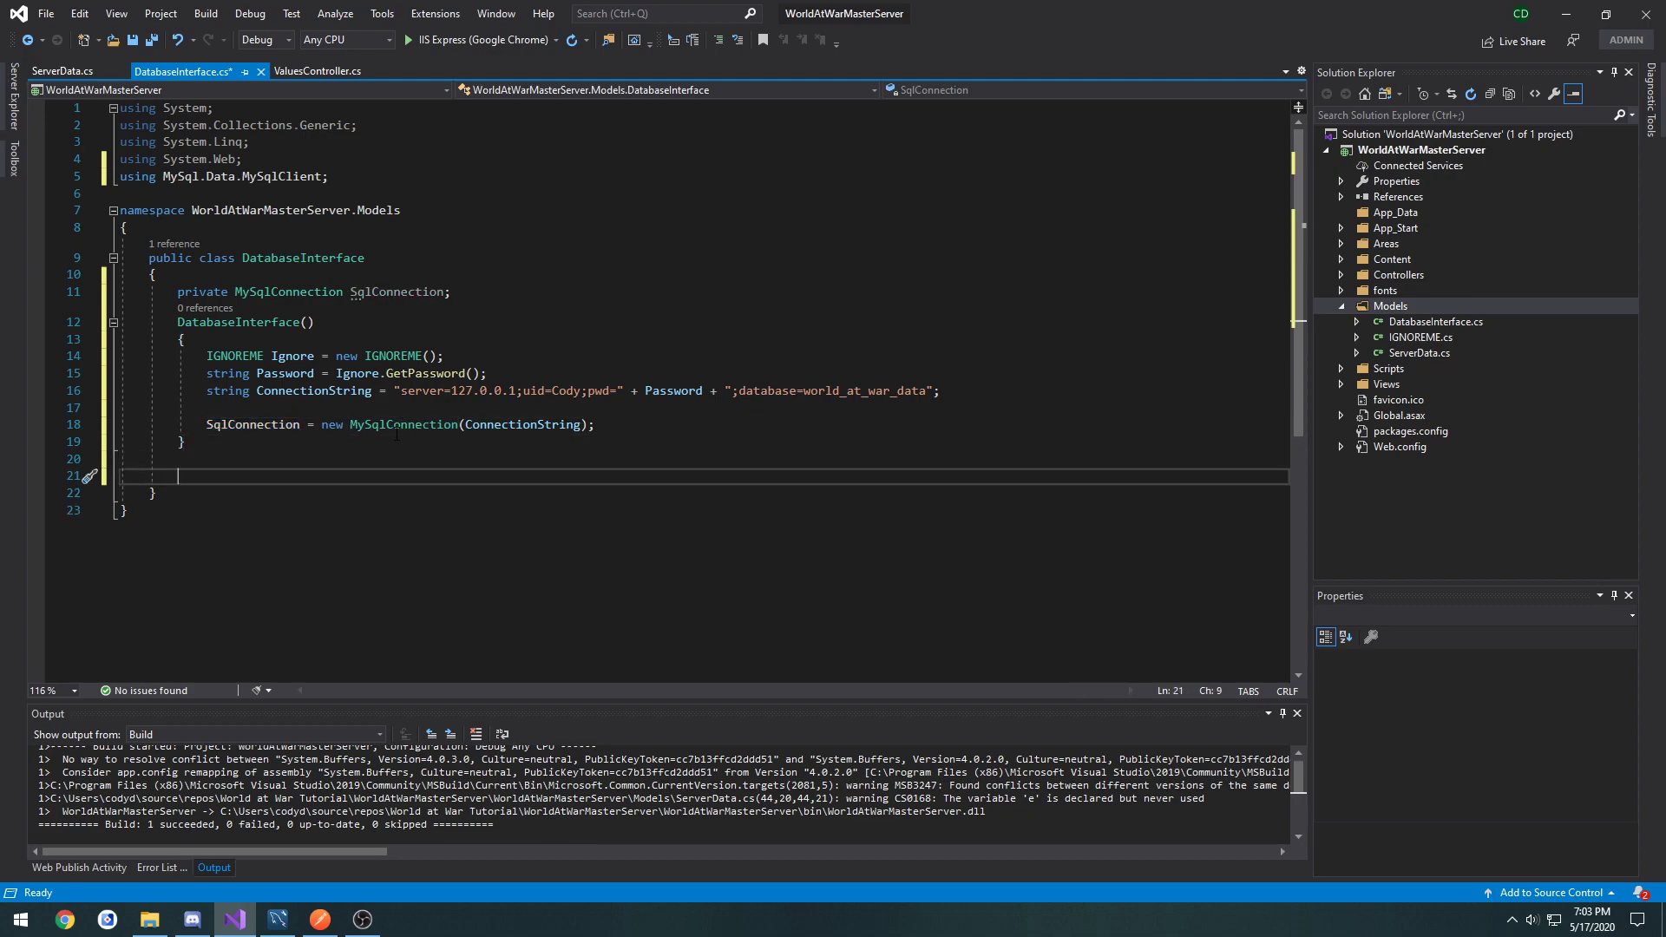
text(public void)
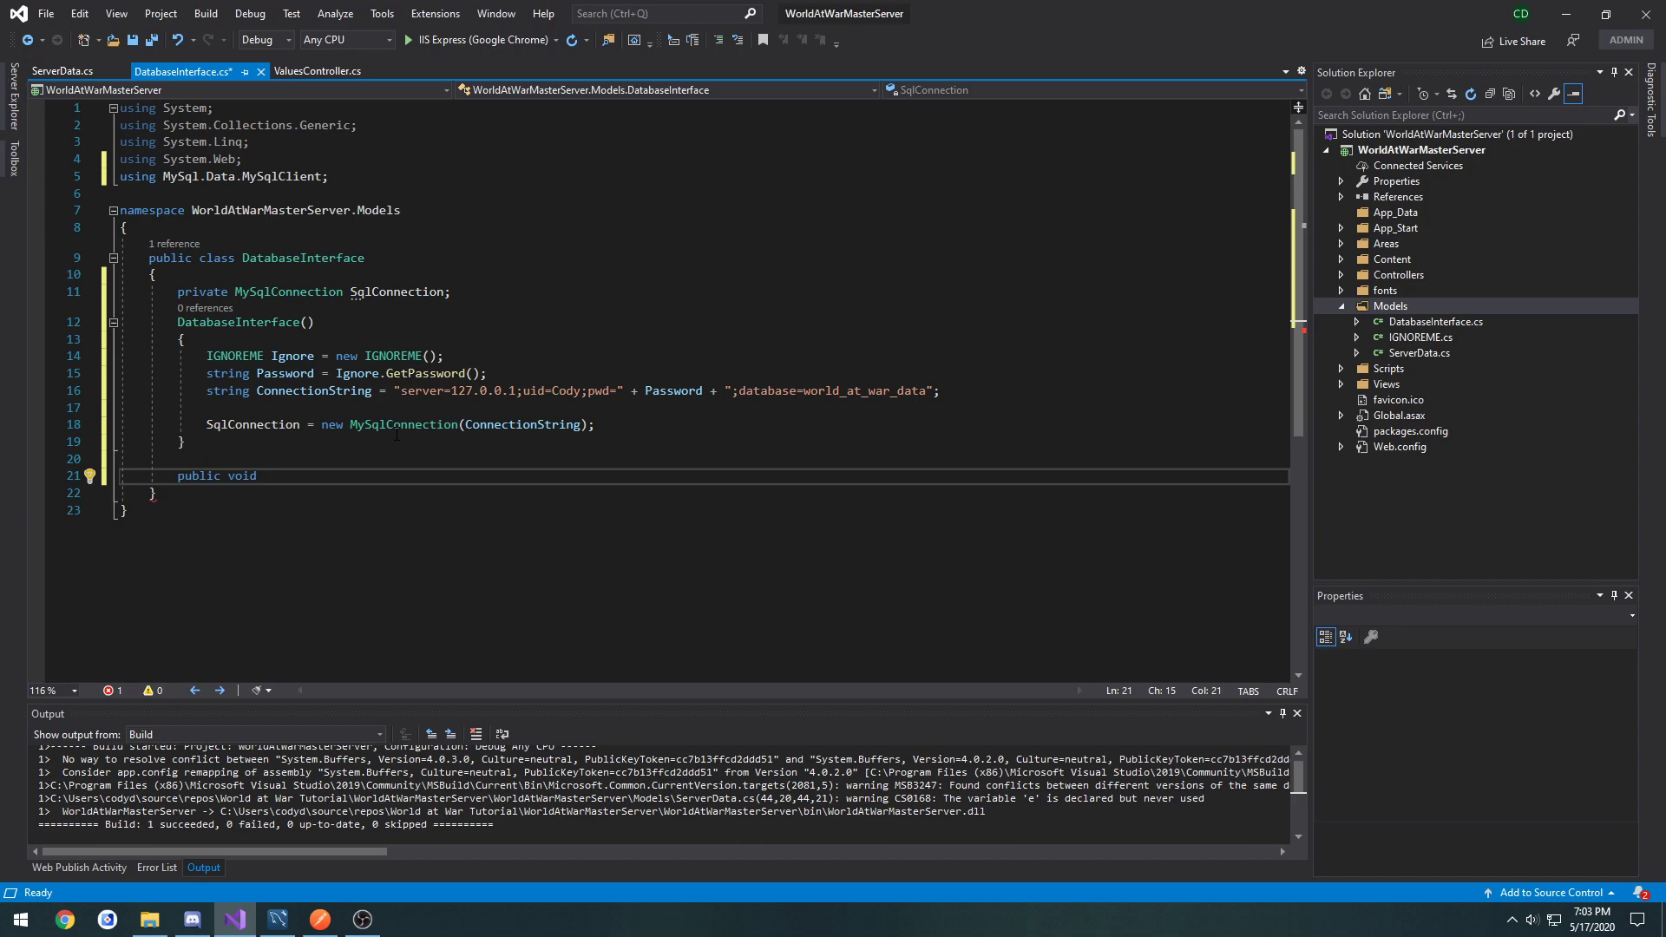
text(Post)
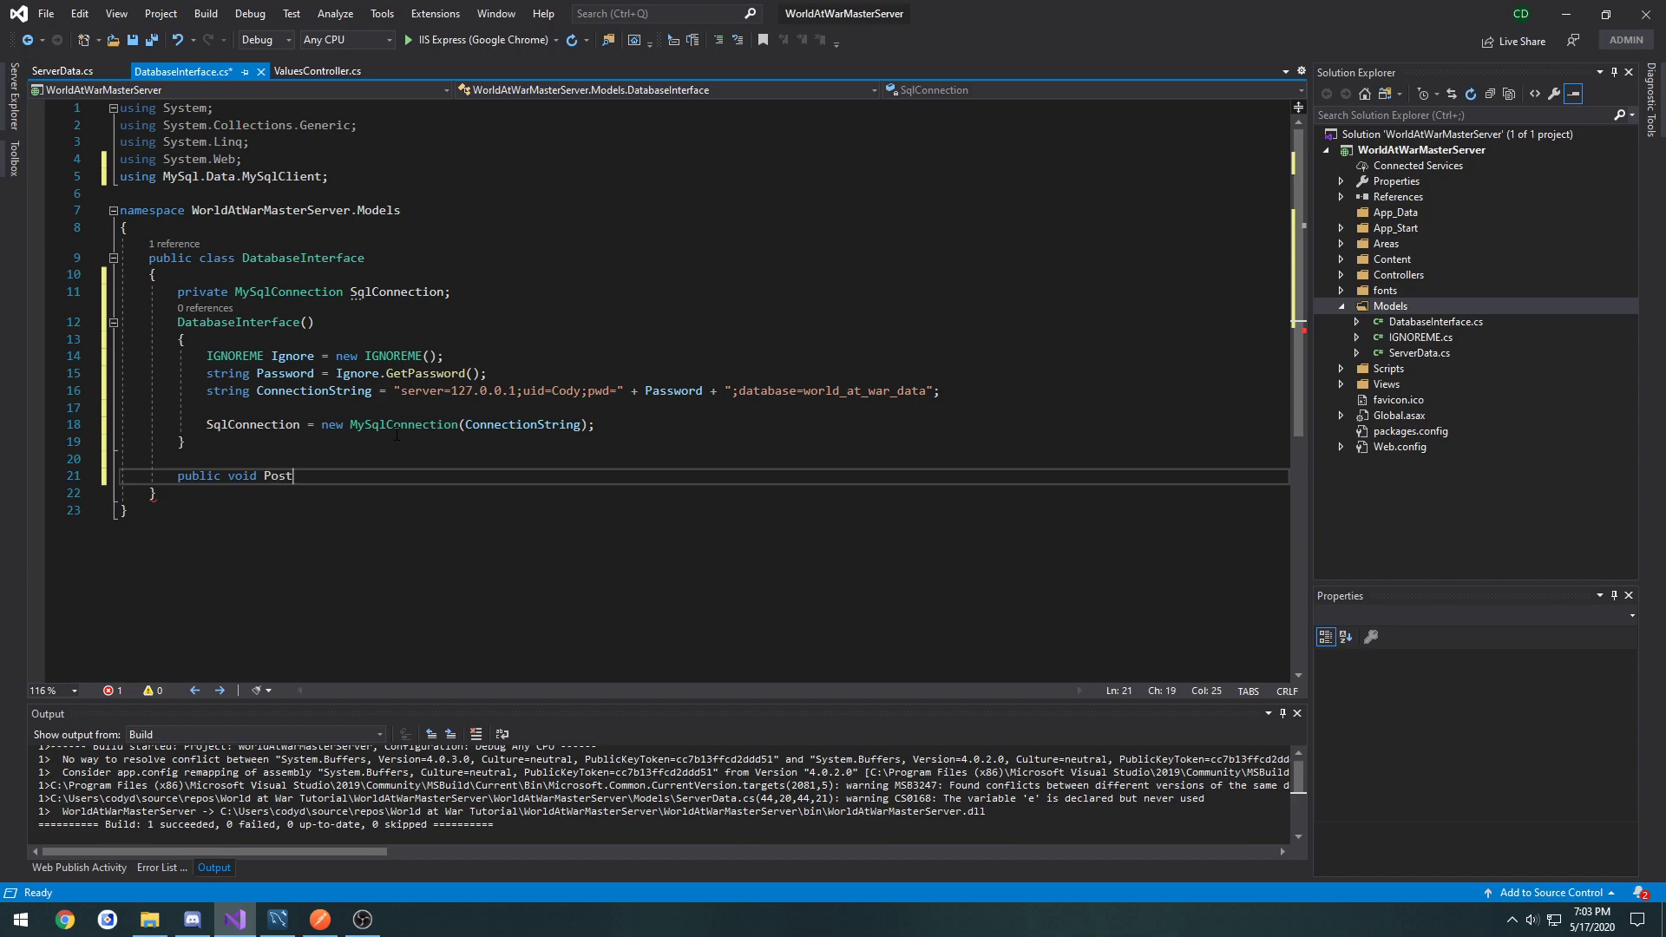
text(Data())
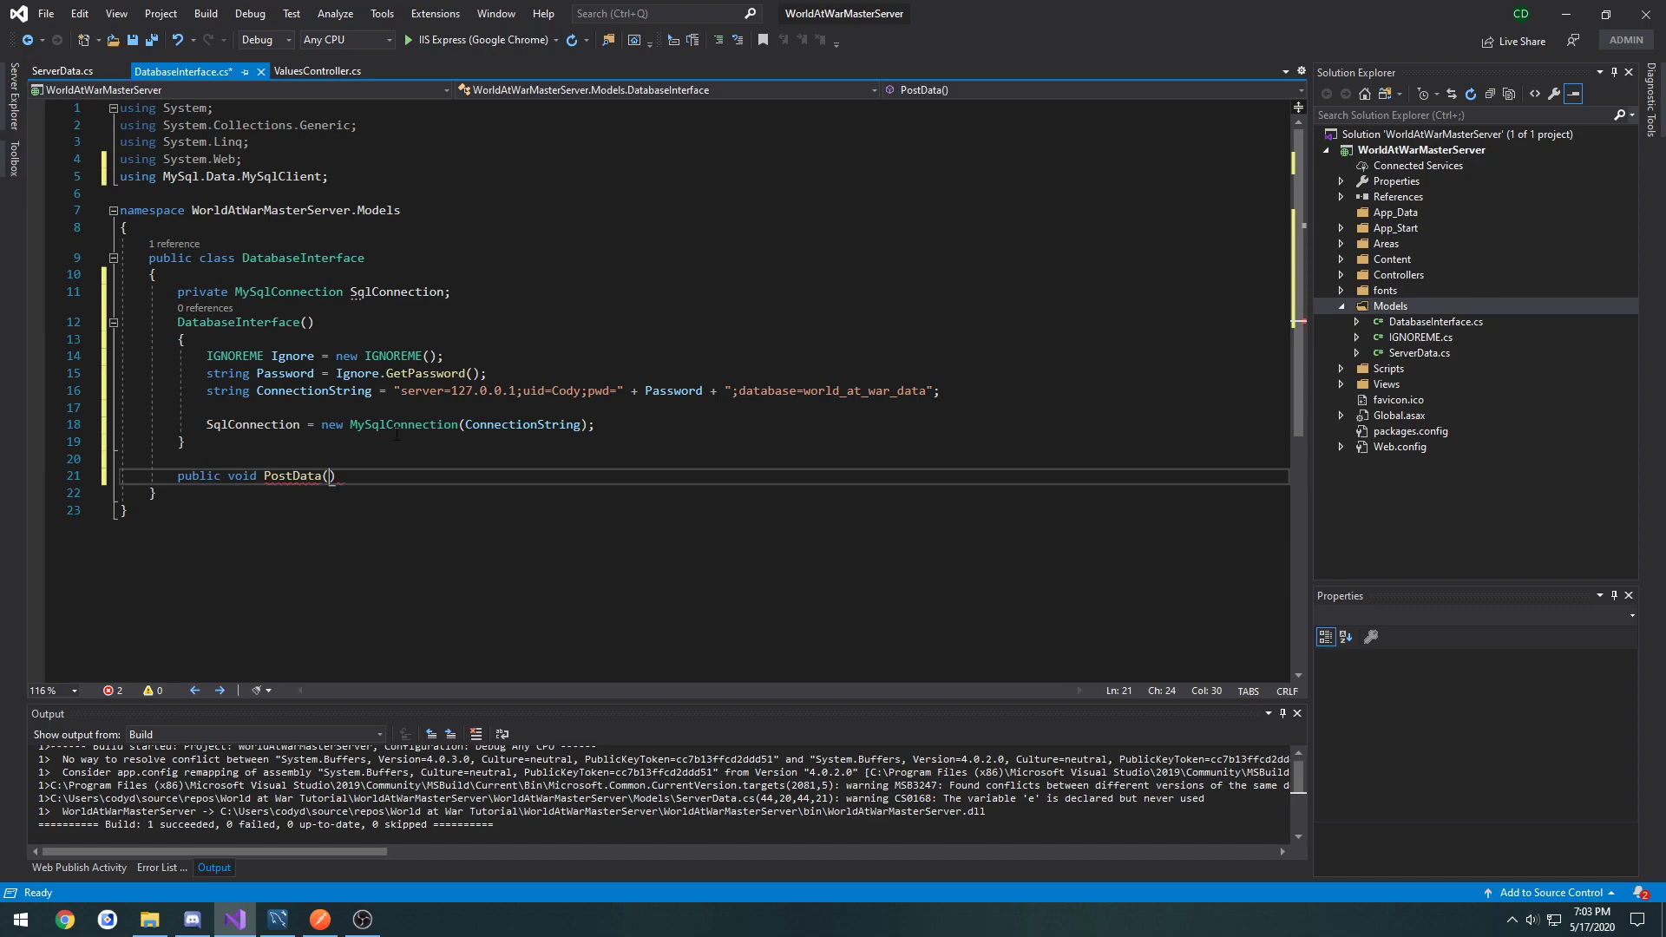
text(ServerData Data)
text({)
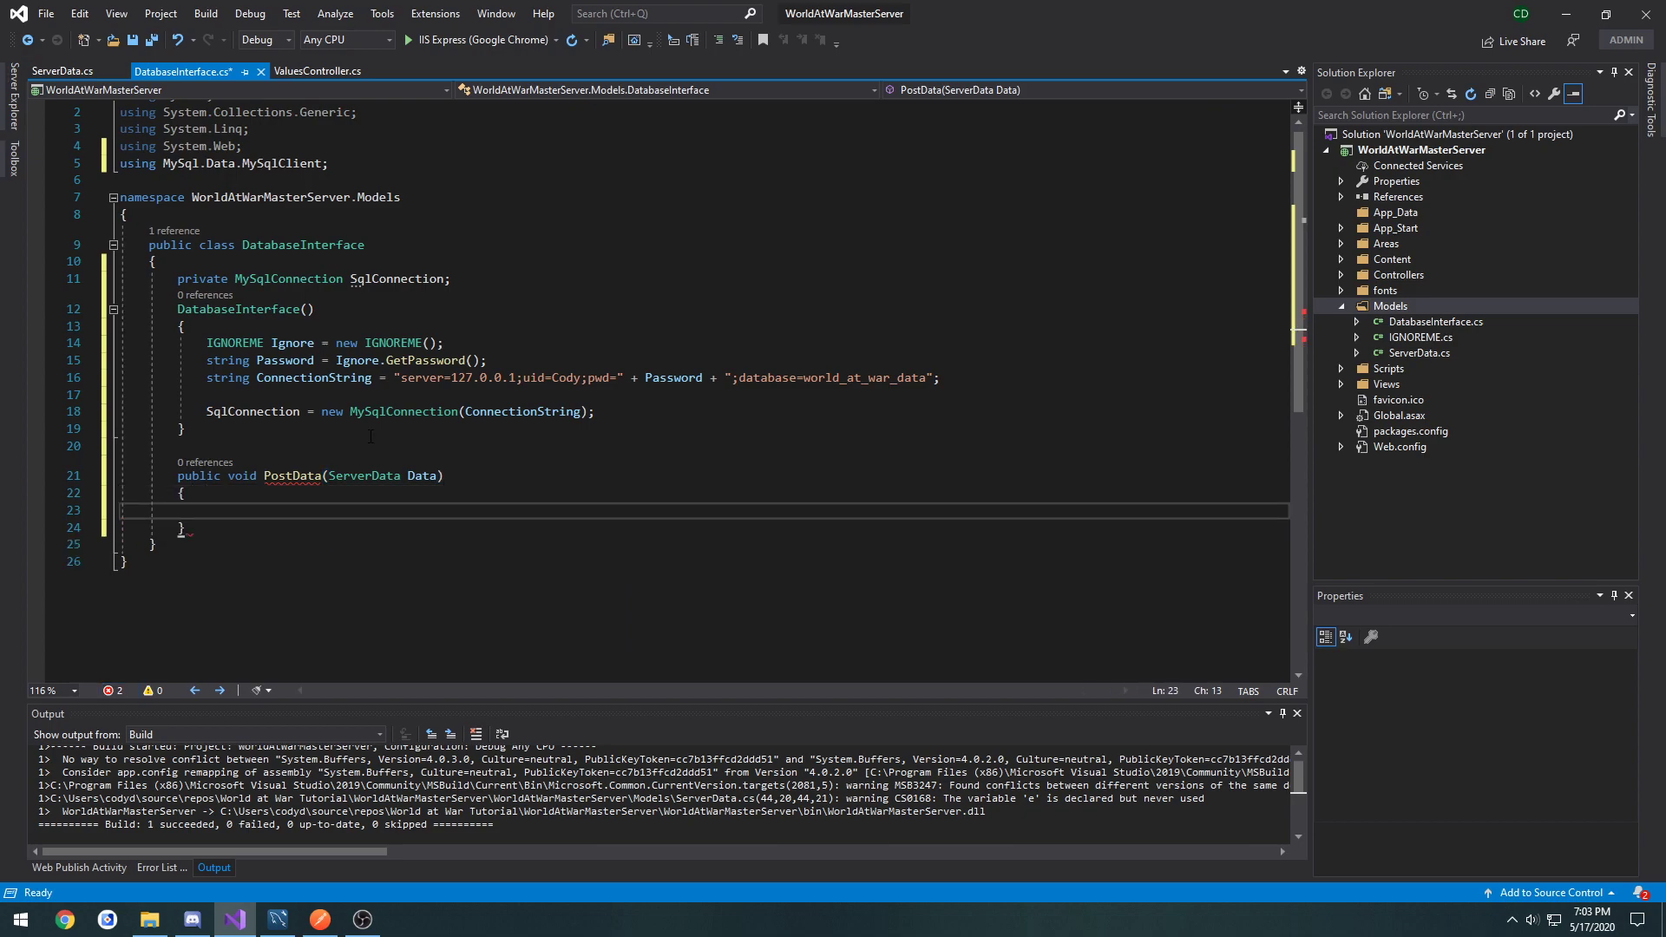
Step: Replace the first hardcoded AddWithValue arguments with Data.IPAddress and Data.ServerName
click(62, 69)
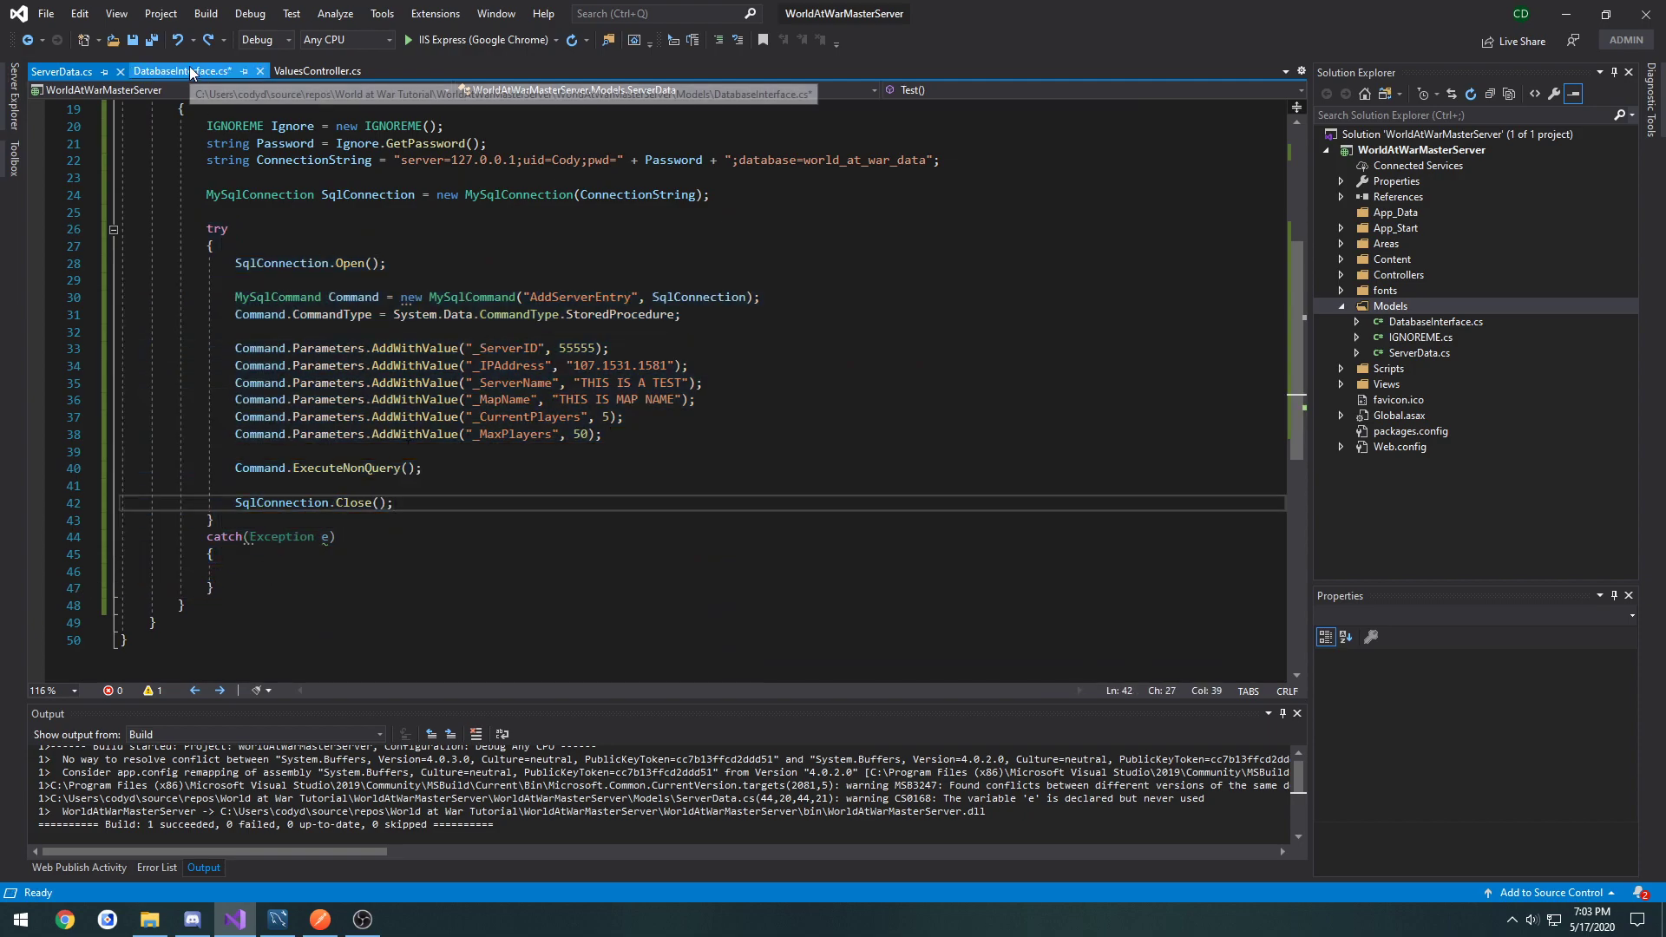
click(181, 69)
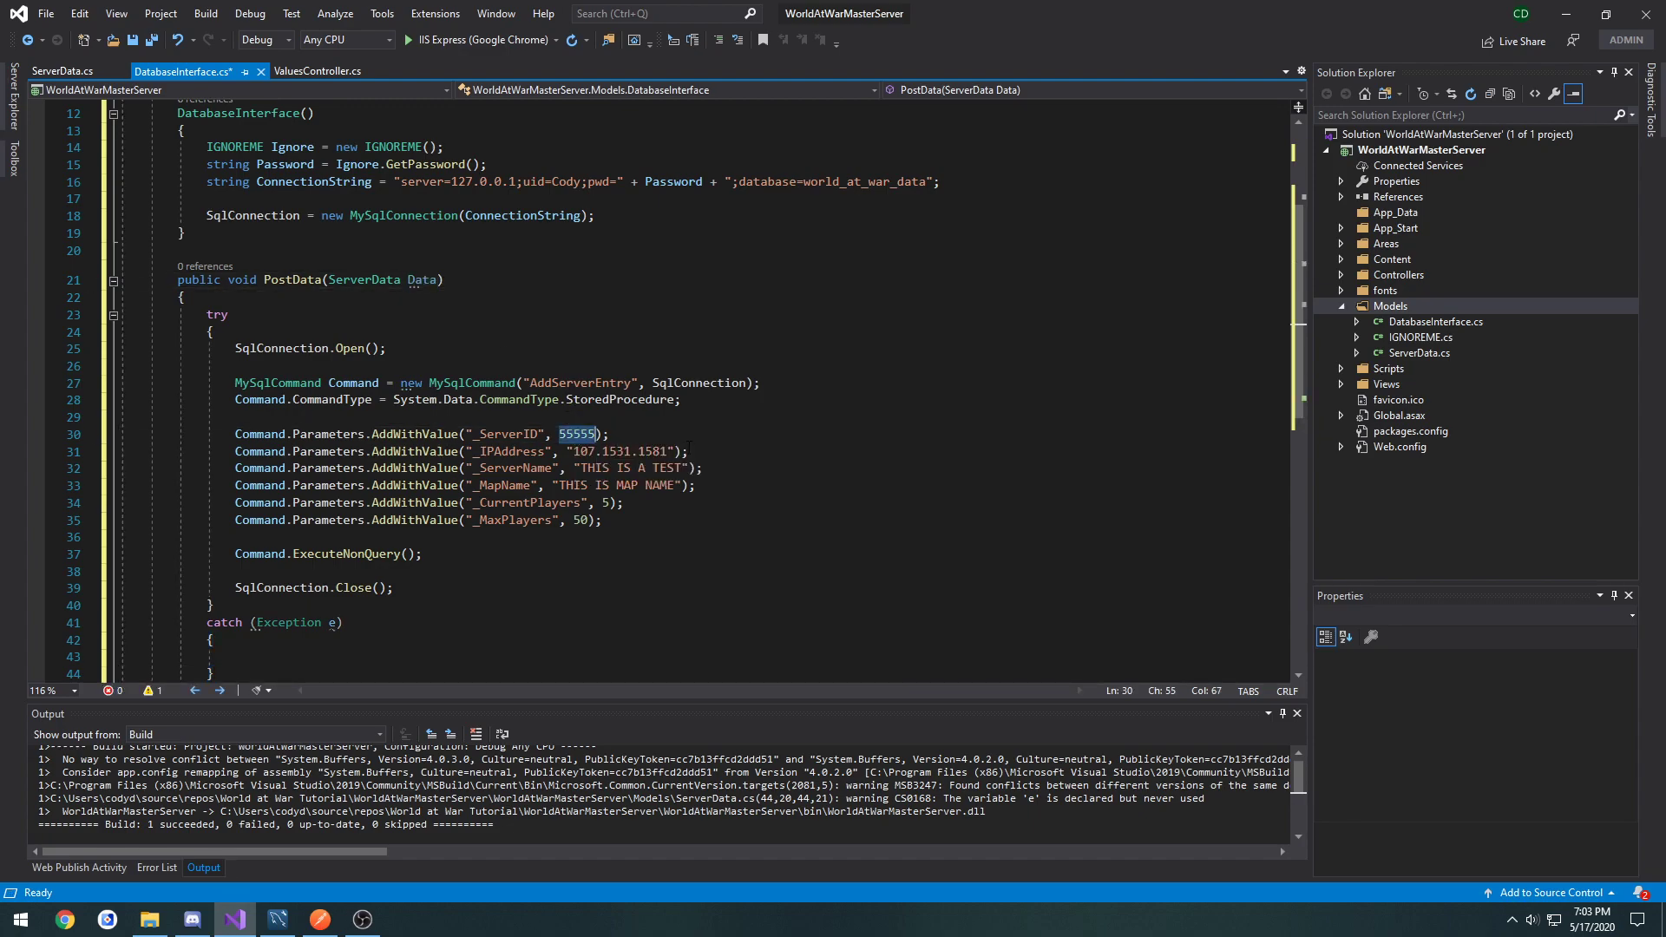
text(Data.ServerID)
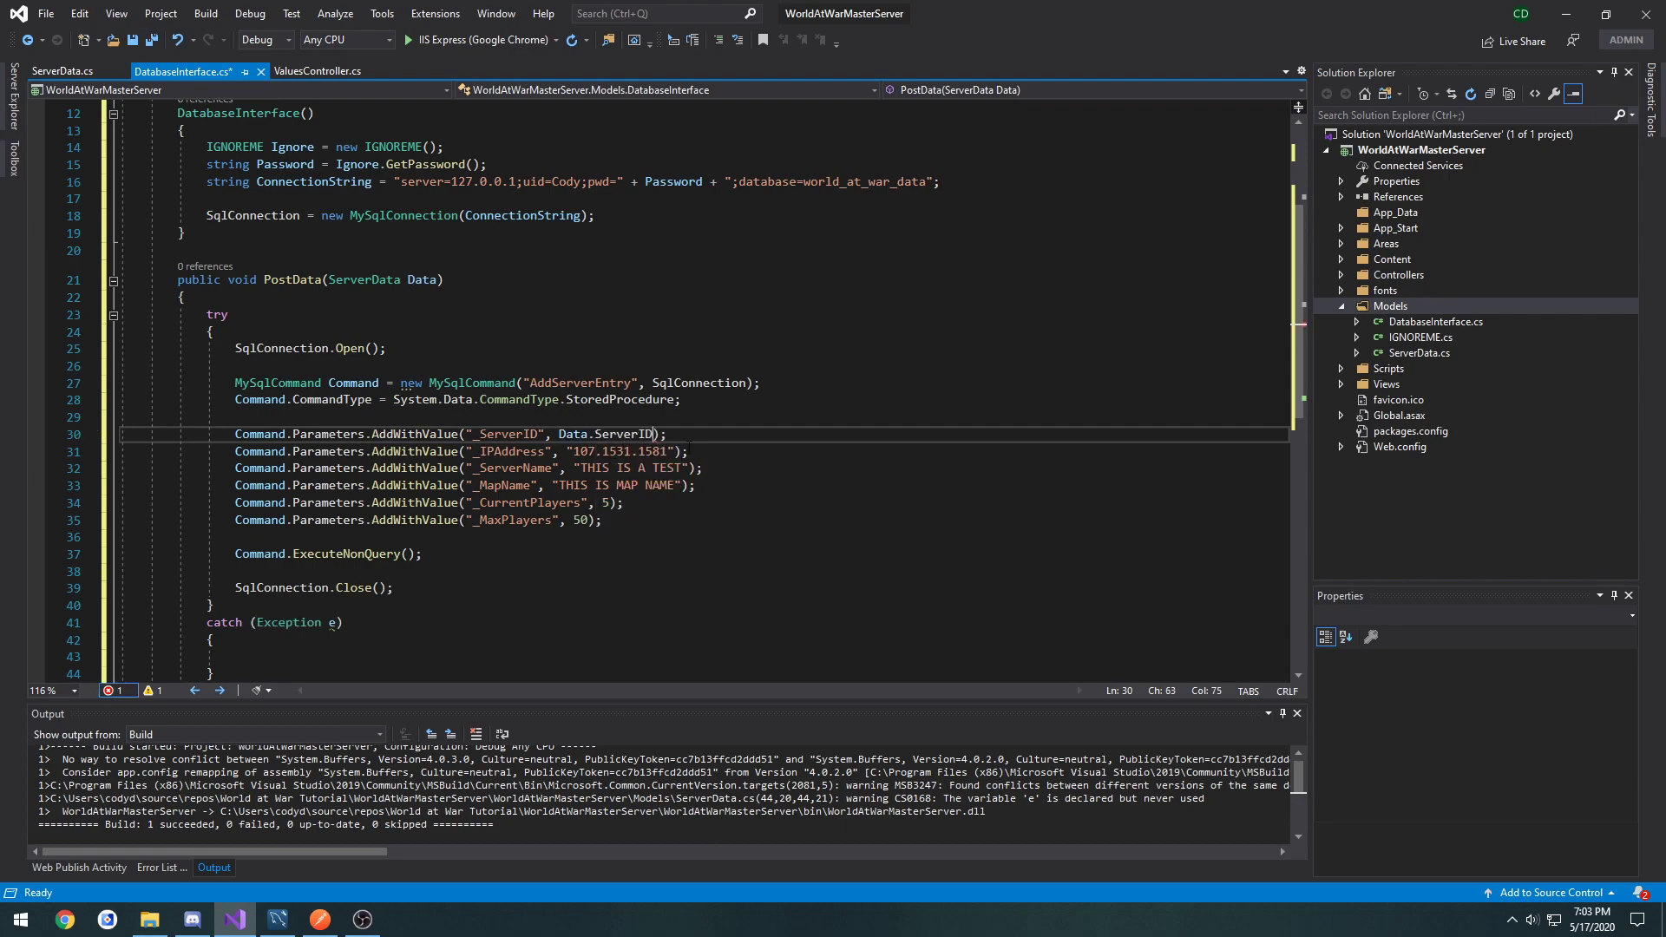
double_click(614, 451)
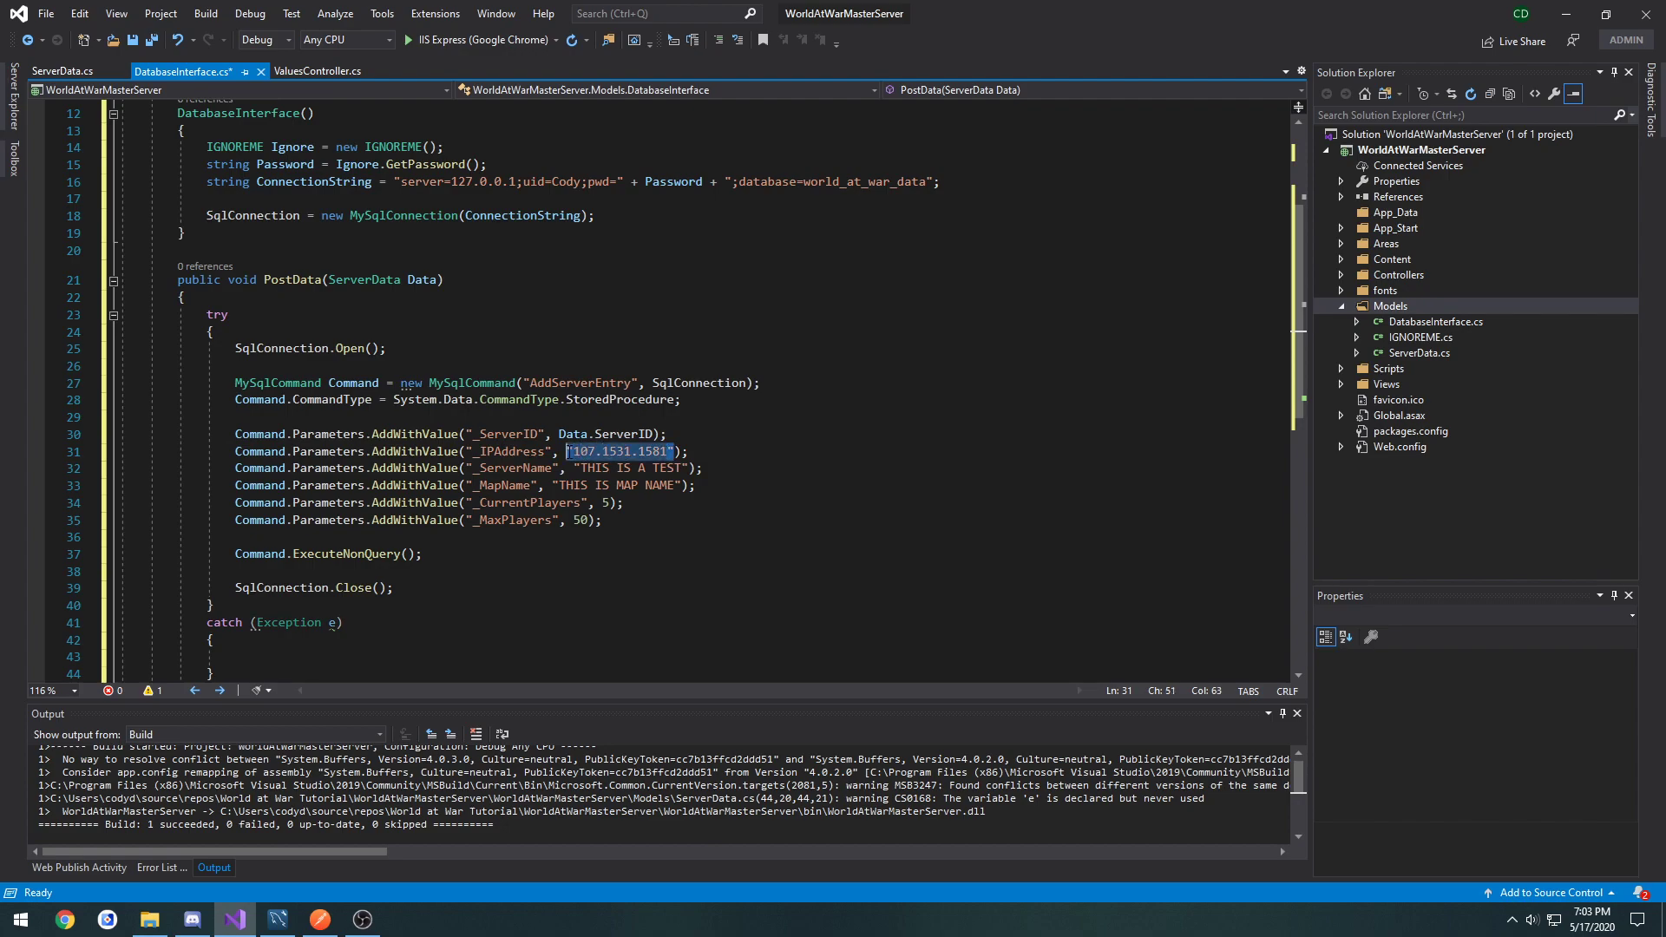
text(Data.ServerName)
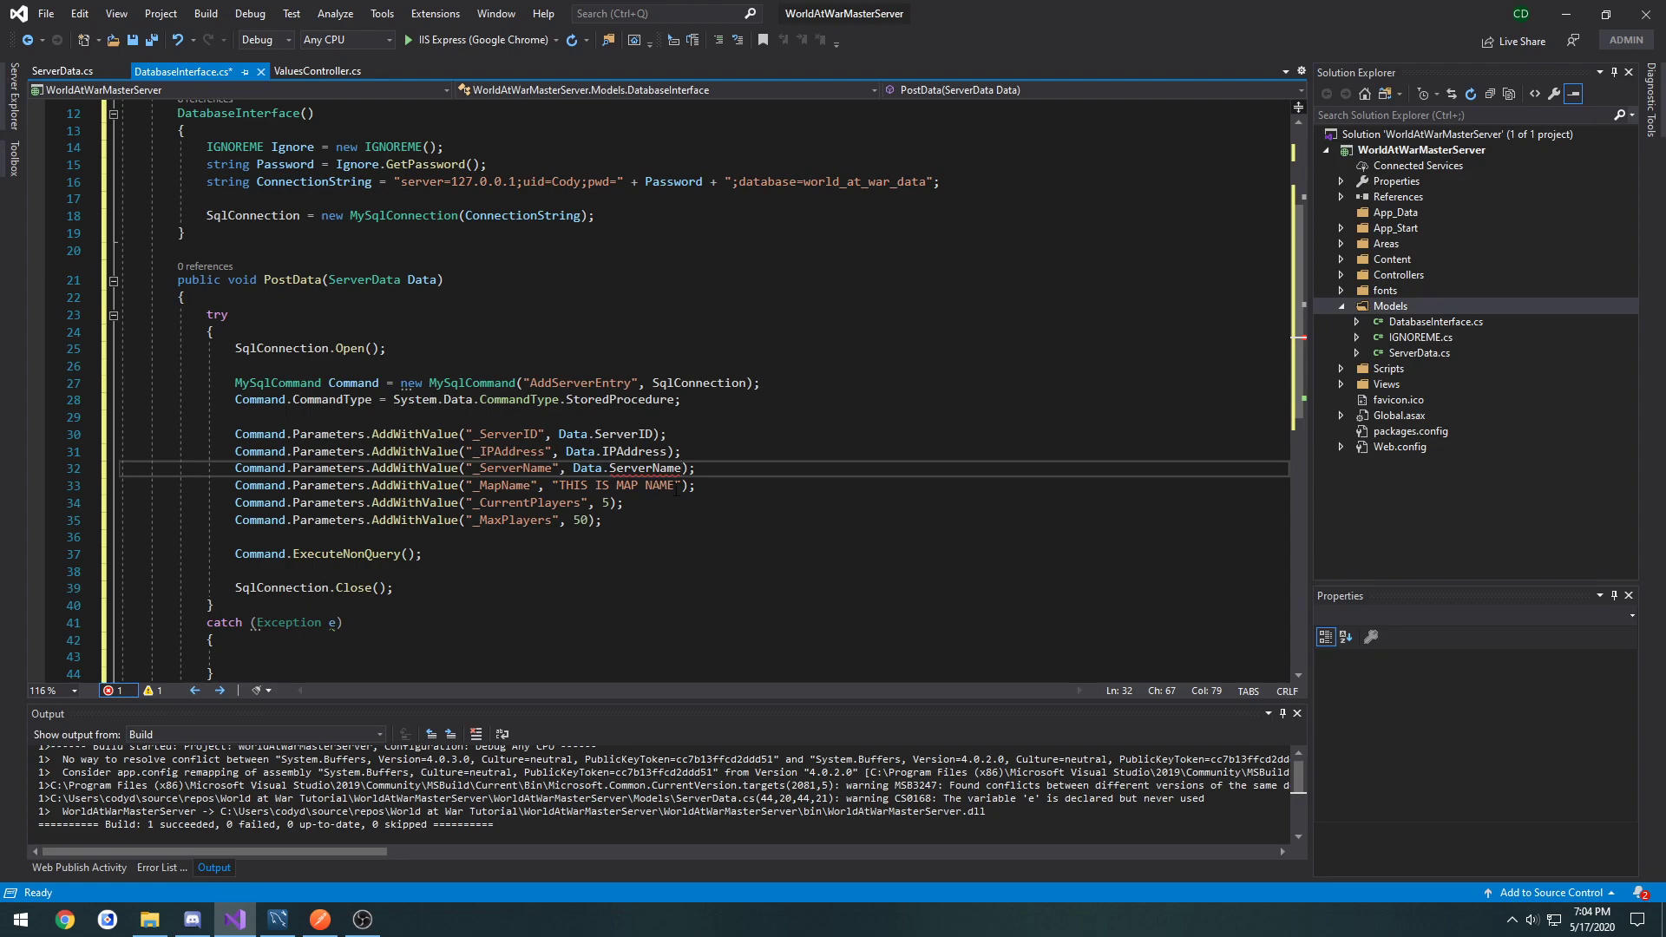
Step: Pass Data.MapName, Data.CurrentPlayers and Data.MaxPlayers to the remaining parameters
text(Data.)
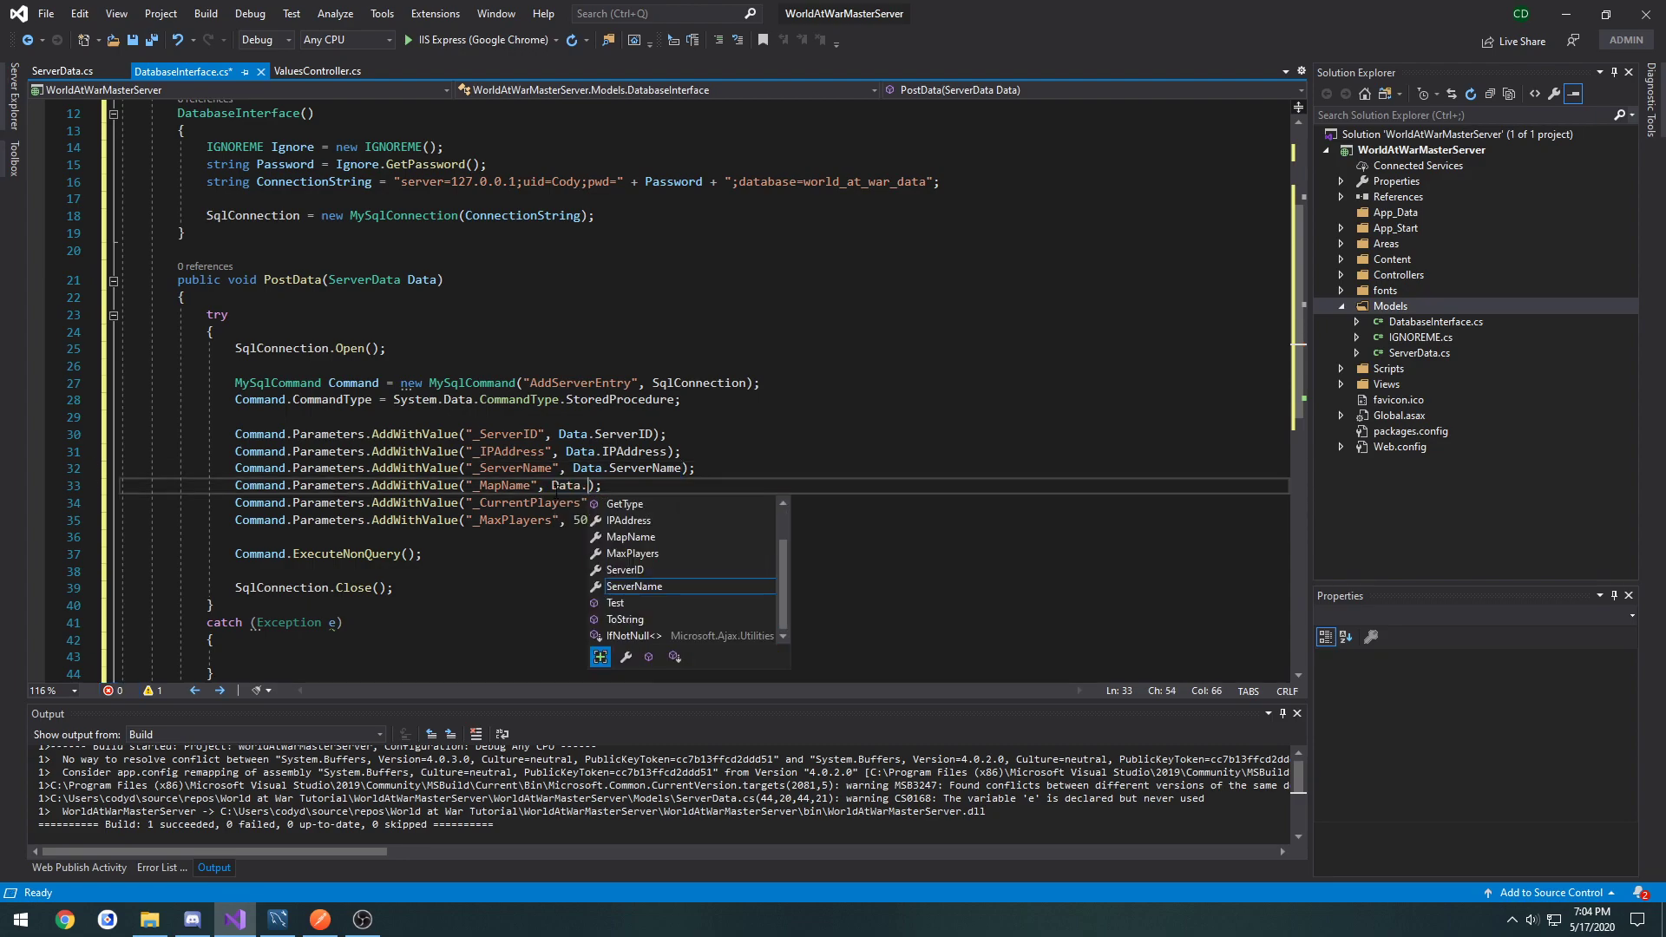
text(map)
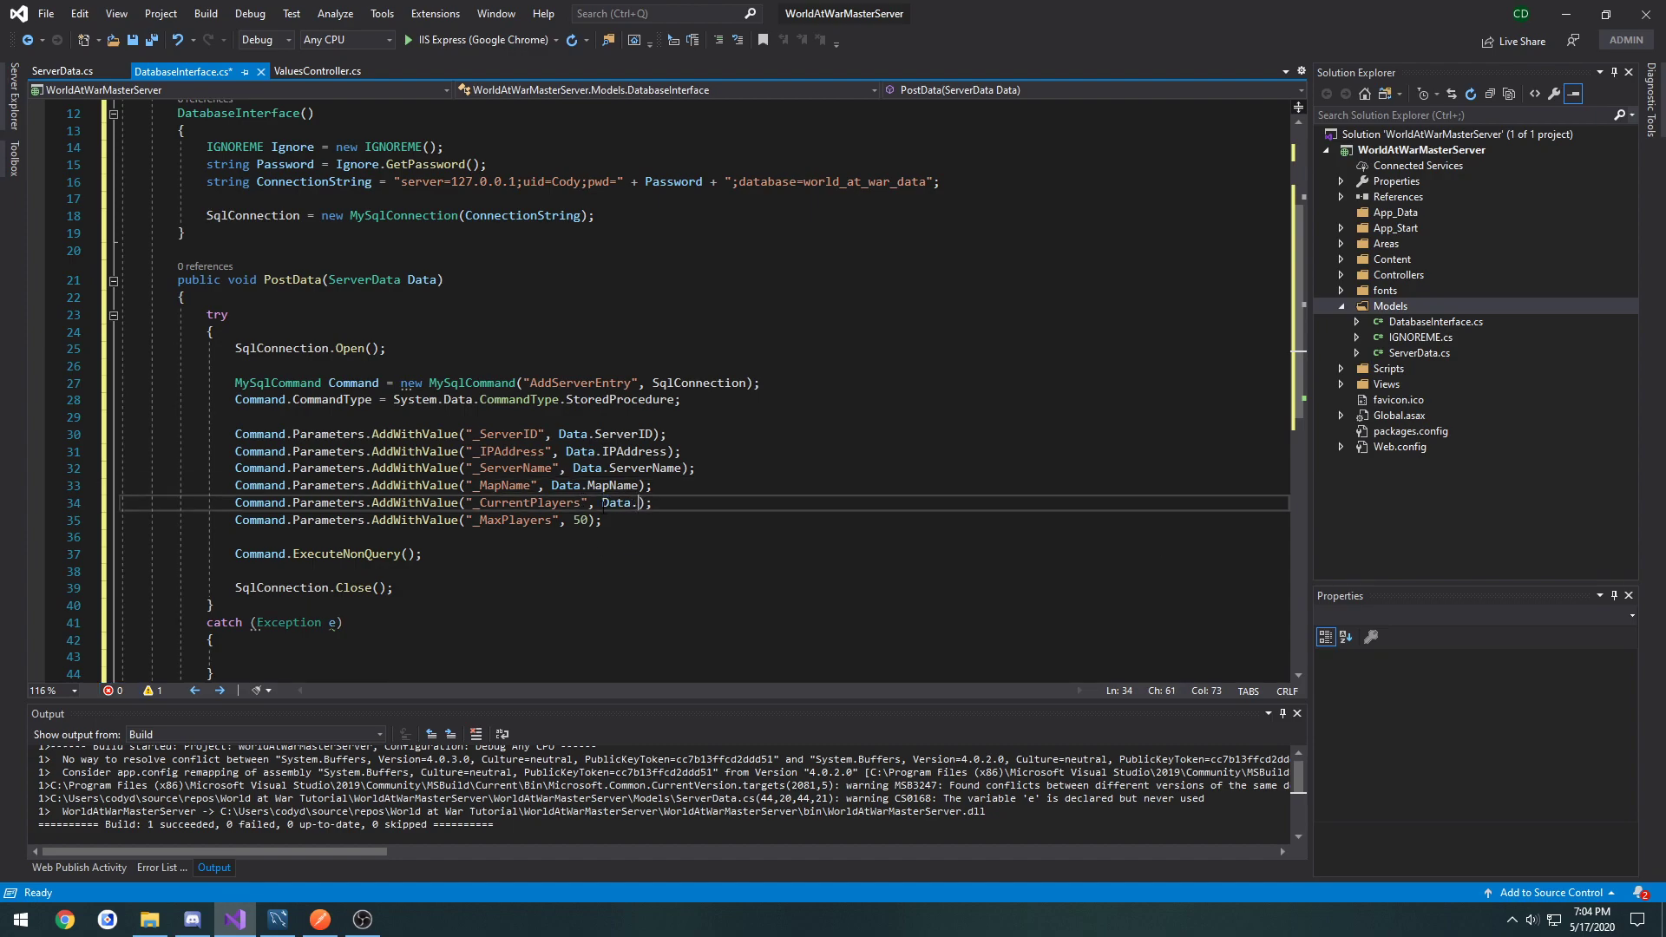
text(CurrentPlayers)
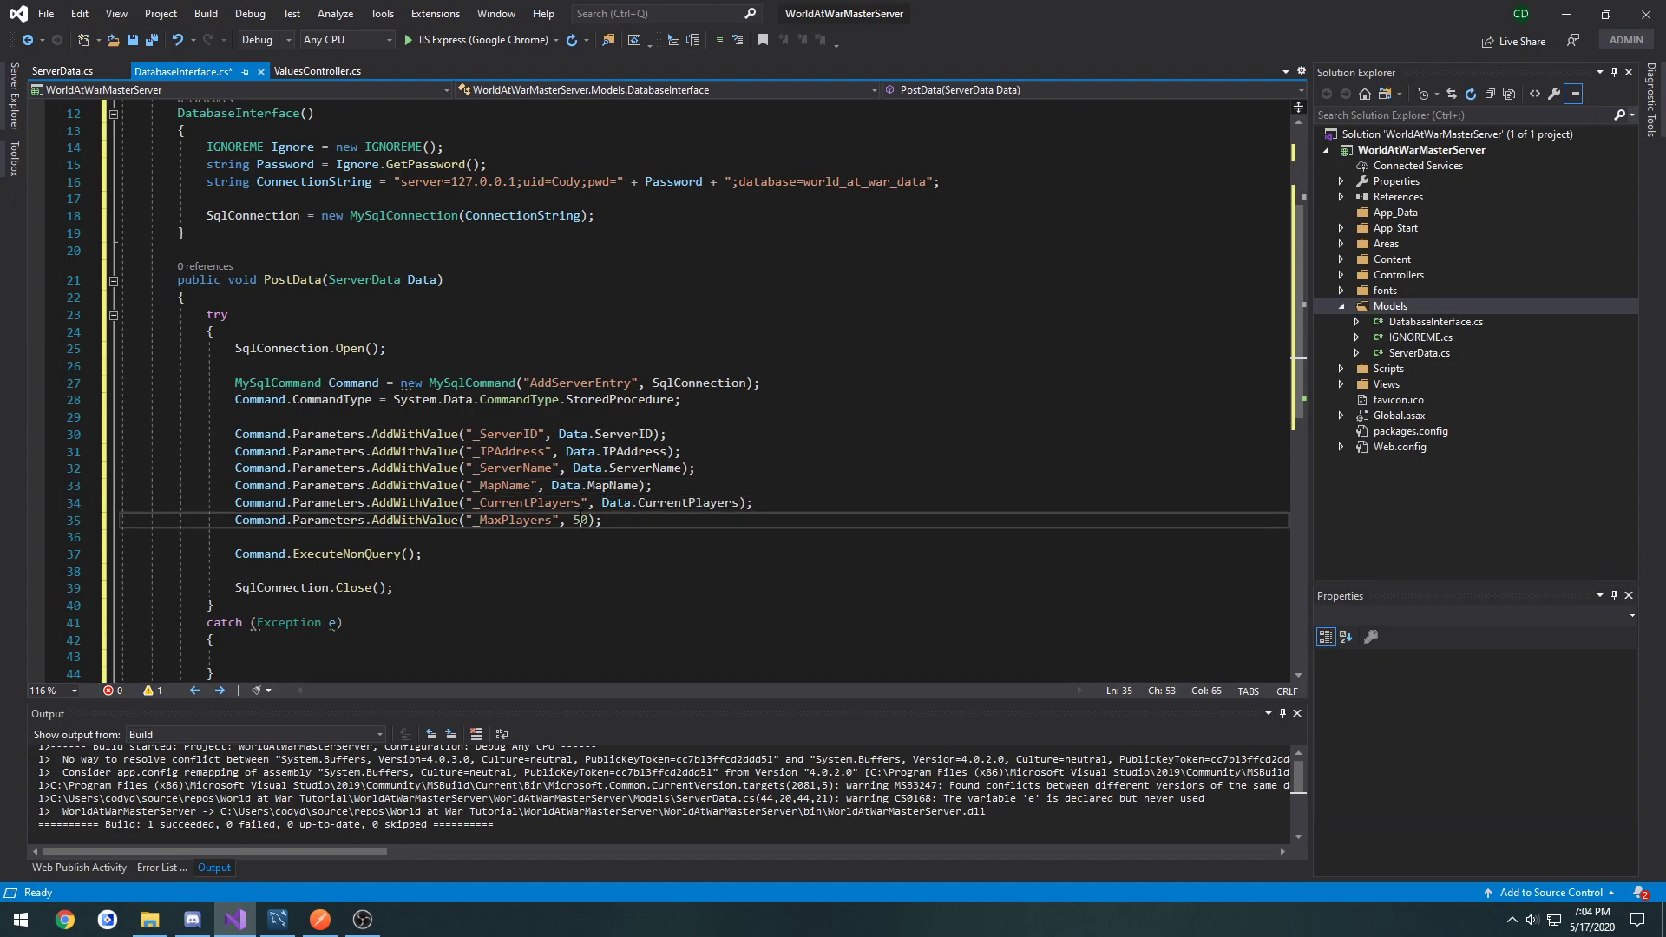
text(Data.MaxPlayers)
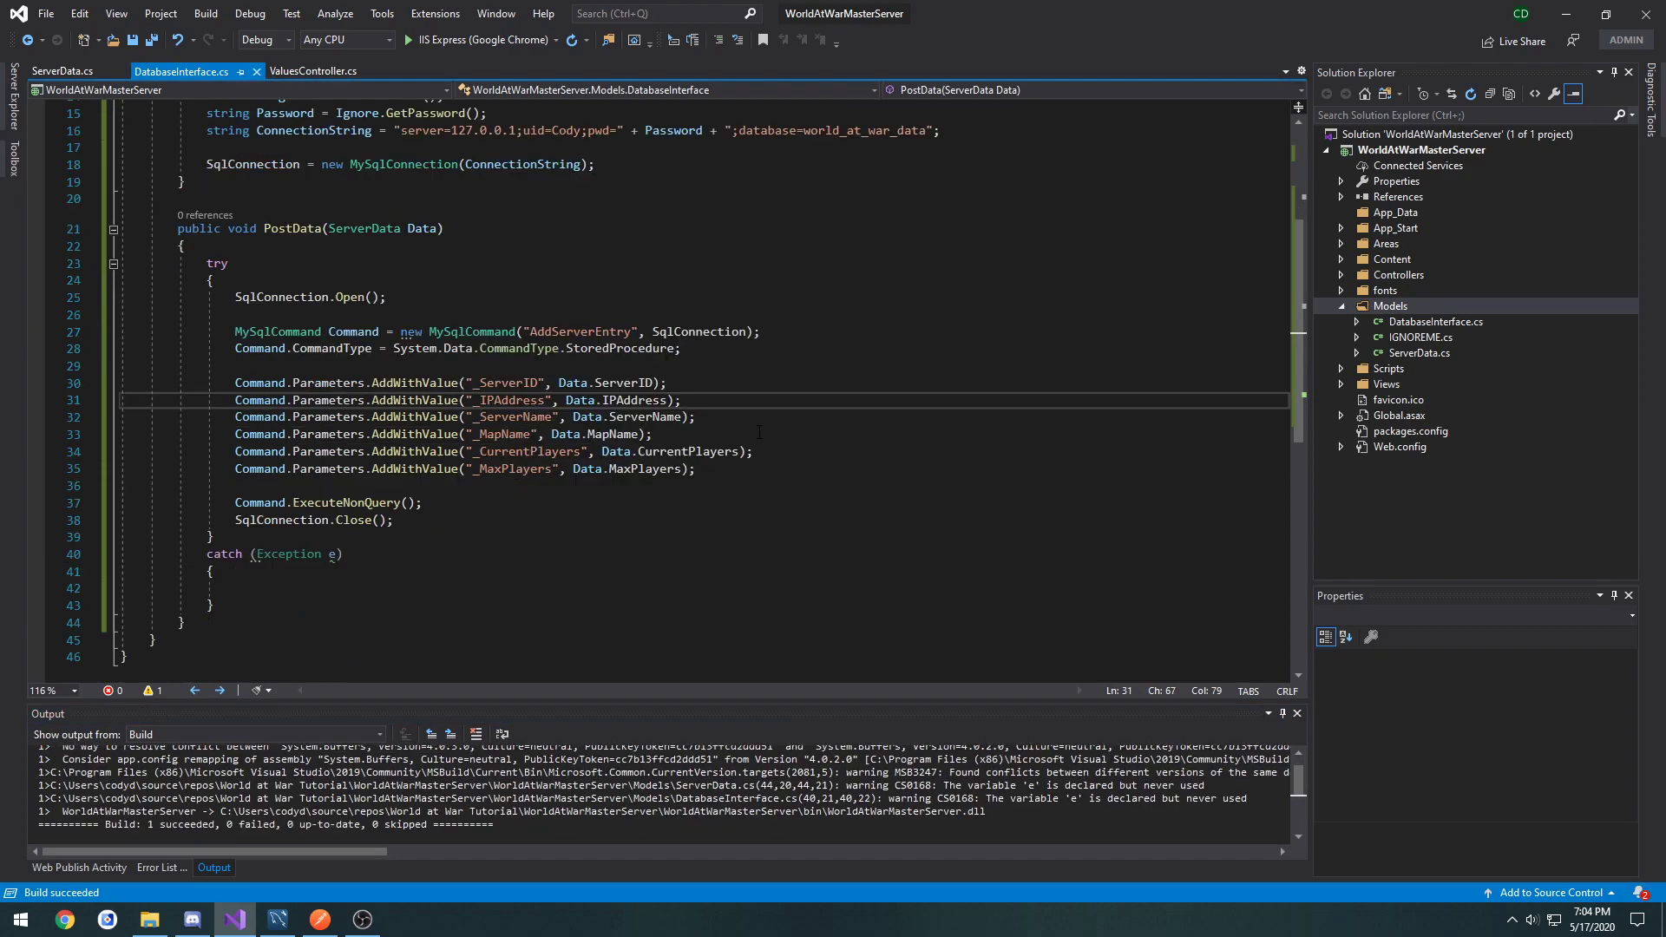
Step: Restore ValuesController's Get(int id) to a public string method returning "value"
click(59, 69)
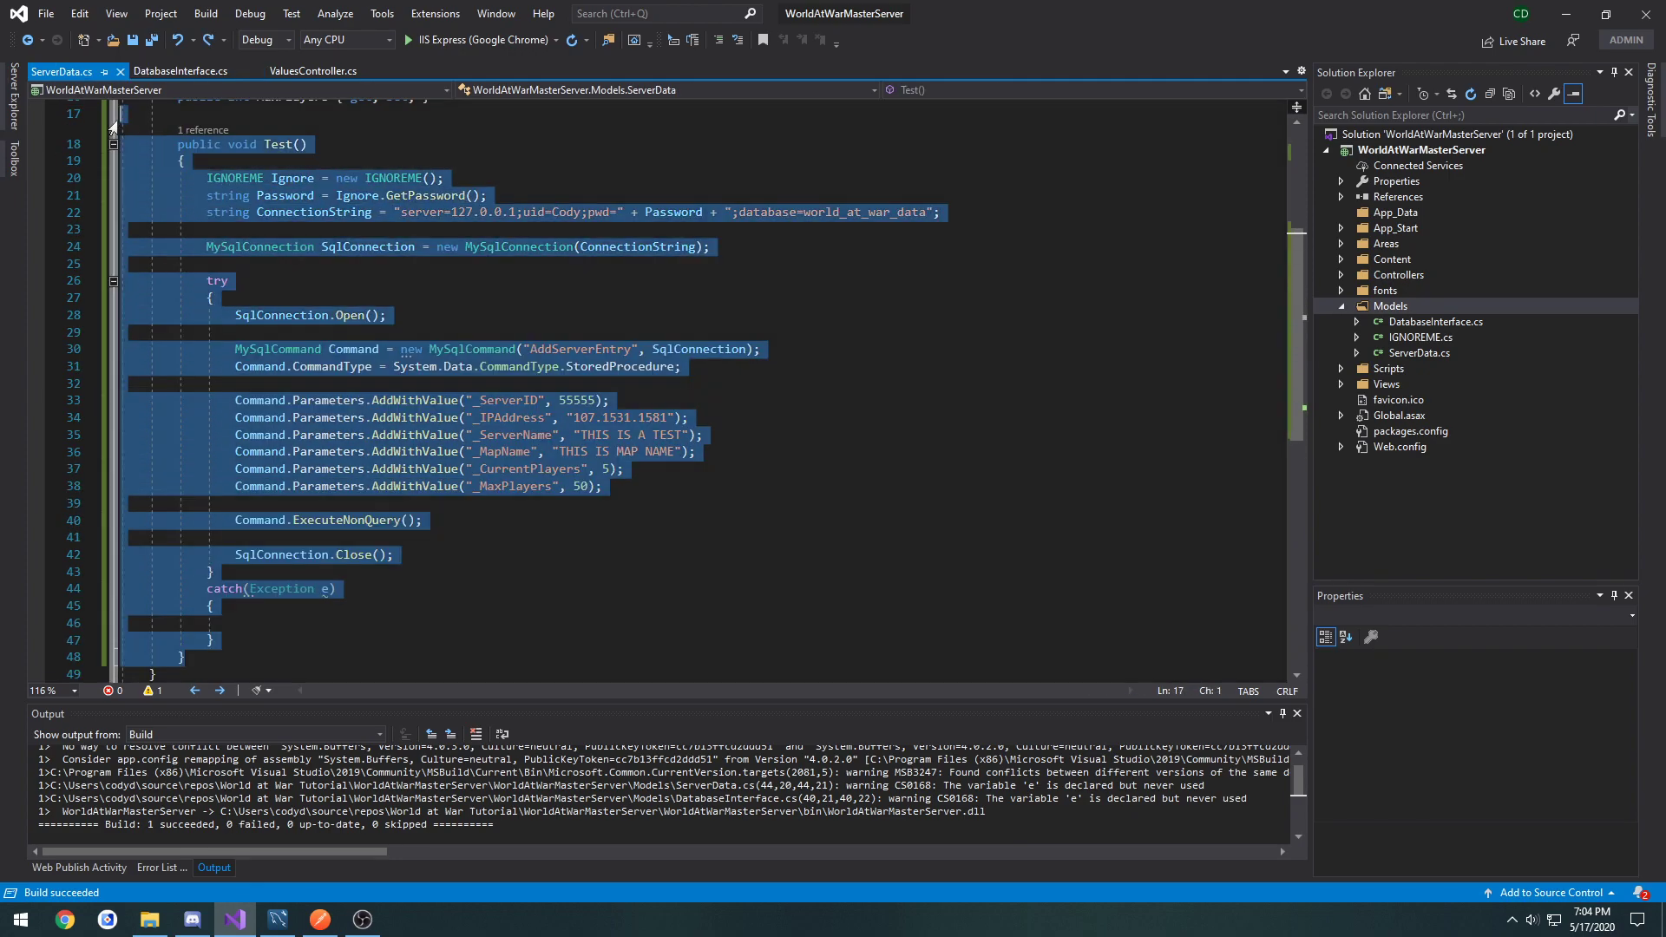
click(314, 71)
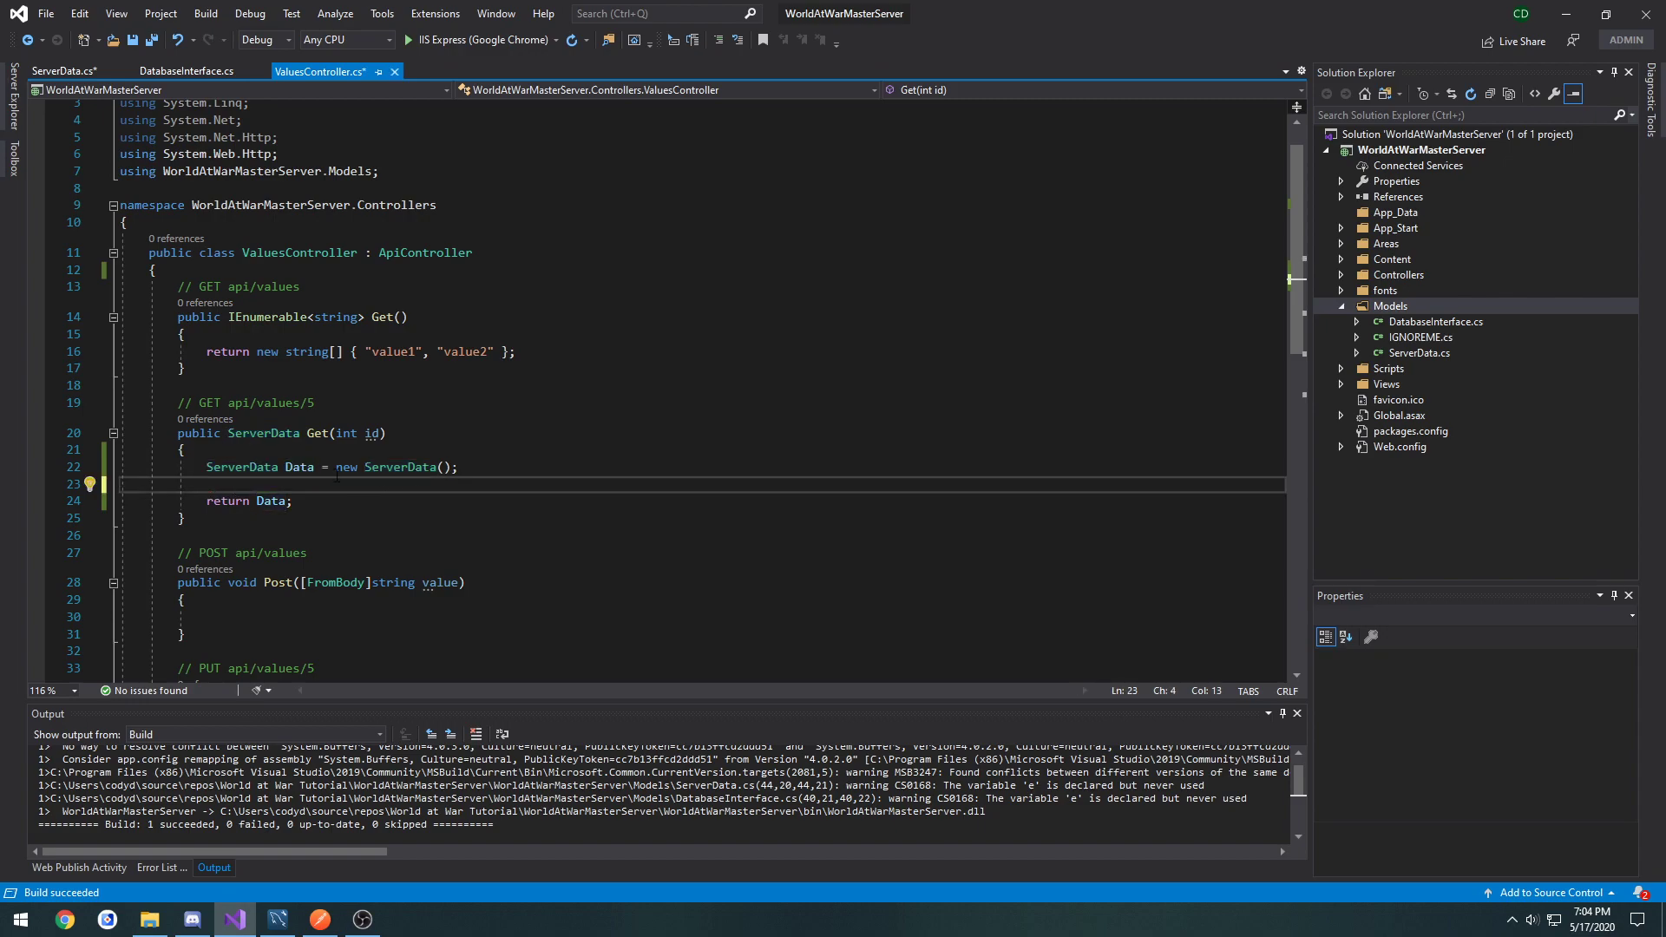
double_click(262, 434)
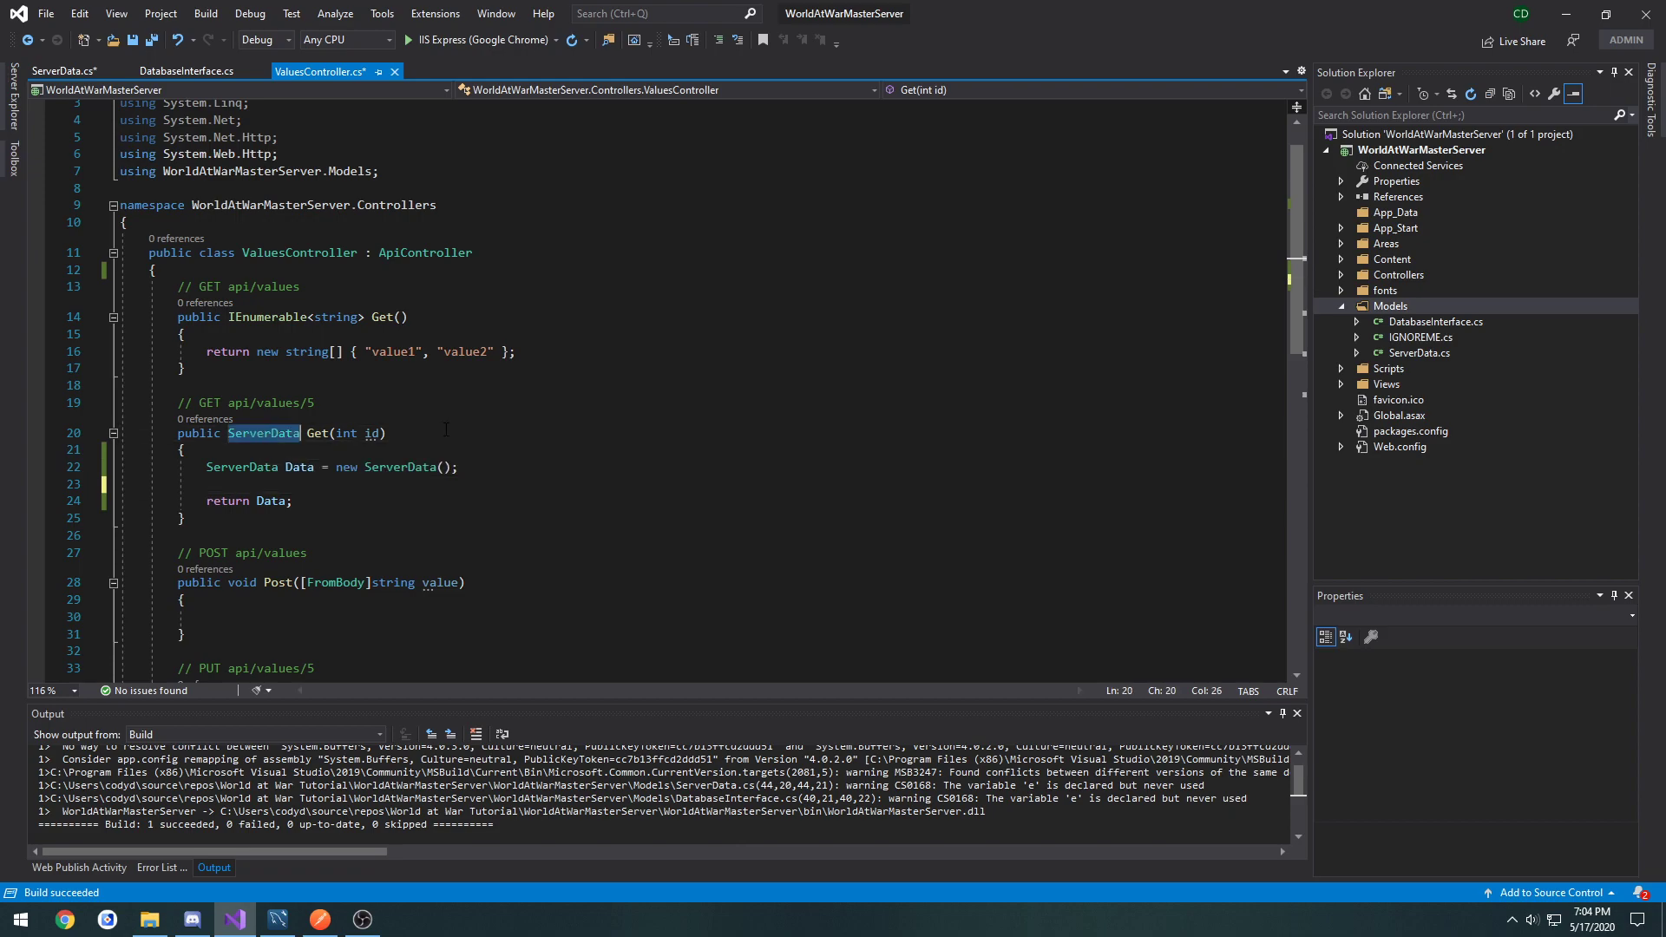
text(in)
click(250, 500)
text(2)
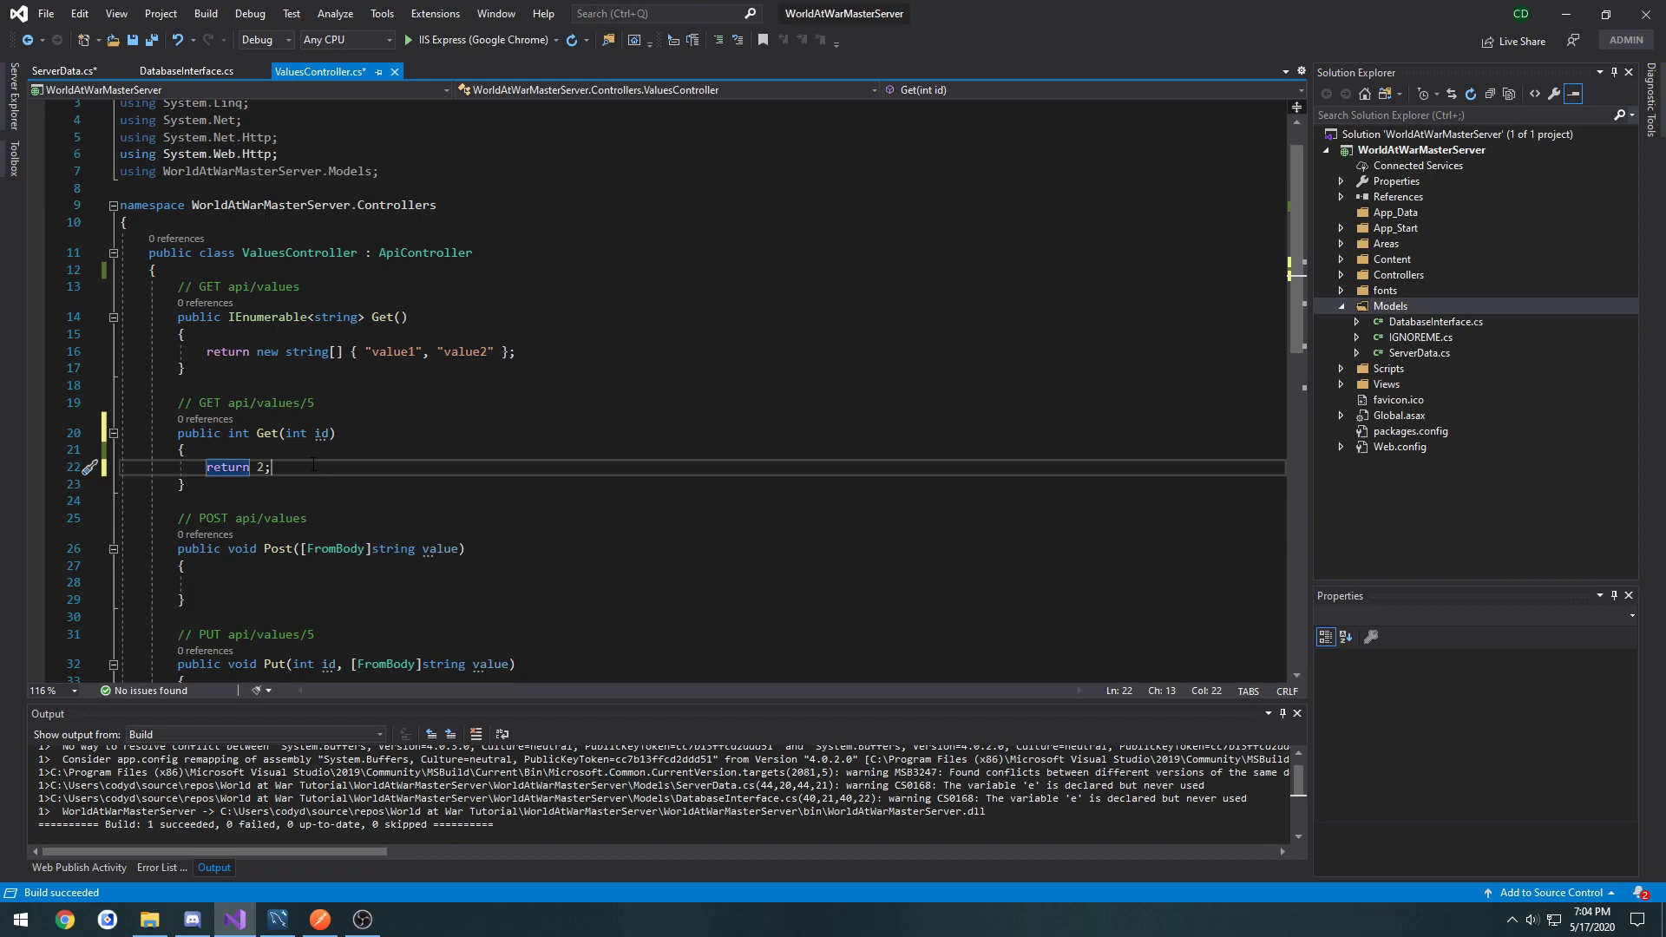
mouse_move(264, 467)
text(")
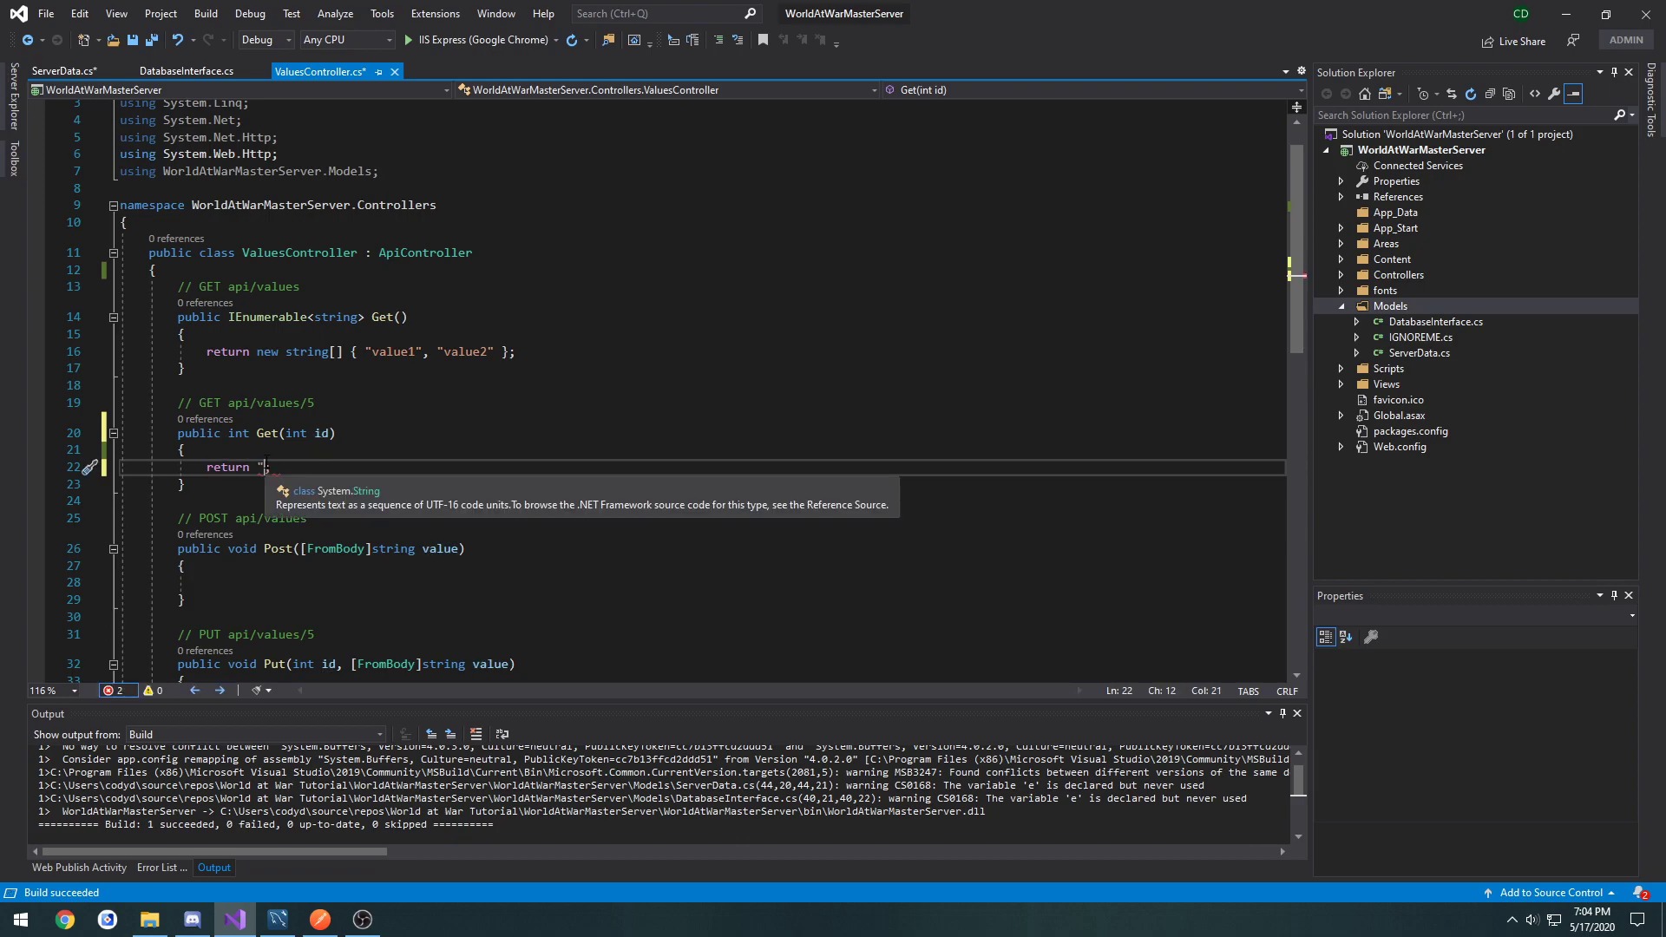
text(value)
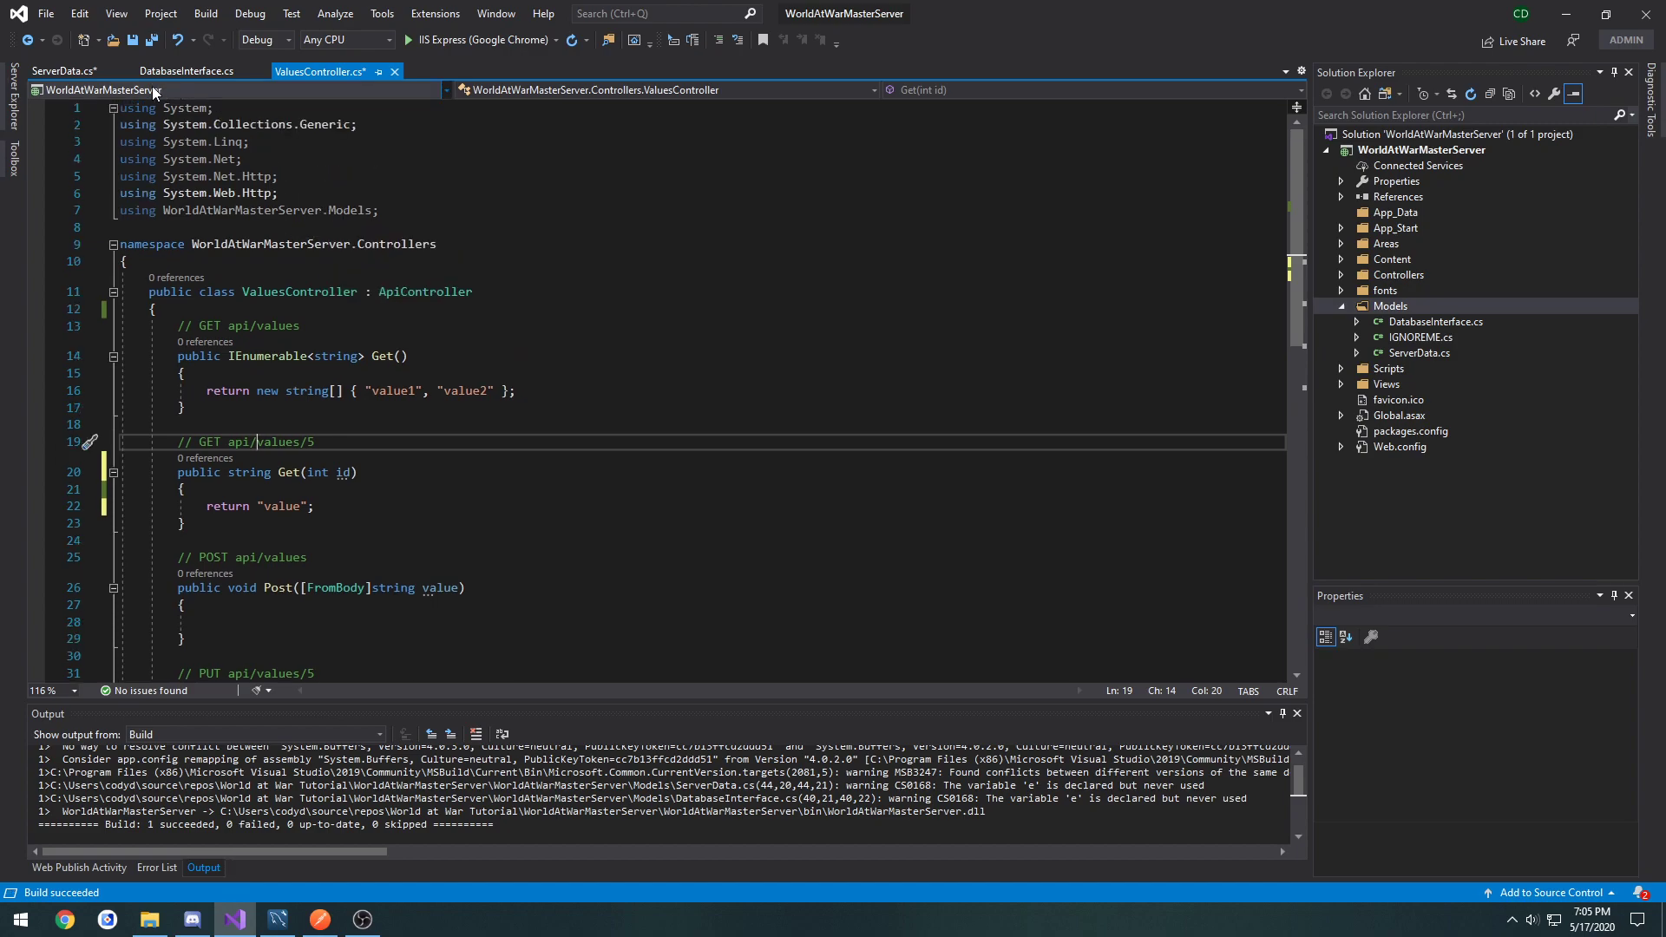
Step: Return to DatabaseInterface.cs and highlight PostData's AddWithValue parameter lines
click(186, 71)
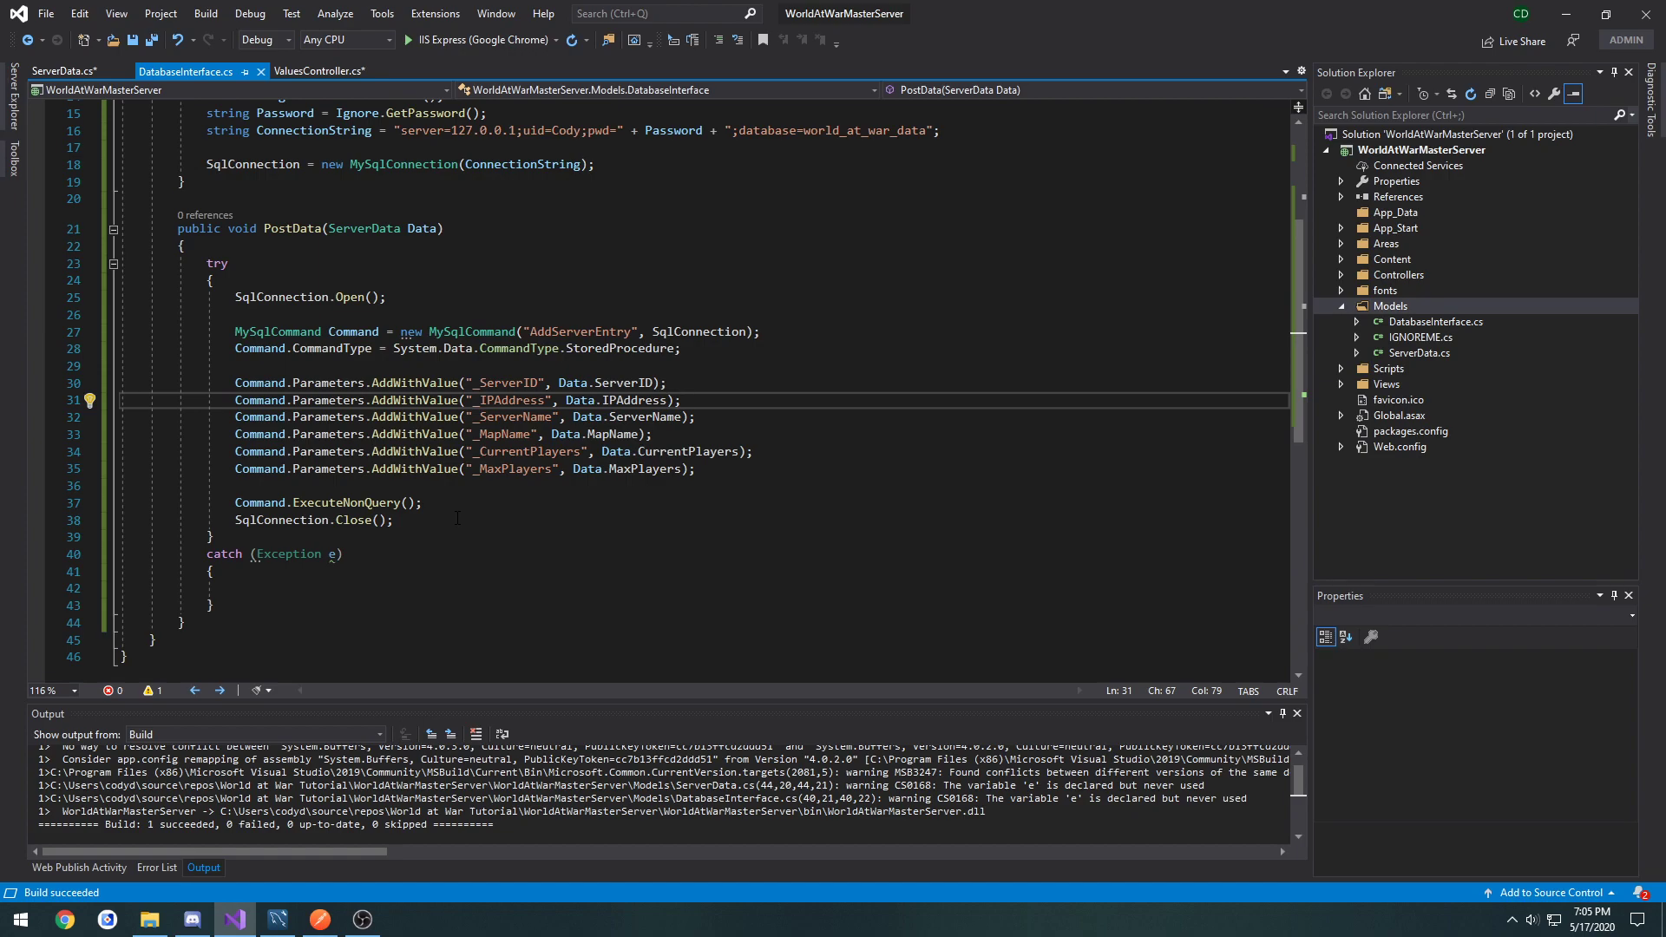
drag(376, 399, 695, 468)
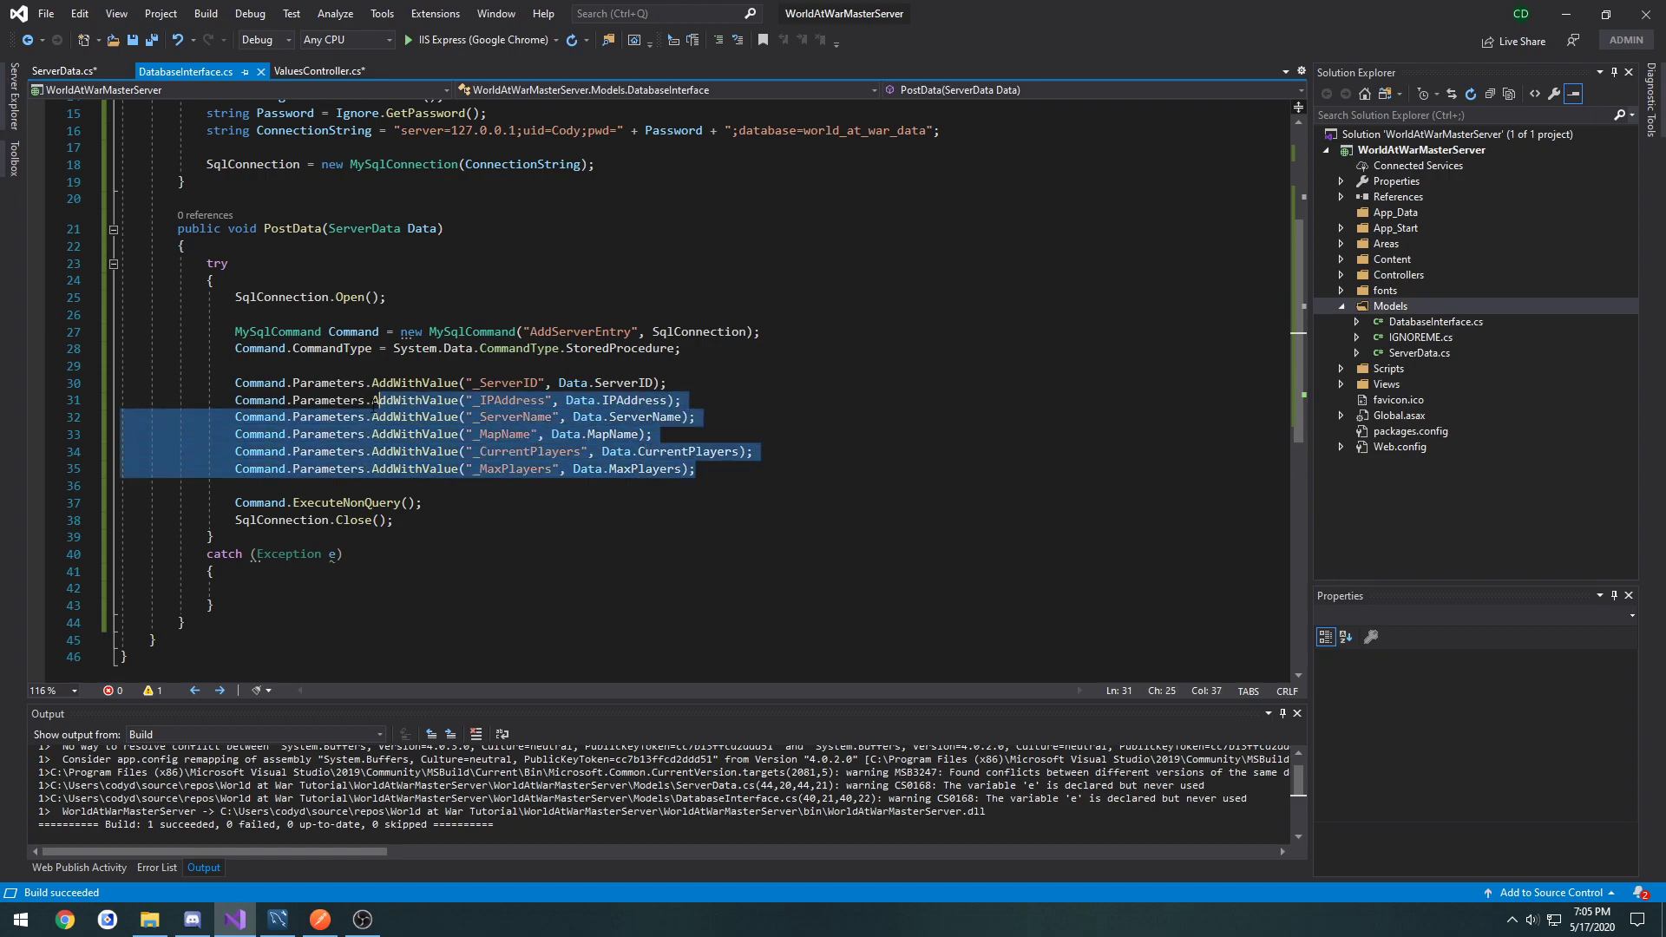
click(667, 381)
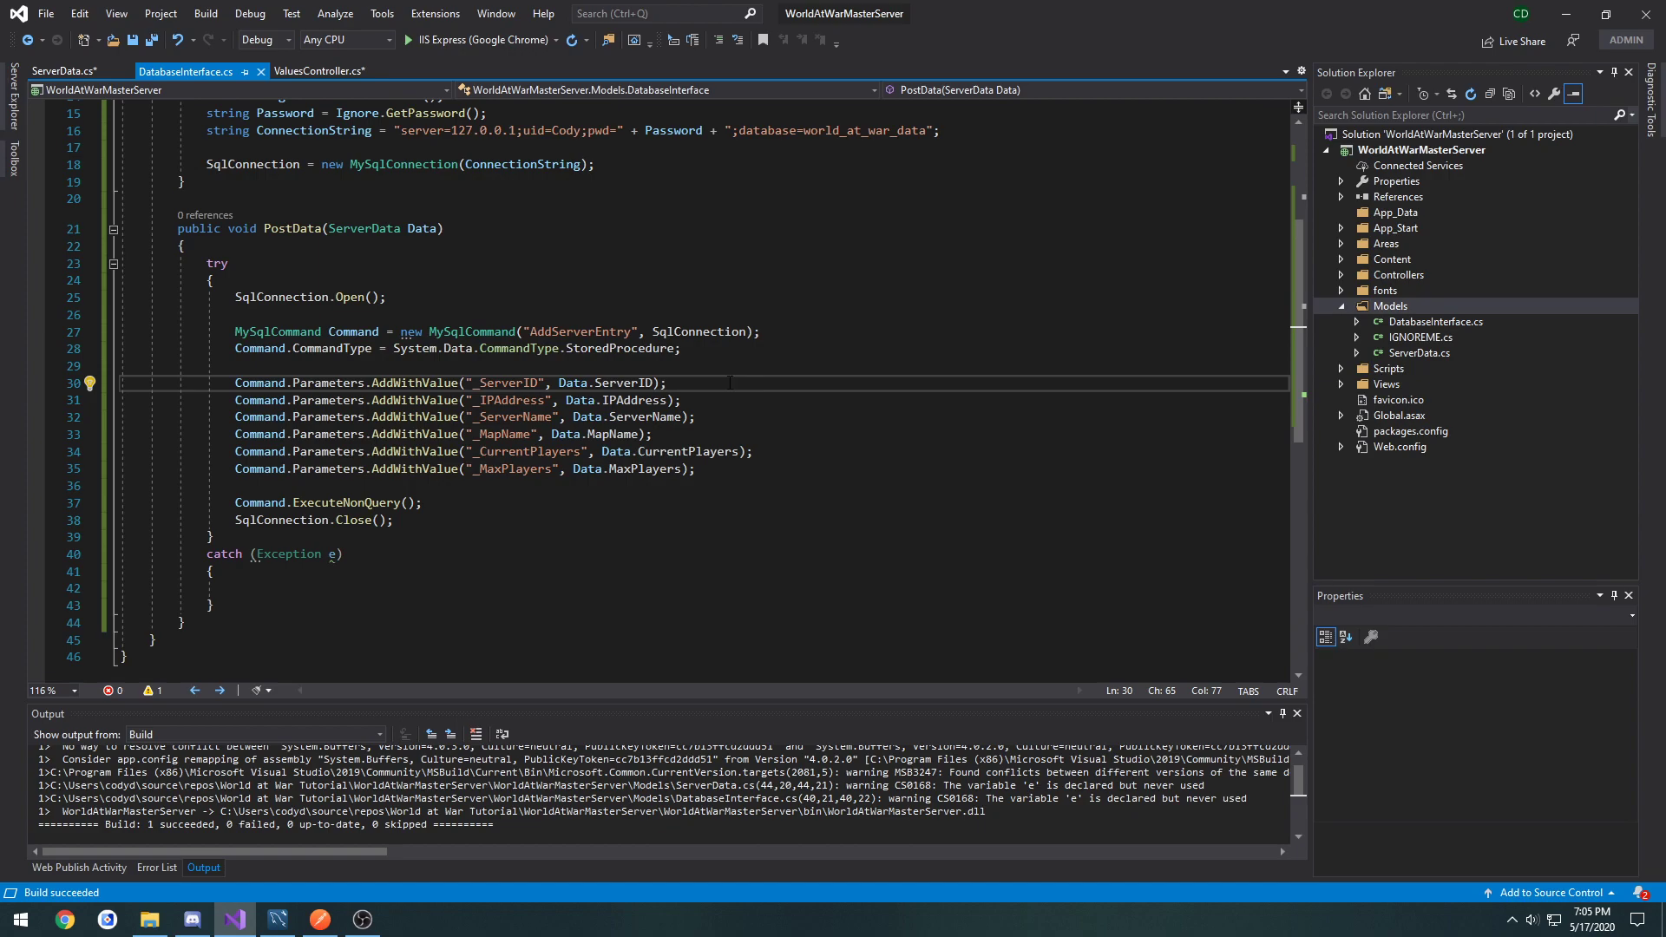
Step: Change PostData's return type to int and return -1 in the catch block
double_click(243, 229)
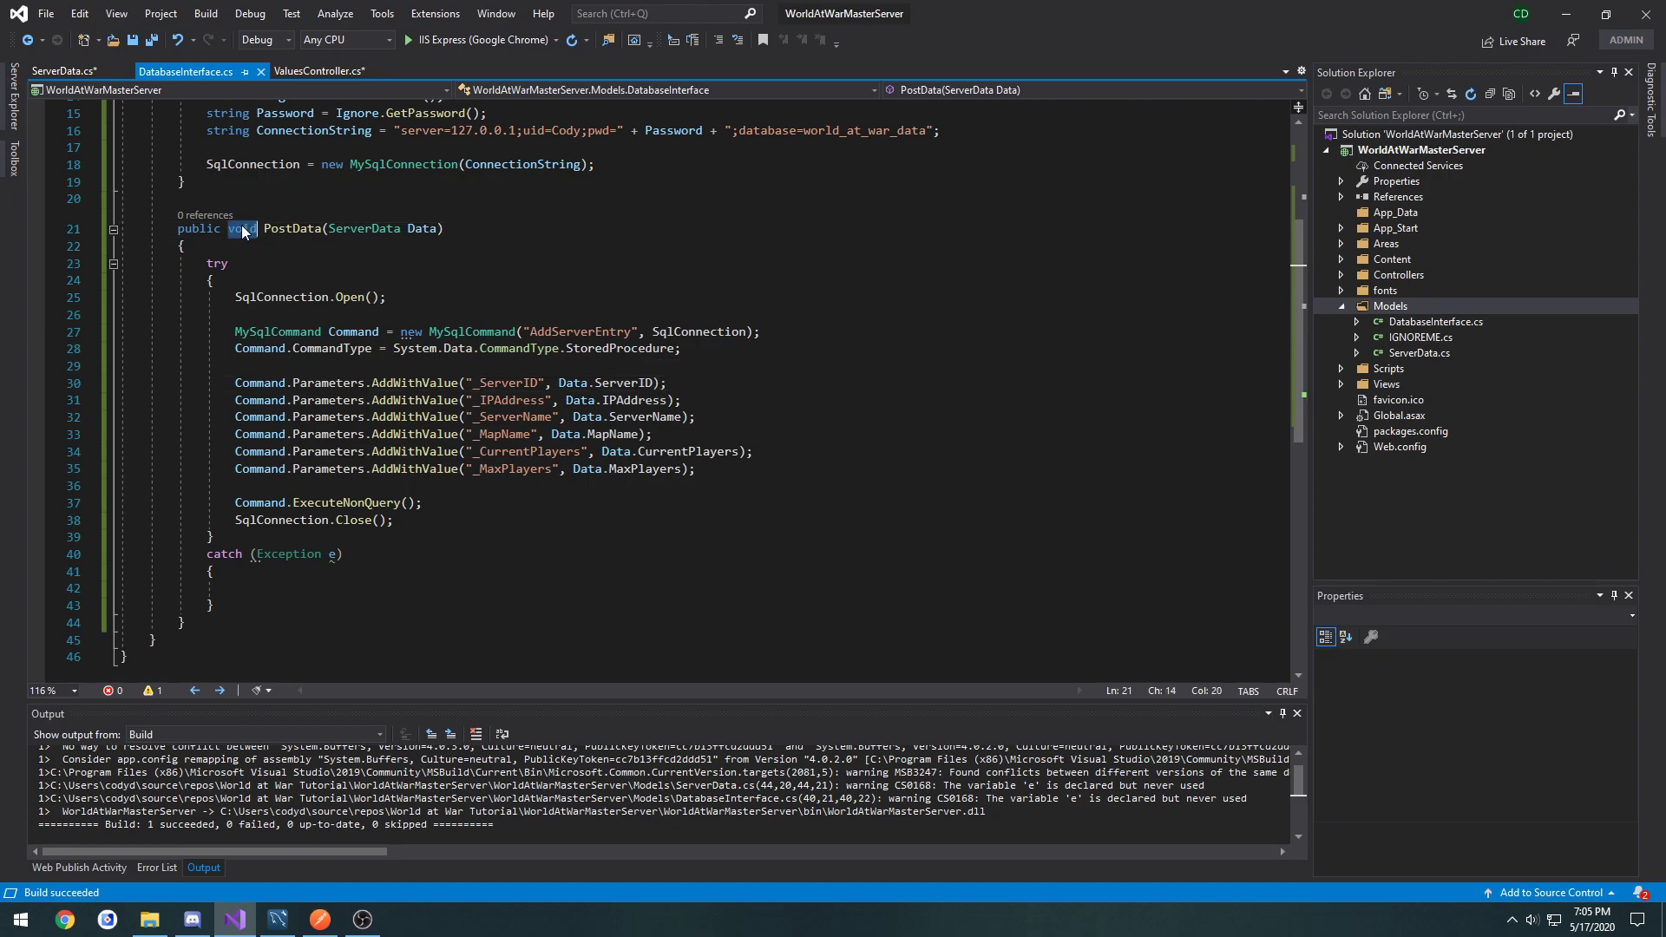
text(int)
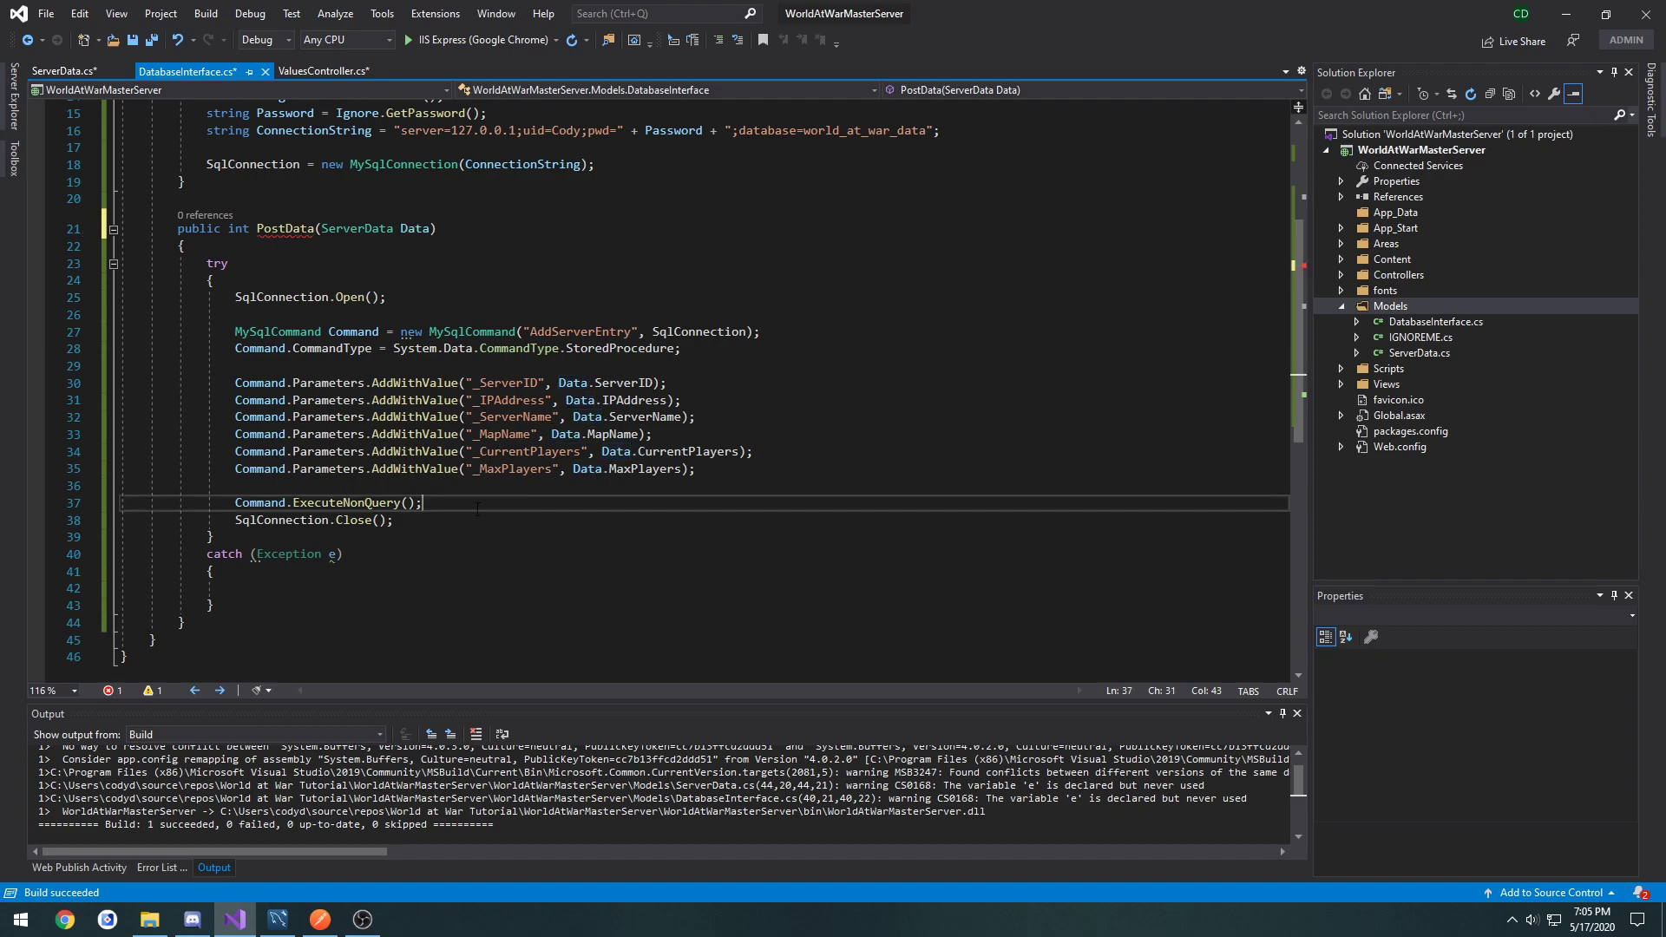
text(r)
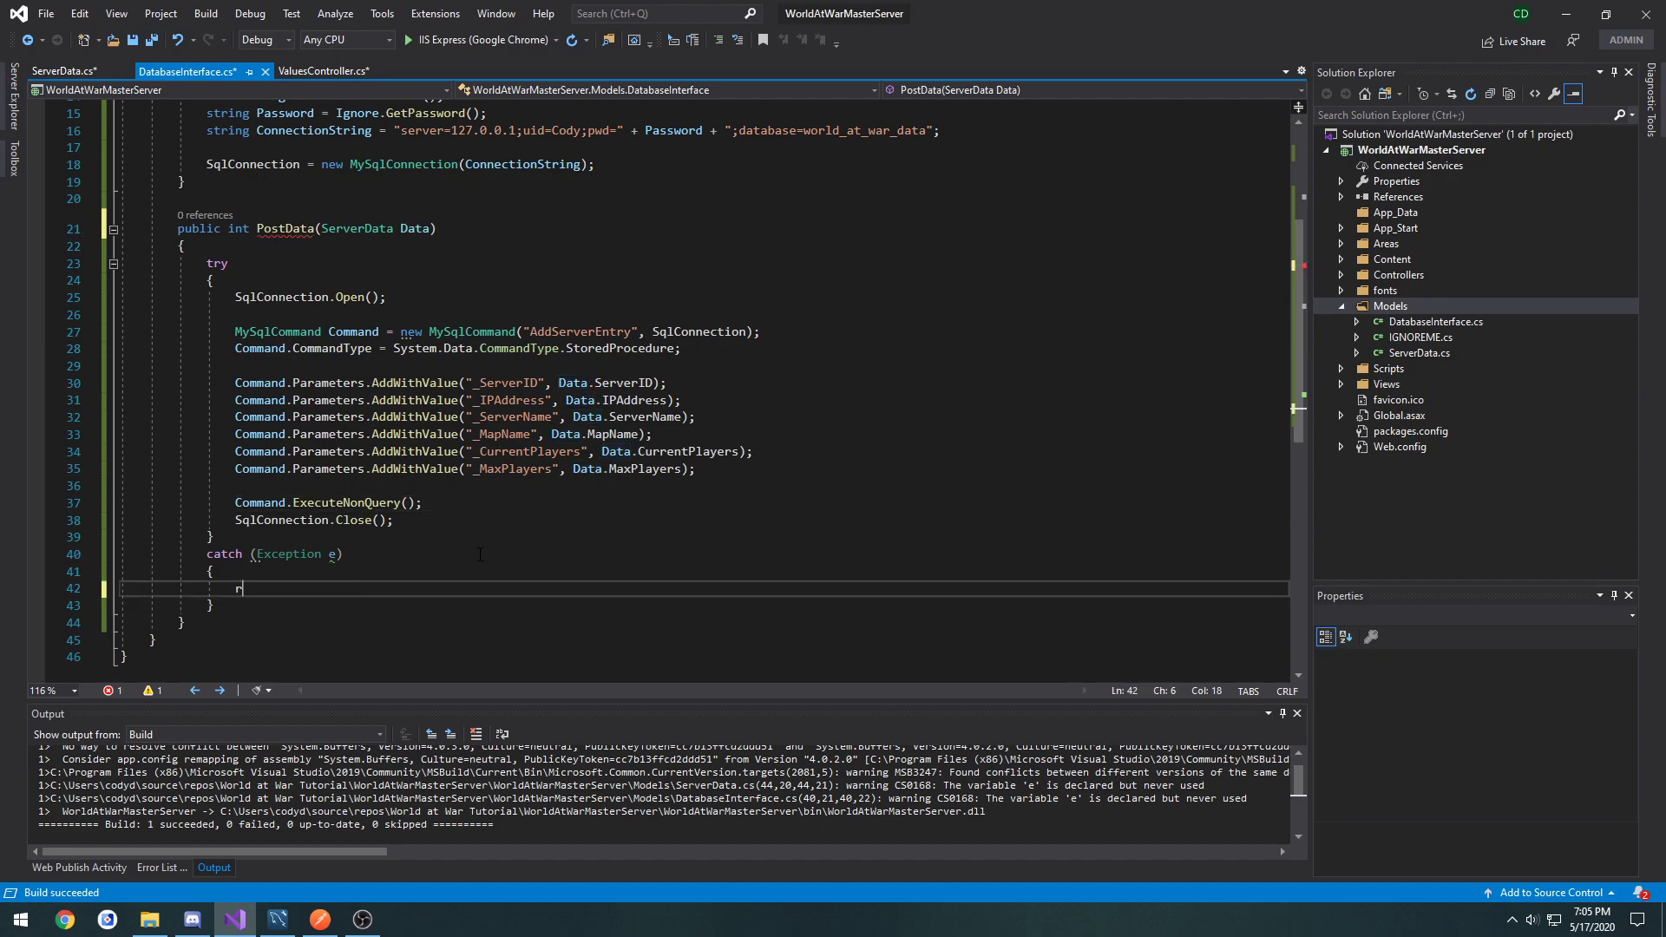
text(eturn)
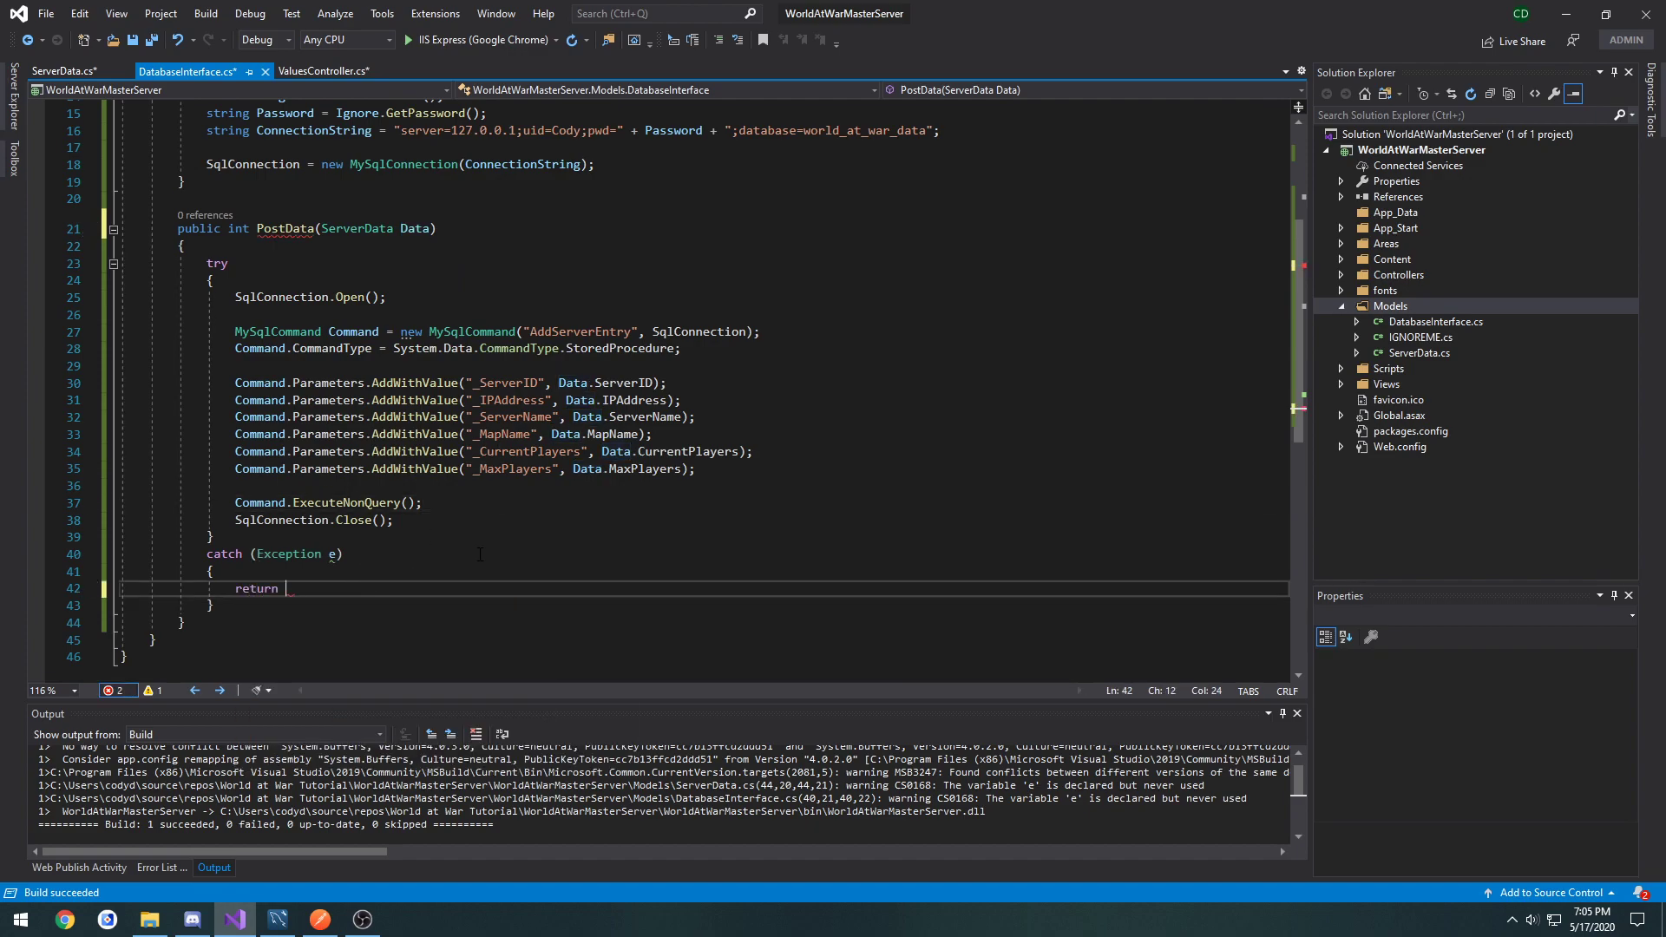
text(-1)
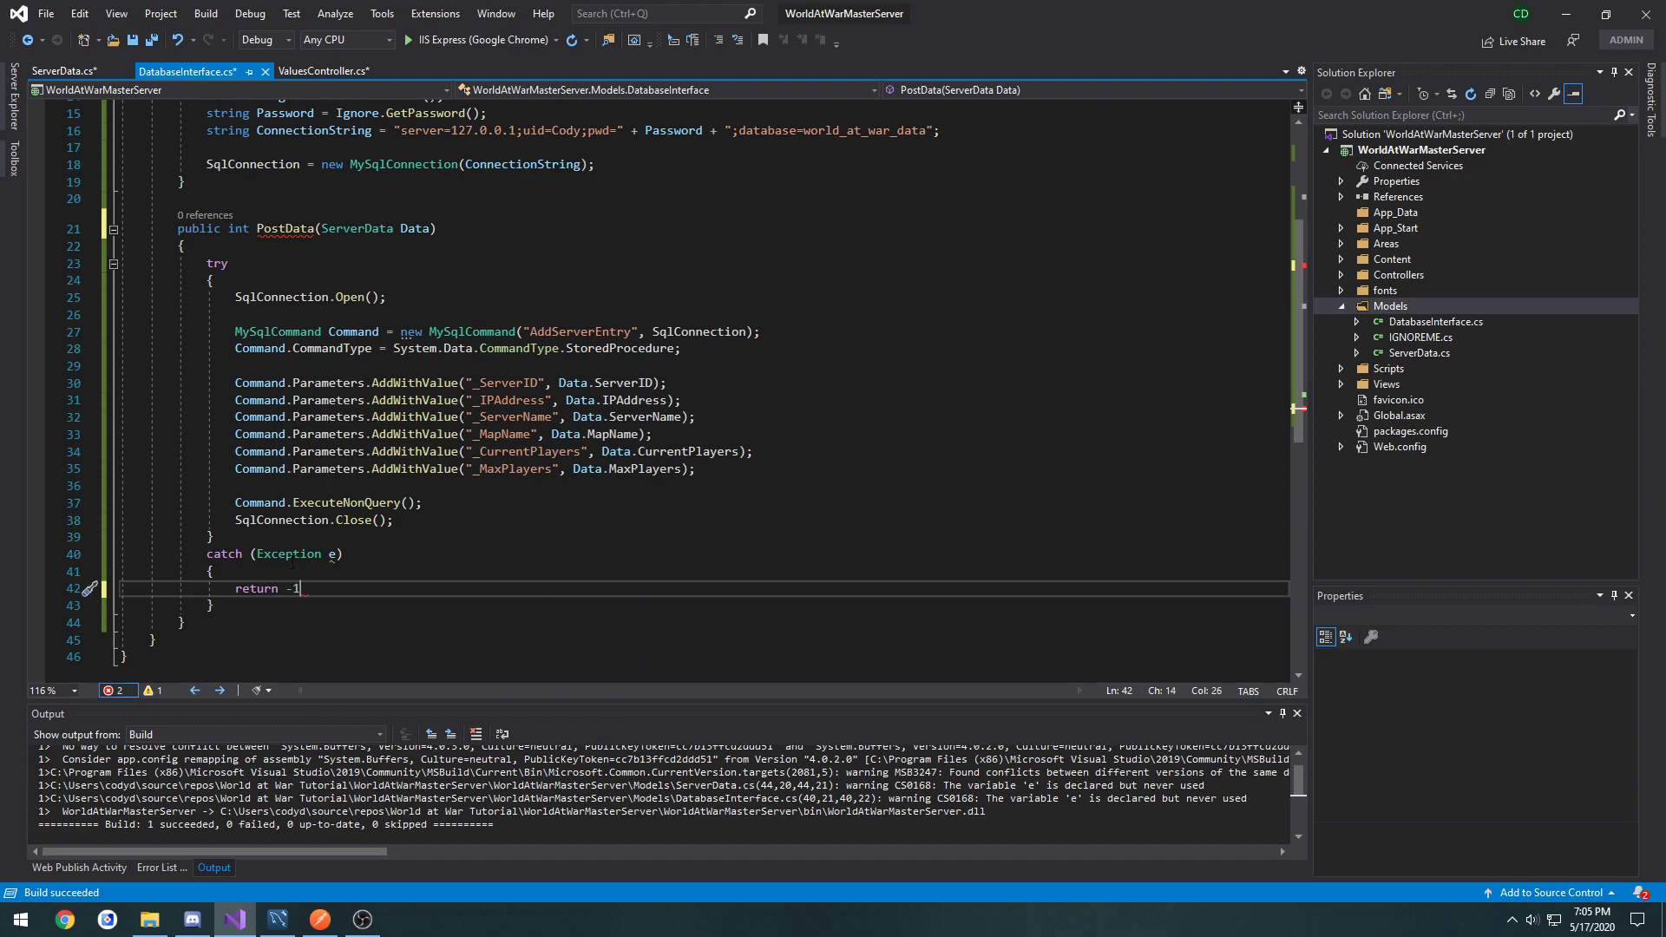
text(;)
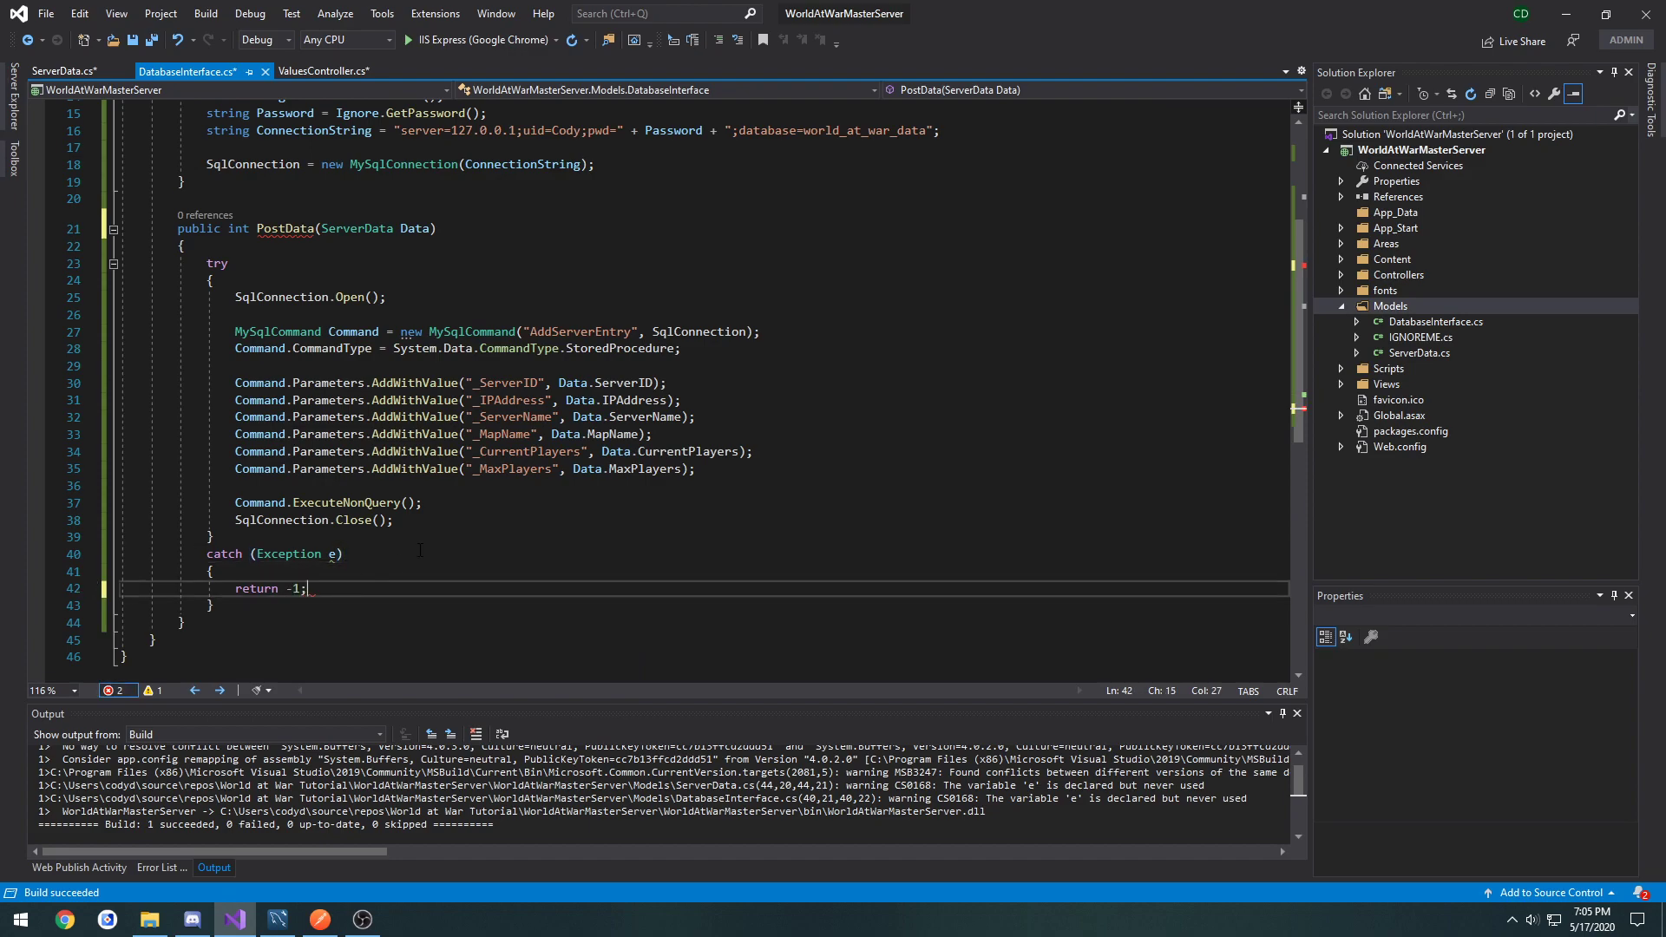
Step: Return 999 after SqlConnection.Close() on a successful insert
double_click(256, 588)
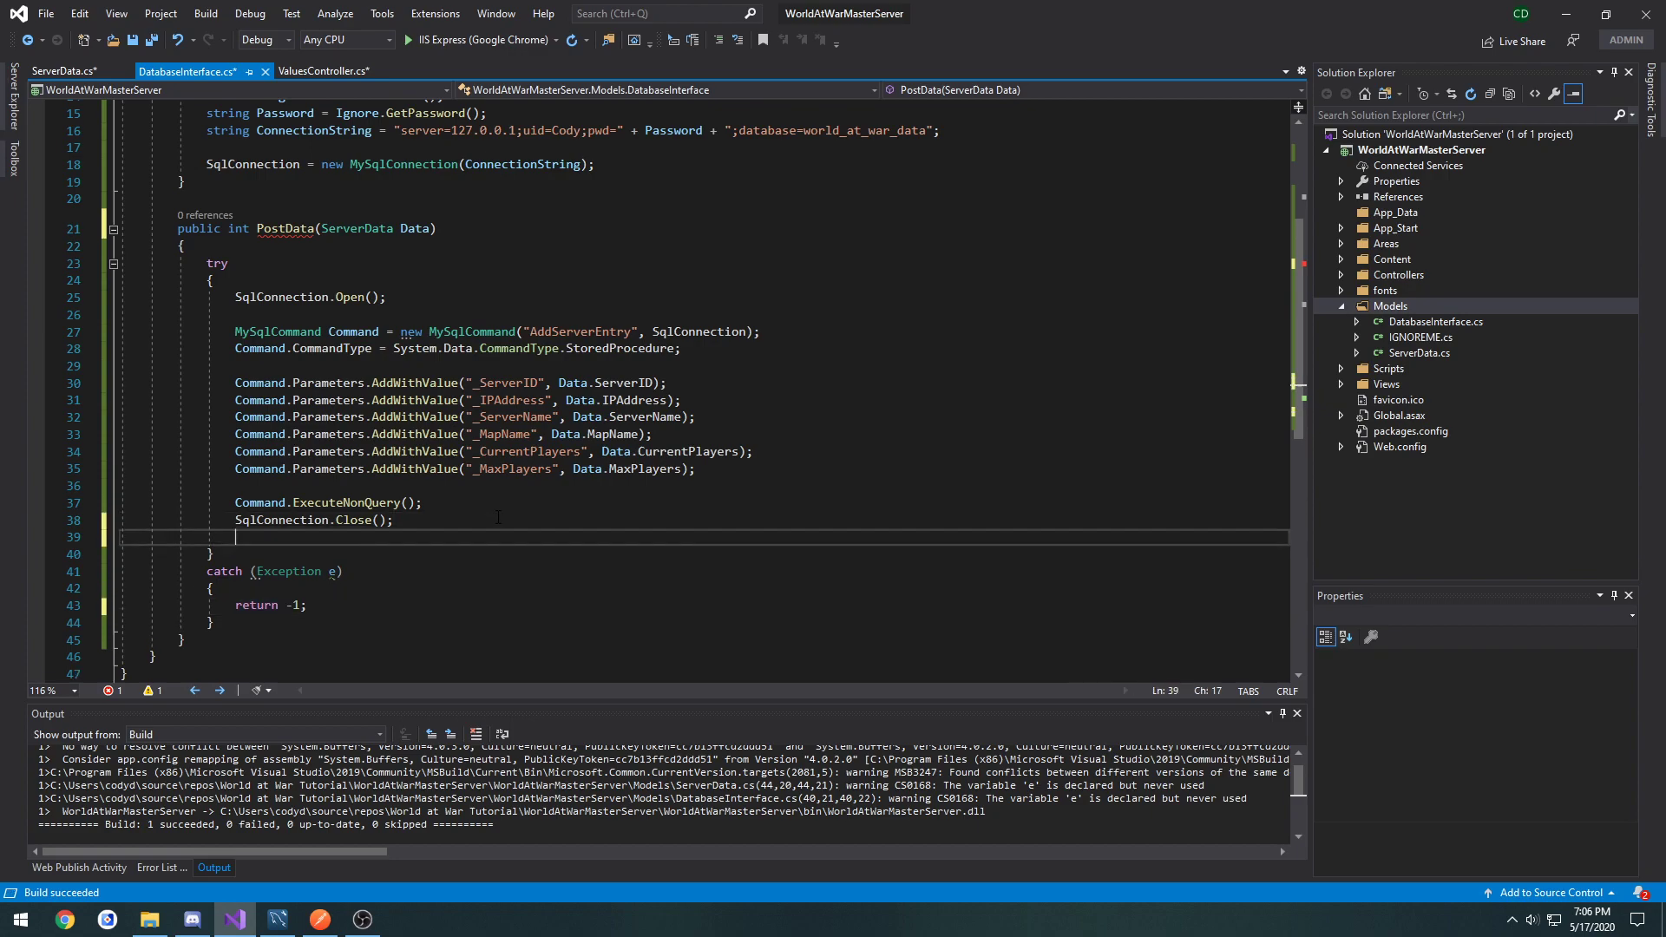
text(return)
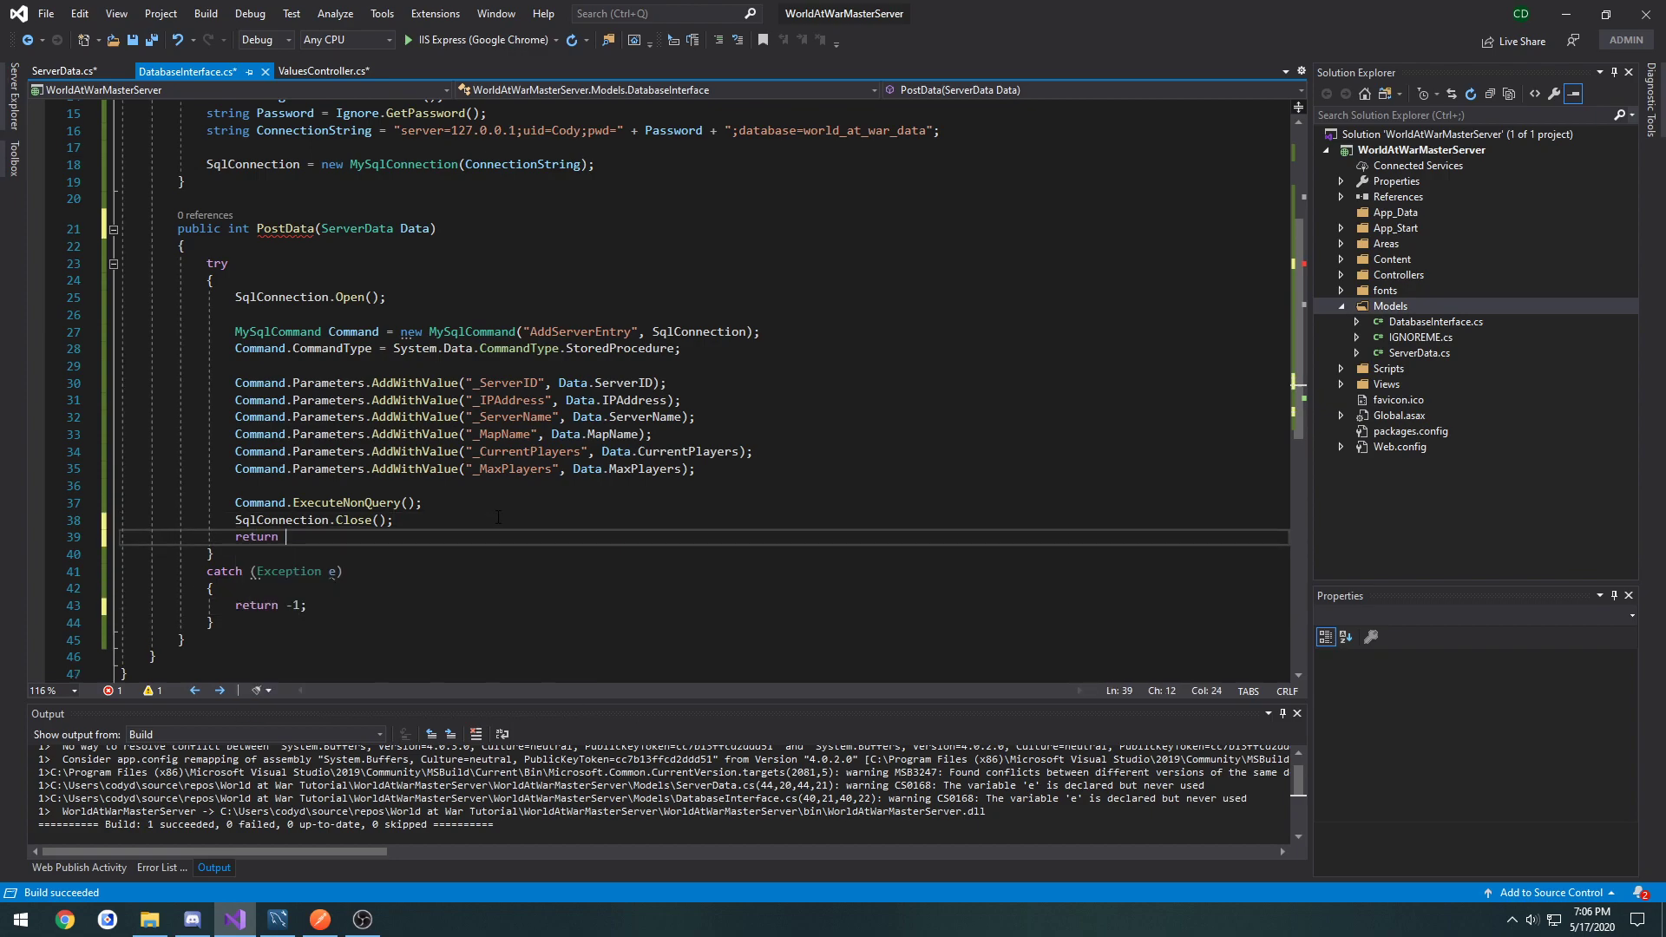
text(999)
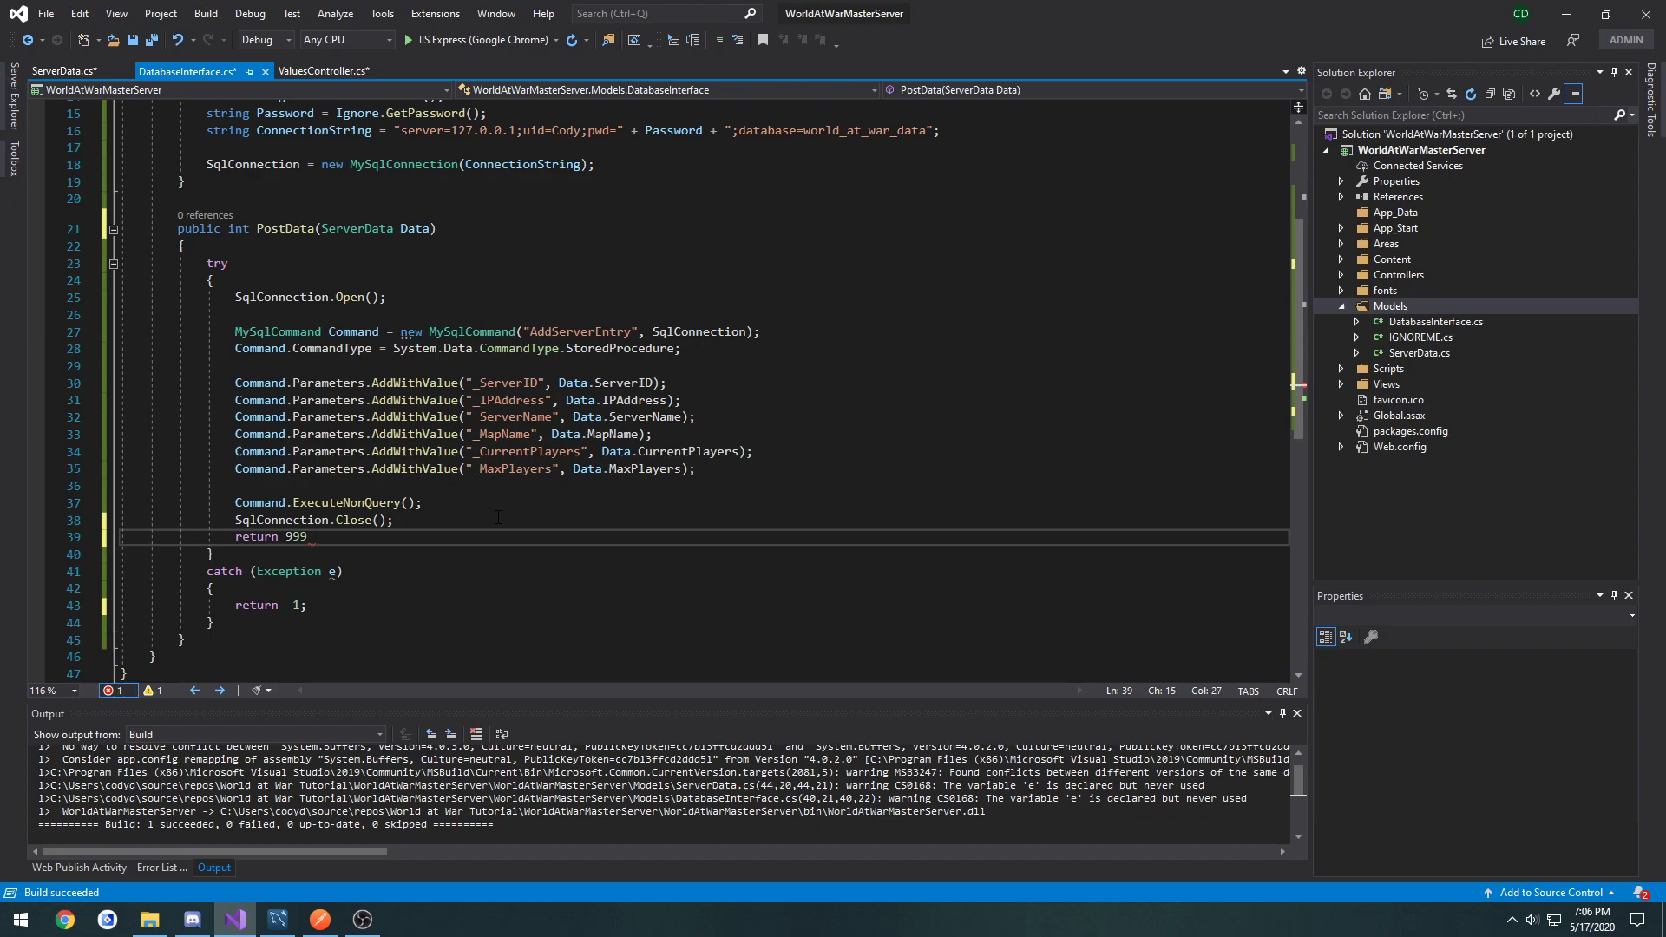
text(;)
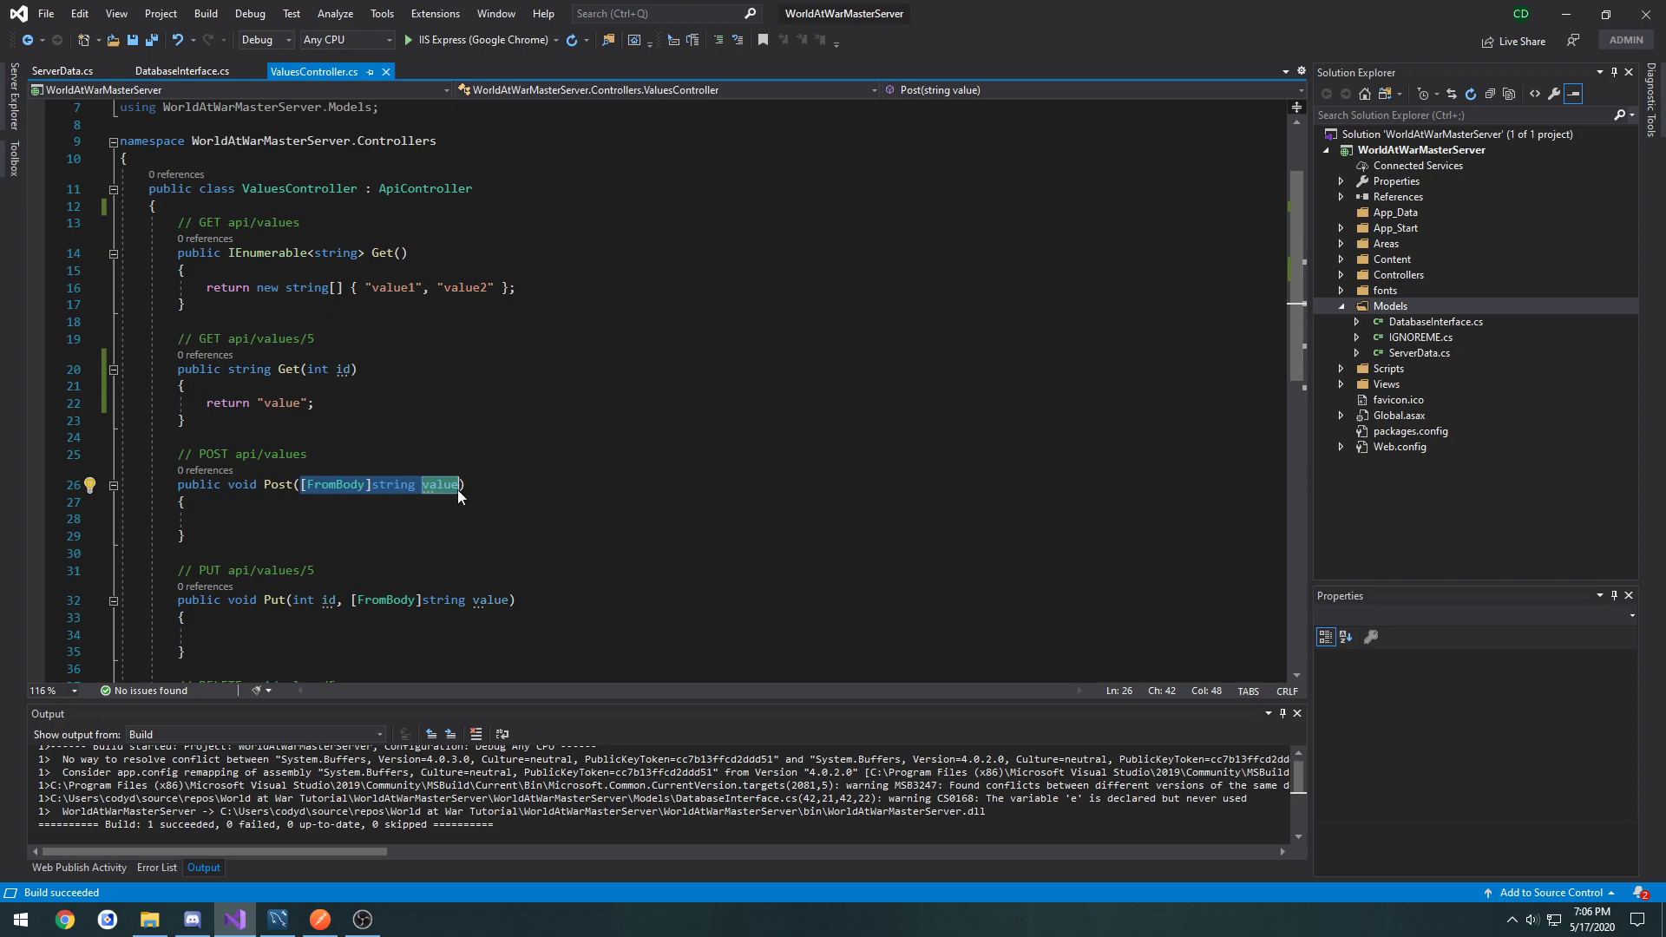
mouse_move(552, 458)
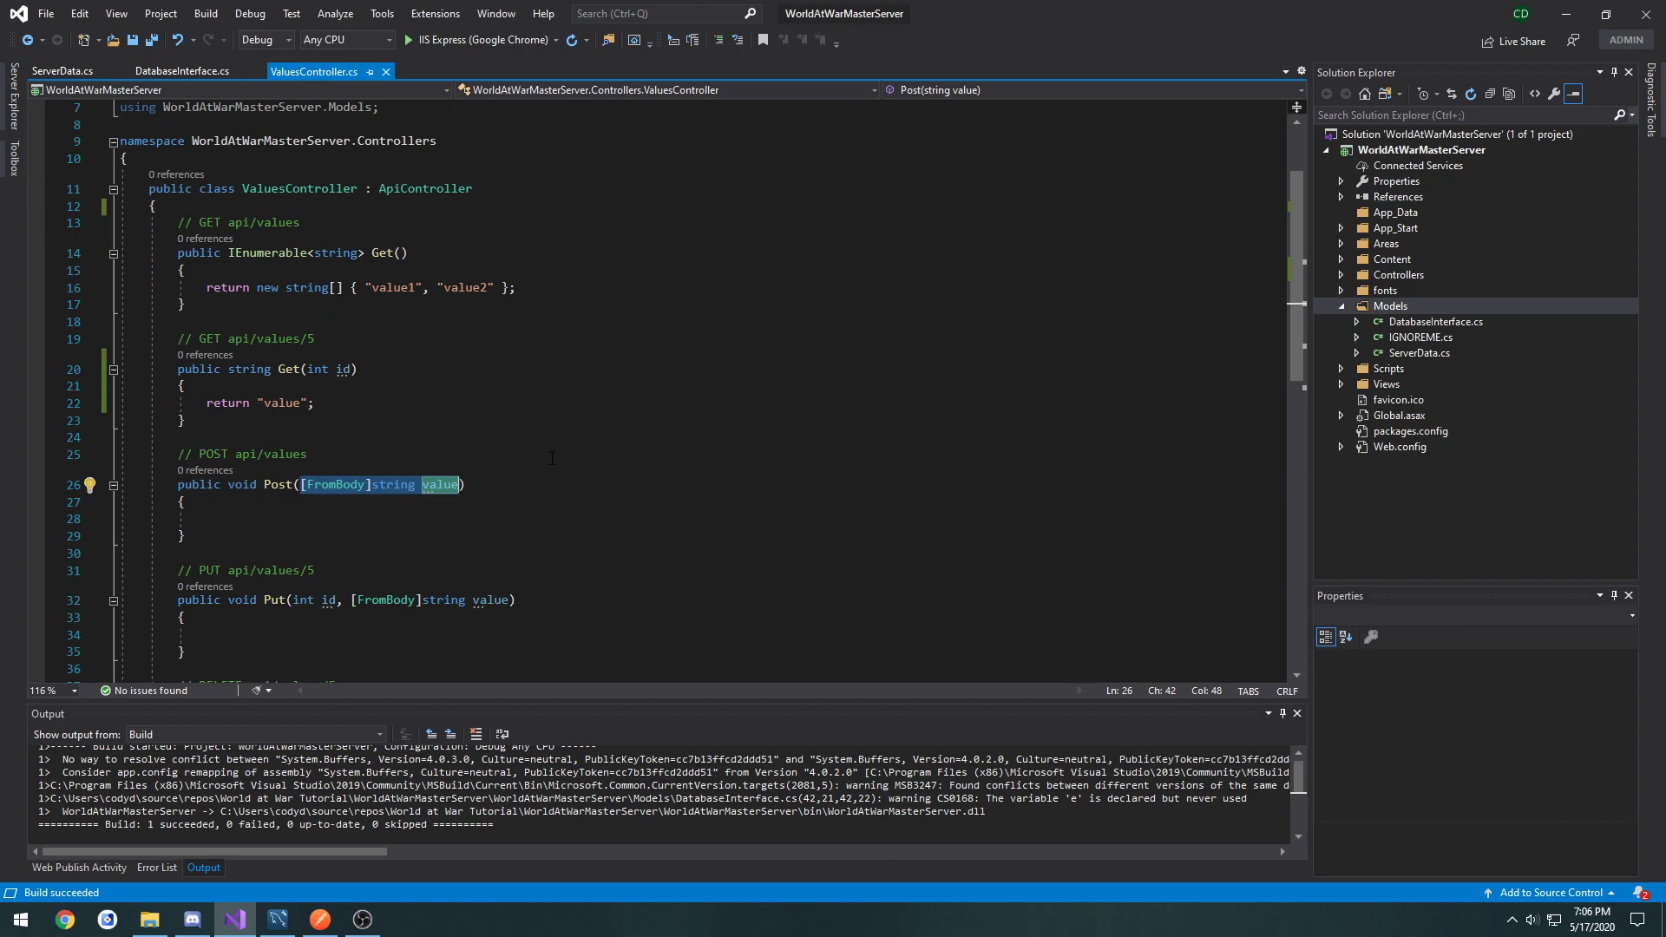
Step: Try retyping ValuesController's Post parameter as ServerData, then leave it as string value
text(ServerD)
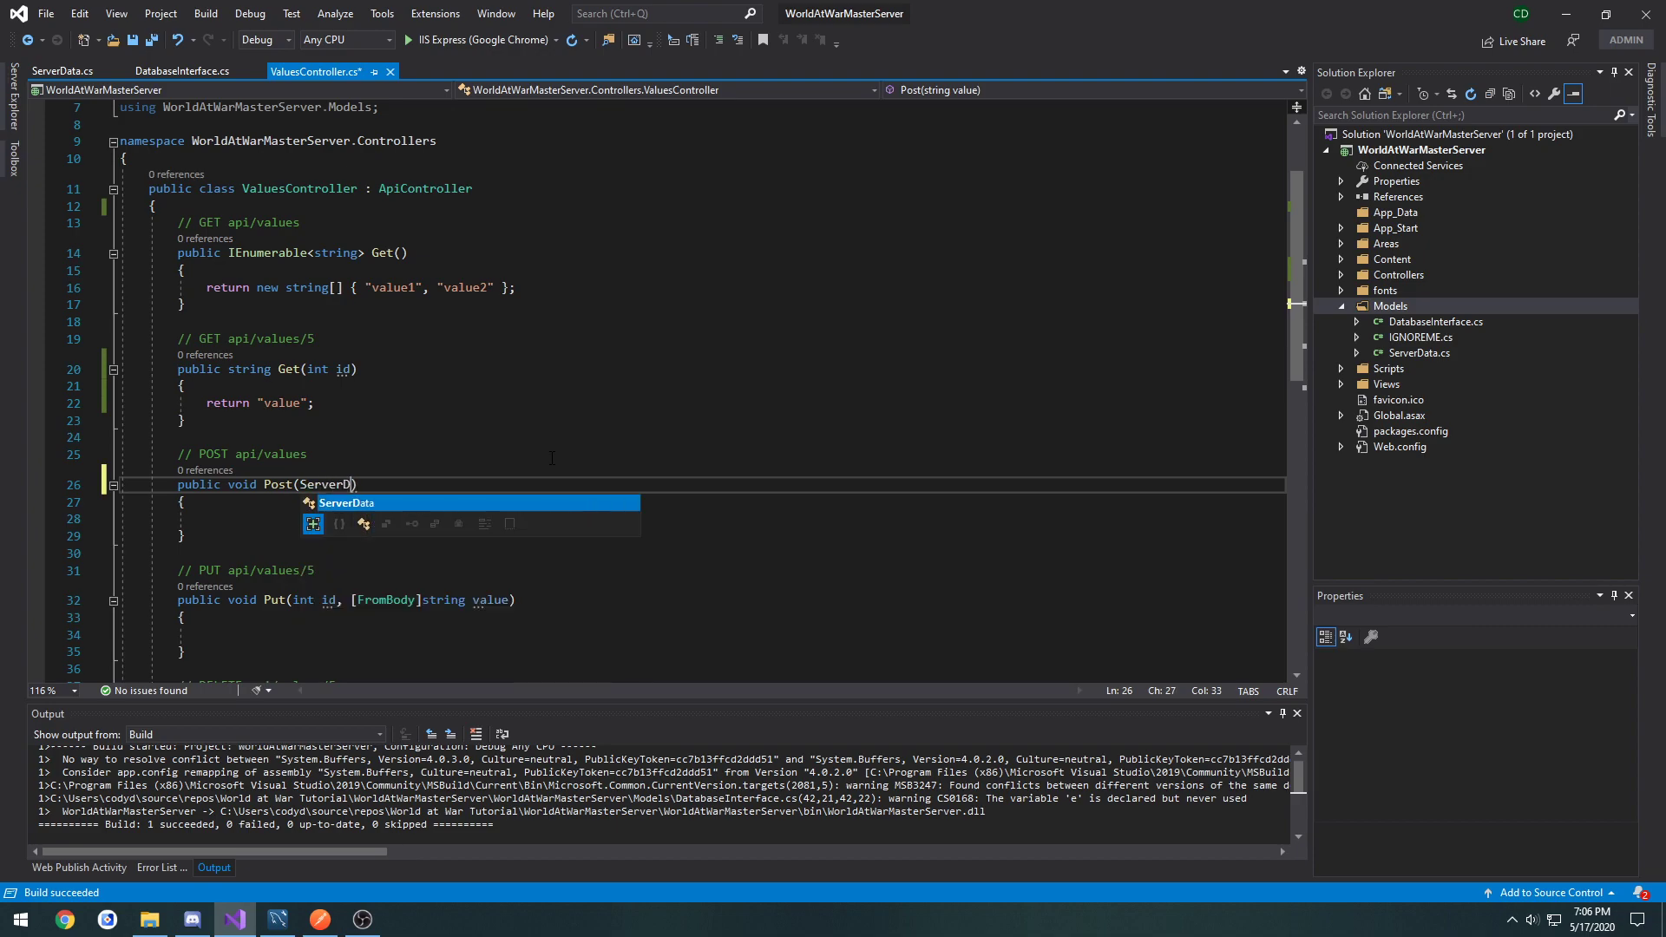
text(Data)
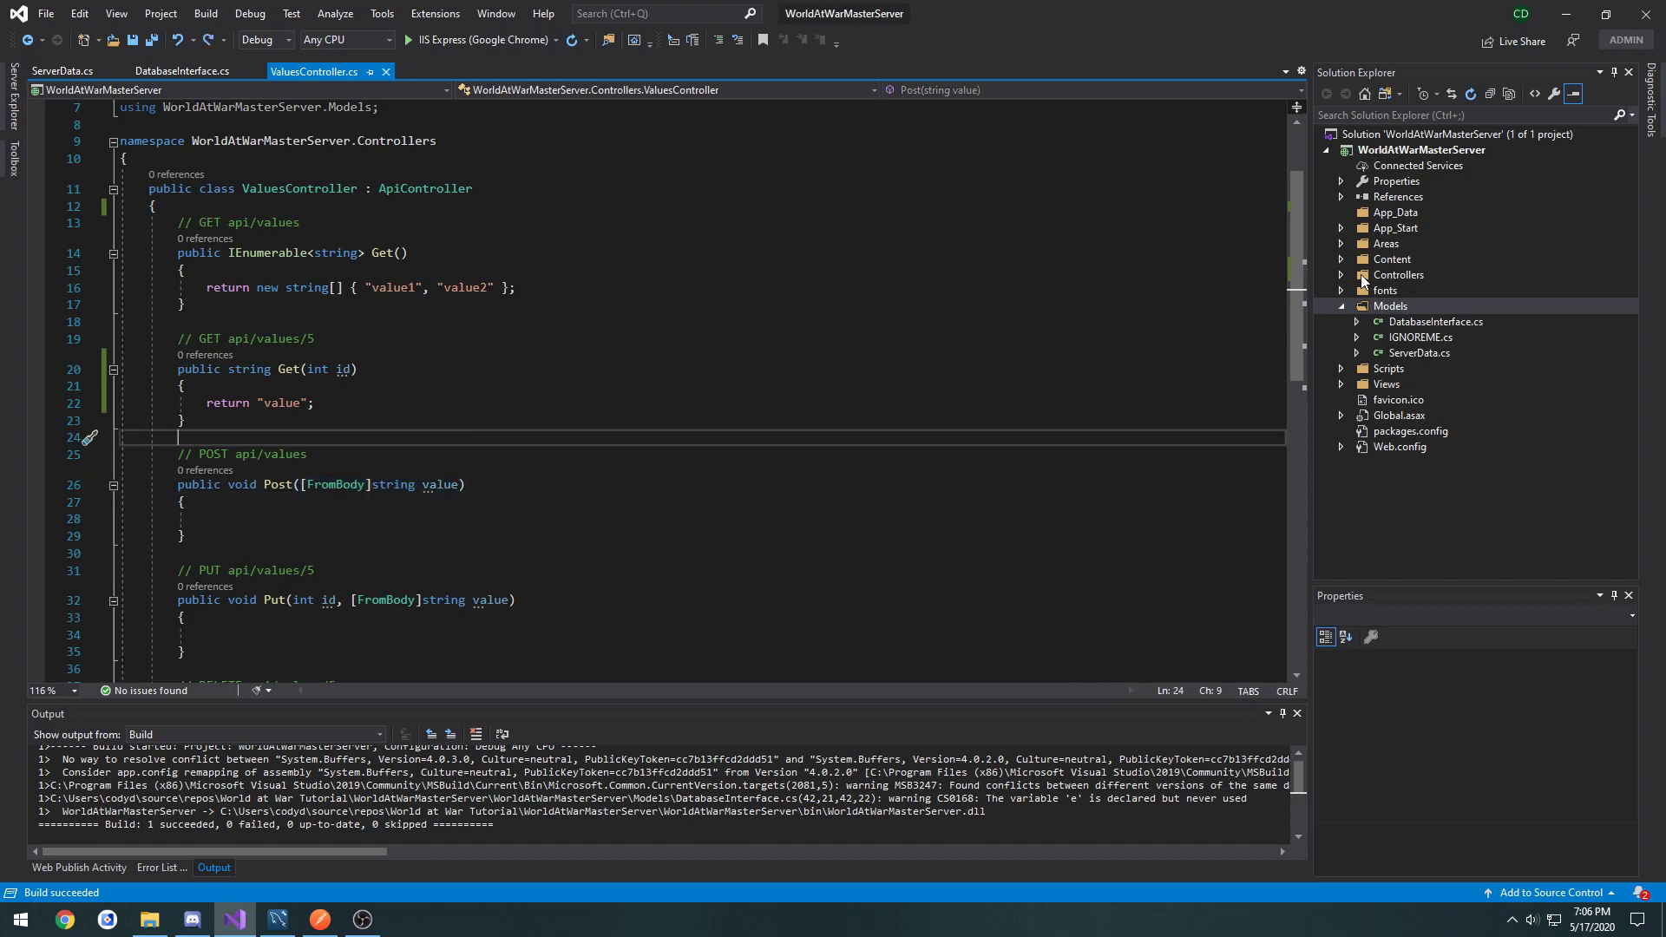
Step: Scaffold a Web API 2 Controller with read/write actions named HostController in Controllers
right_click(1399, 274)
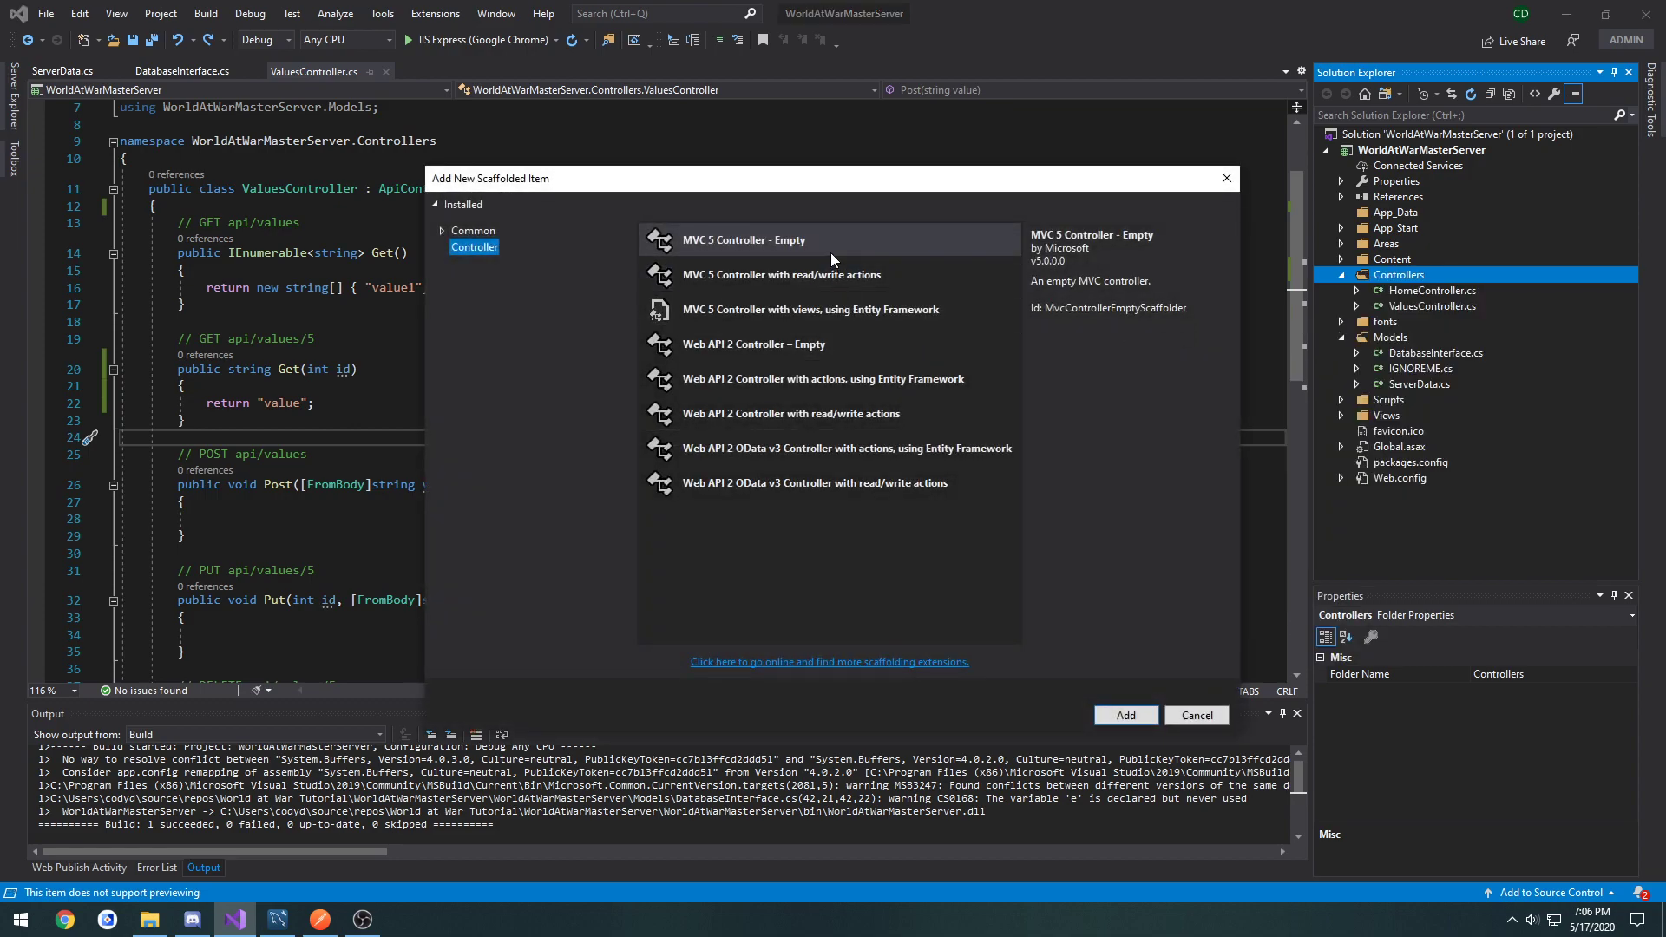
mouse_move(861, 251)
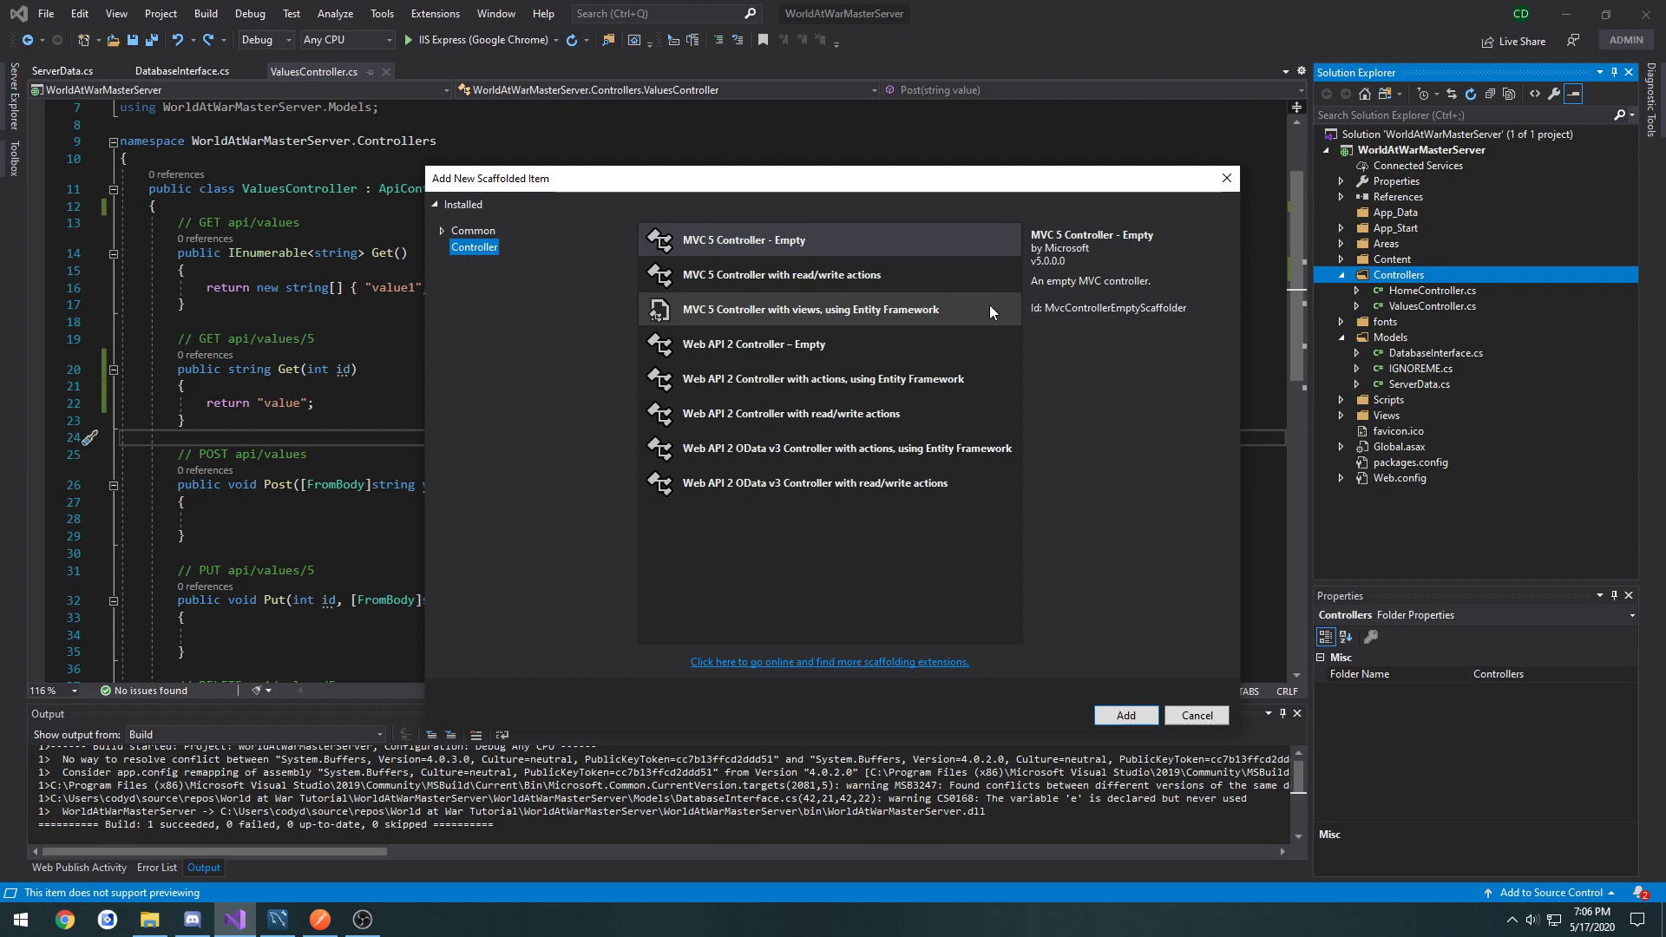
click(781, 274)
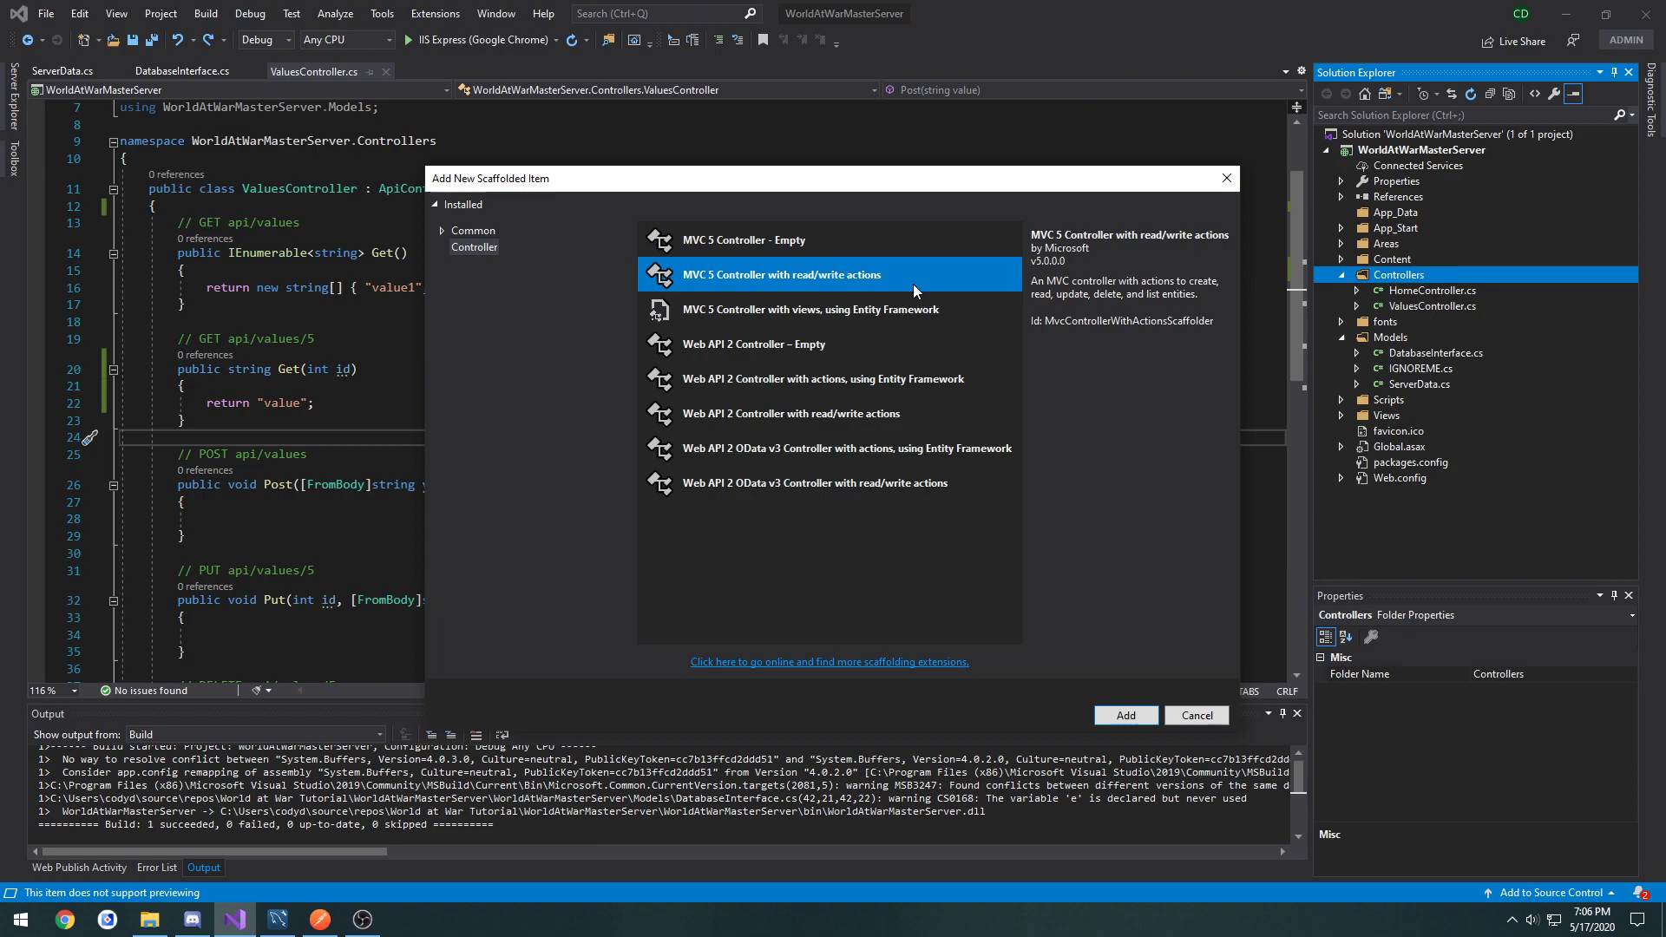
click(791, 413)
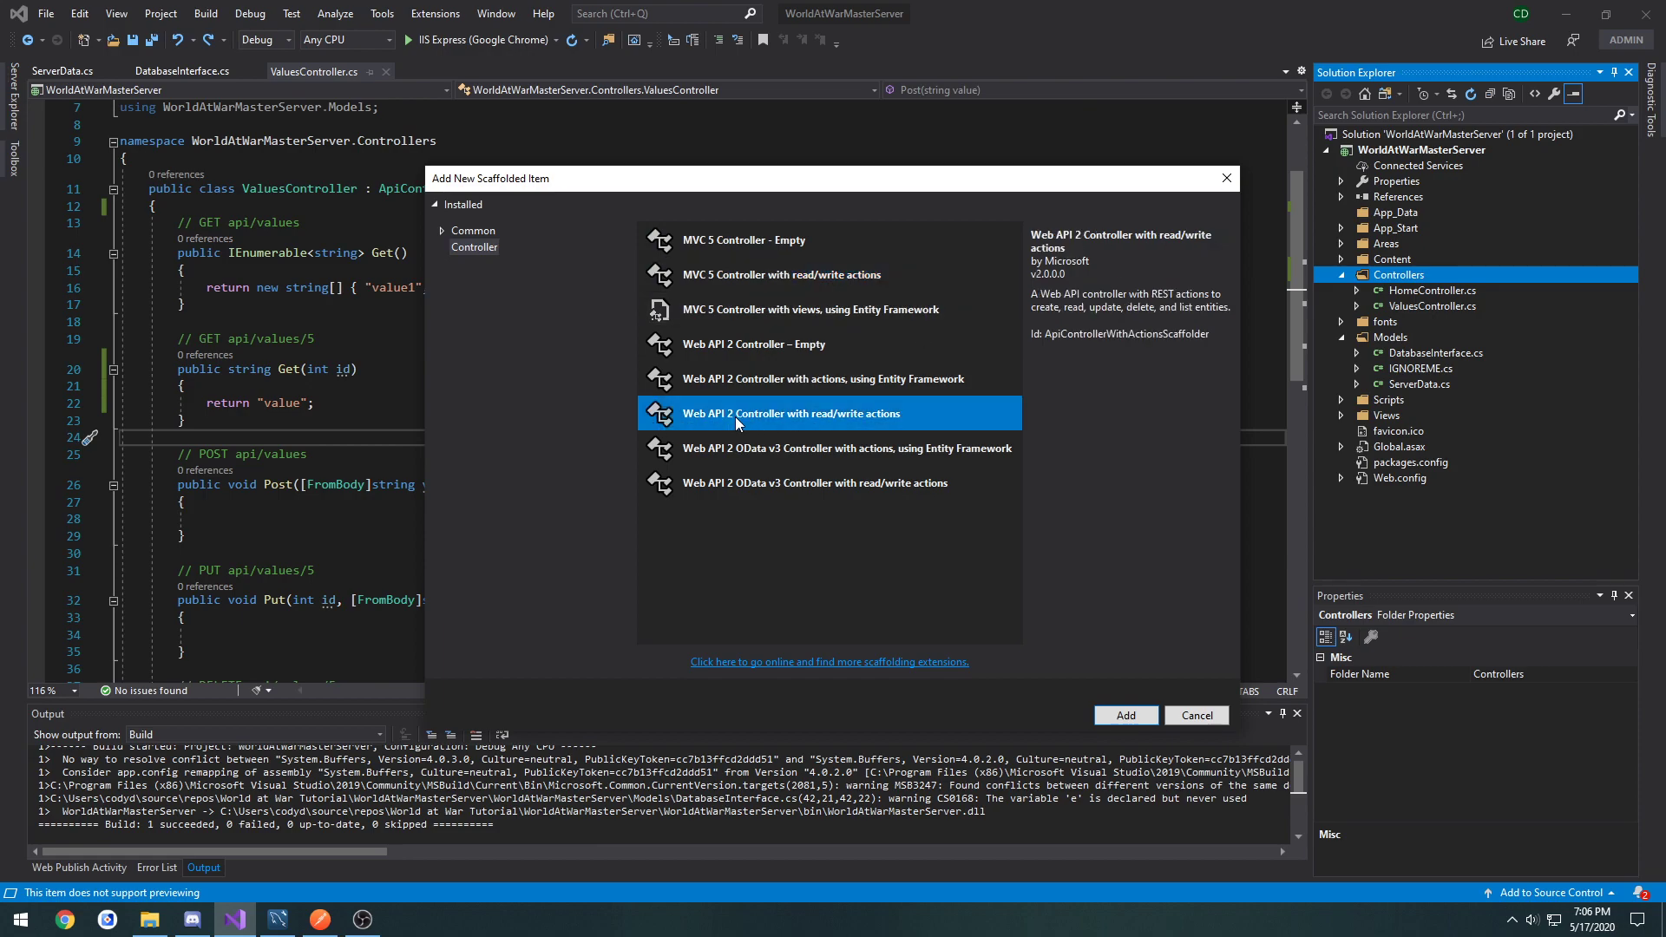
click(1125, 713)
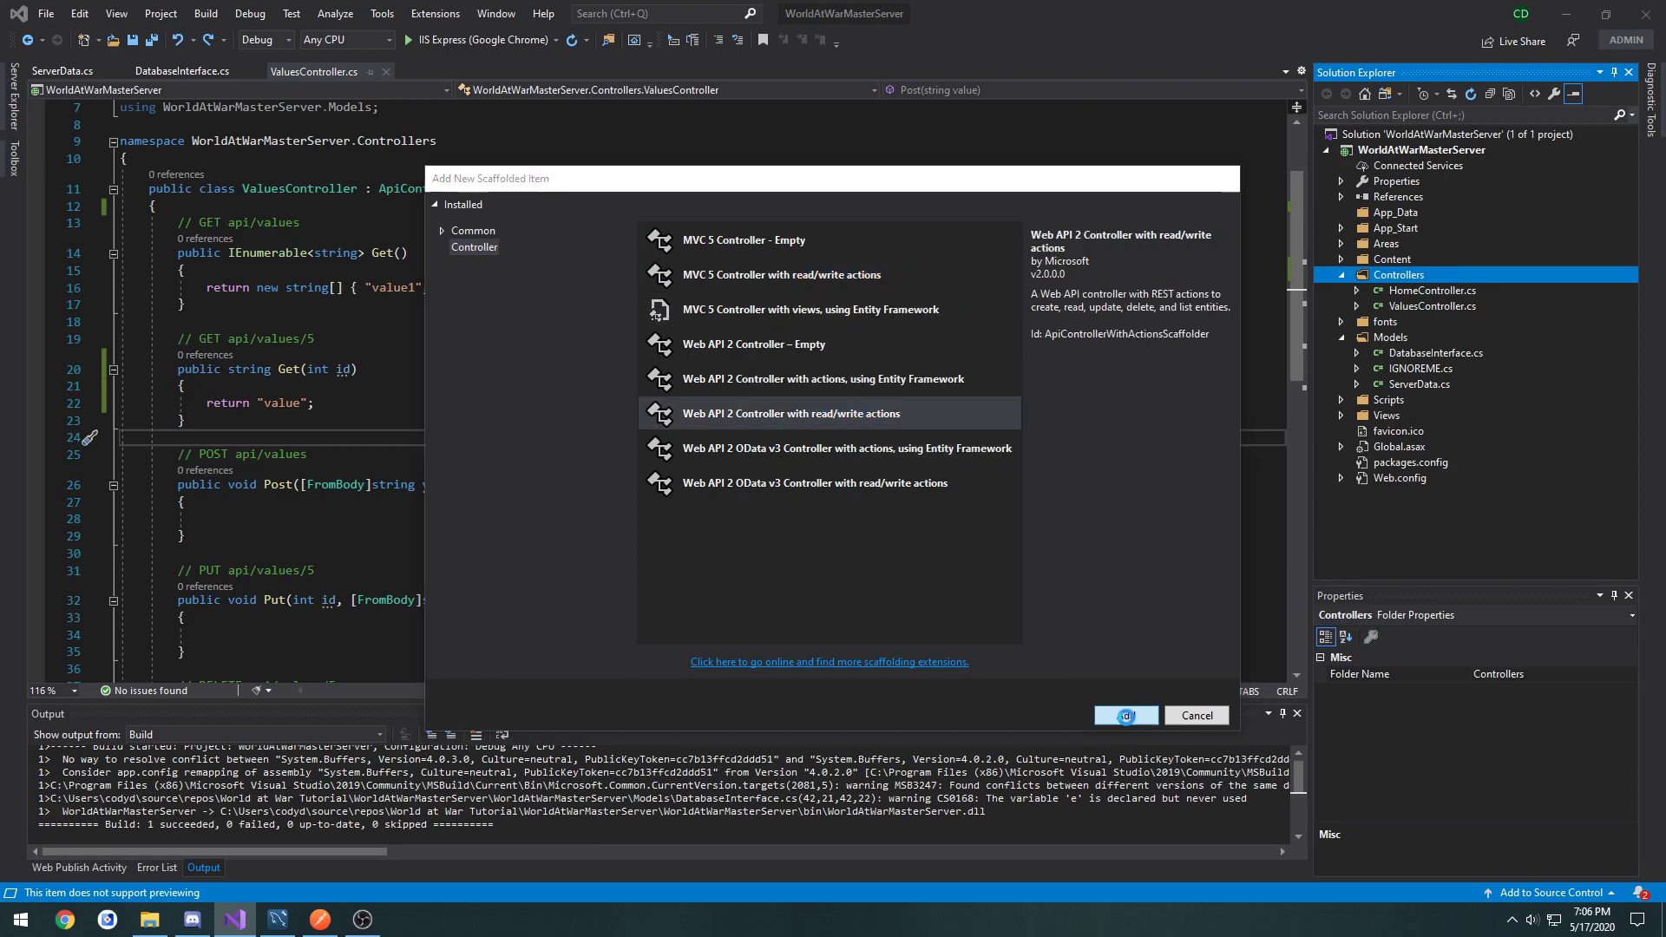
click(1125, 715)
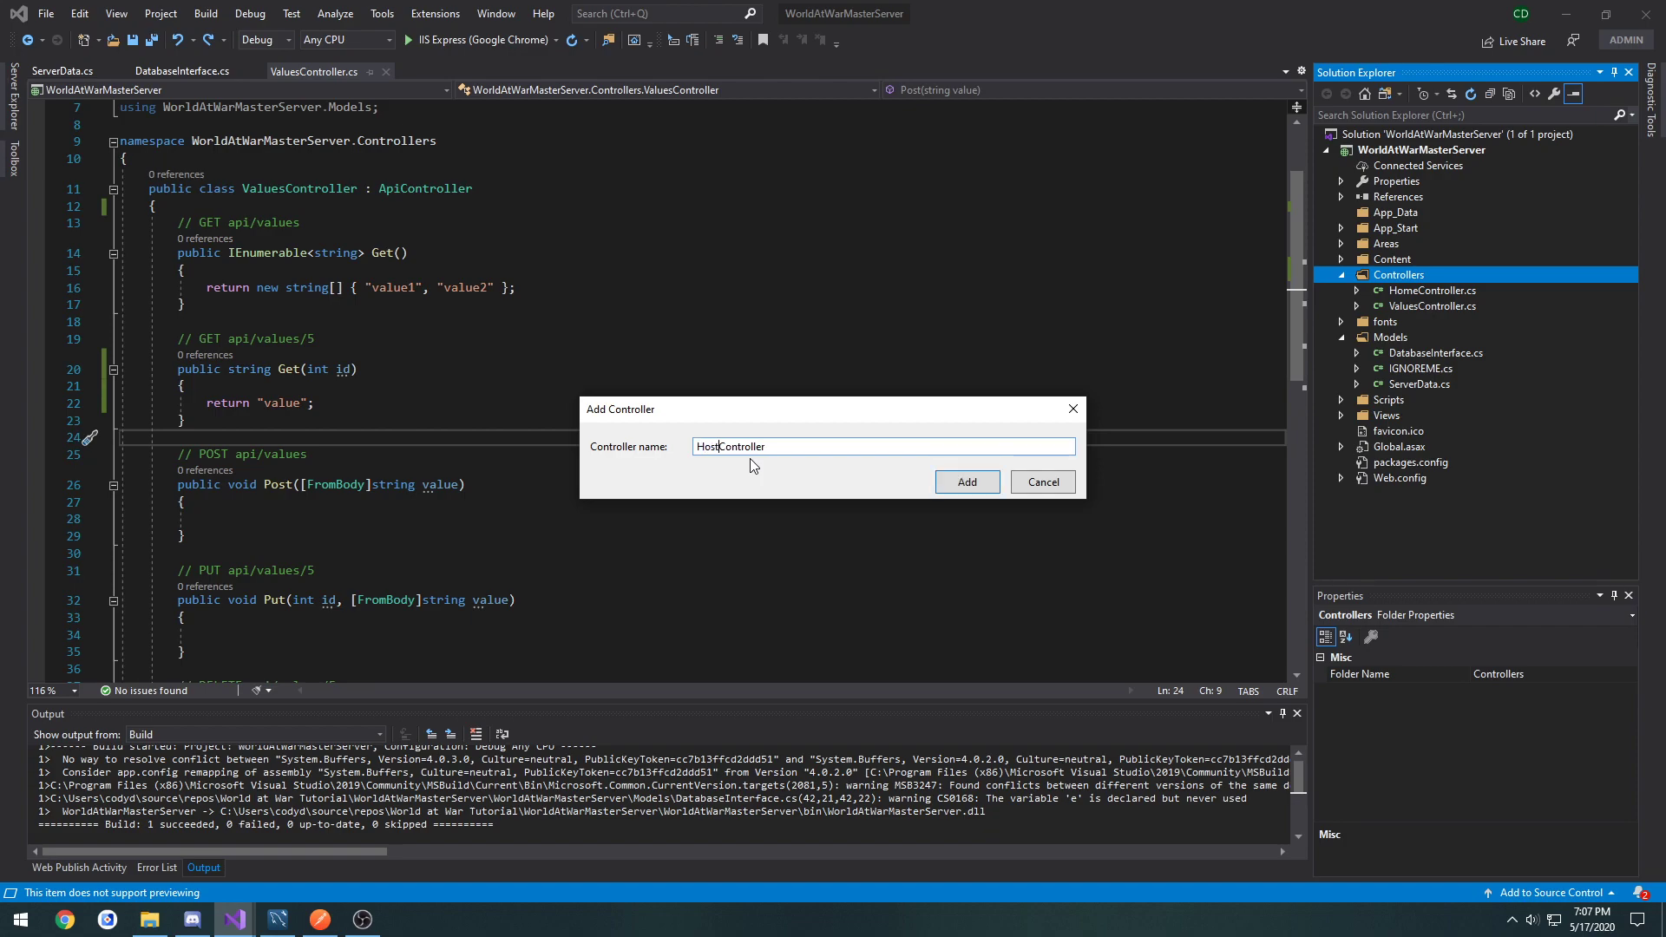
click(965, 481)
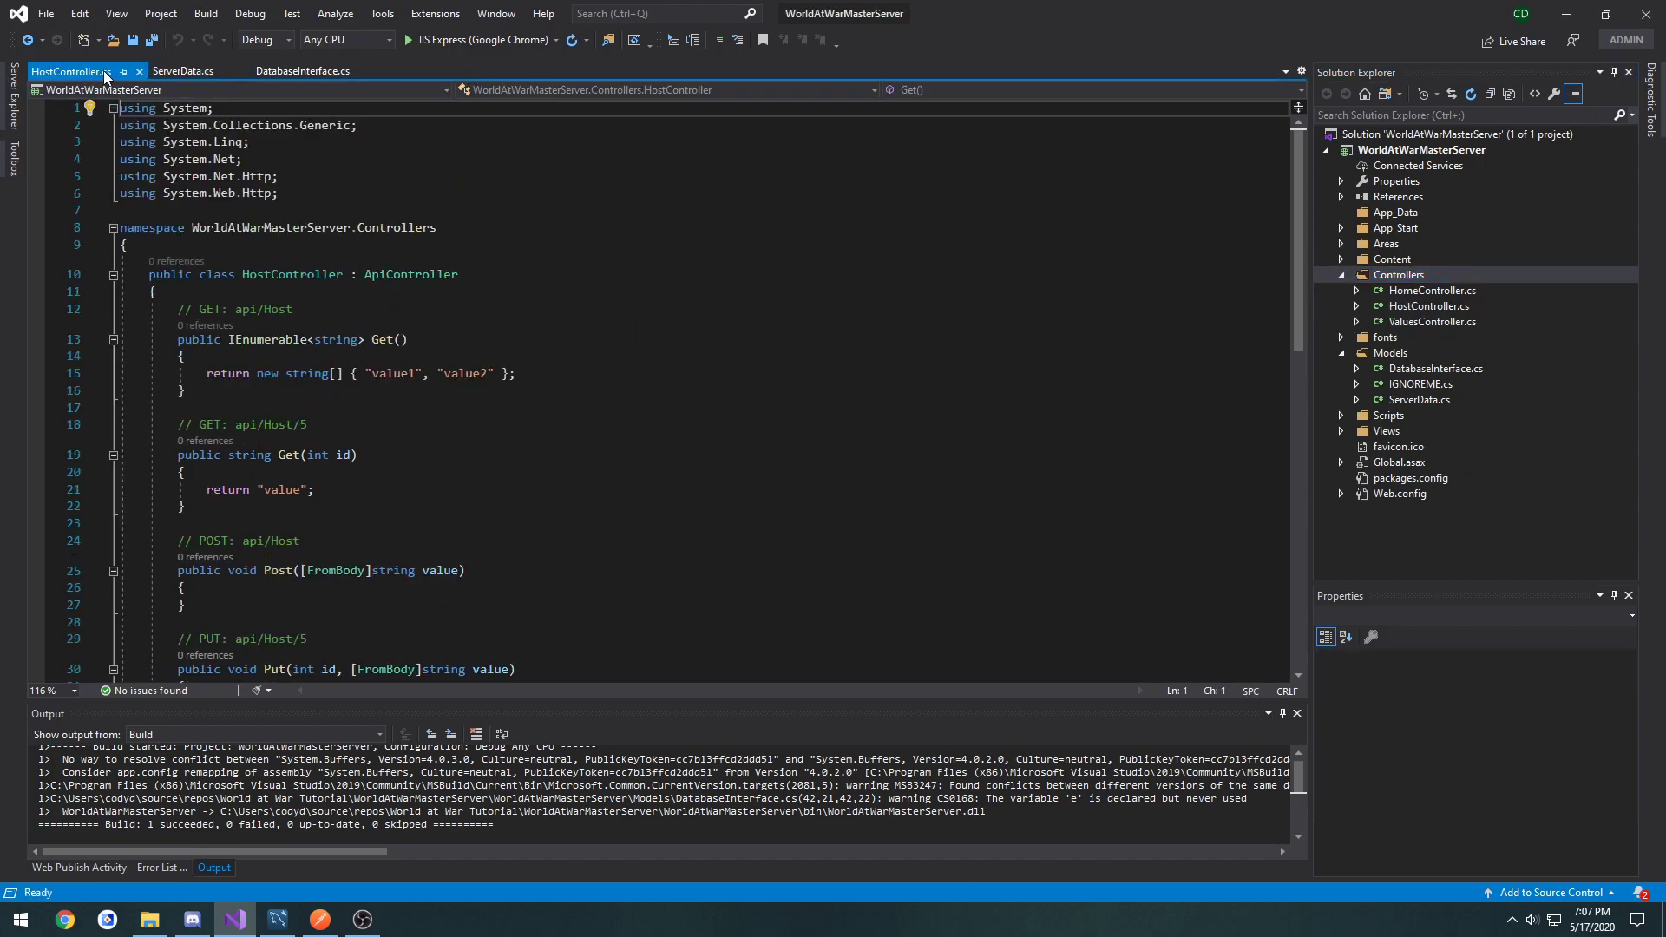
Step: Make Post take ServerData Data and call new DatabaseInterface().PostData(Data) via a DB variable
scroll(down, 3)
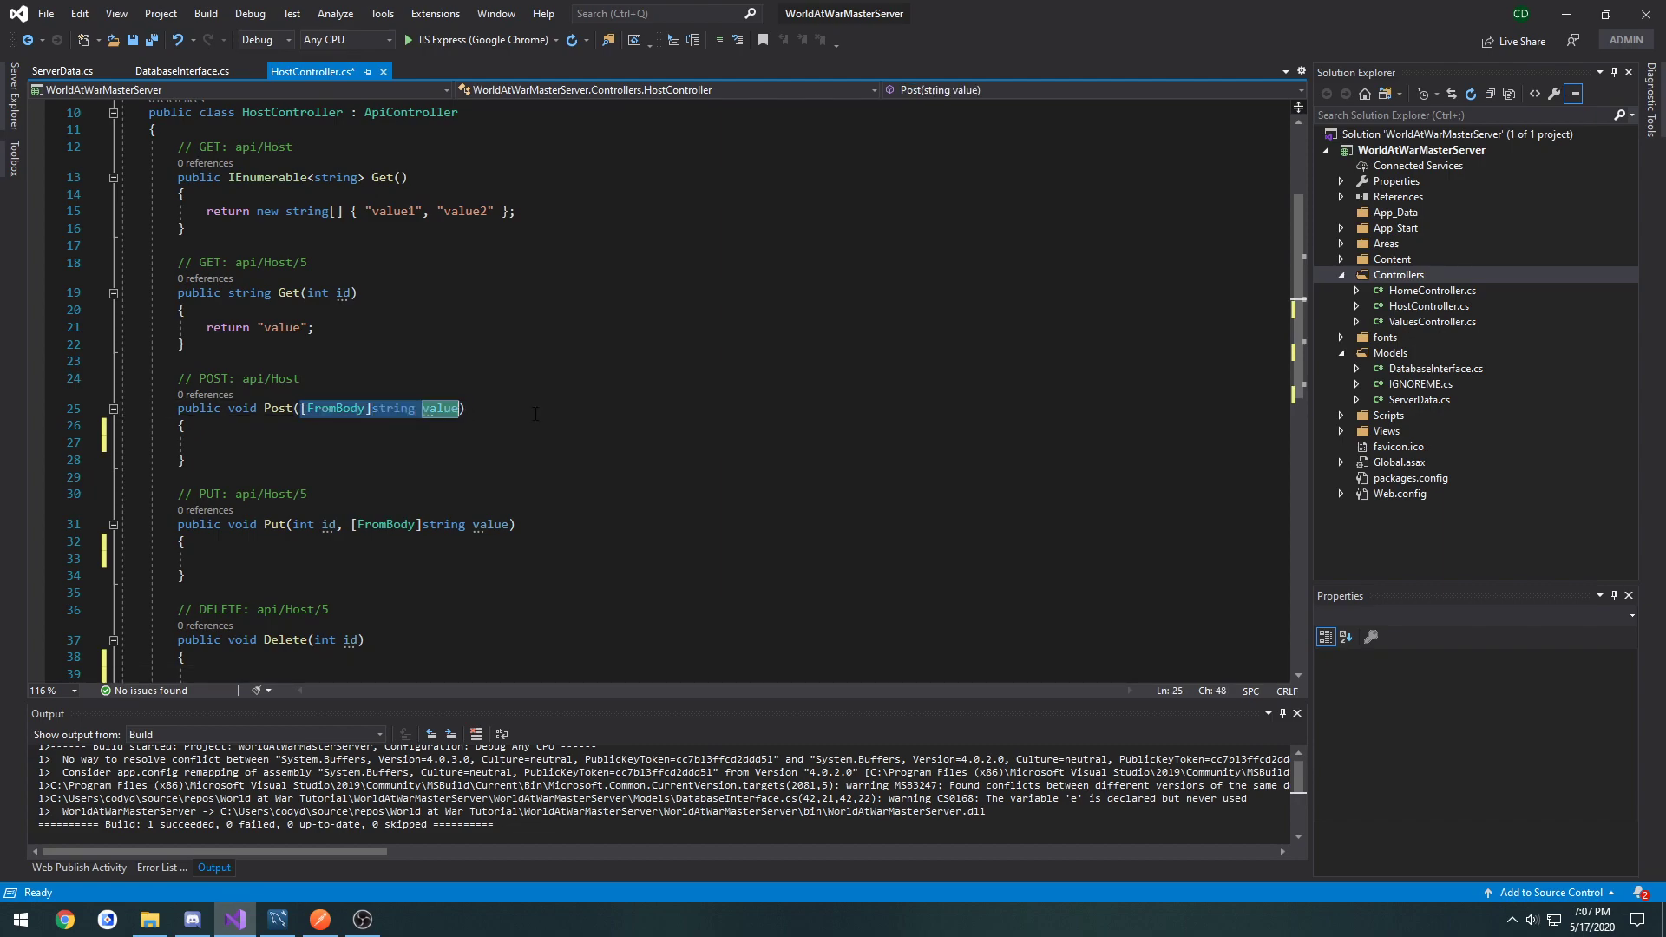
text(ServerData)
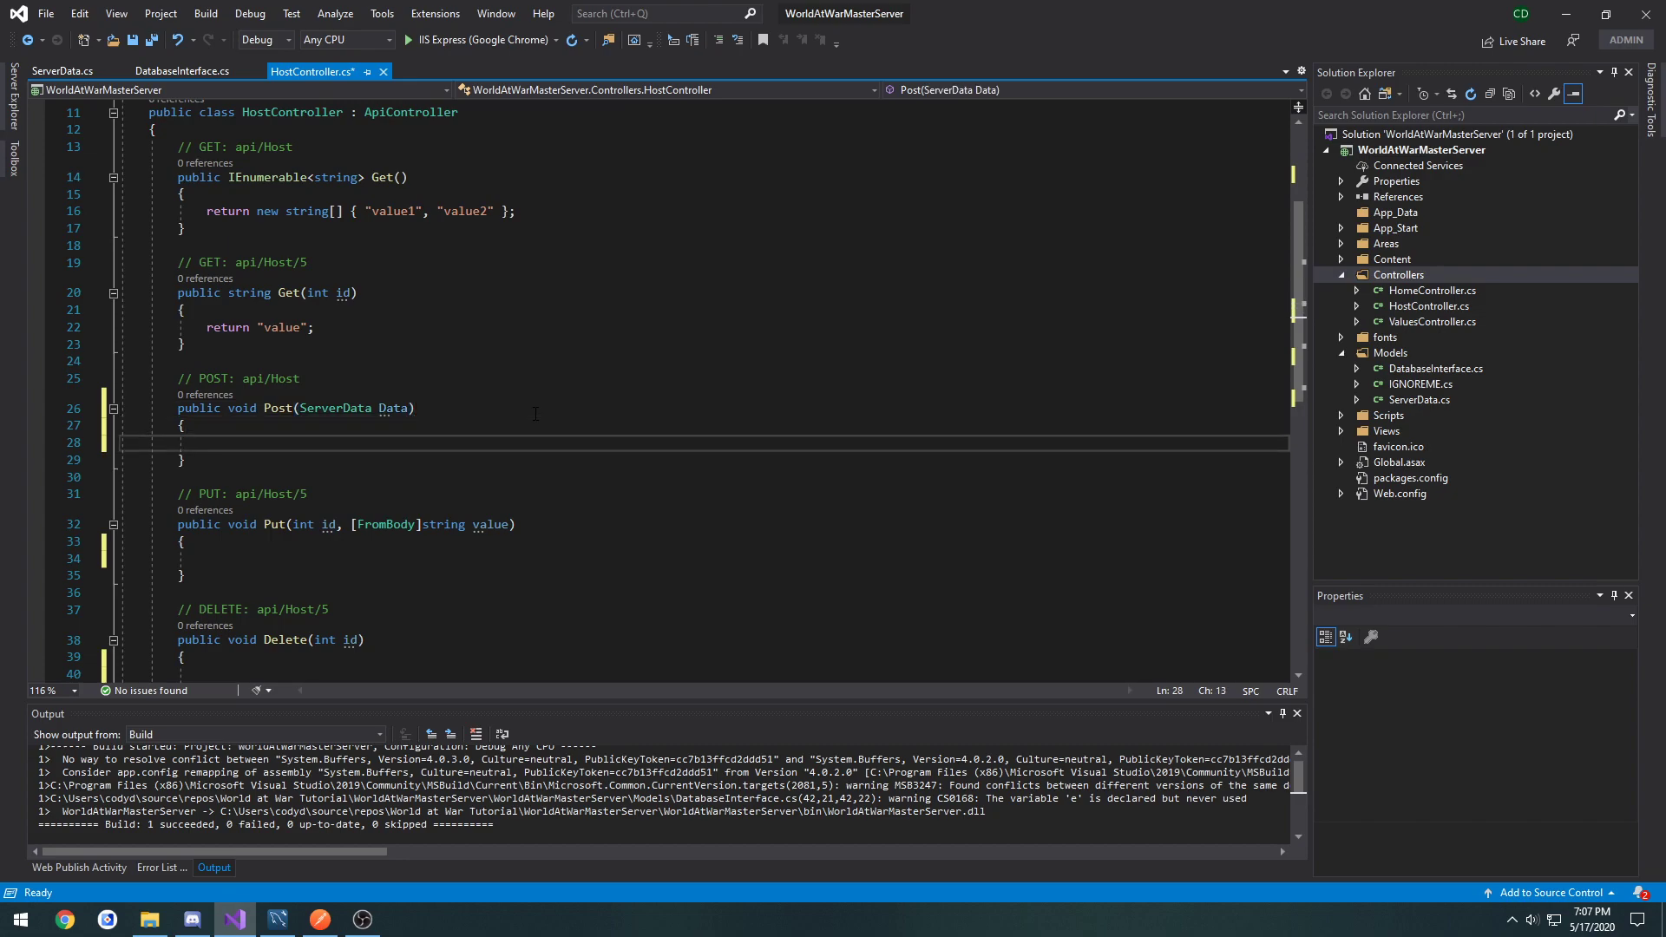
text(DatabaseInterface)
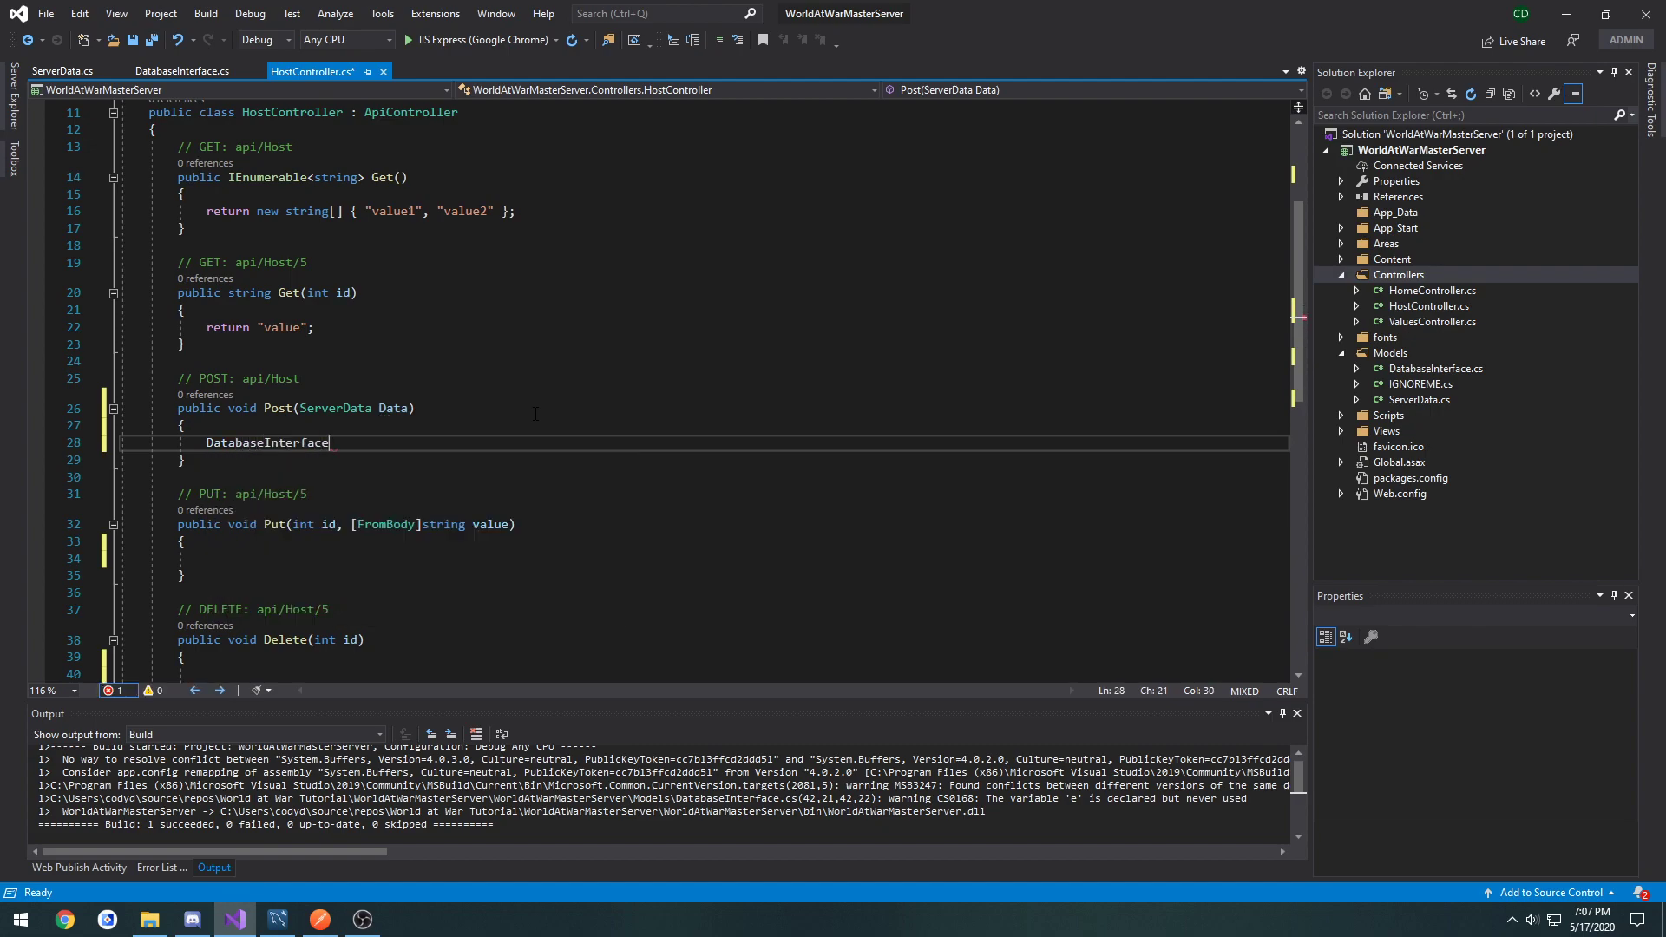
text(DB = new DatabaseInterface();)
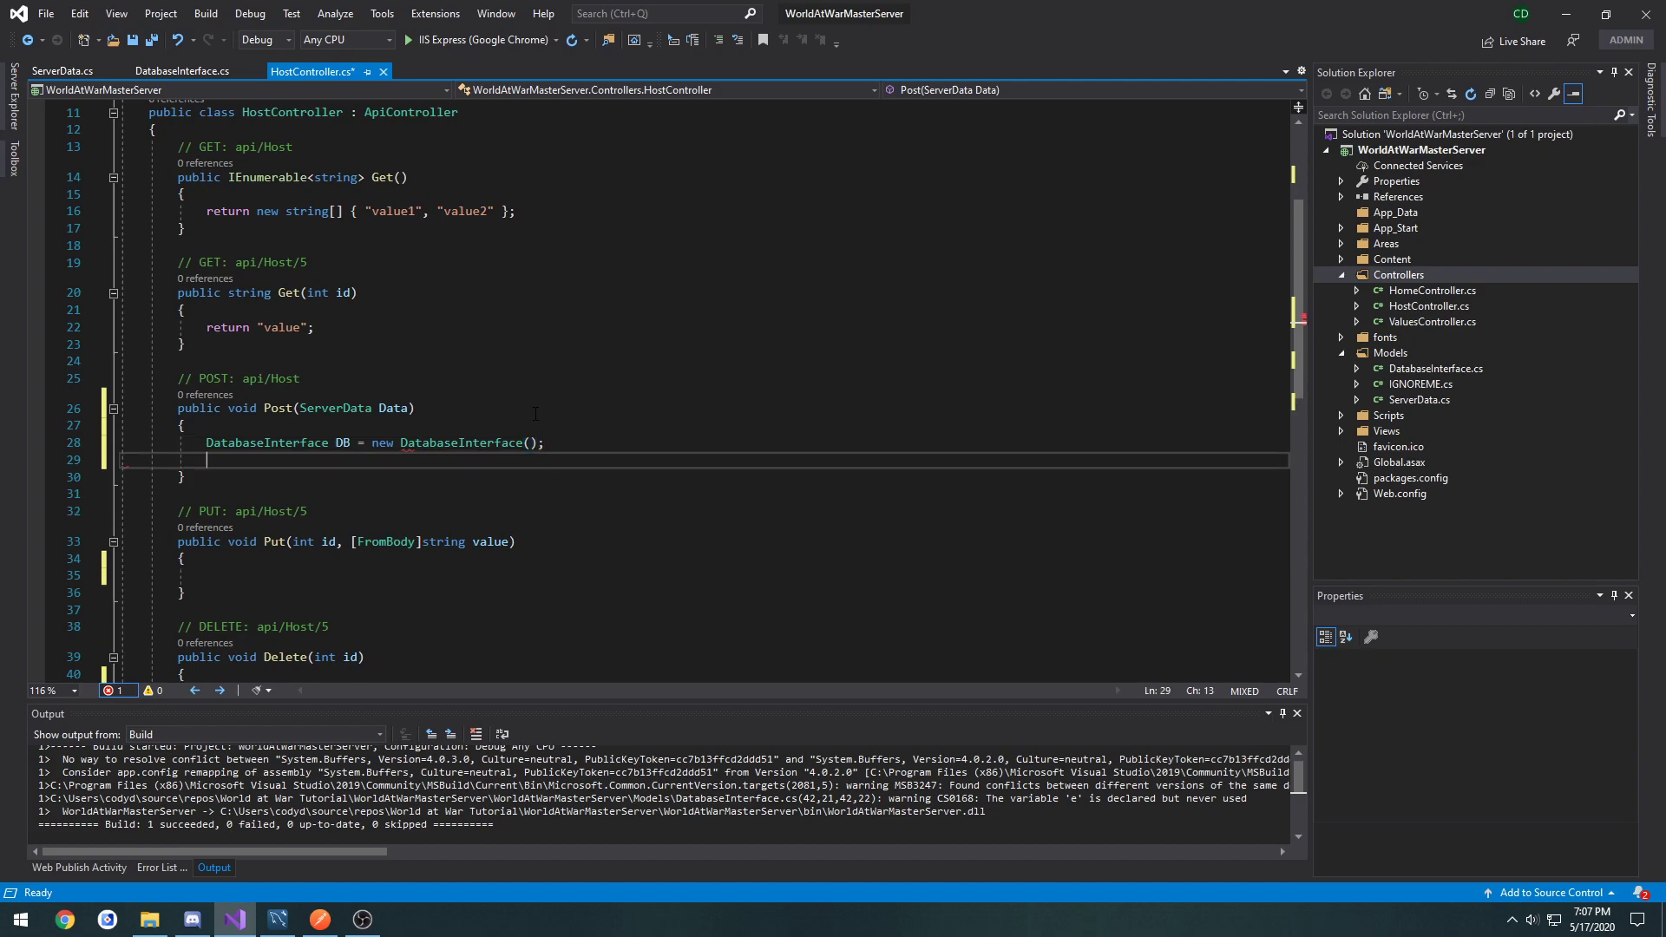
text(DB.PostData()
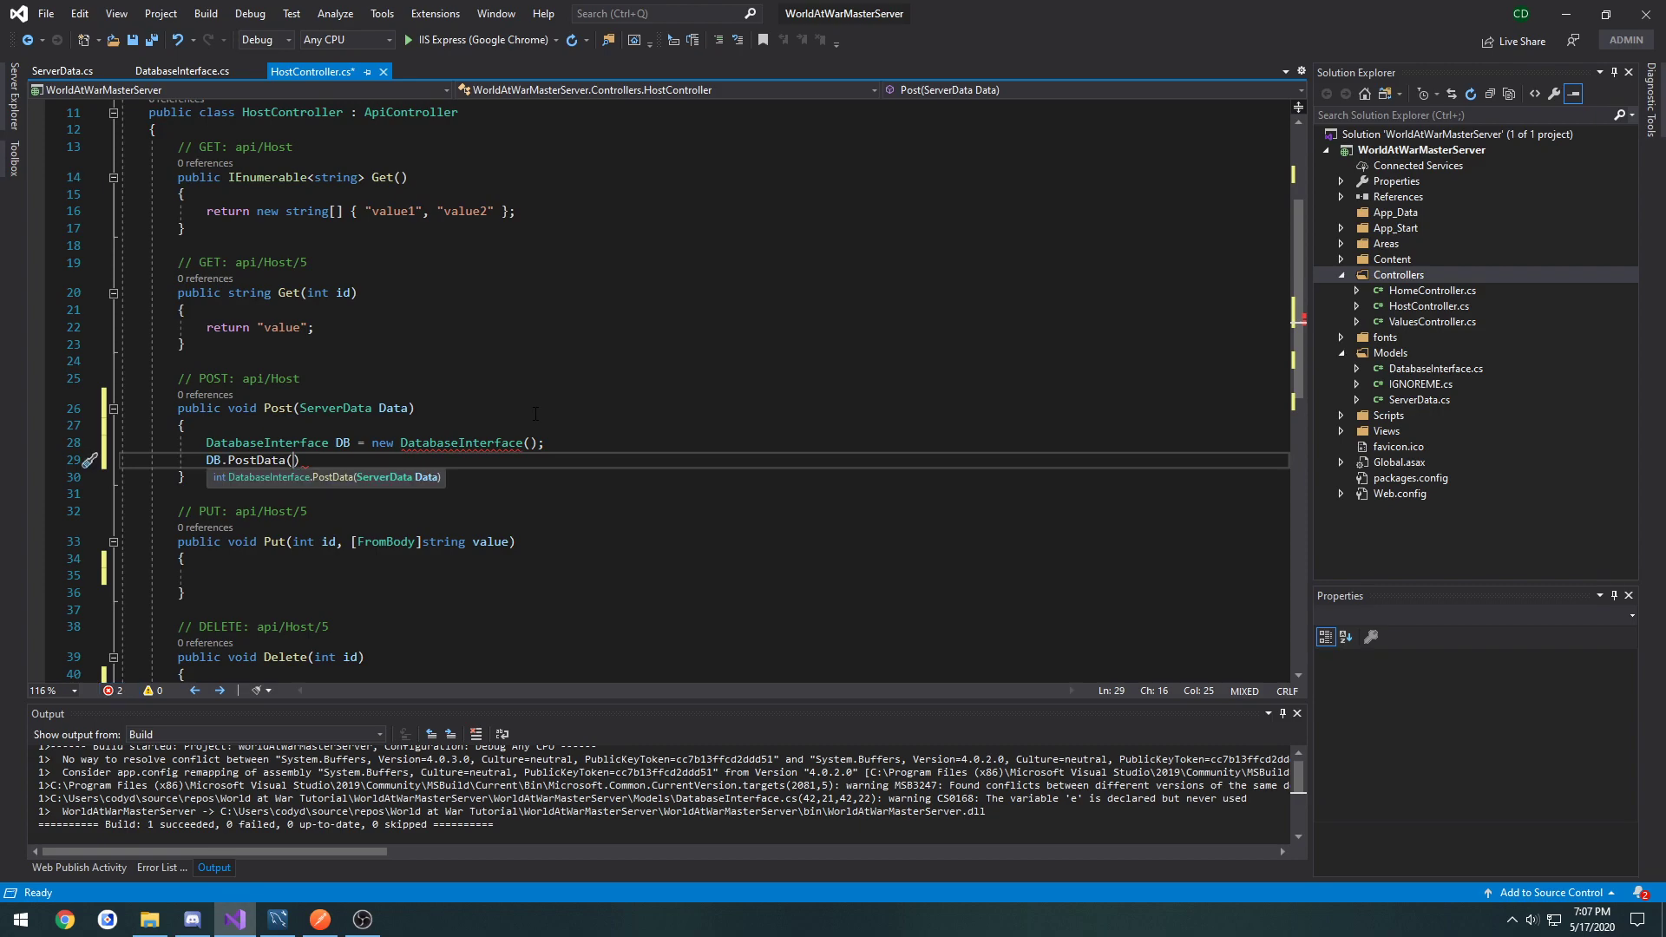
text(Data);)
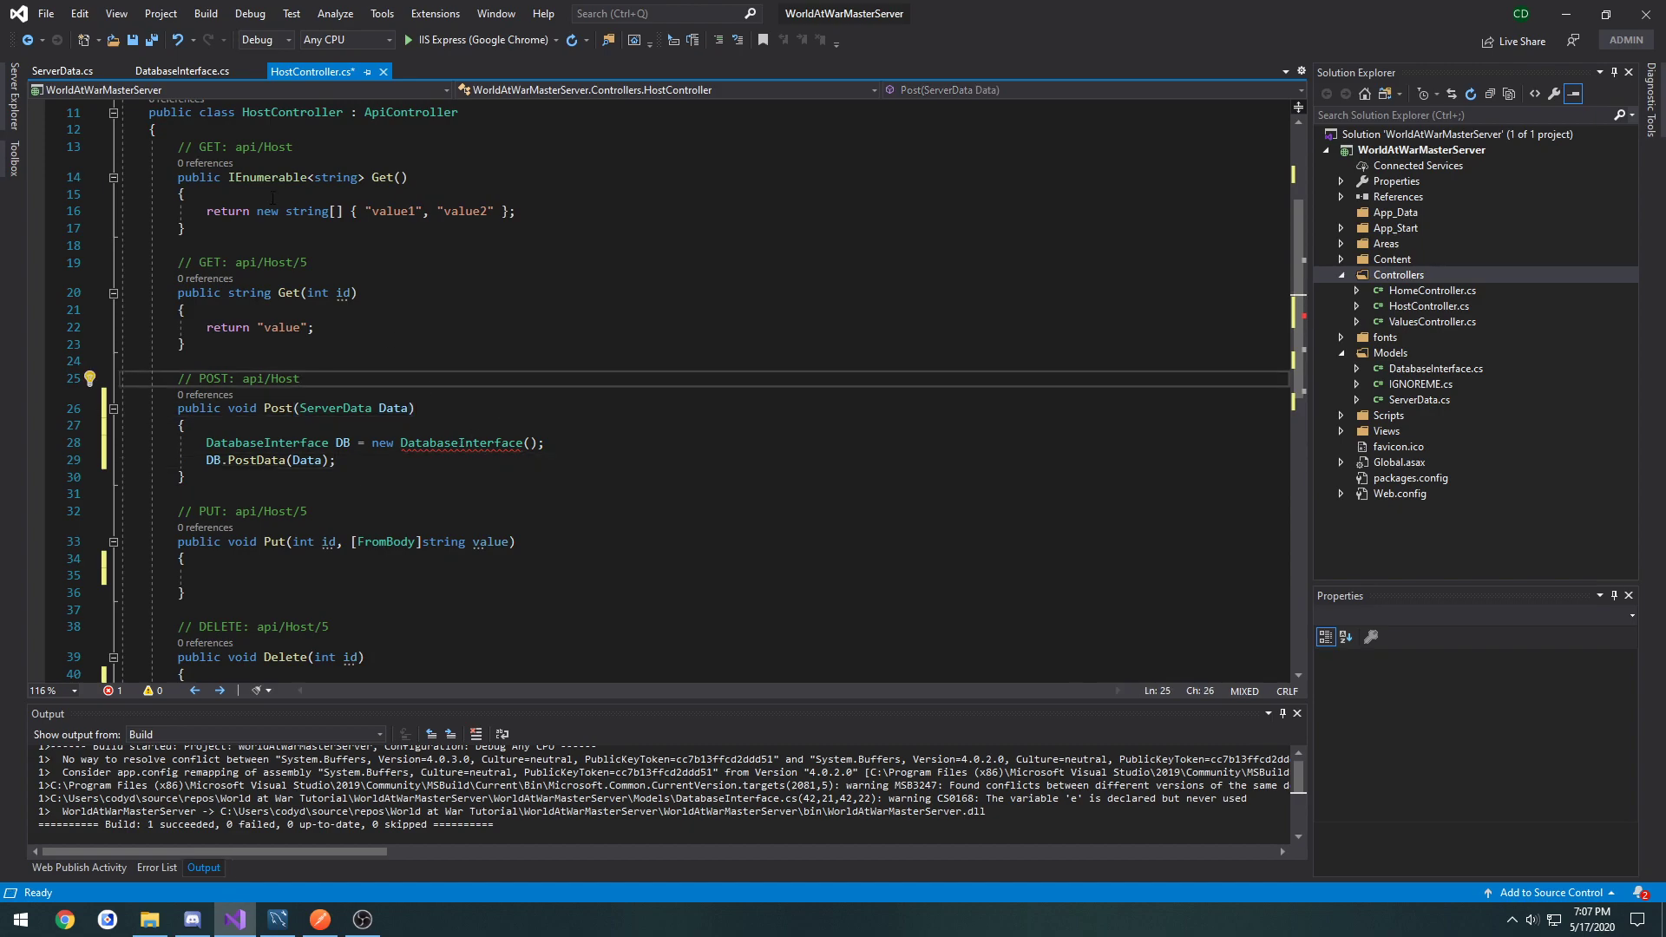
Step: Check PostData in DatabaseInterface.cs and return to HostController
click(181, 71)
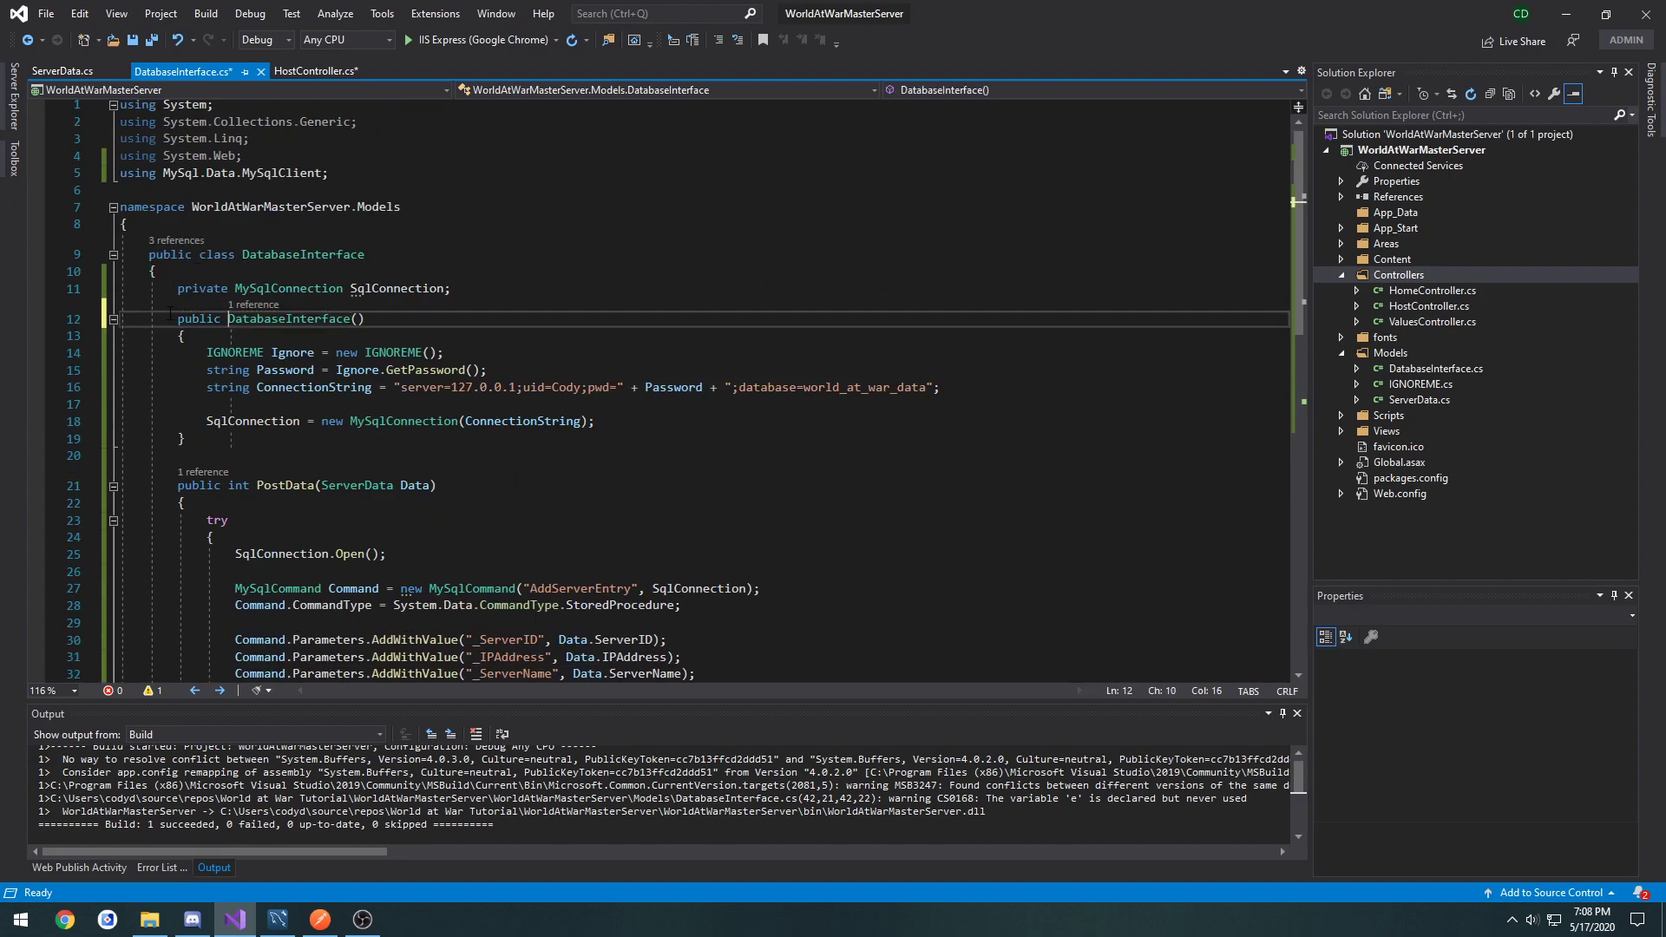
click(319, 69)
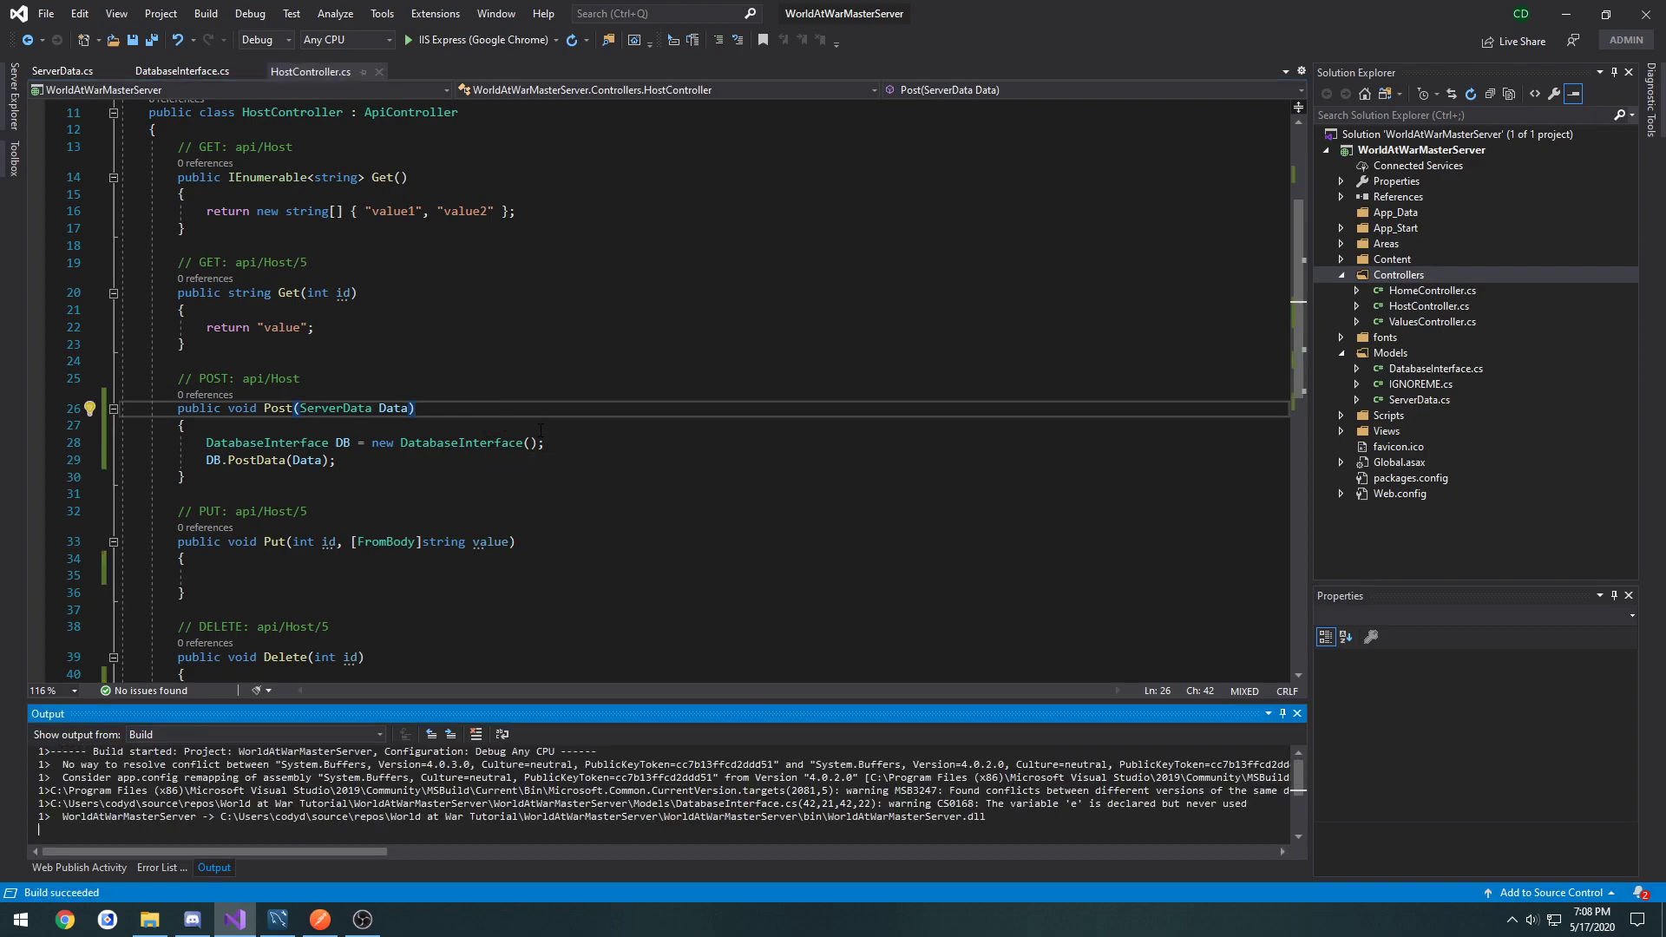
Step: Add Data.ServerName = "THIS IS A TEST SERVER NAME" at the top of Post and start debugging
click(180, 426)
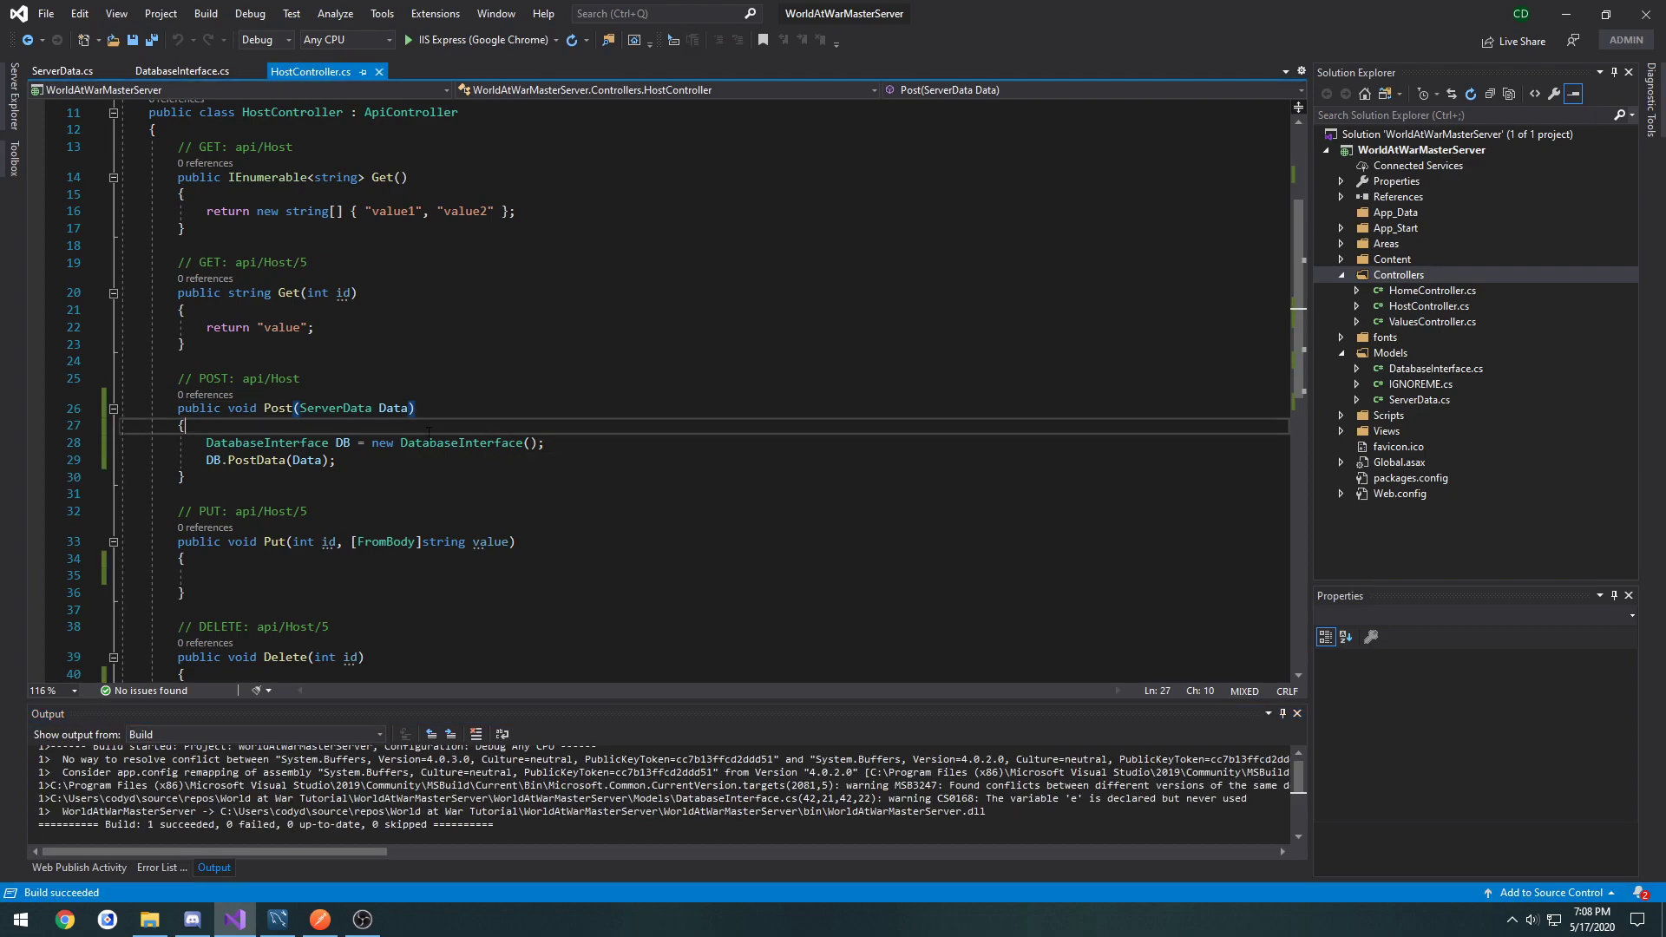
key(enter)
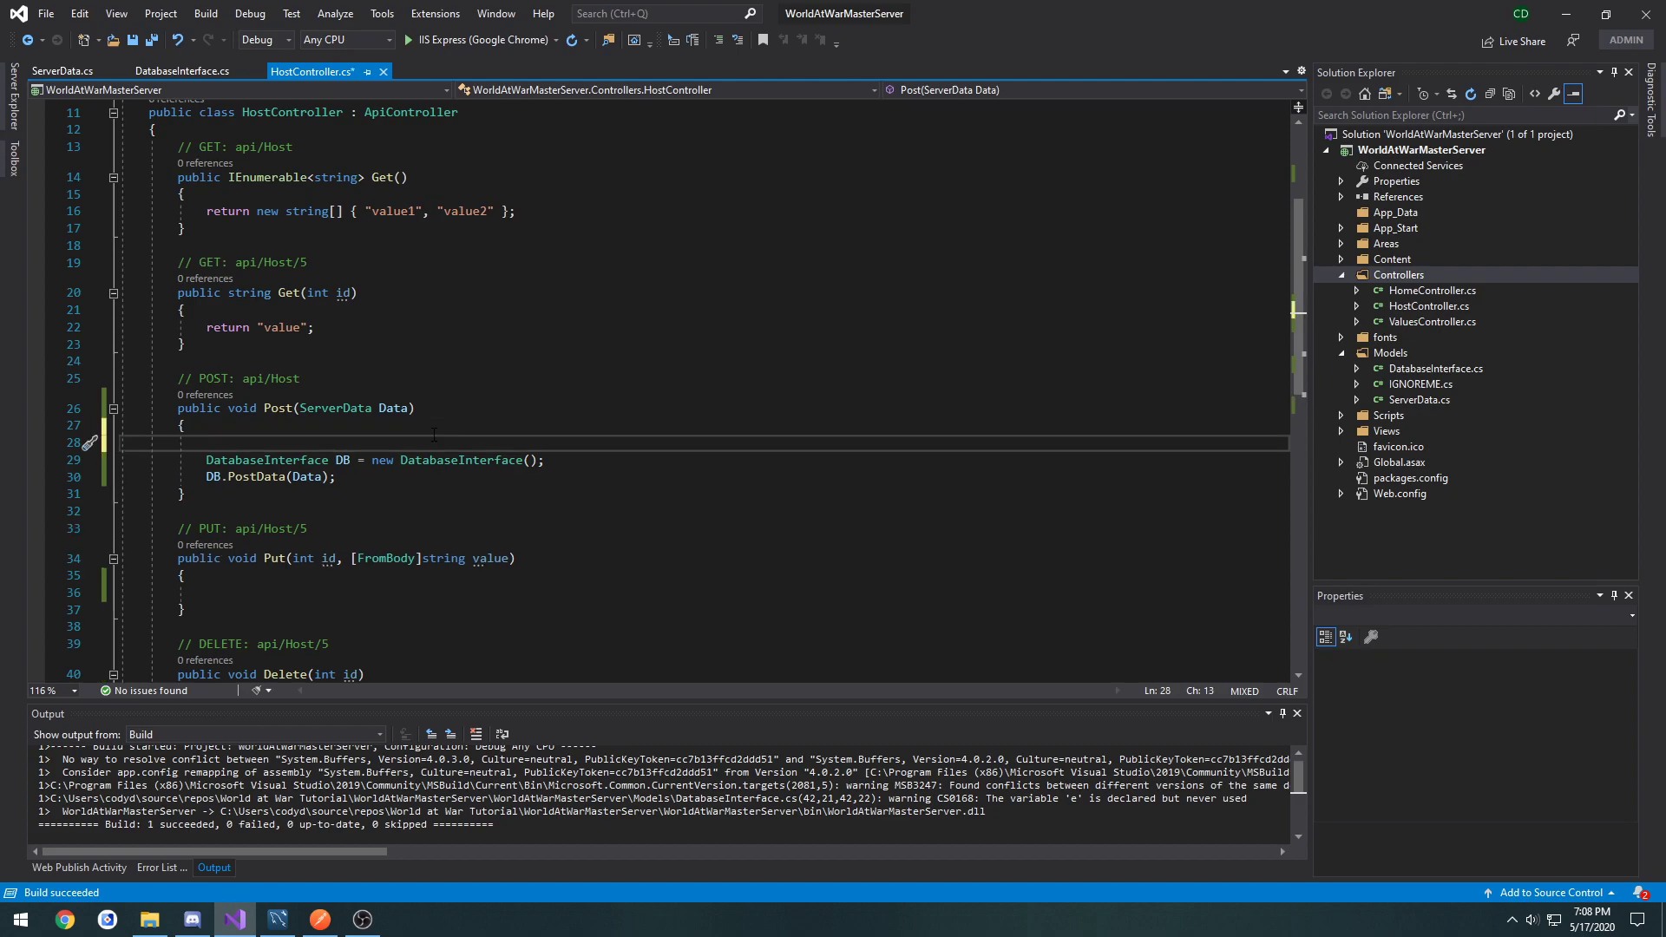
text(Data.ServerName)
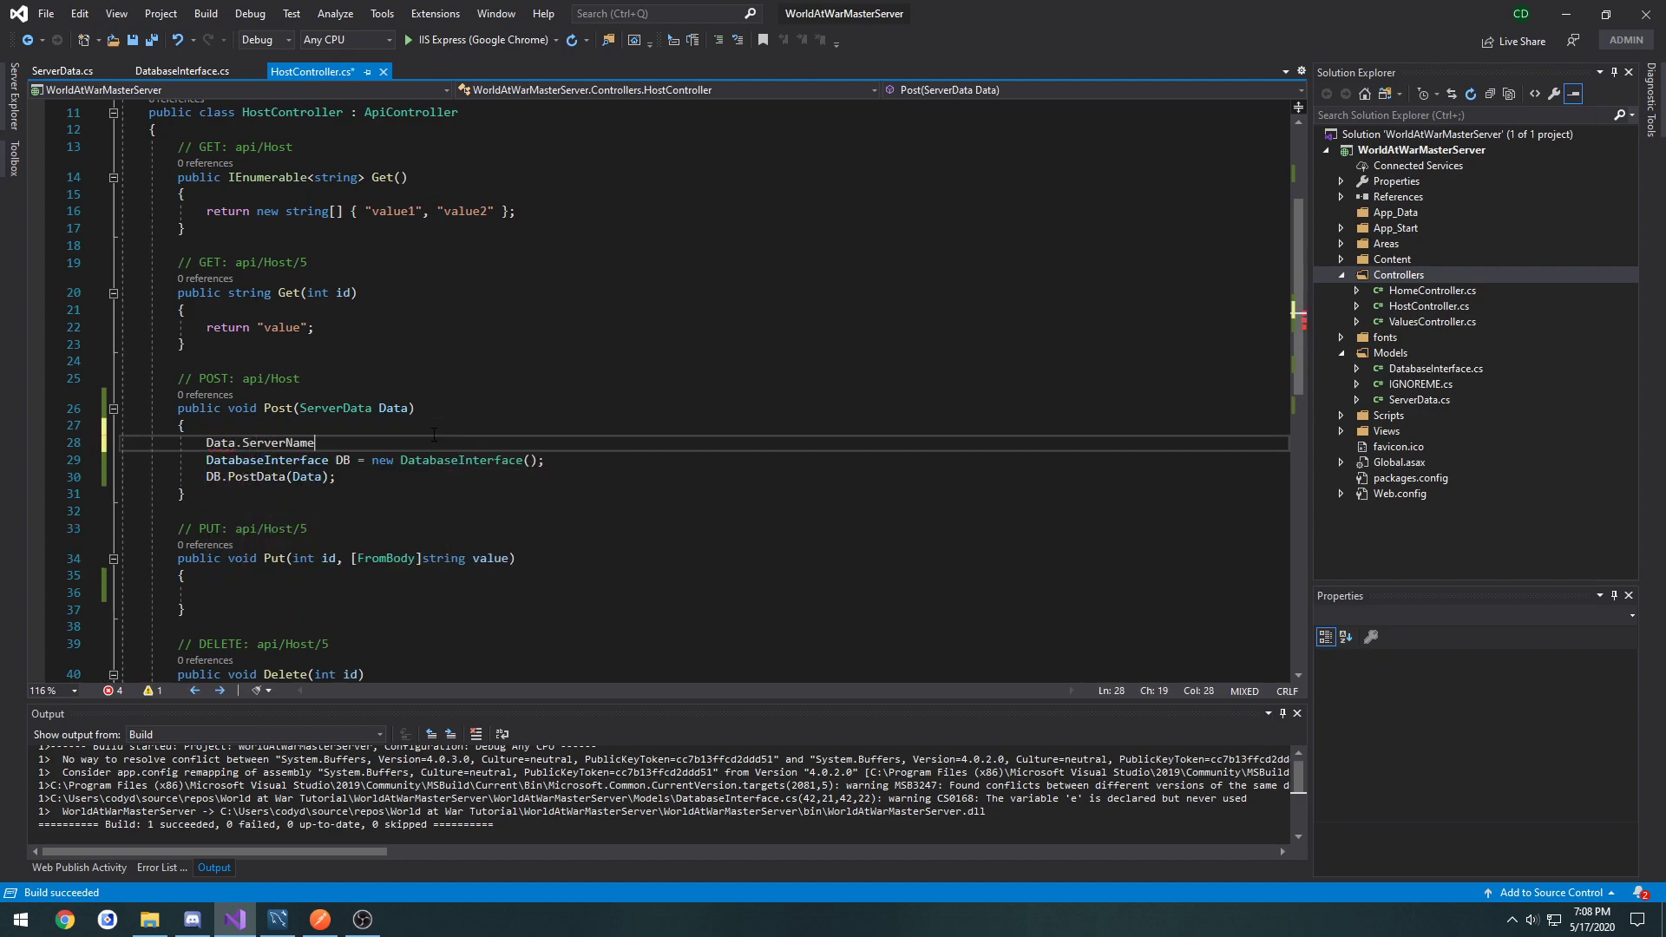
text(= "THI")
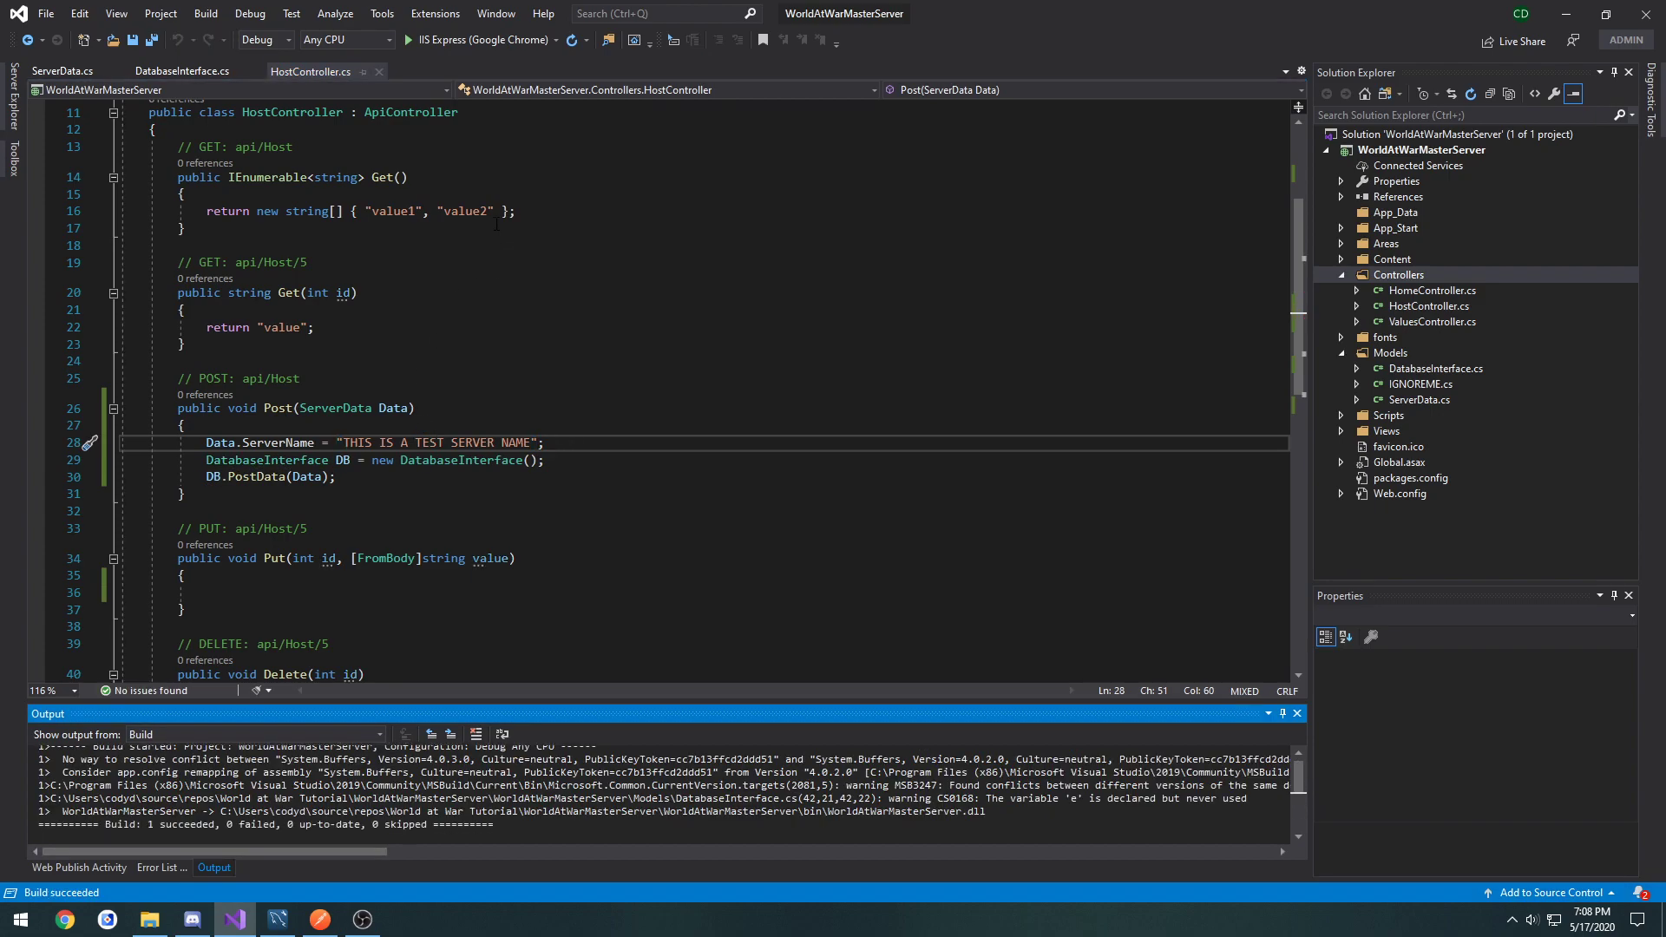
click(406, 40)
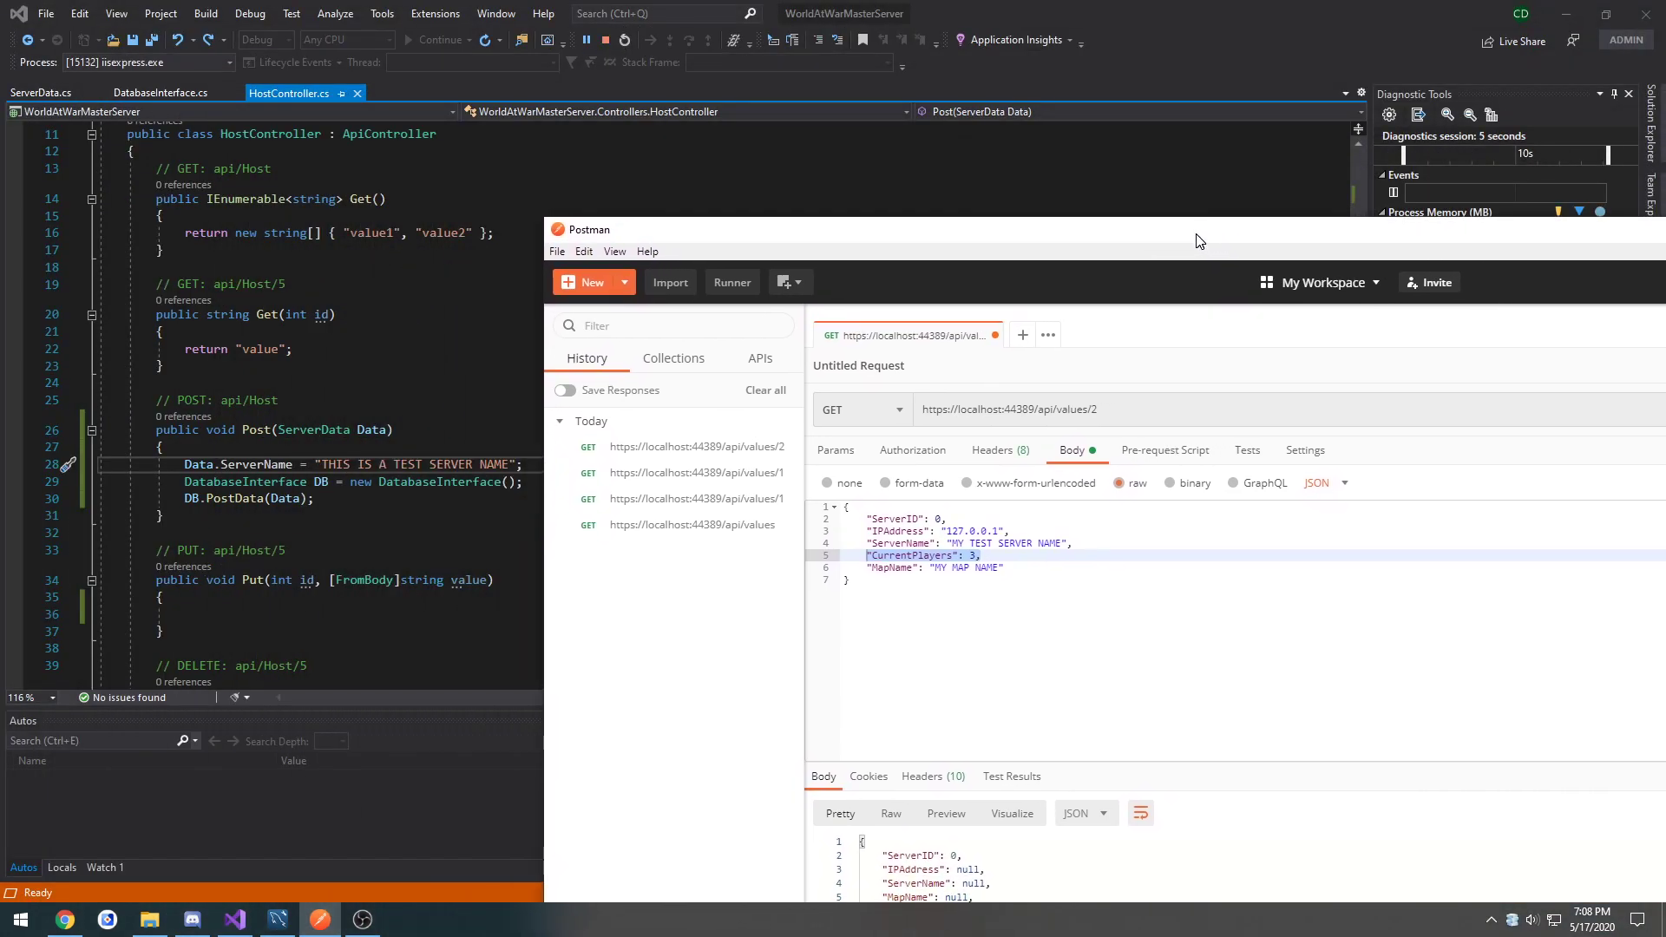
Step: Switch the Postman request method to POST and move into the raw JSON body
click(861, 410)
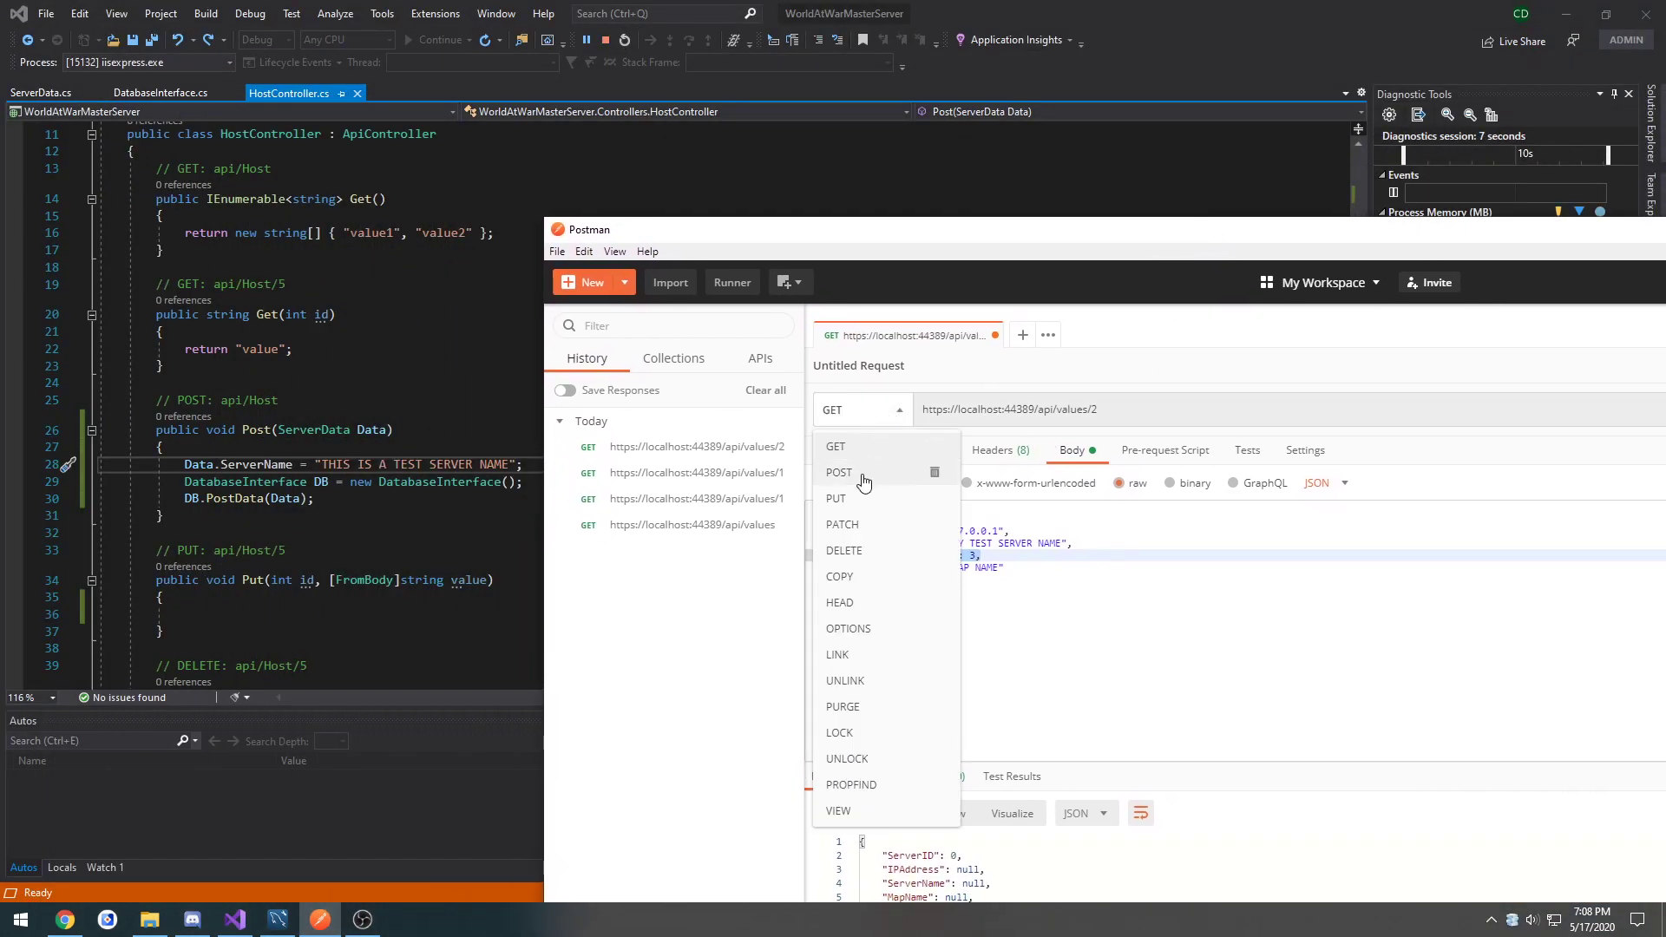
click(839, 472)
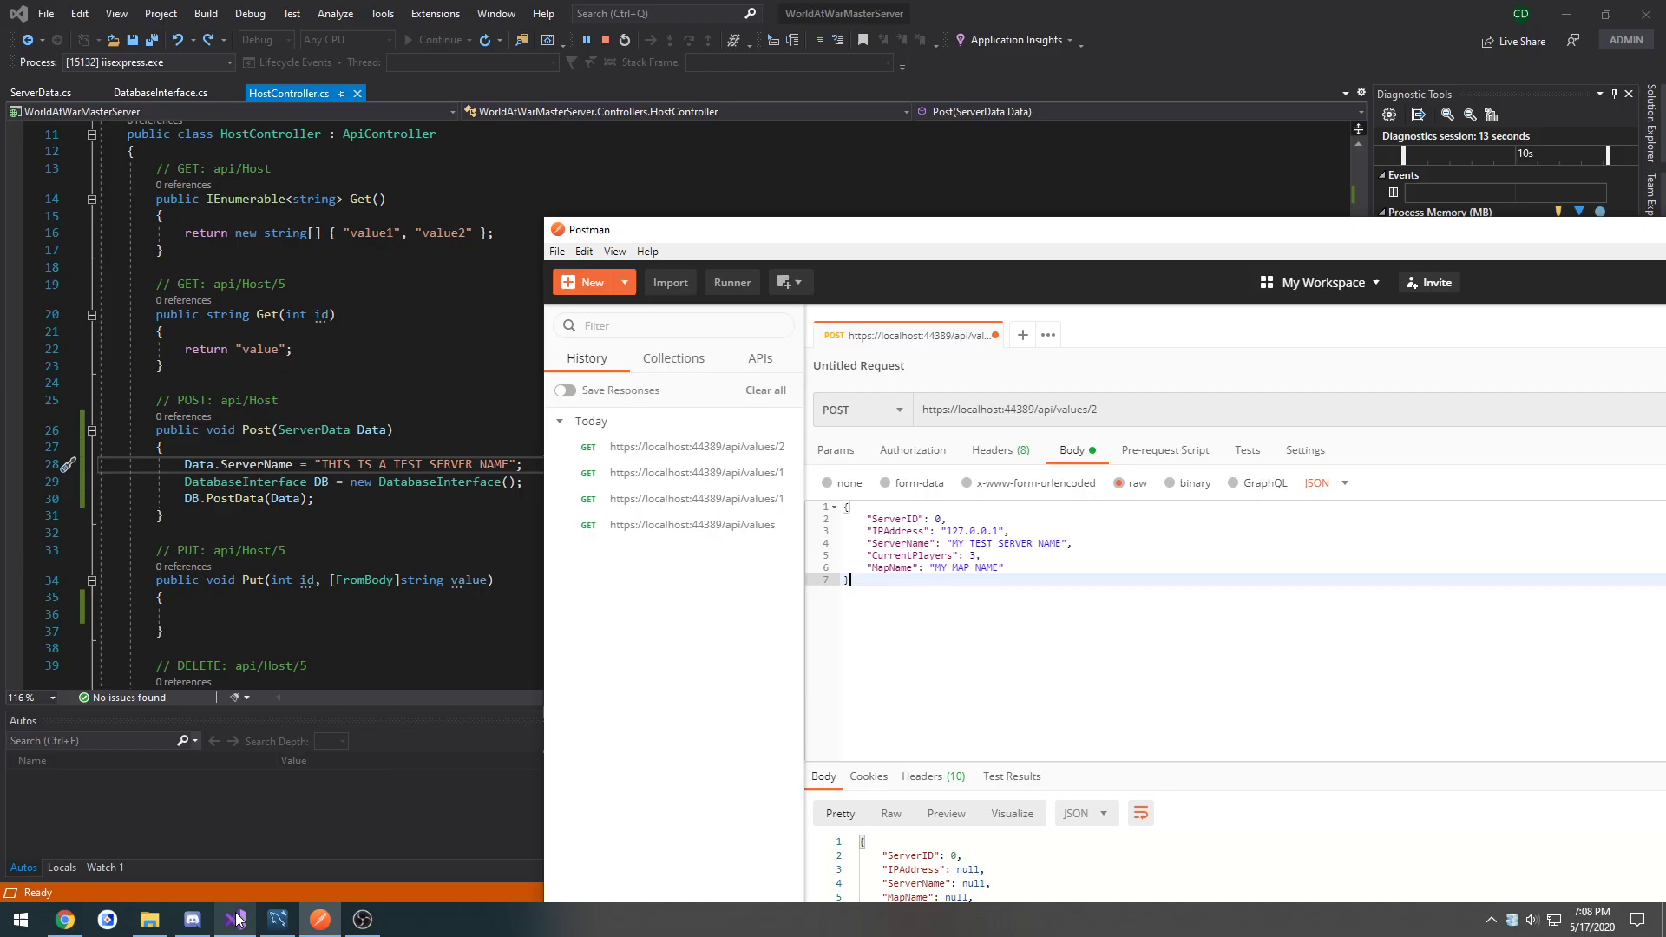
click(276, 920)
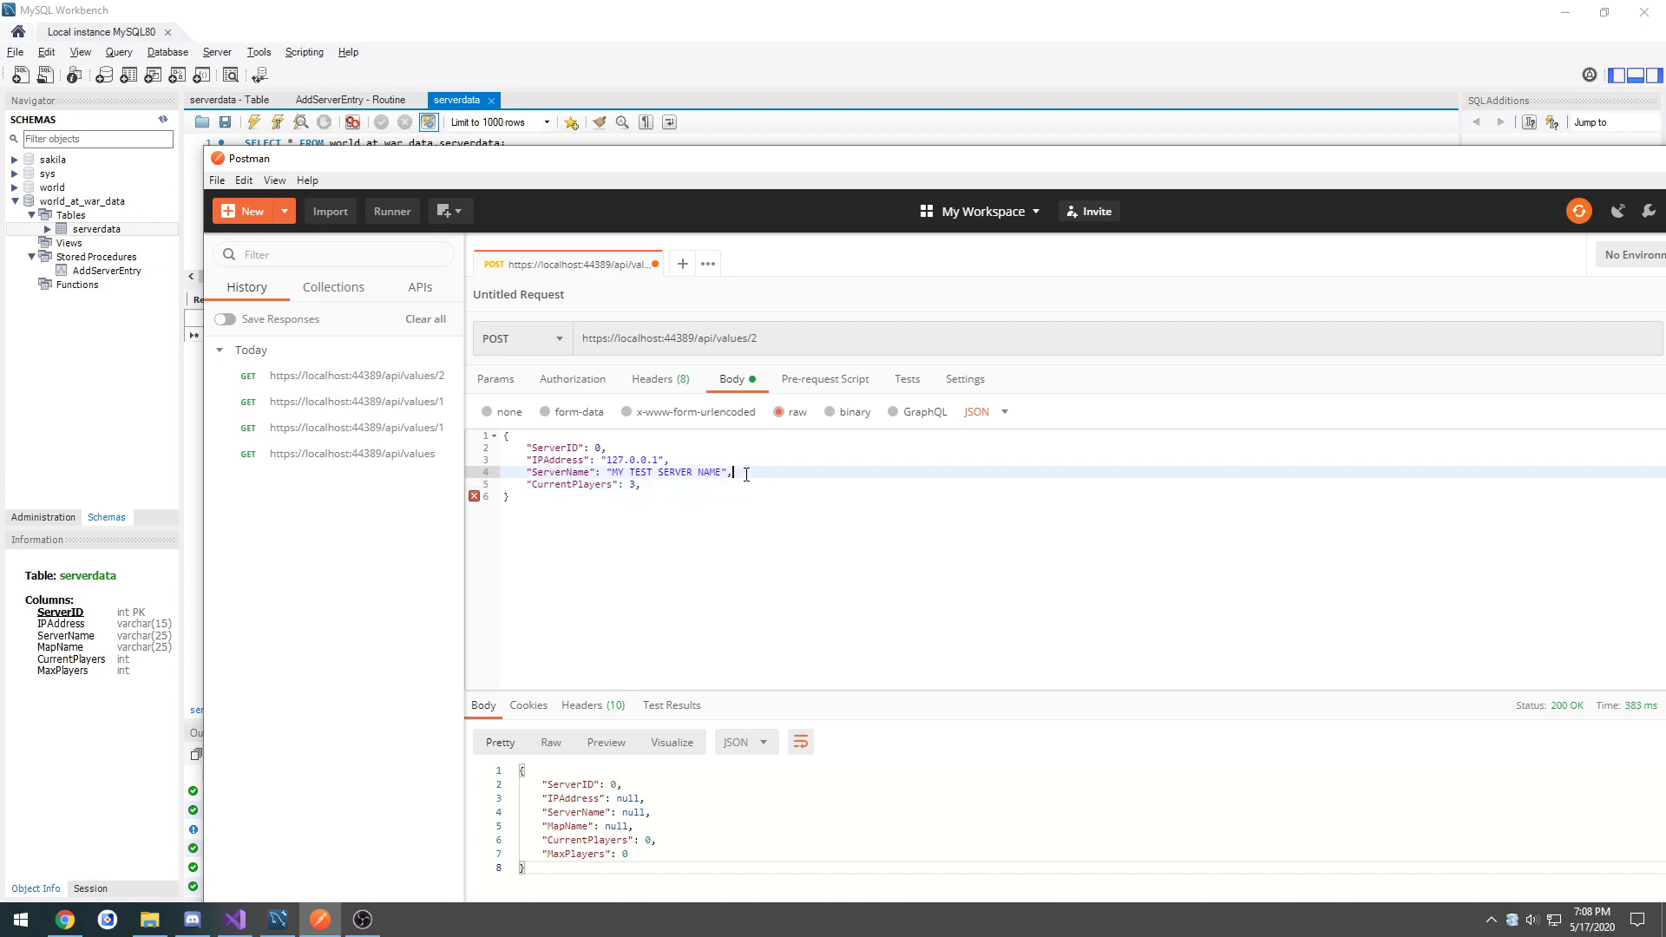
Step: Reorder "MapName": "MY MAP NAME" and add "MaxPlayers": 5 to the JSON body
text("MapName": "MY MAP NAME",)
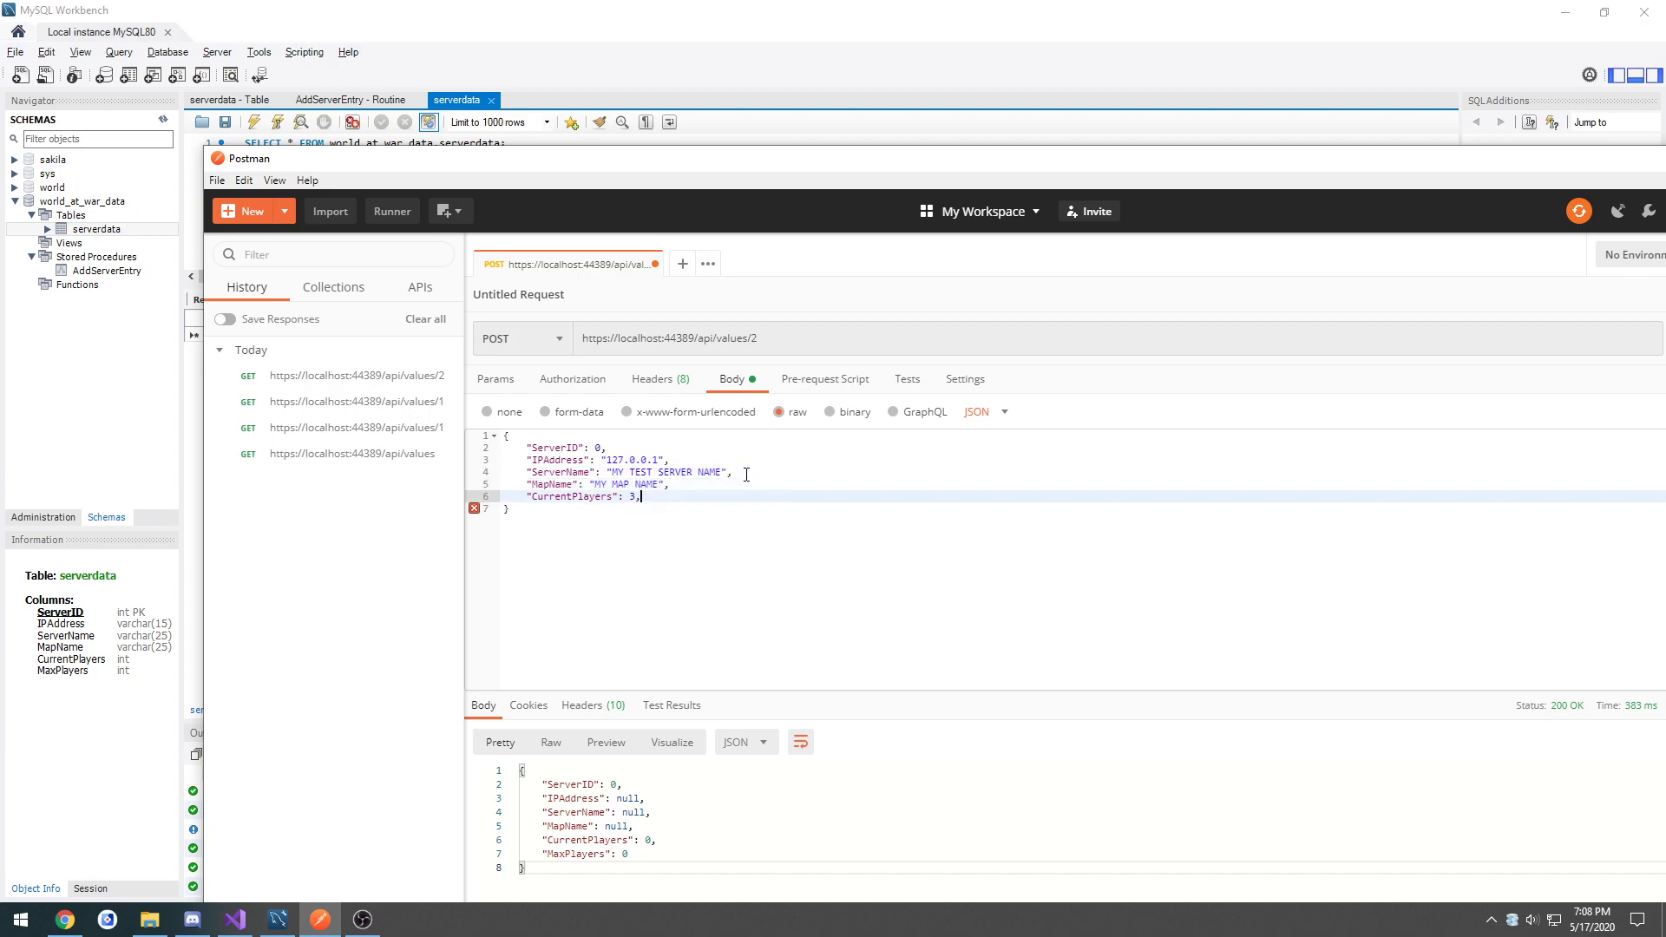
text("Max)
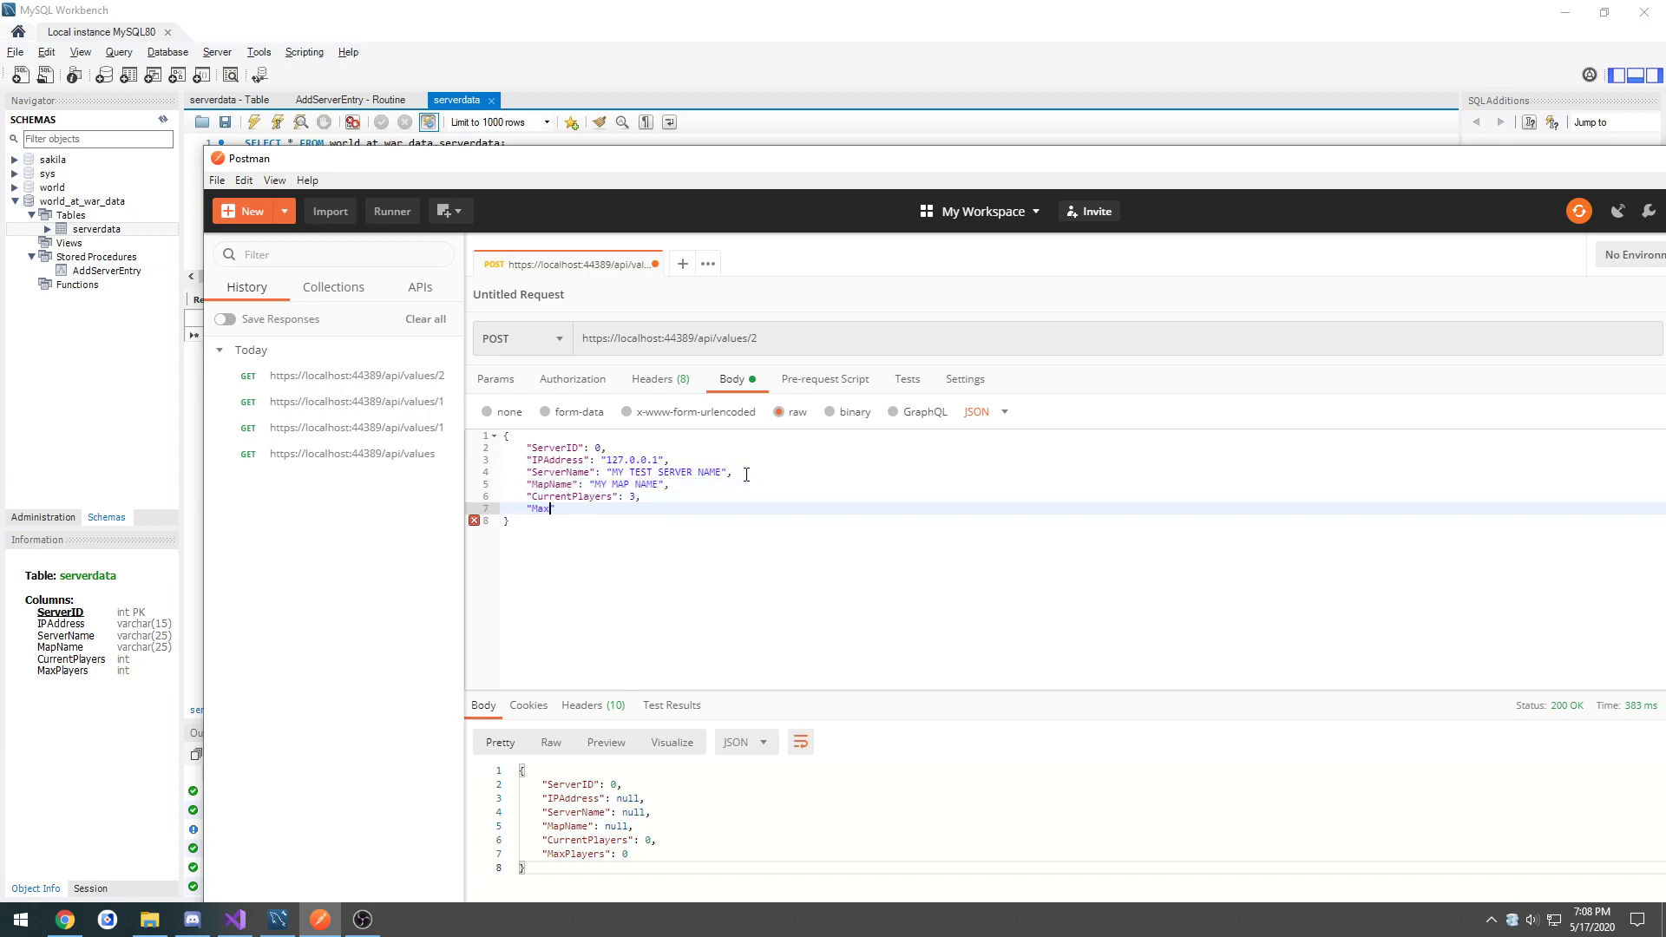
text(Players":)
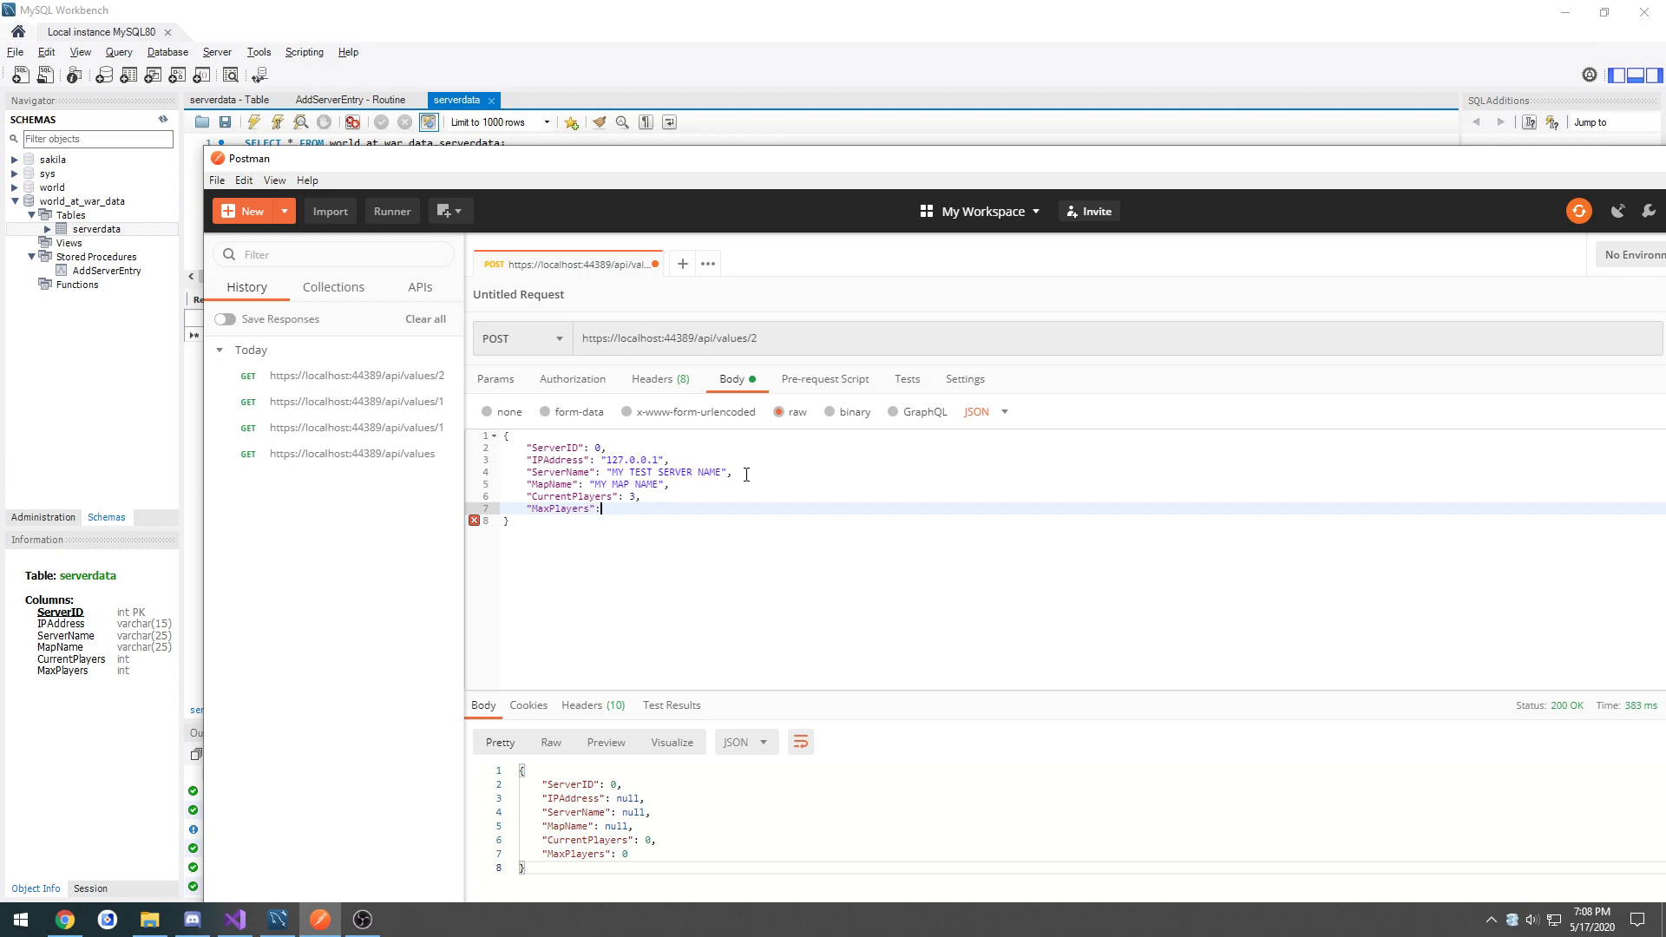
text(5)
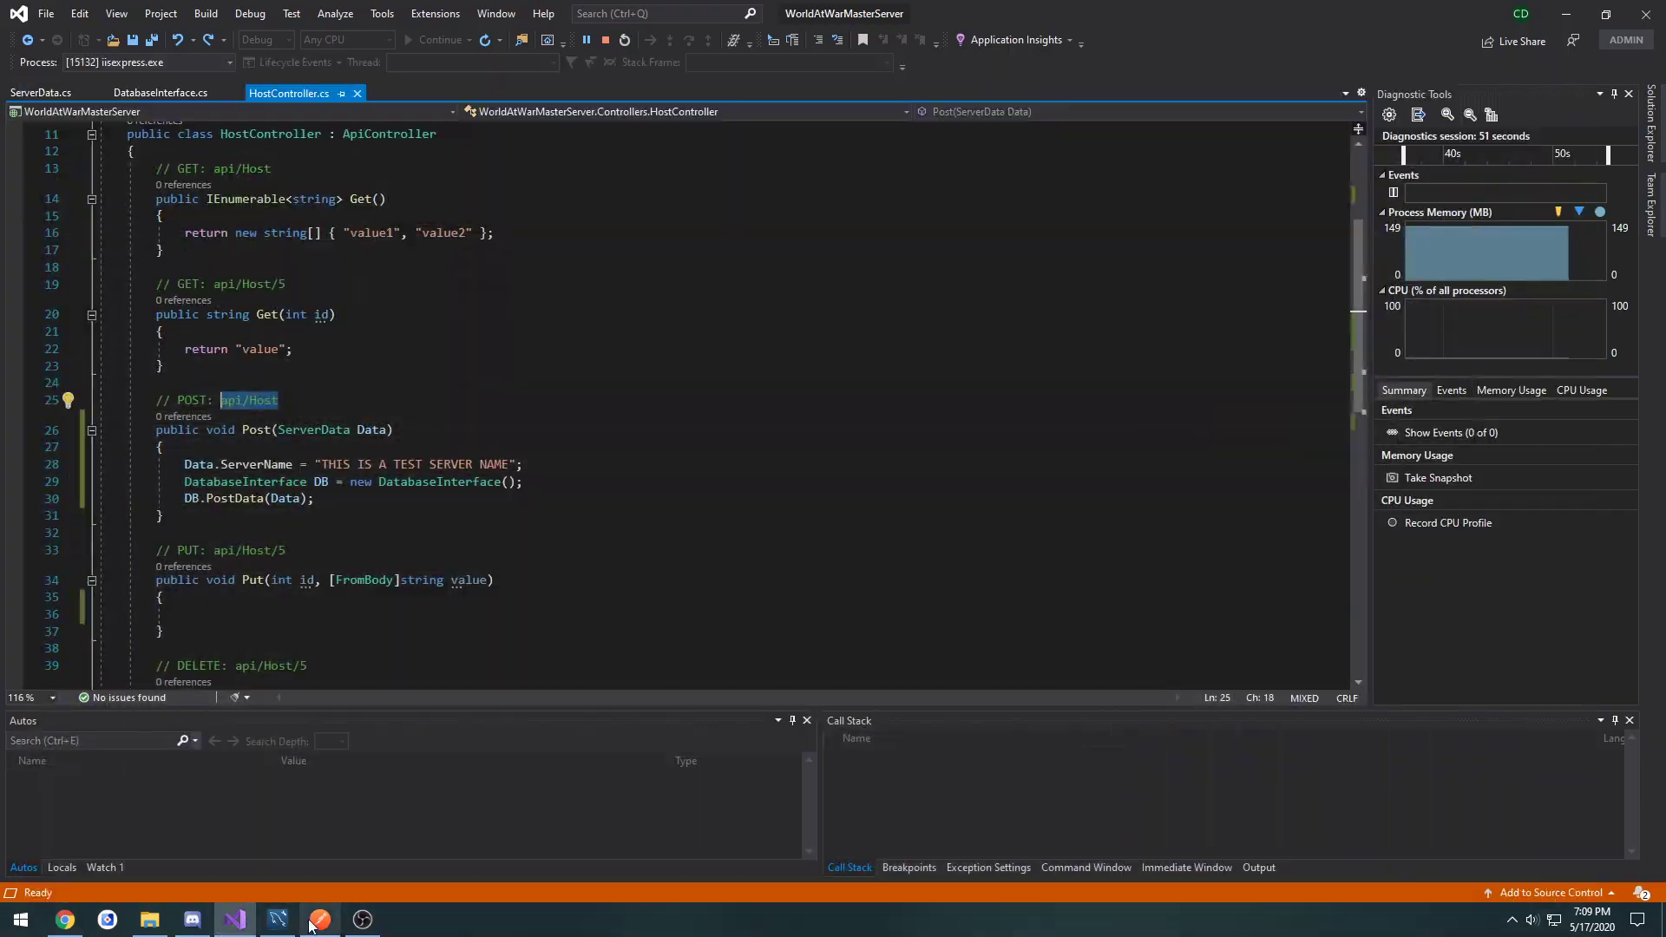
click(320, 920)
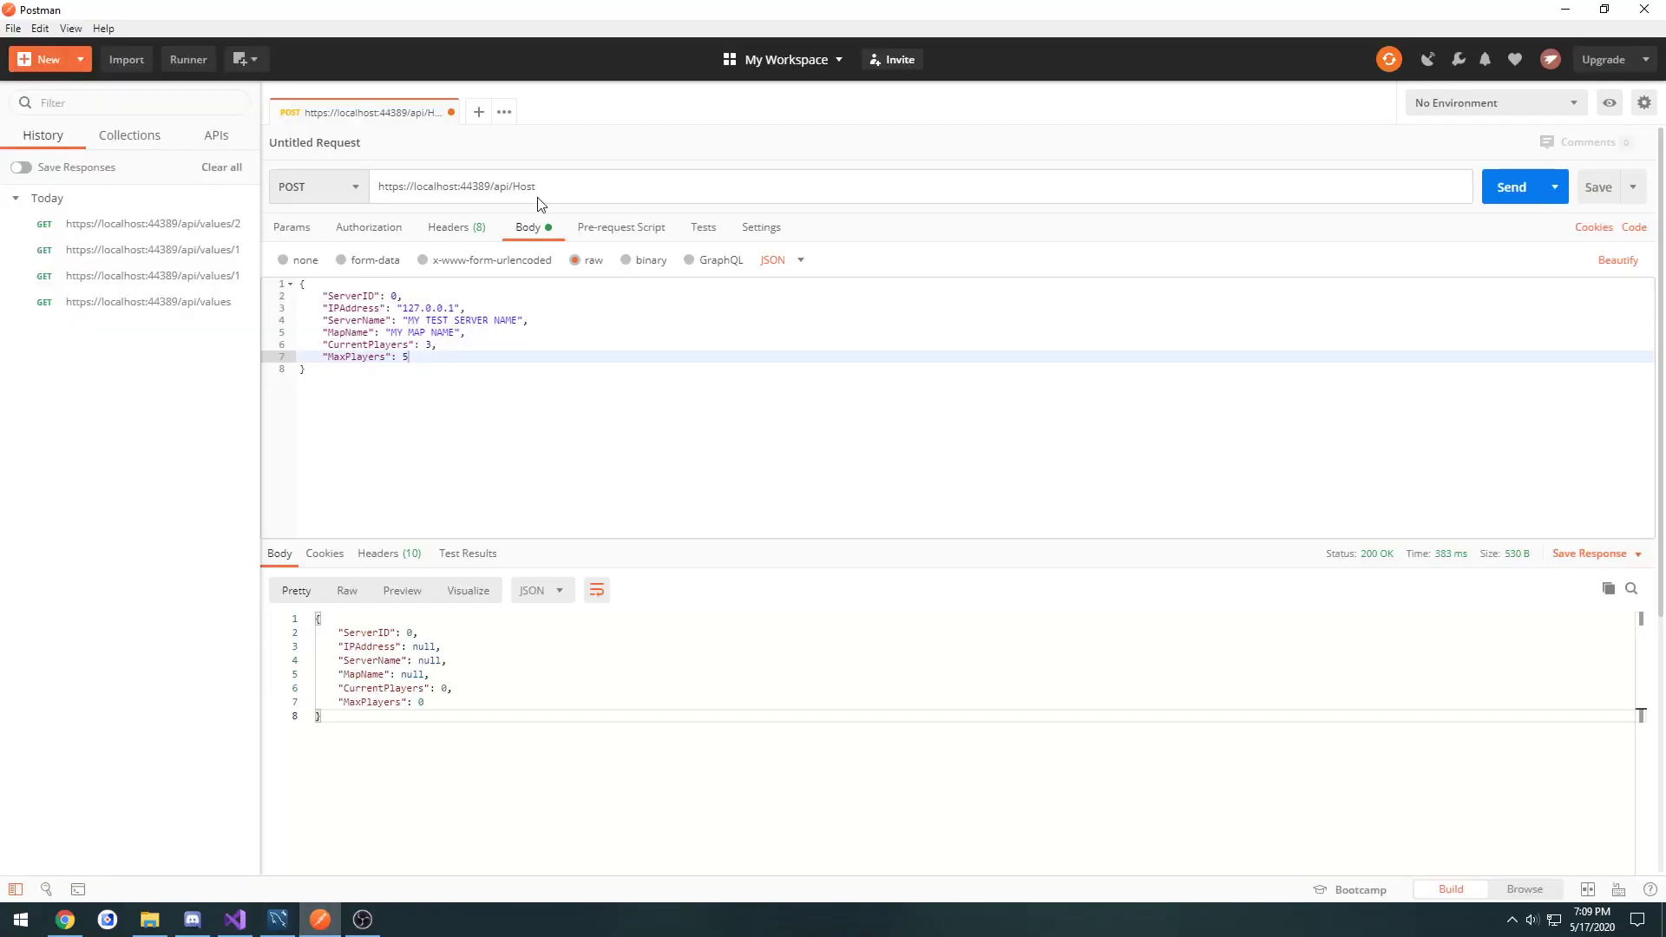
mouse_move(1361, 243)
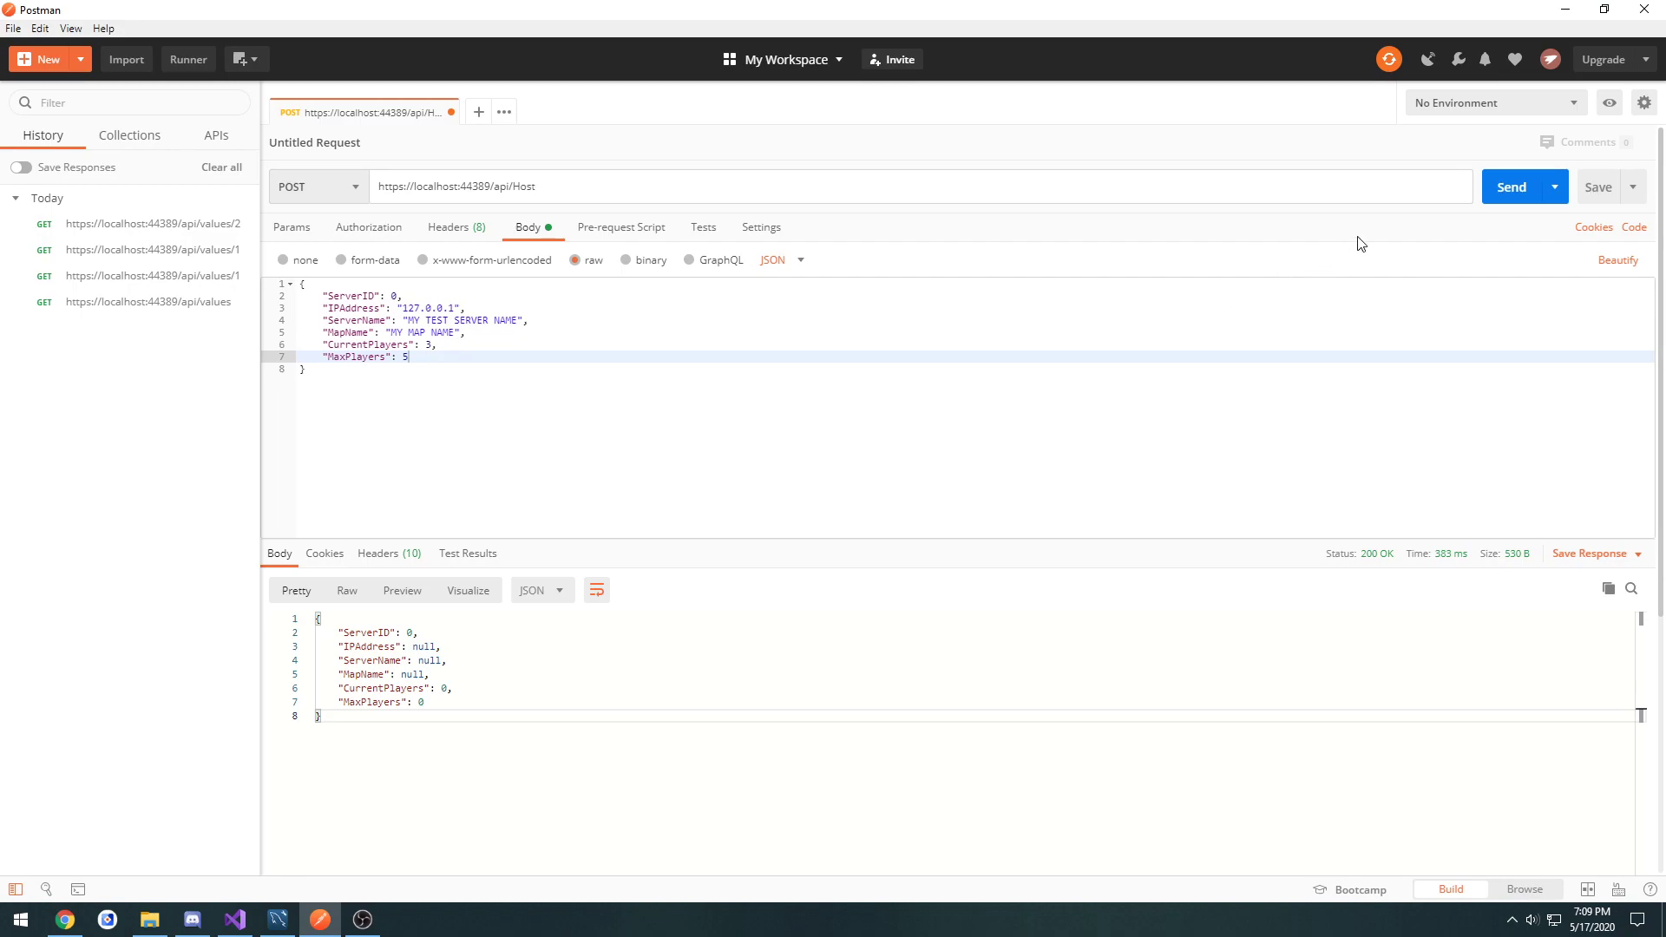
mouse_move(844, 295)
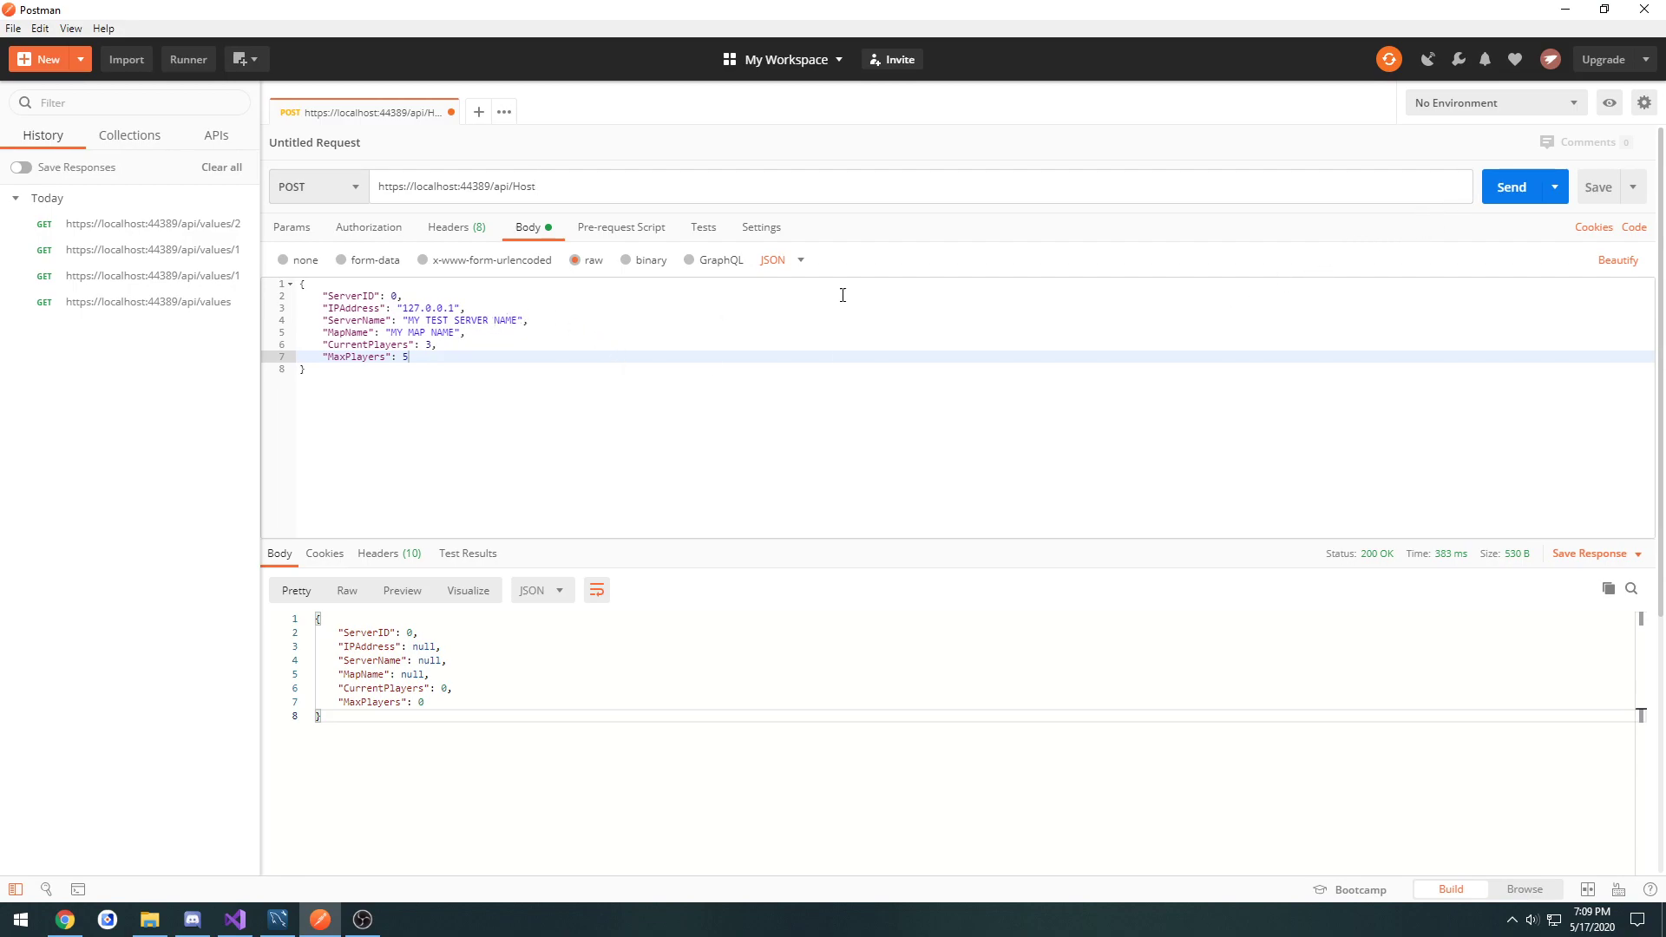
click(1512, 186)
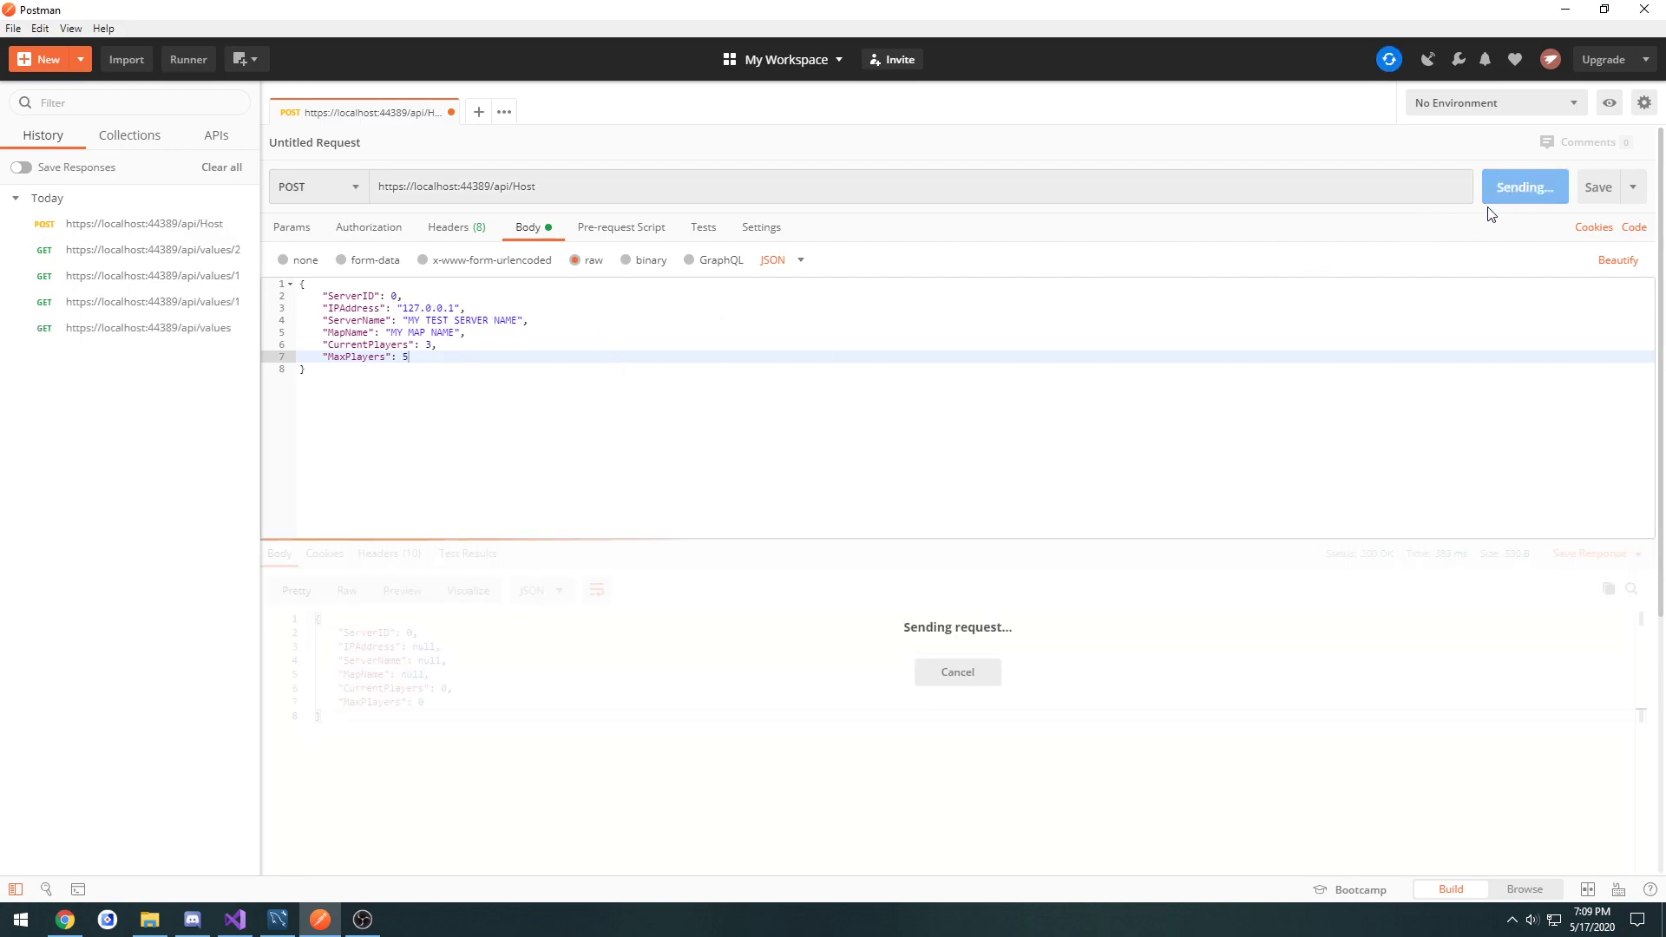
click(234, 920)
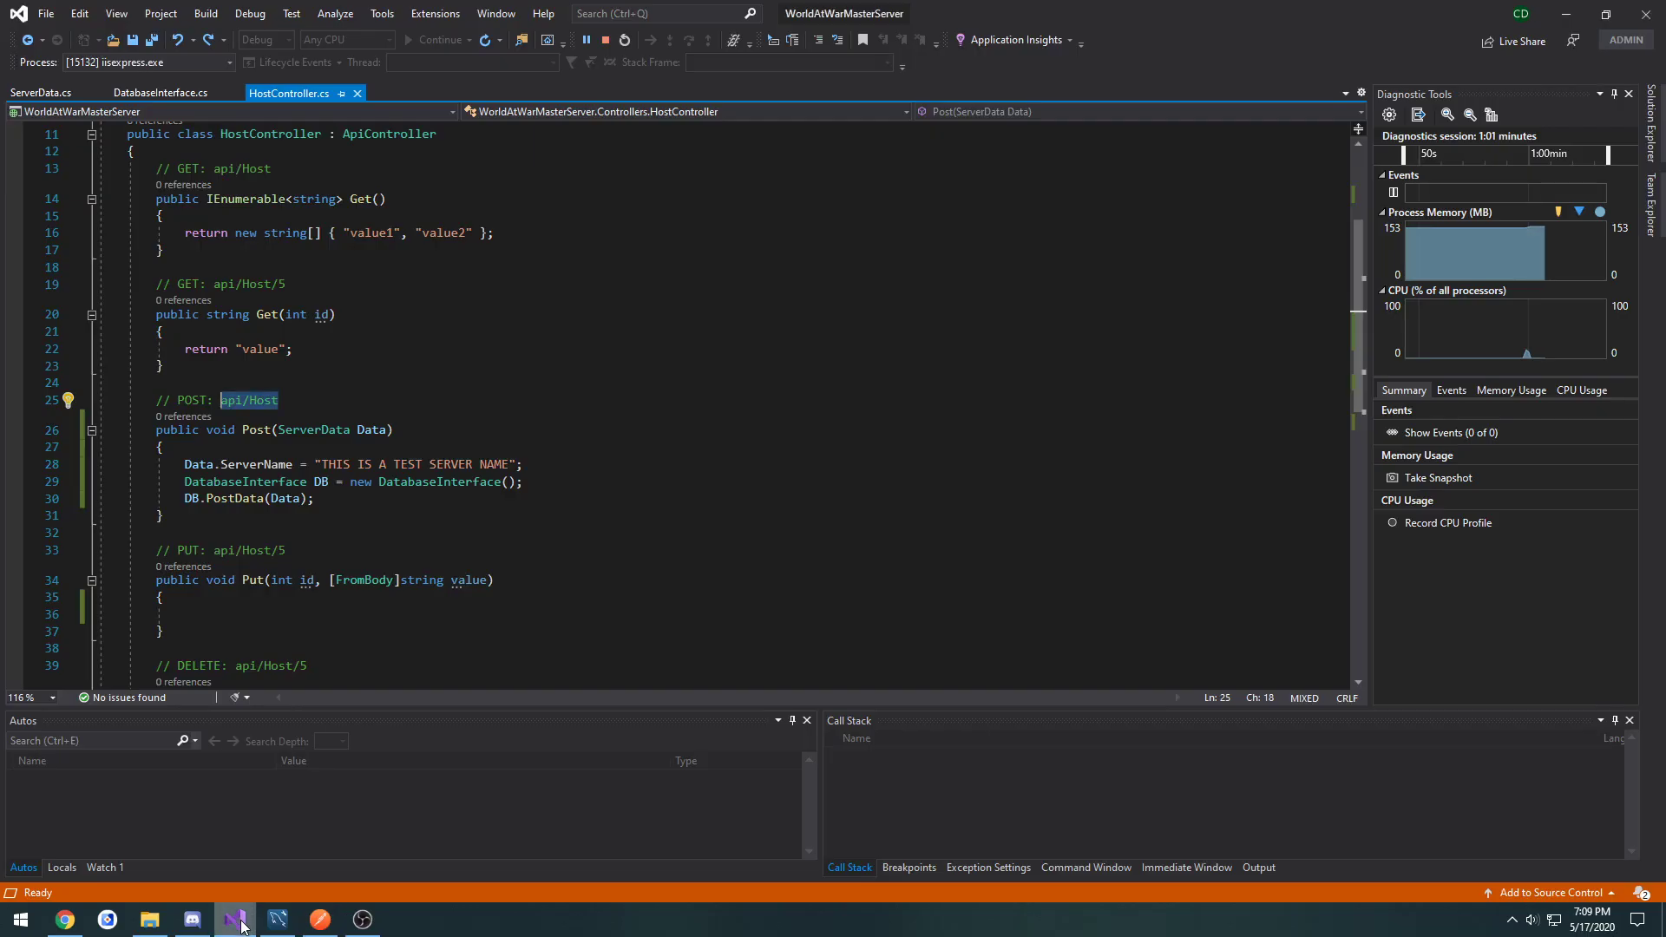
Step: Check the serverdata table in MySQL Workbench and resend the request from Postman
click(277, 920)
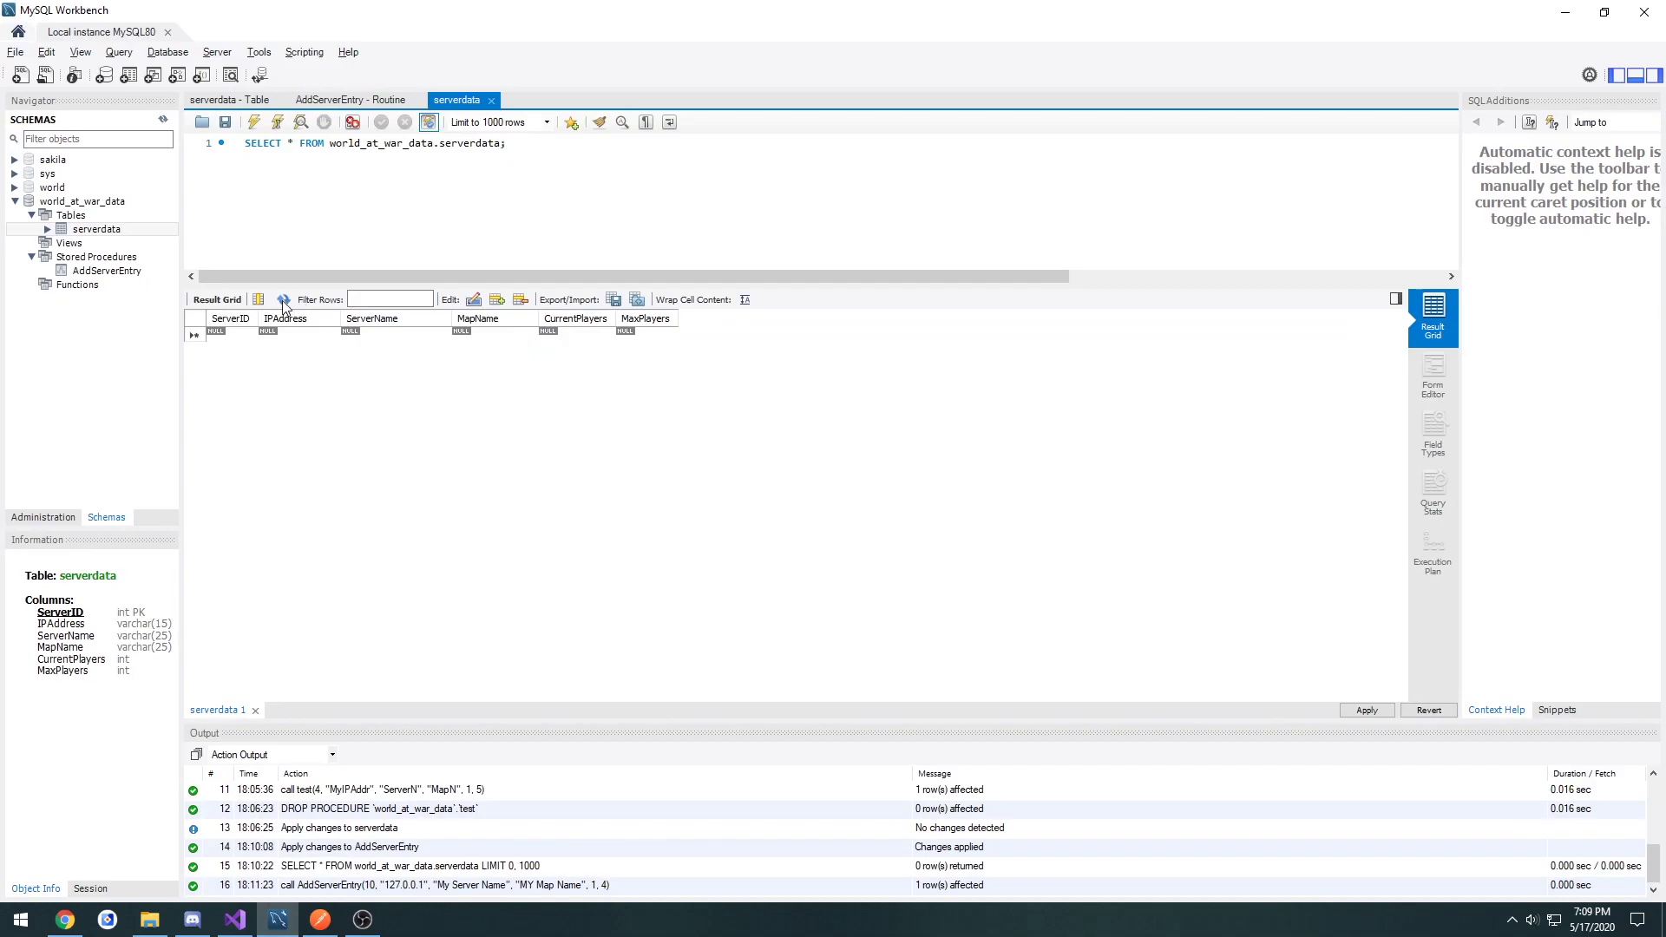
mouse_move(251, 682)
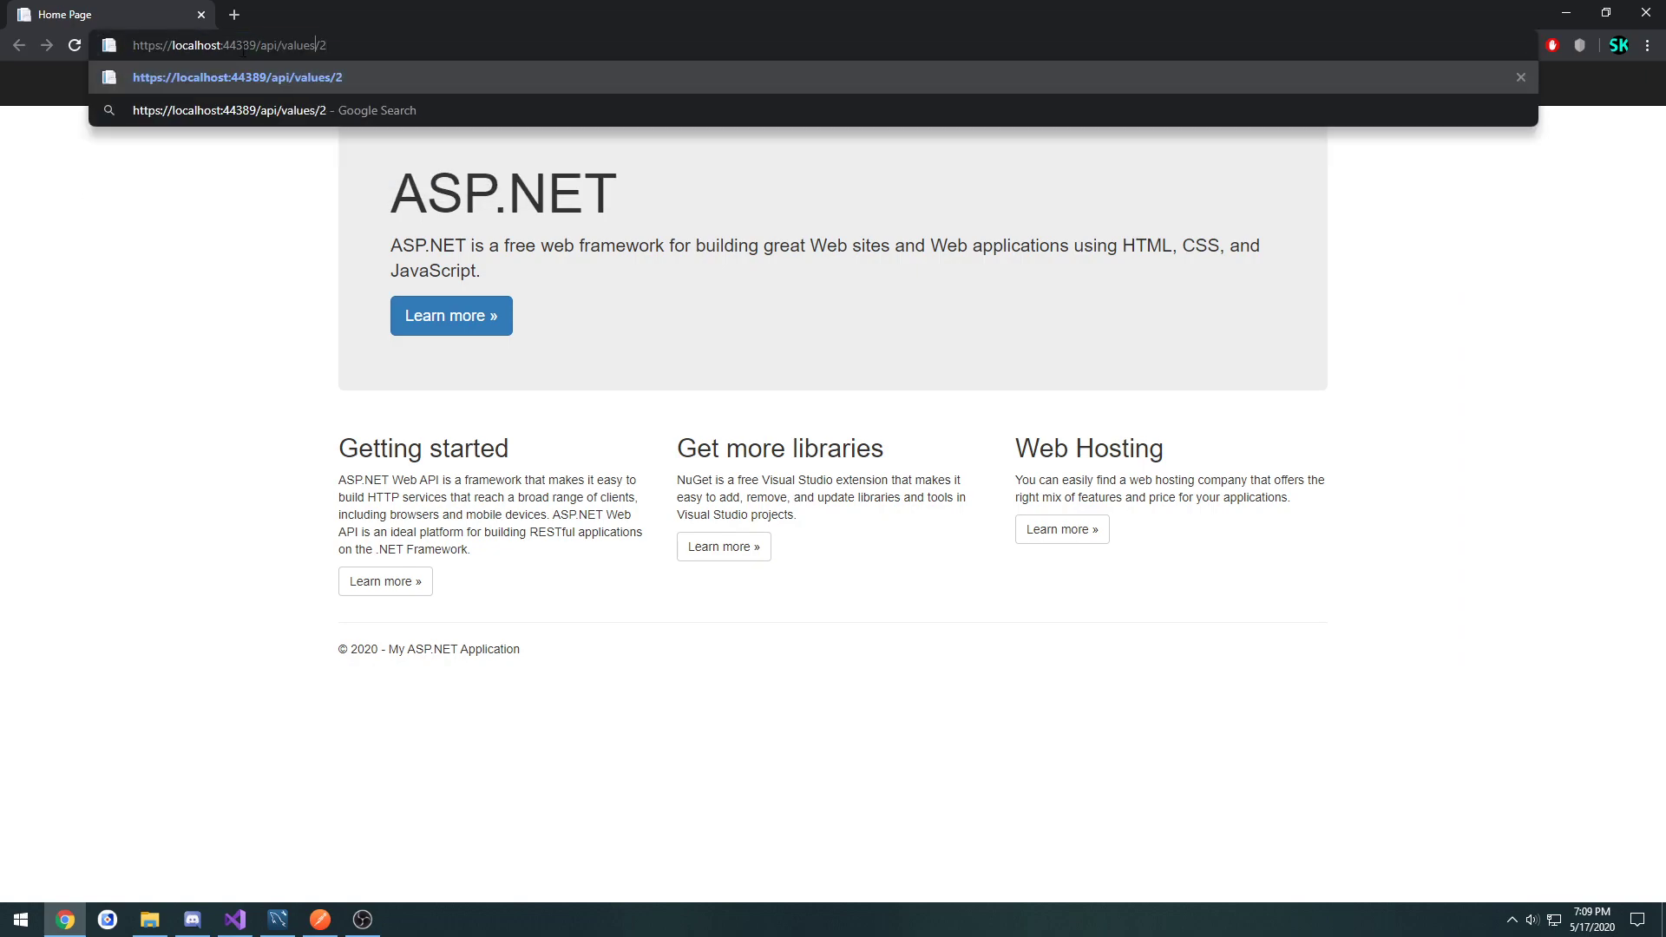
text(host)
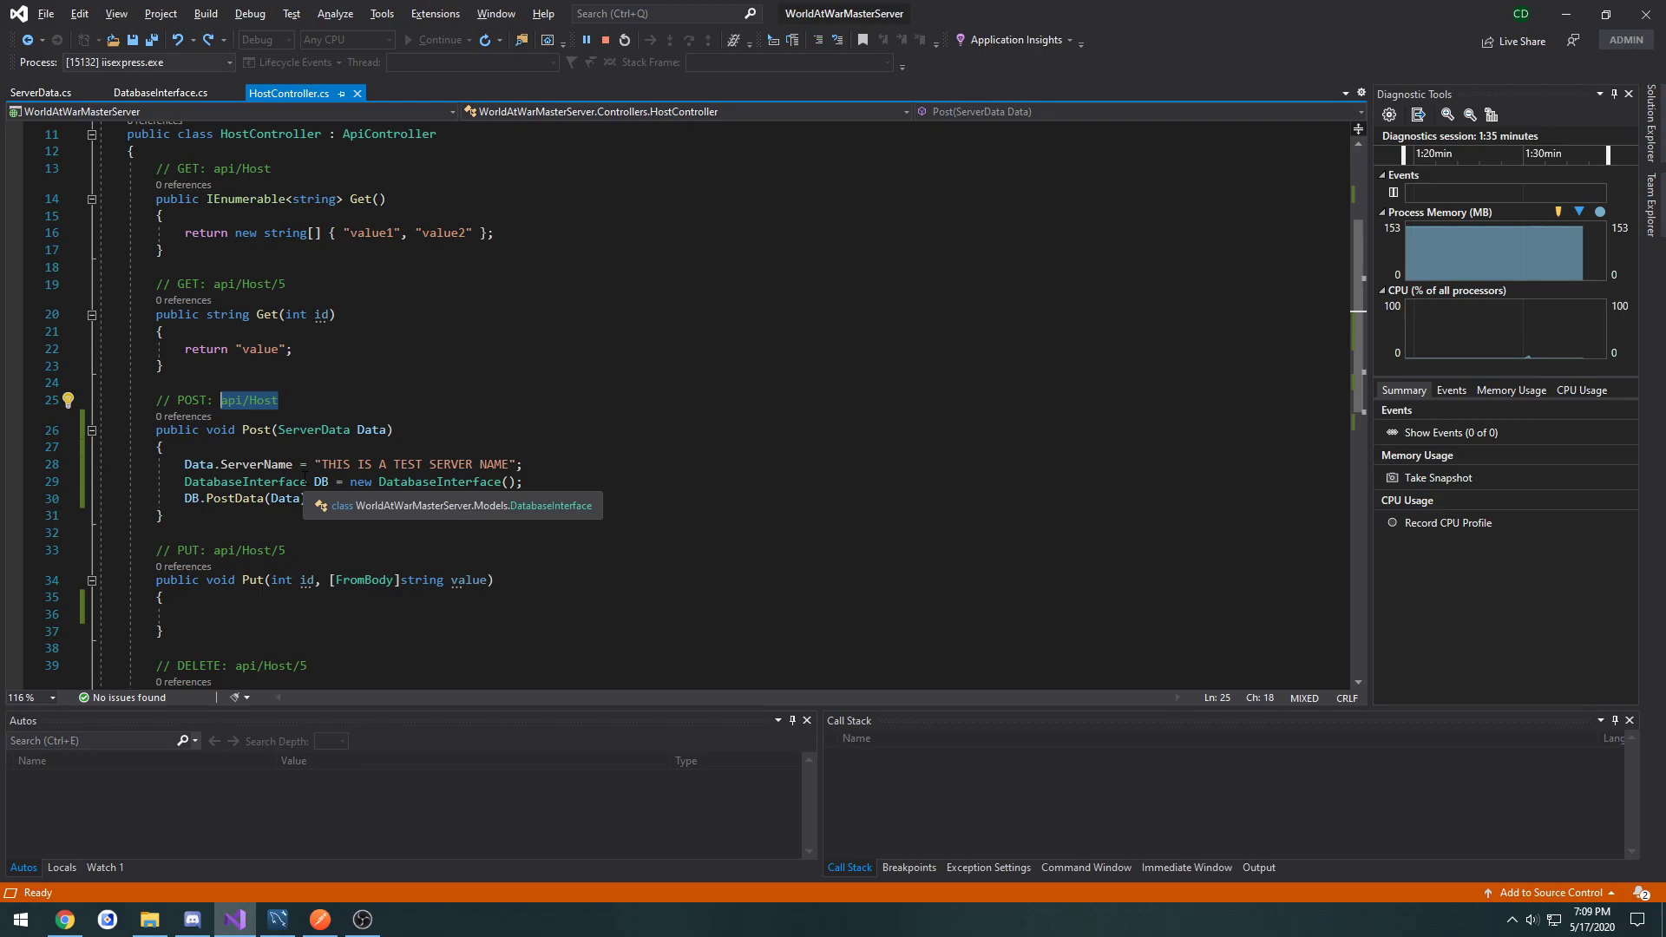
click(276, 920)
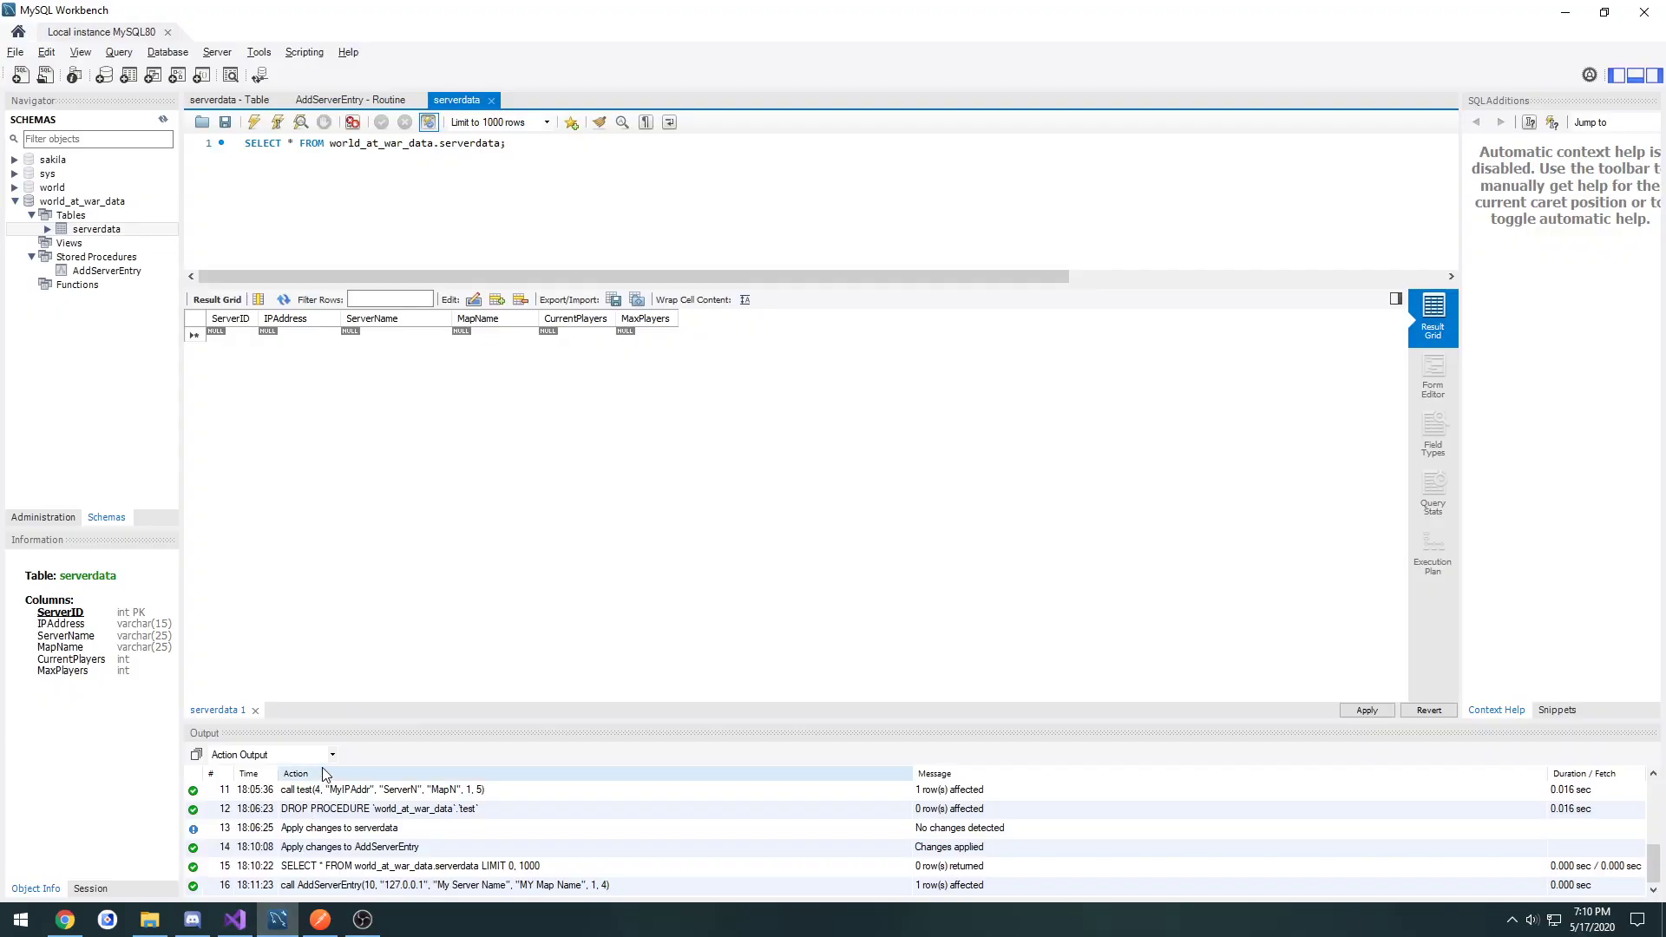
click(320, 920)
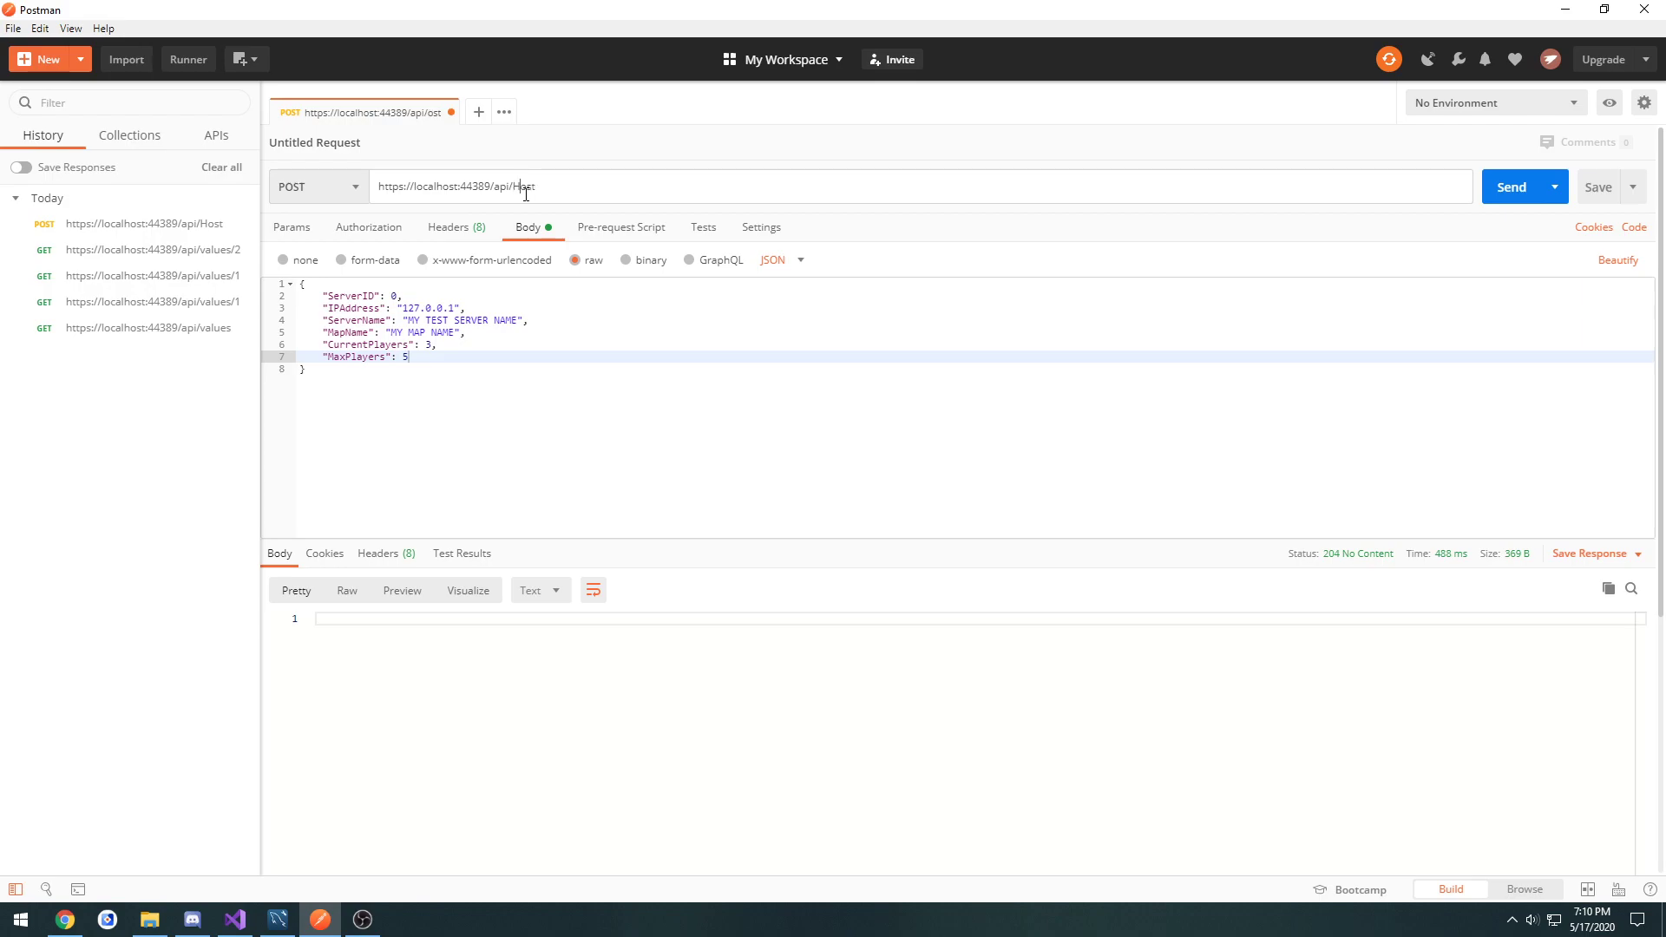
Step: Refresh the still-empty serverdata result grid and stop the failing debug session
click(1511, 186)
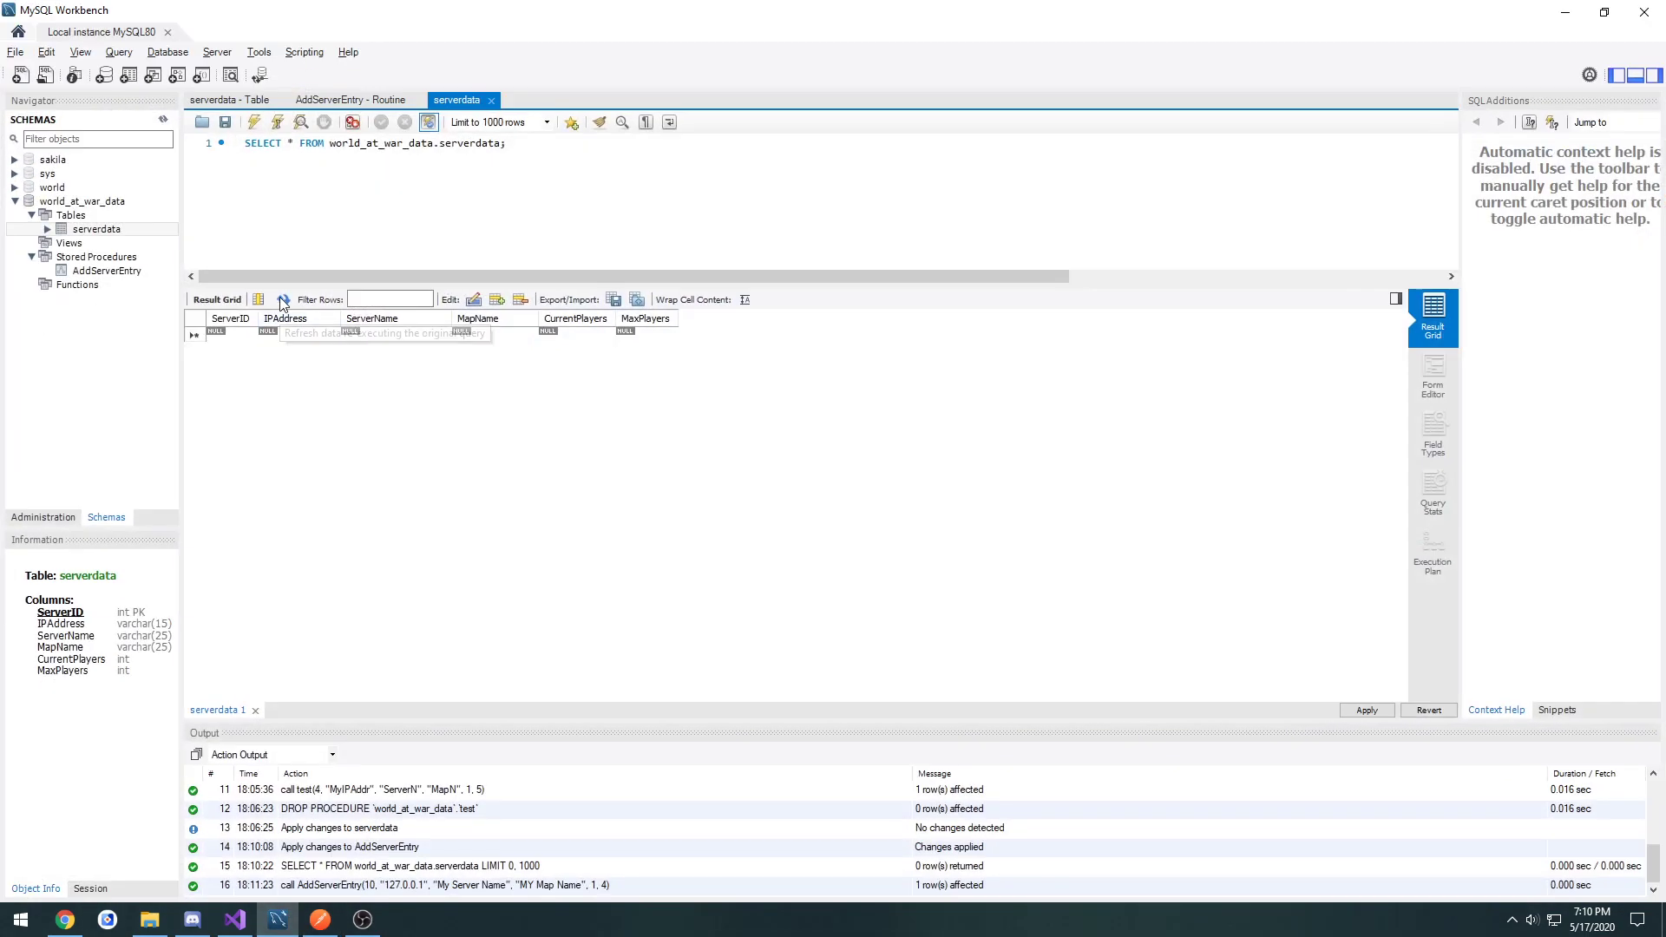
click(231, 919)
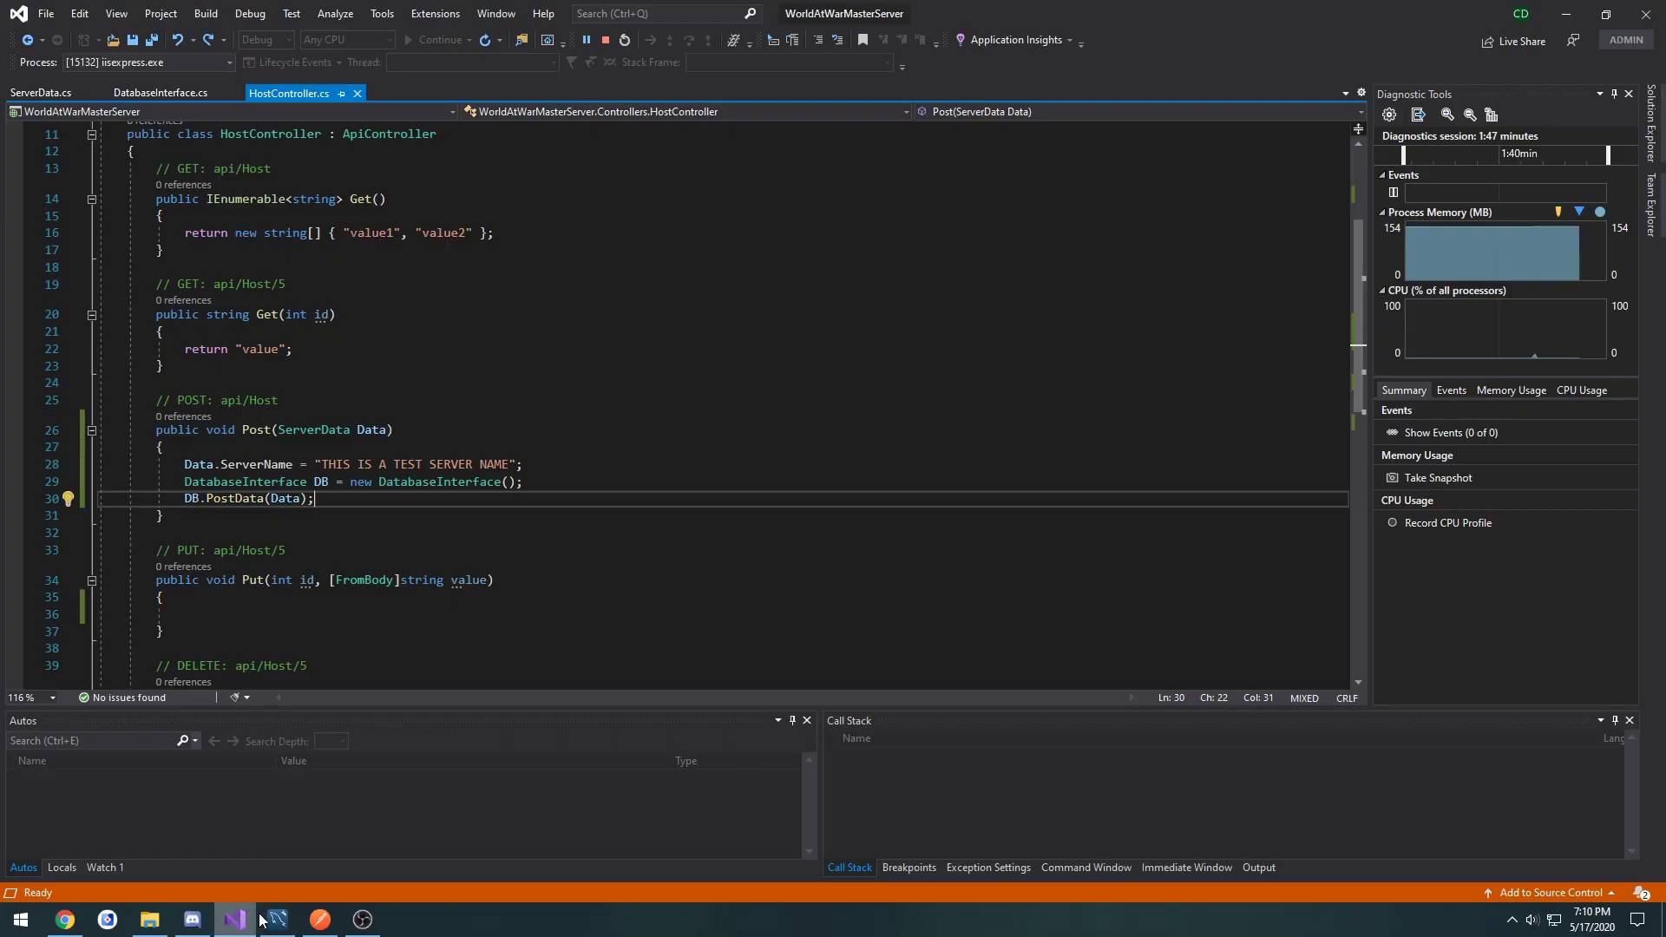
click(319, 920)
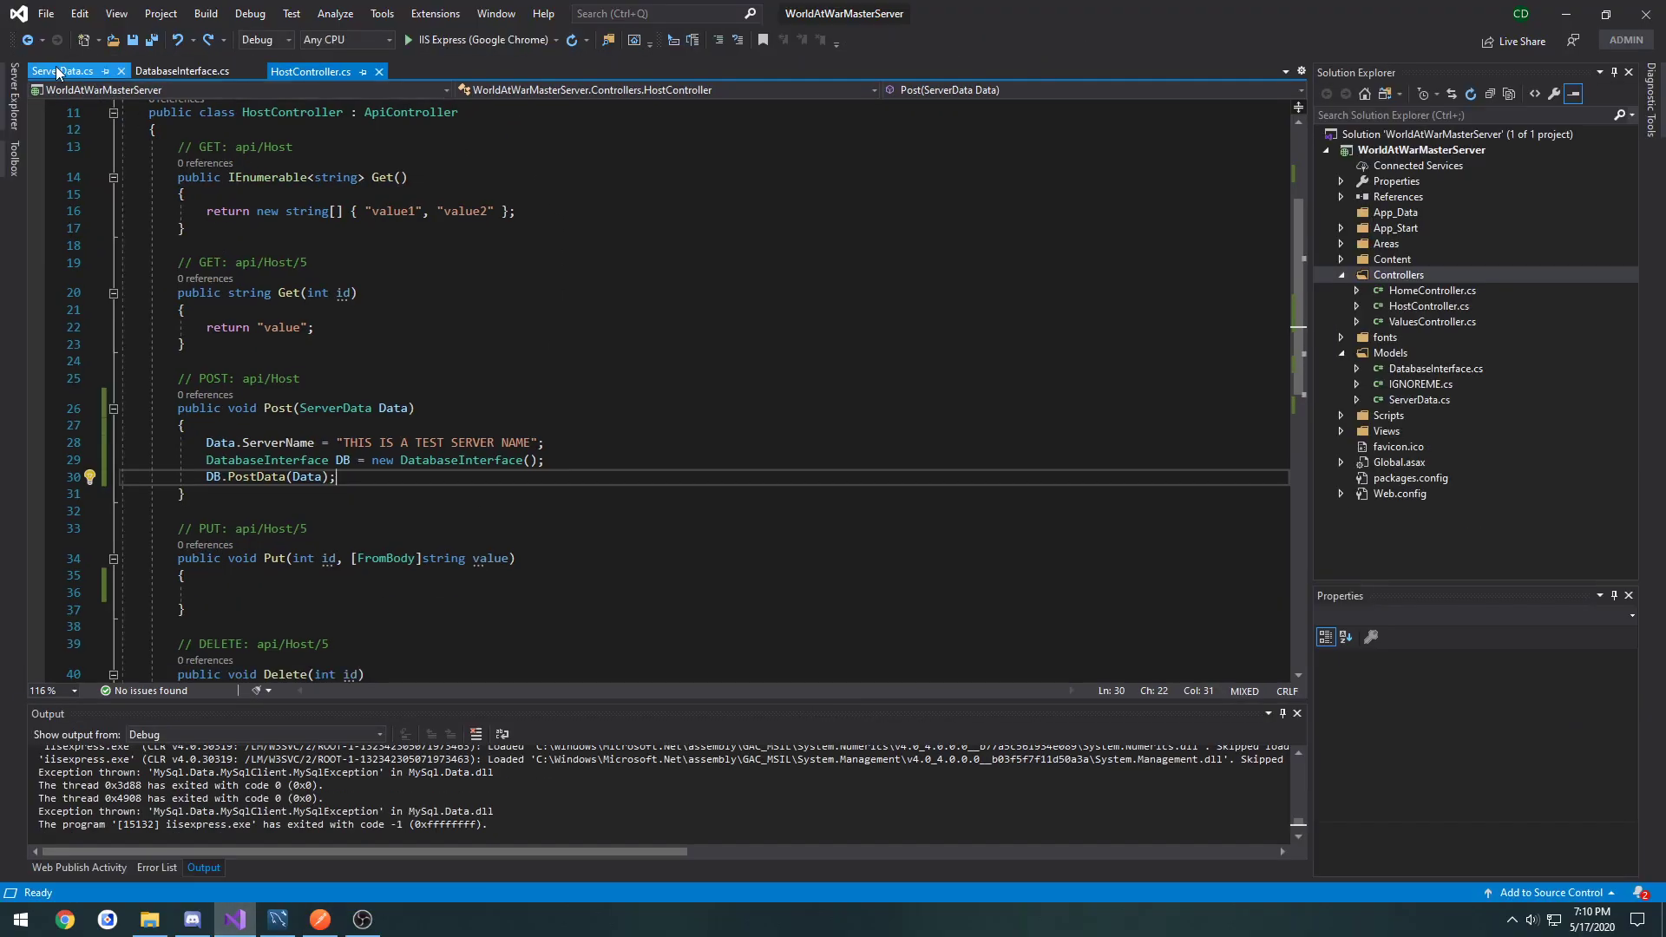
Step: Review DatabaseInterface.cs and HostController.cs, commenting out the hard-coded ServerName line before debugging again
click(182, 71)
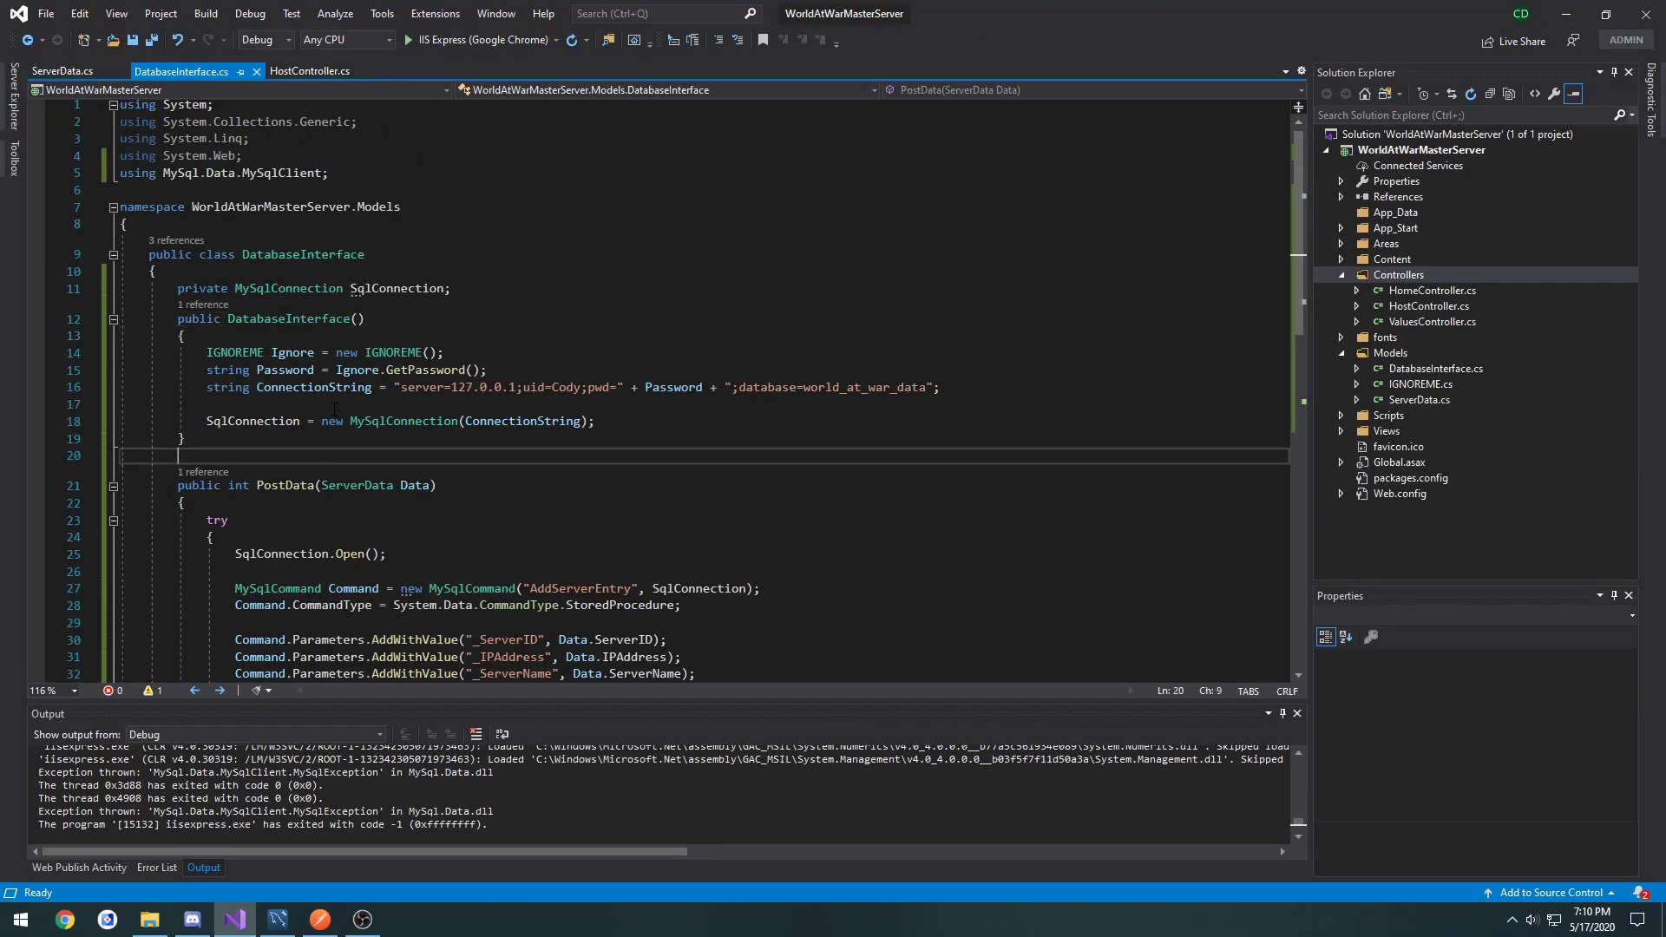
click(311, 71)
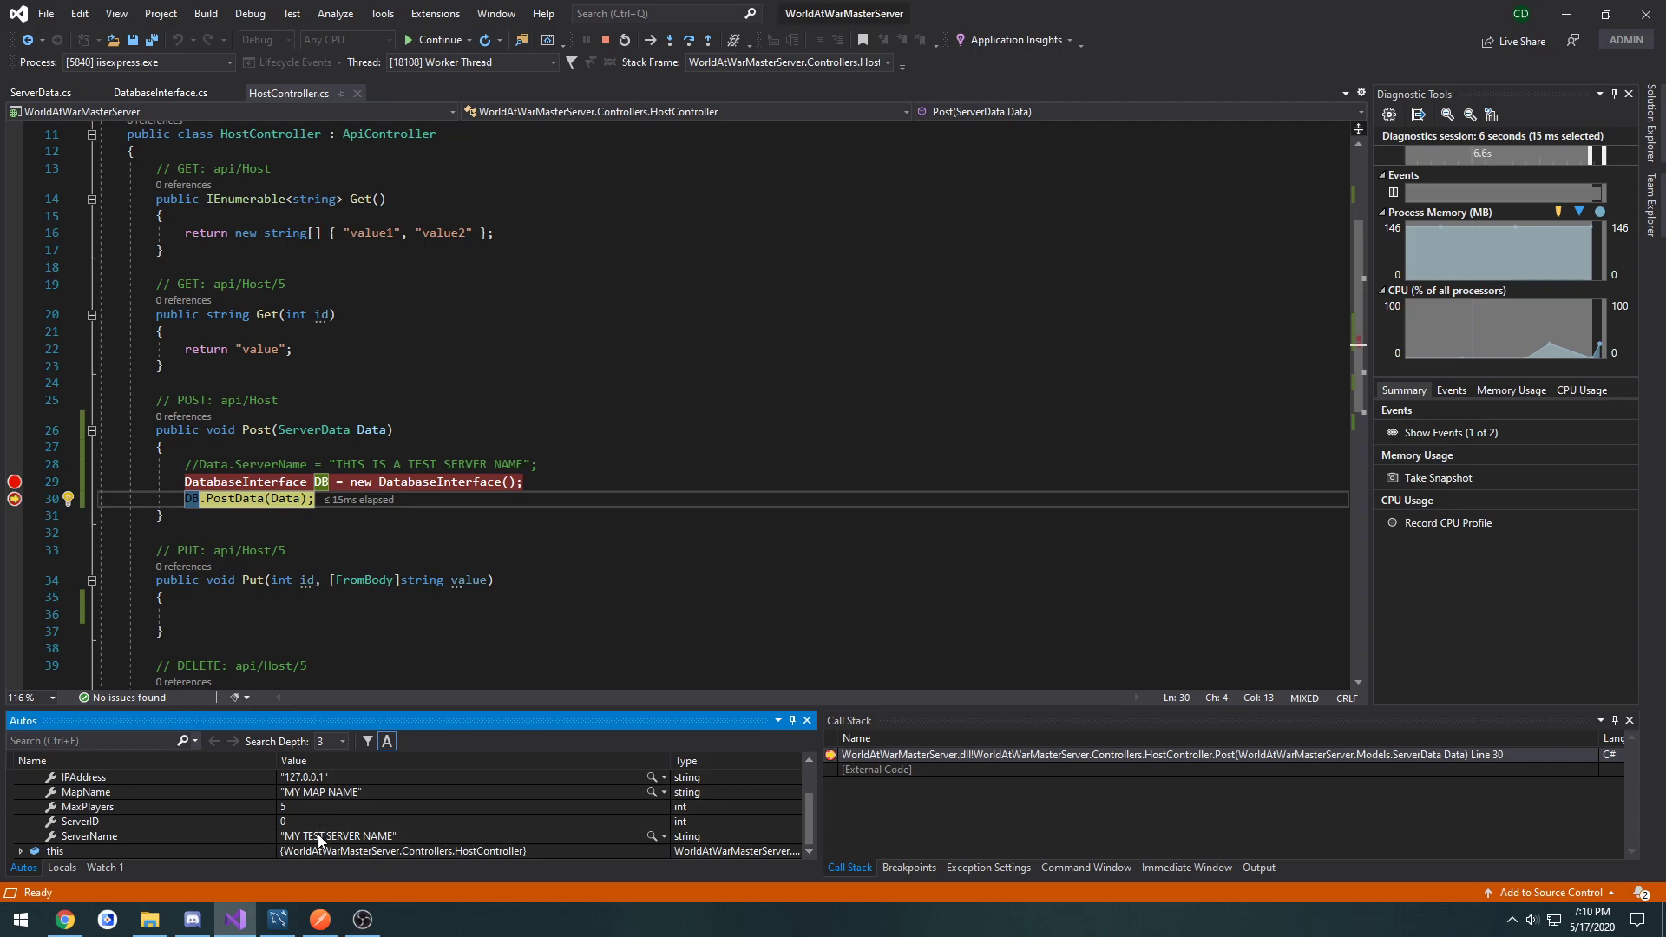
Step: Continue past the PostData breakpoint and switch to MySQL Workbench to see the result
click(320, 920)
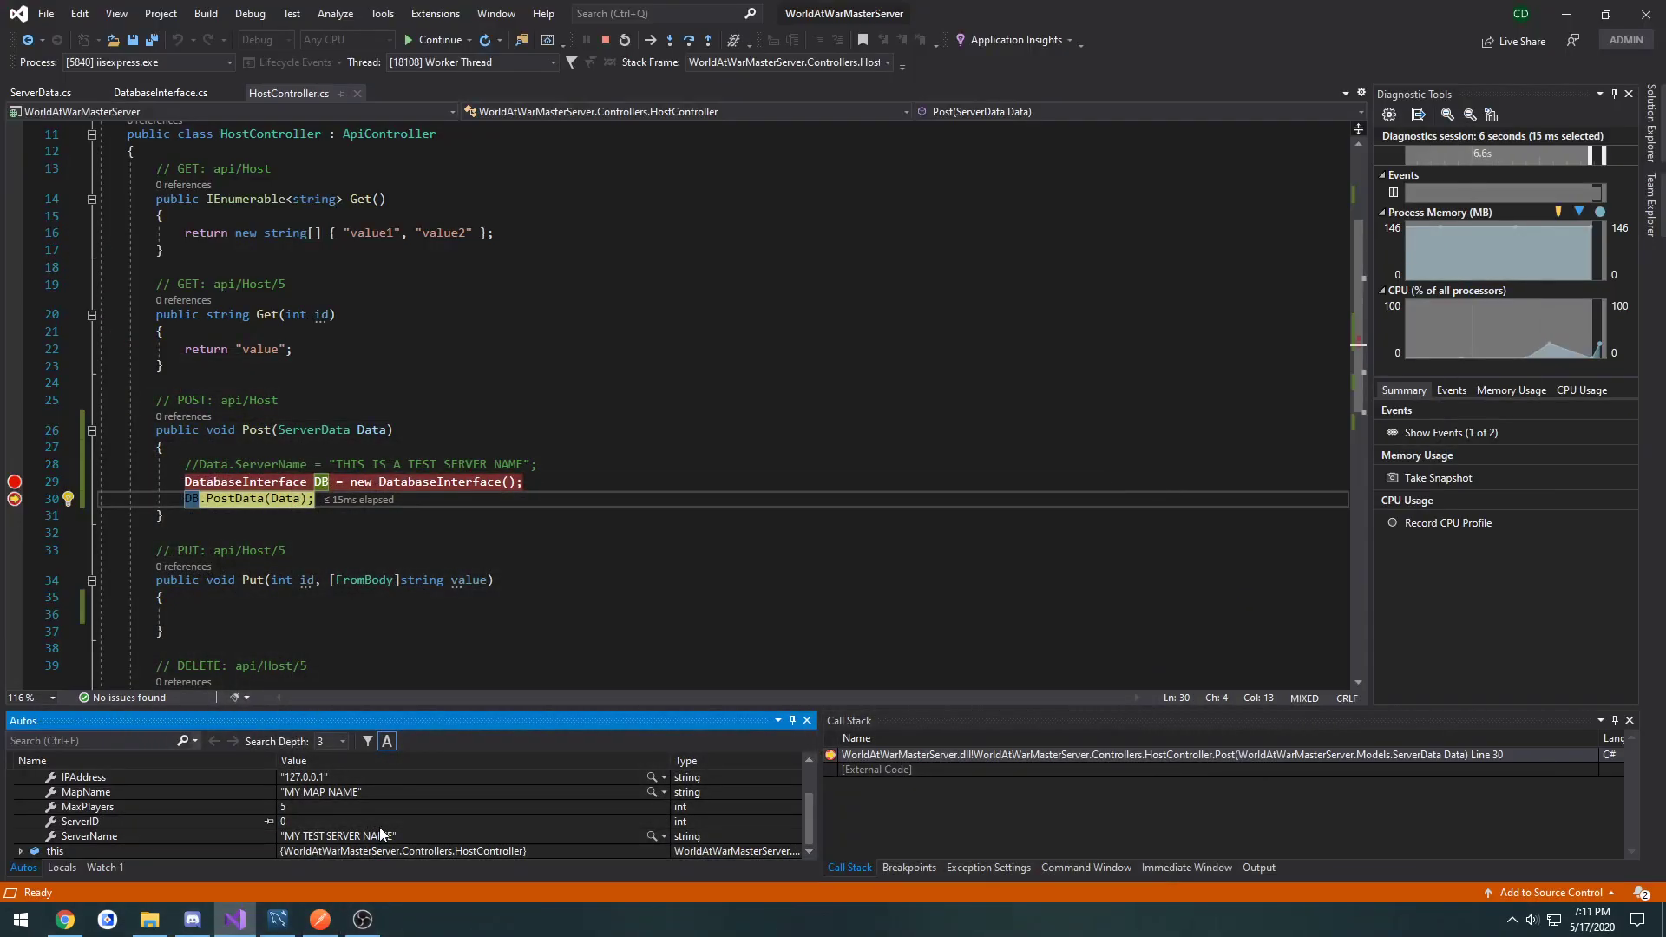
click(320, 920)
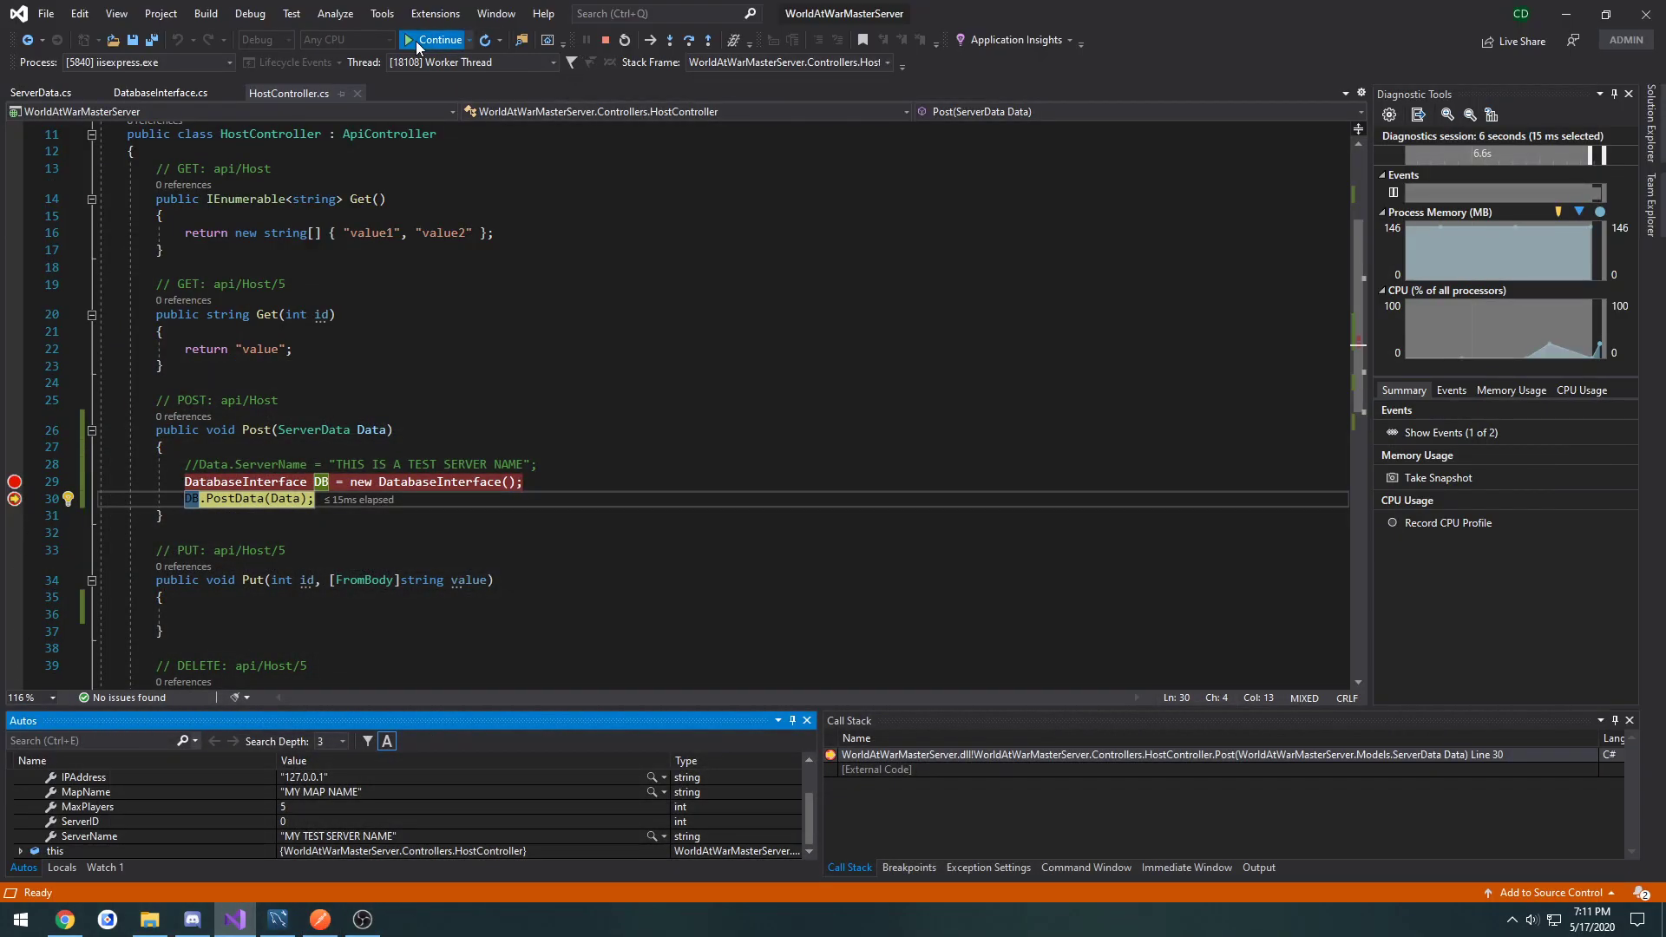
click(434, 40)
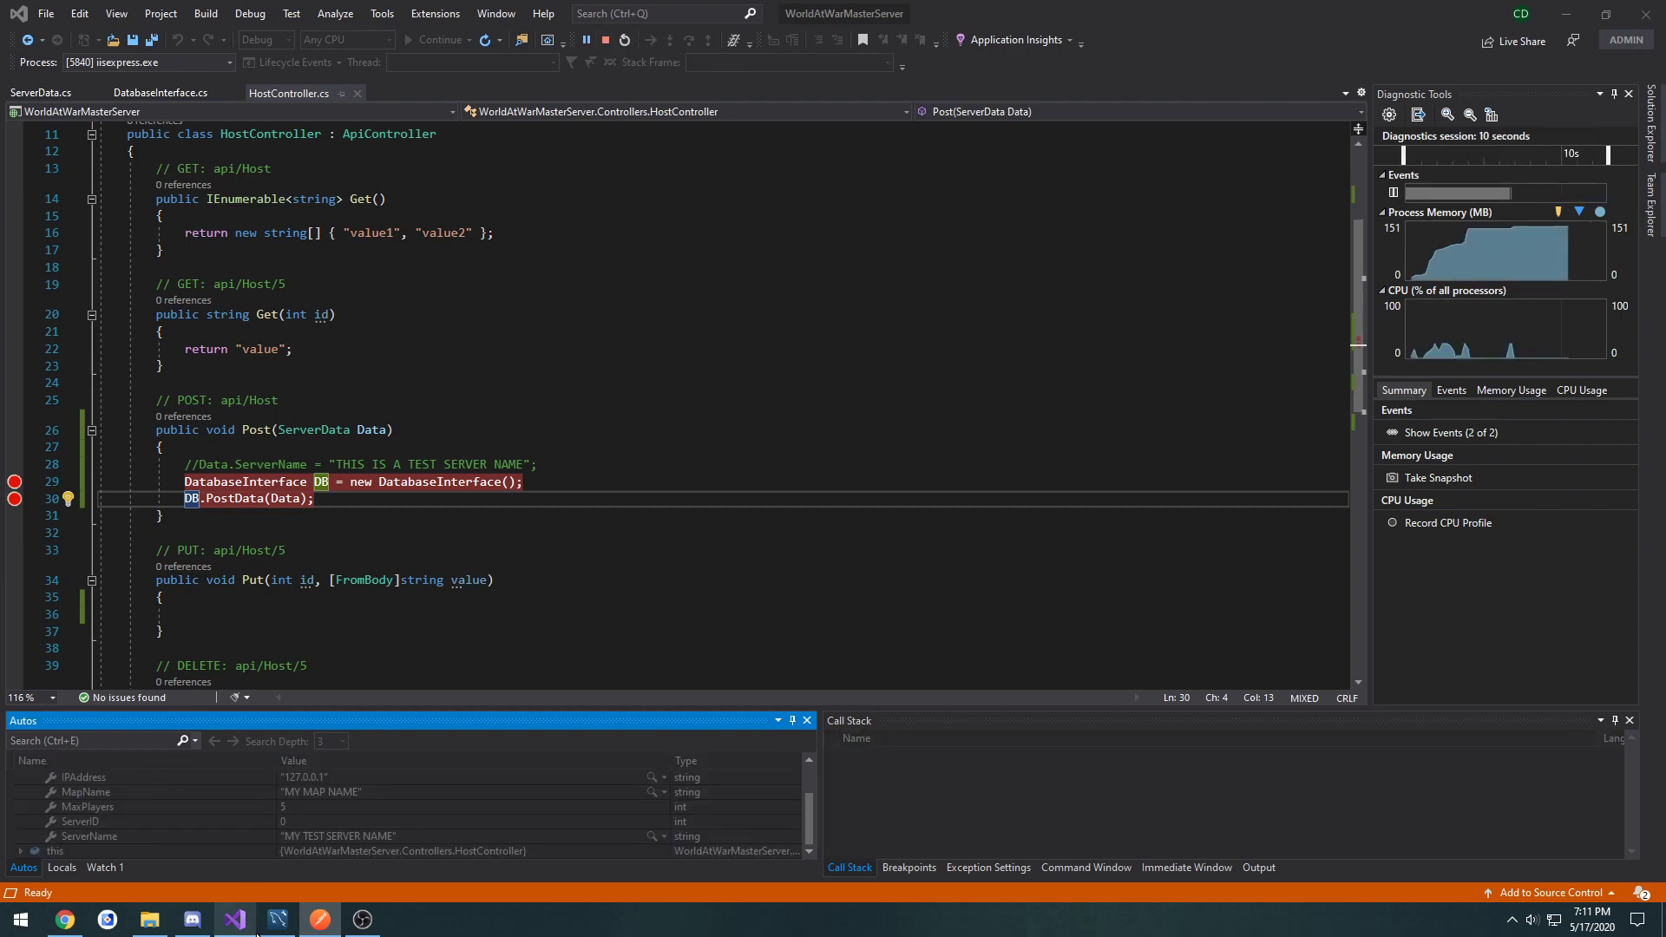
click(276, 920)
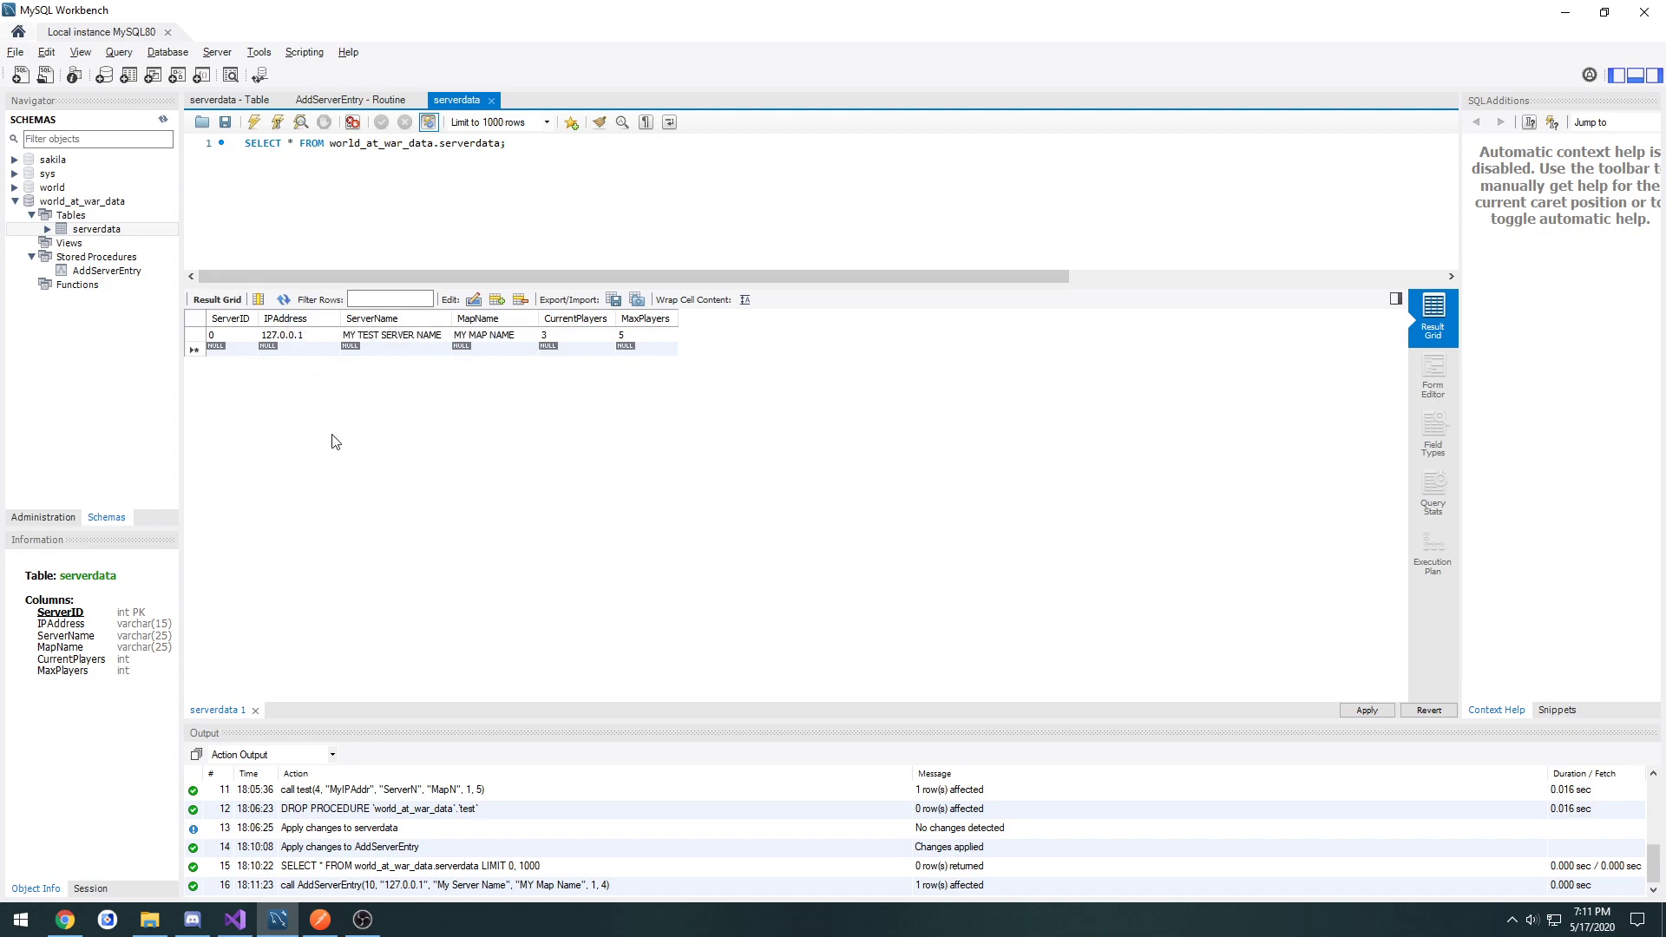
mouse_move(309, 886)
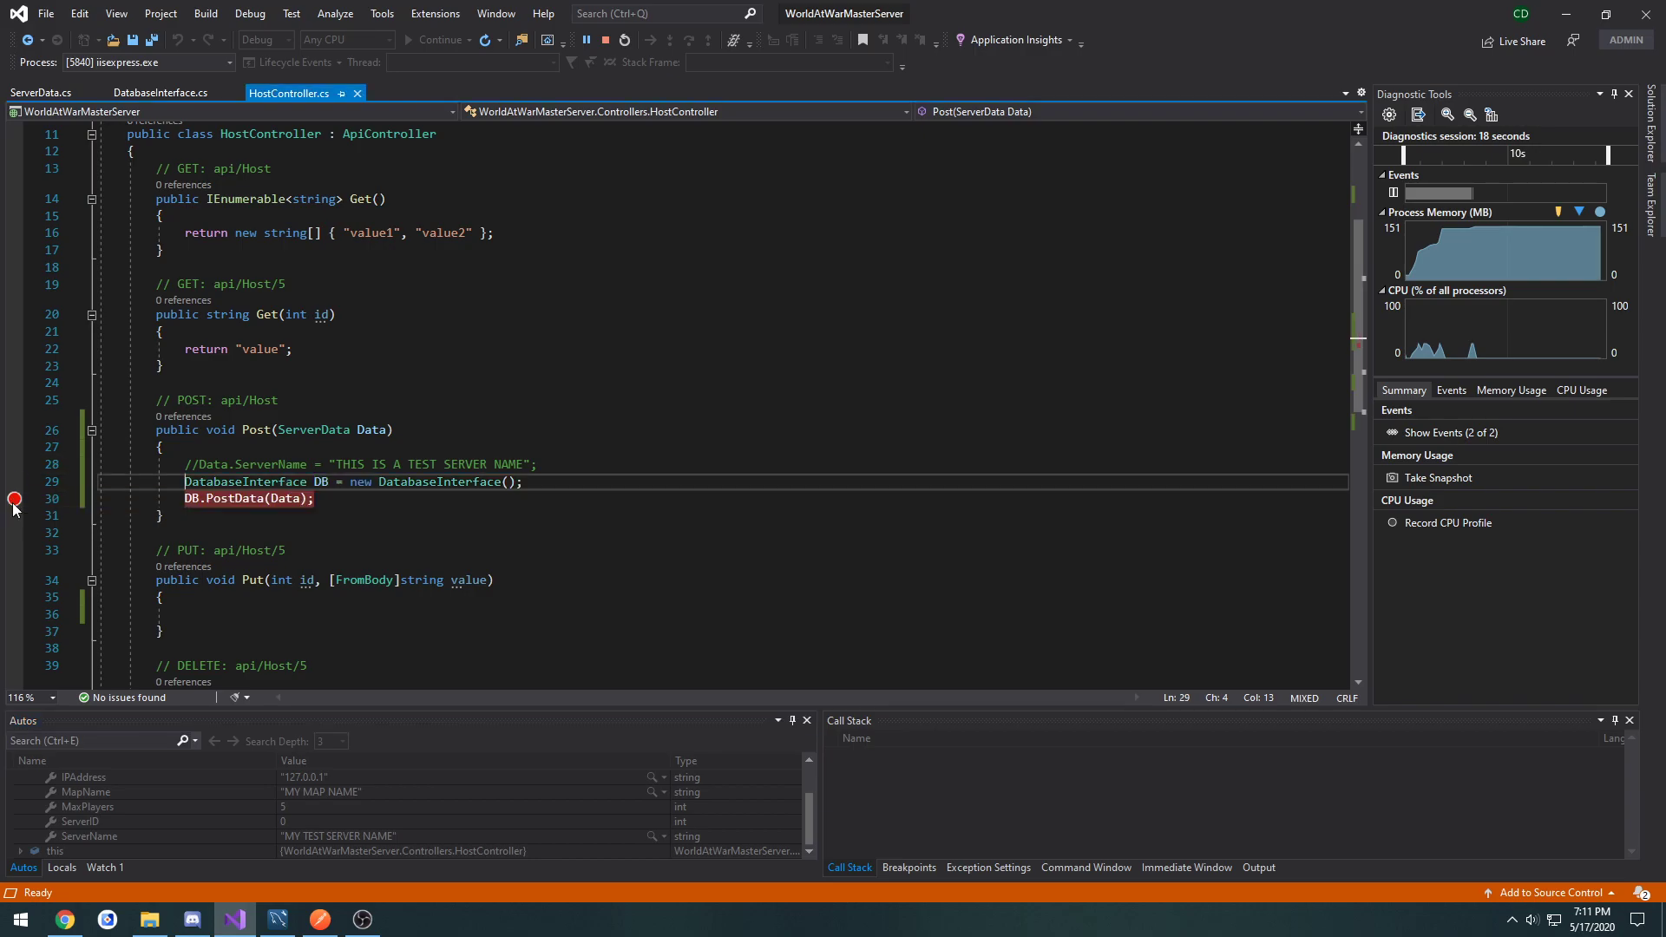
Step: Clear the breakpoint on the PostData call and return to Postman
click(276, 920)
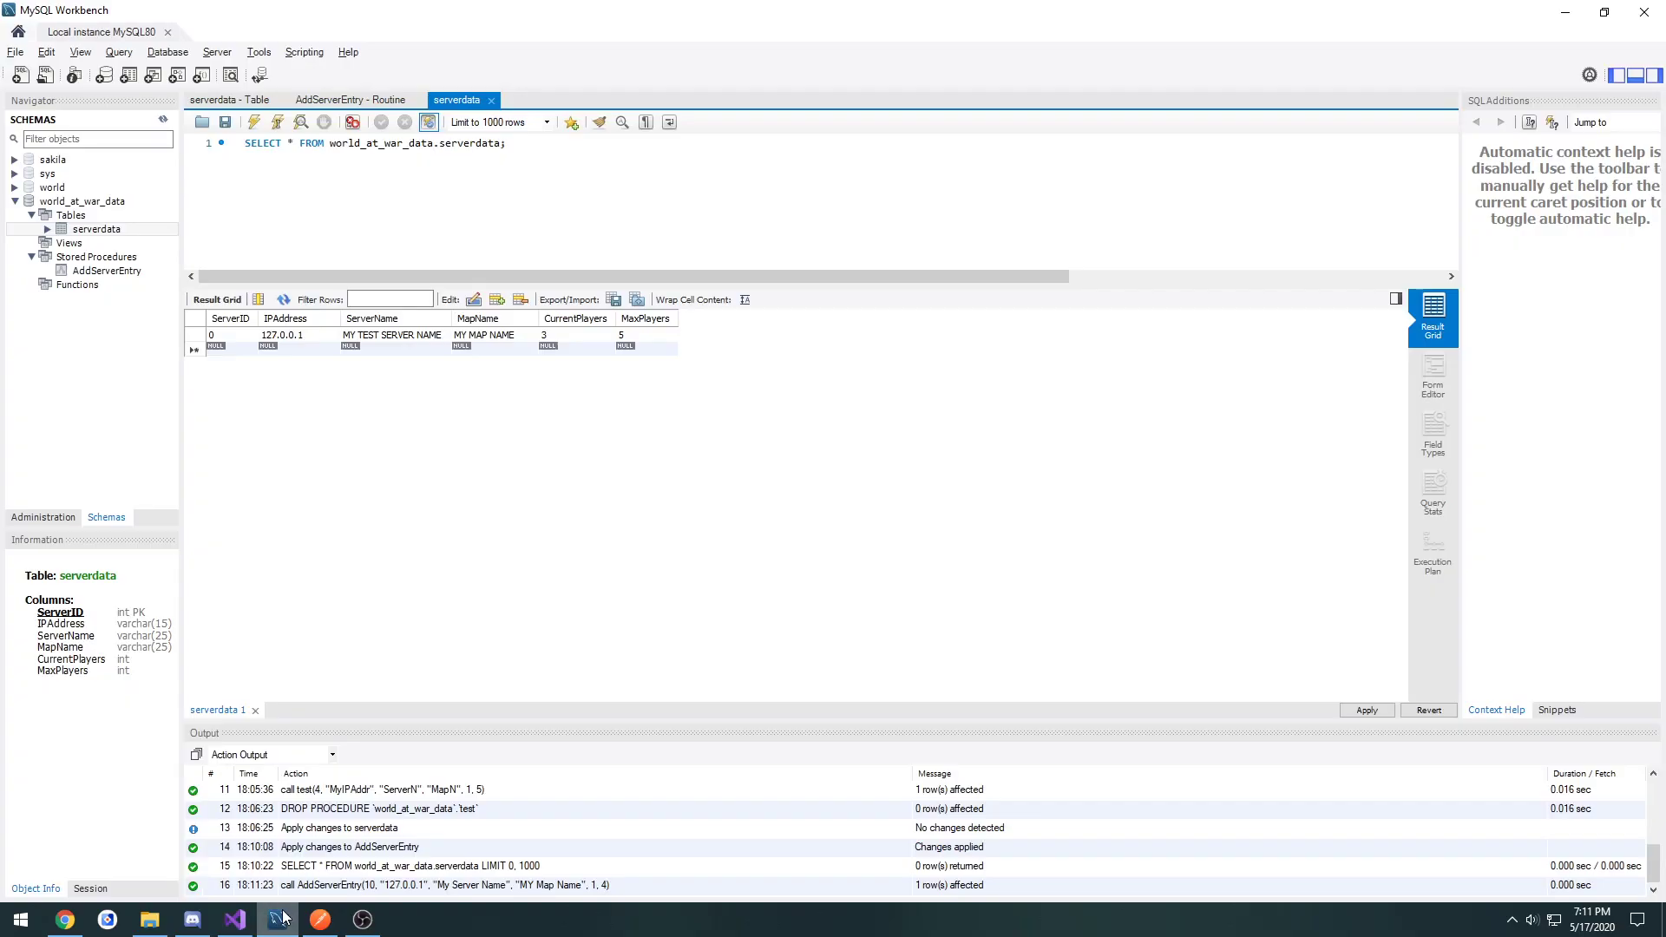
click(319, 920)
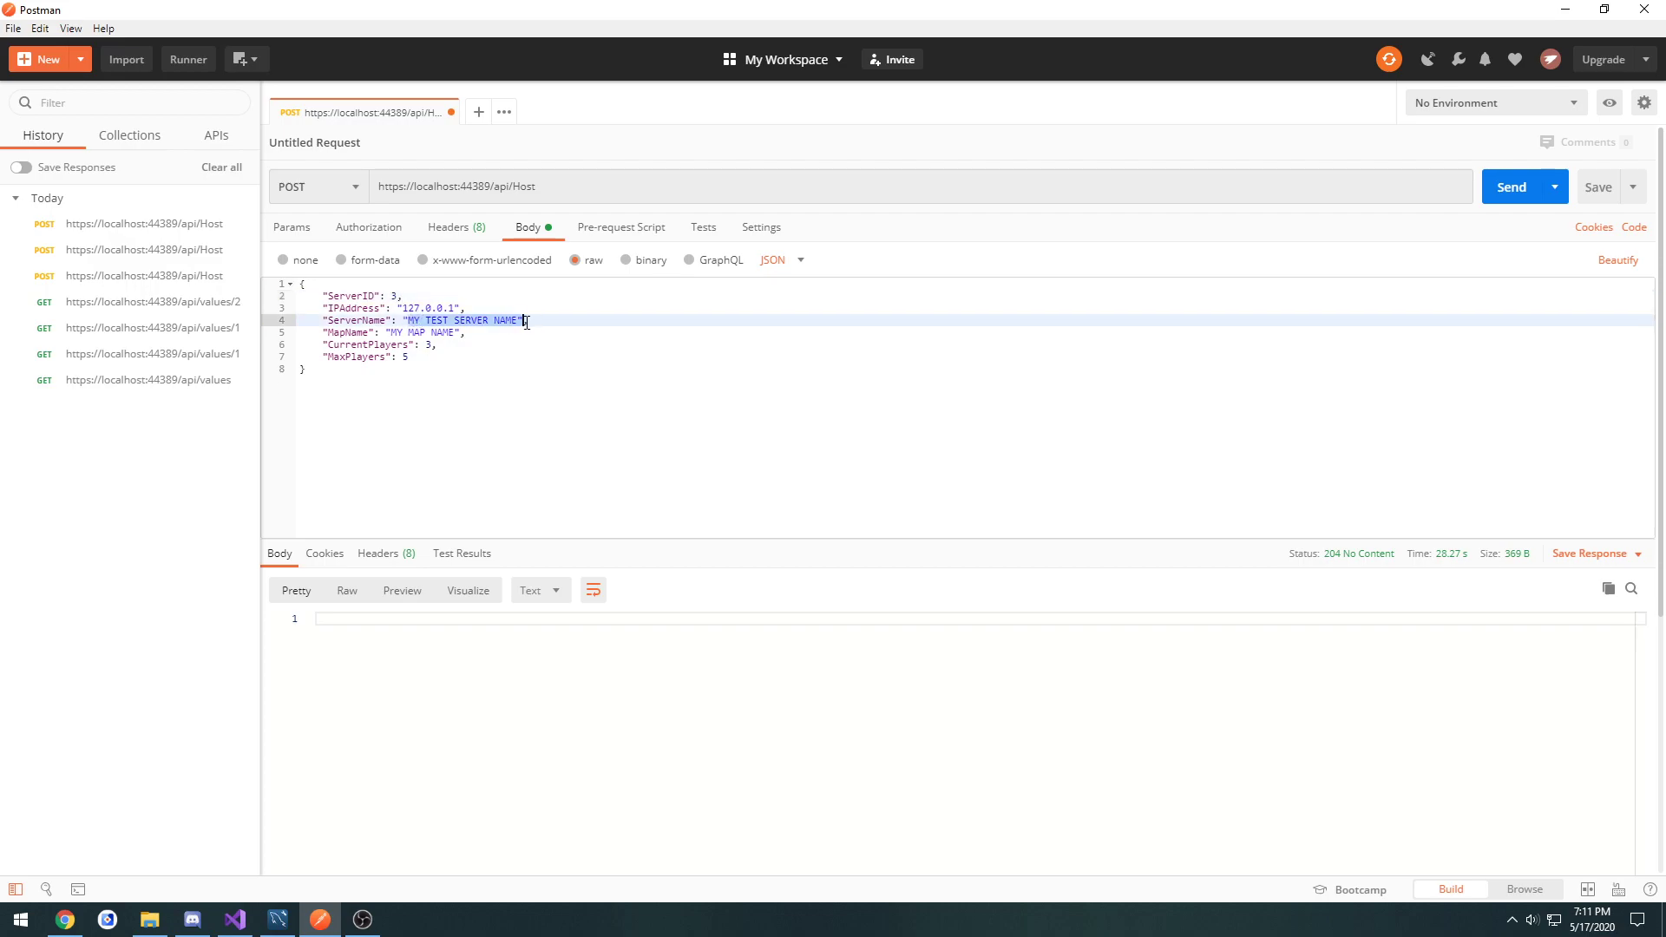
Step: Post a second entry with ServerID 3 and ServerName "HELLO ALL" and see it in serverdata
text(HELLO A)
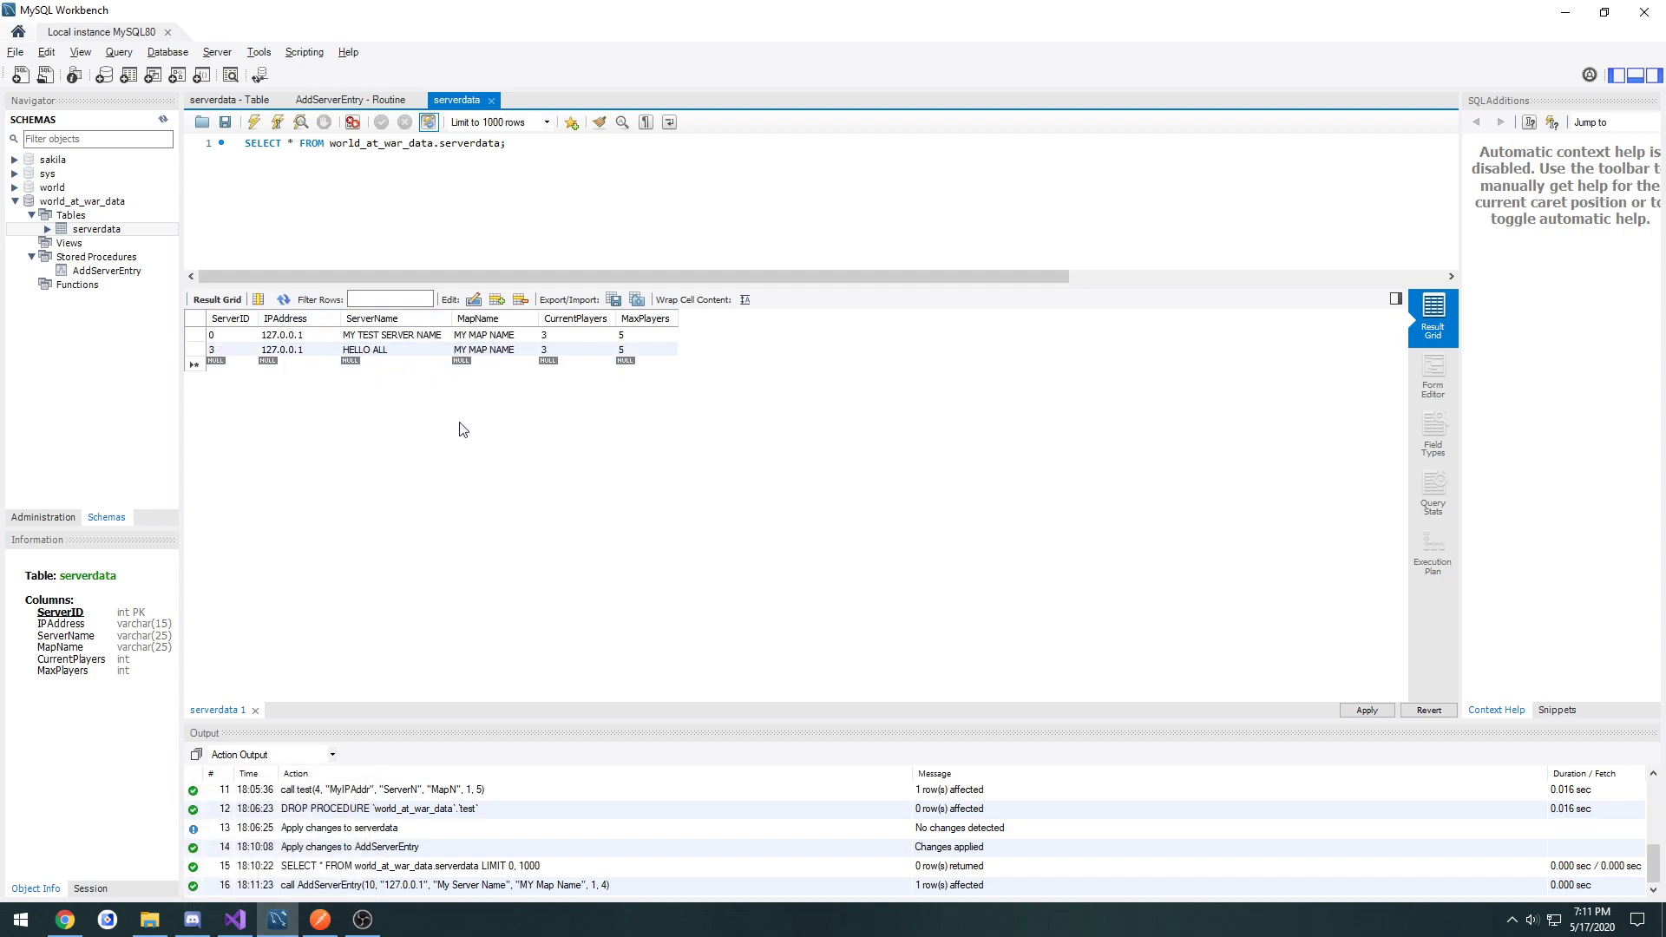
mouse_move(389, 580)
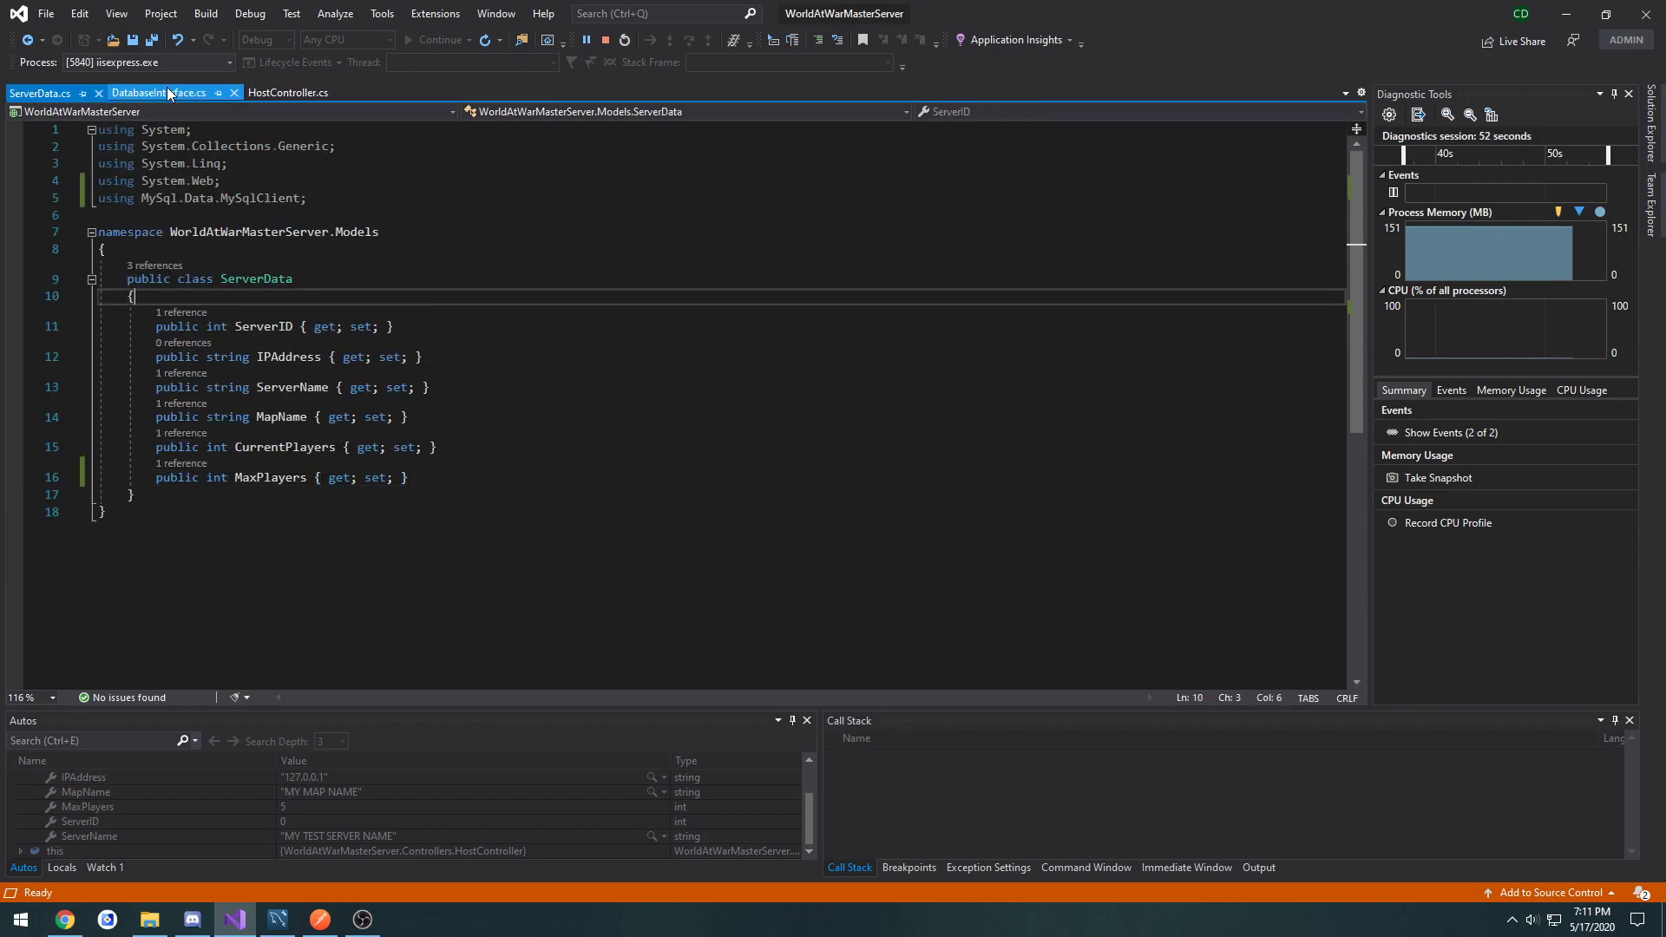
Step: Stop debugging from DatabaseInterface.cs and return to the HostController.cs Post method
click(160, 92)
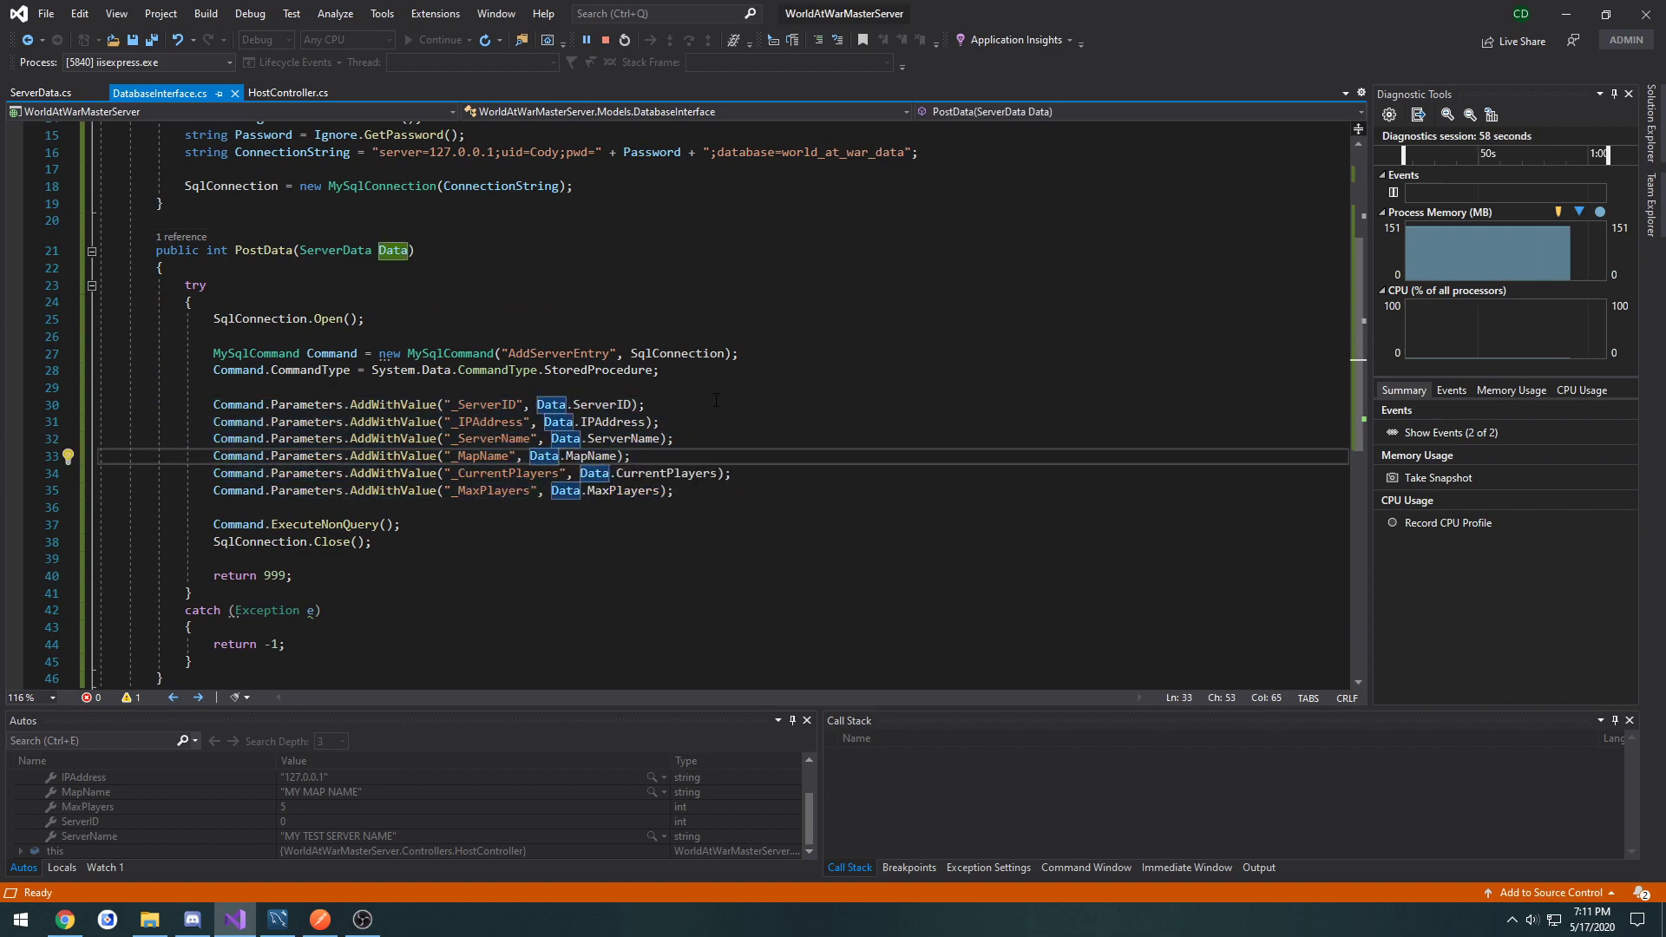
click(318, 920)
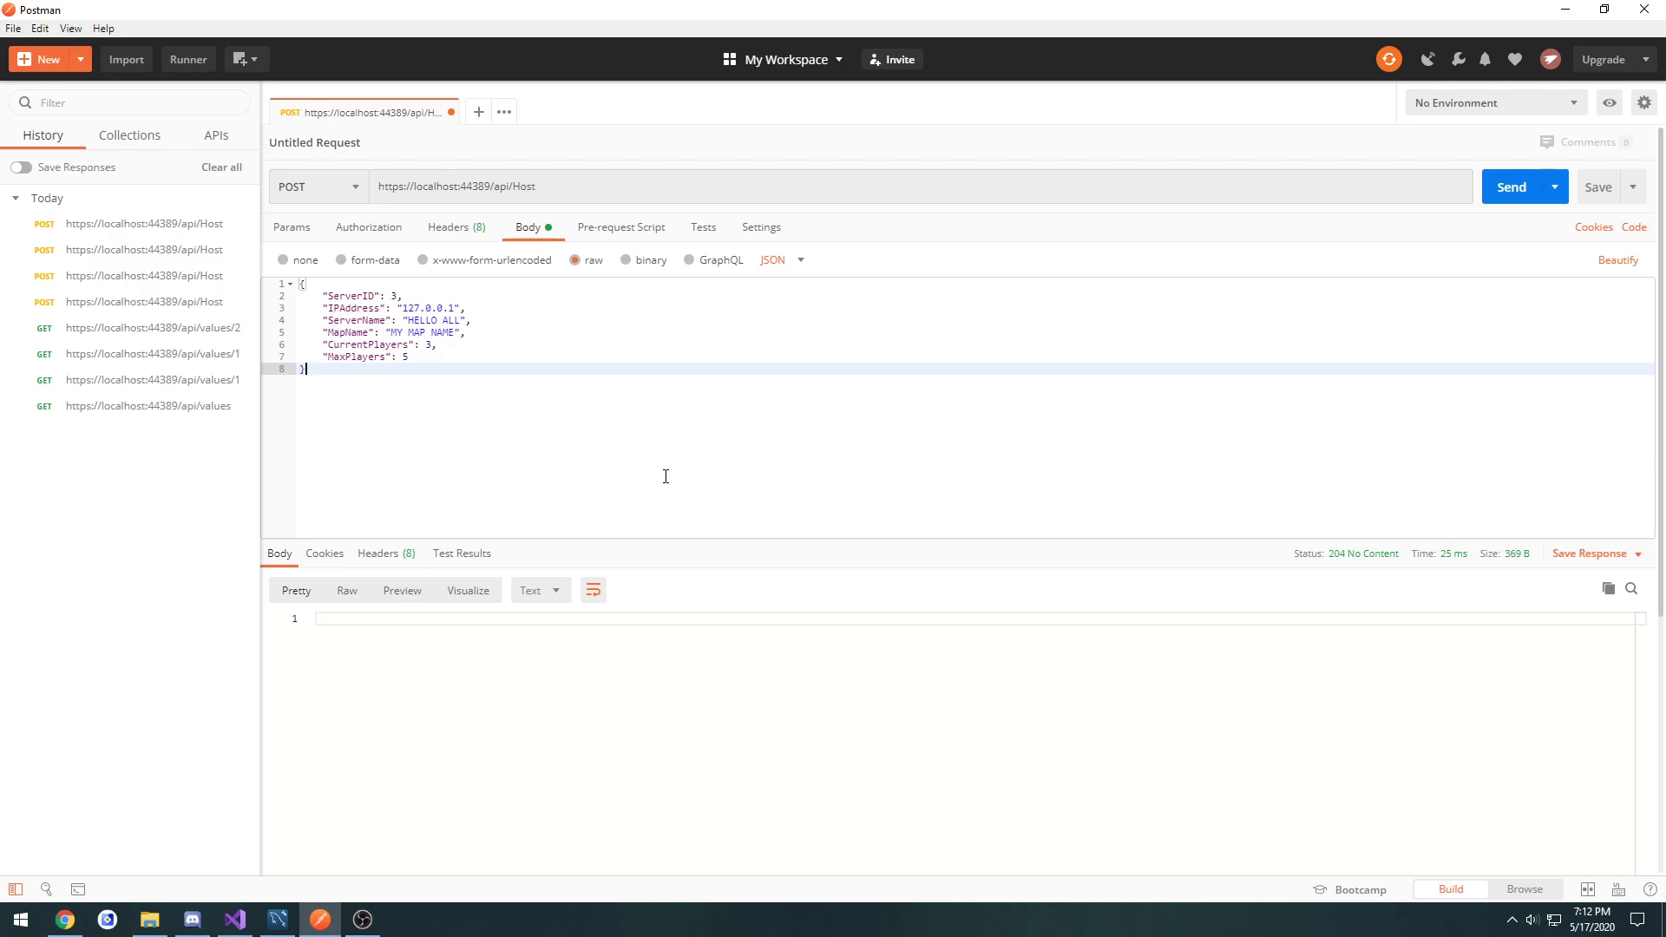
mouse_move(606, 583)
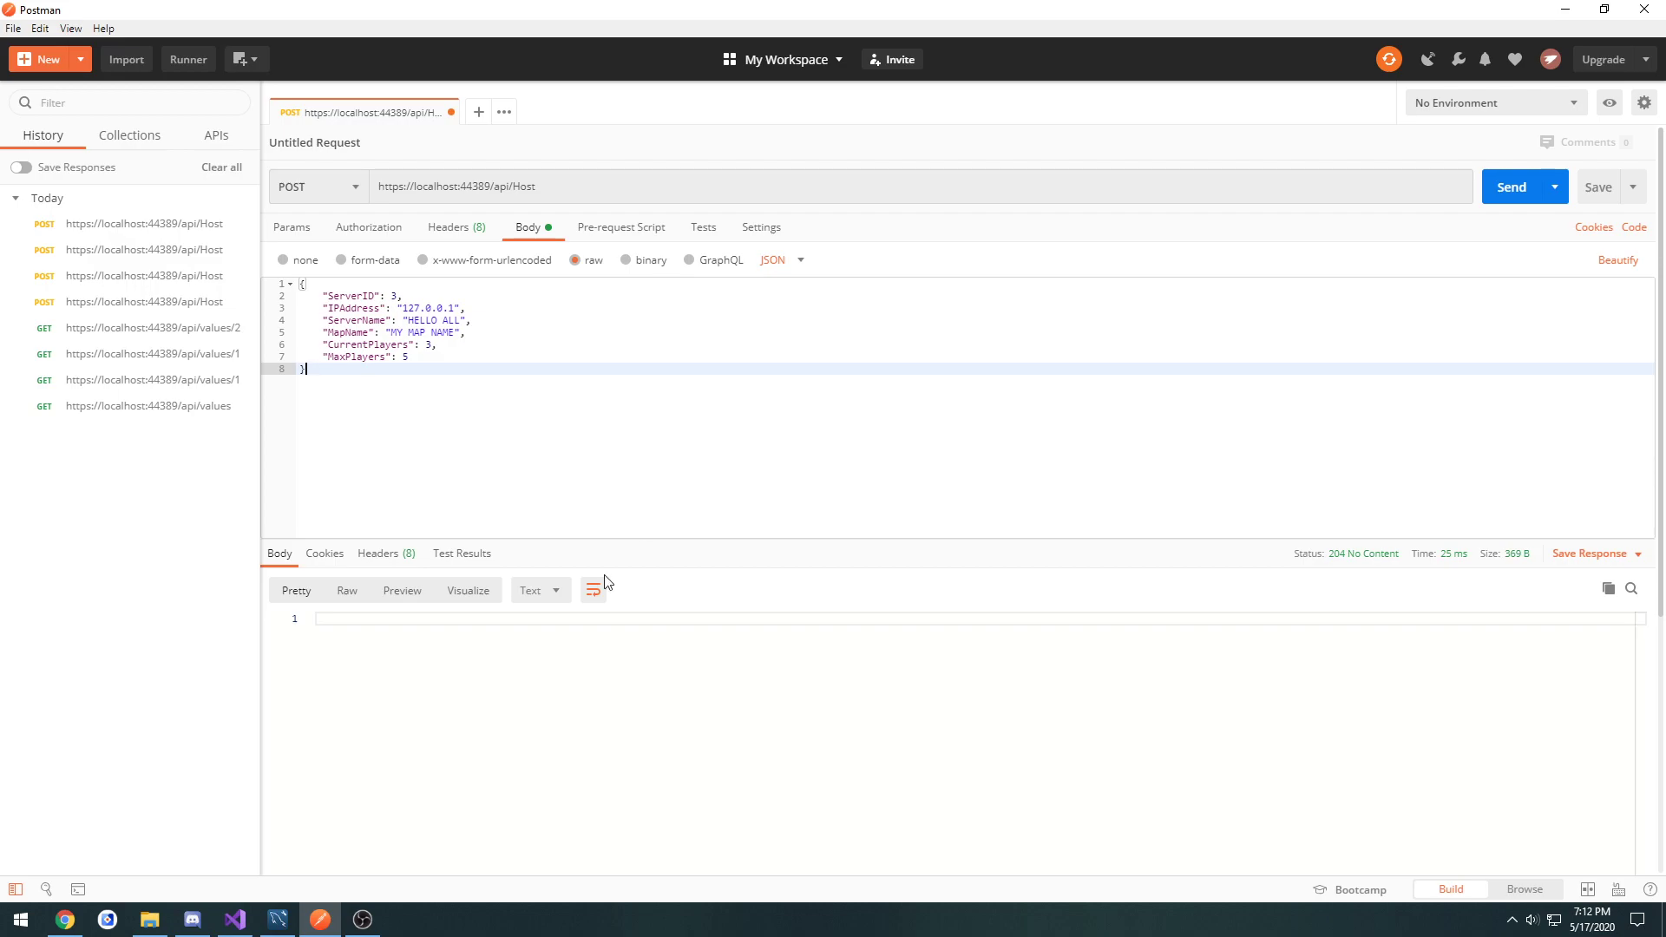
click(235, 920)
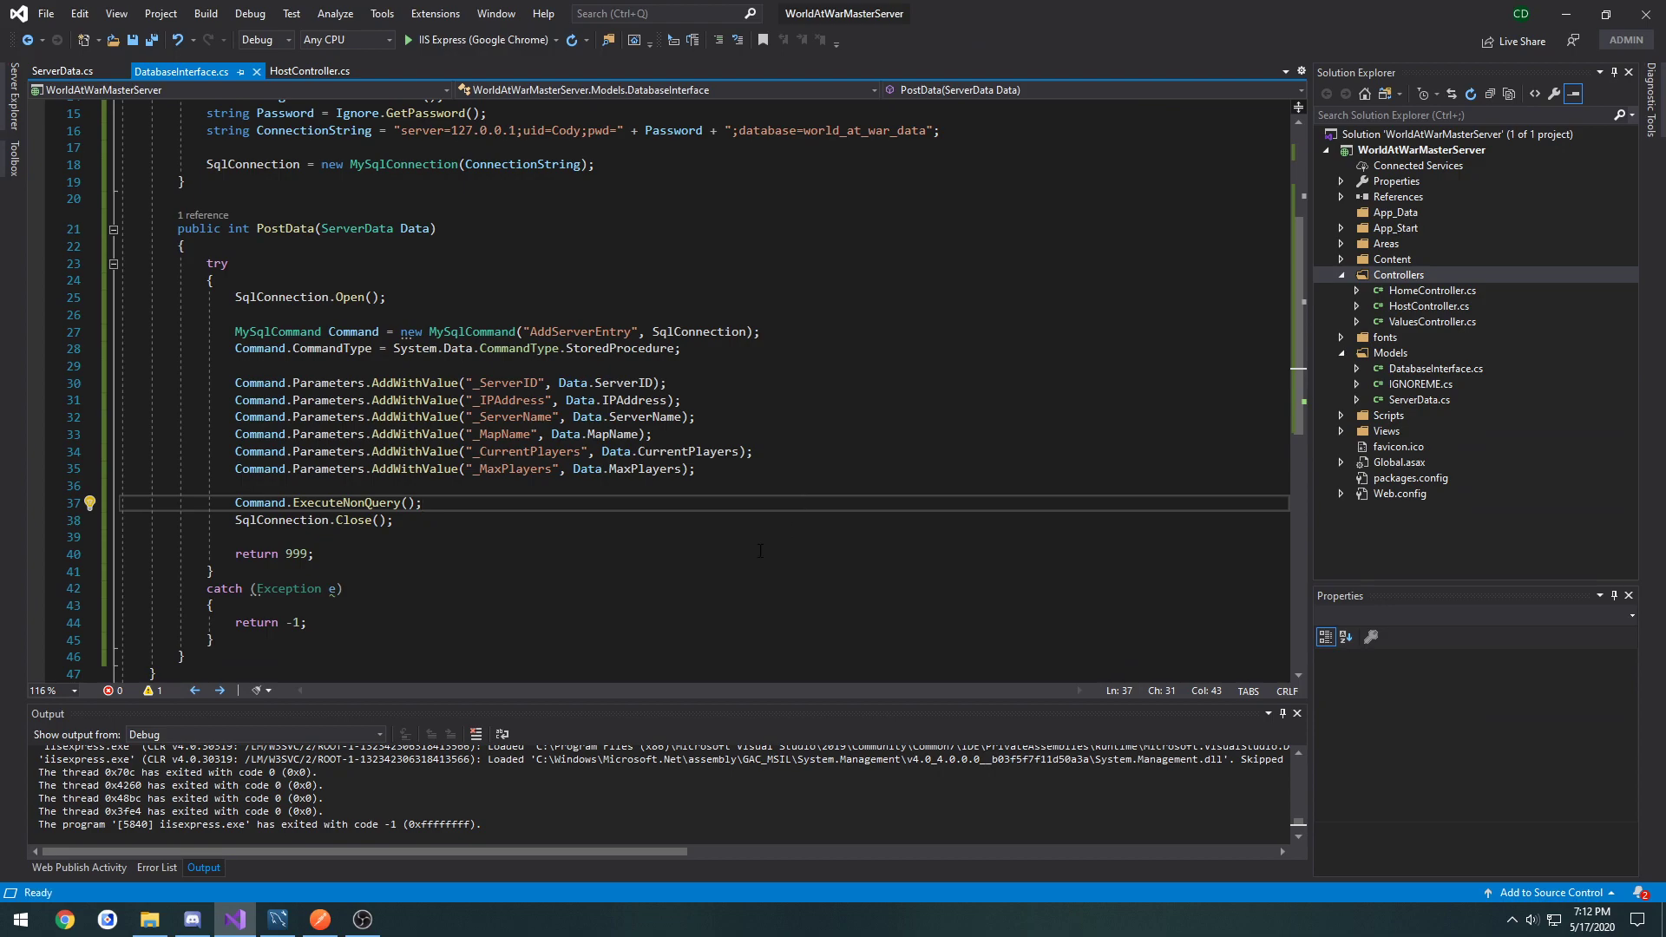
click(311, 71)
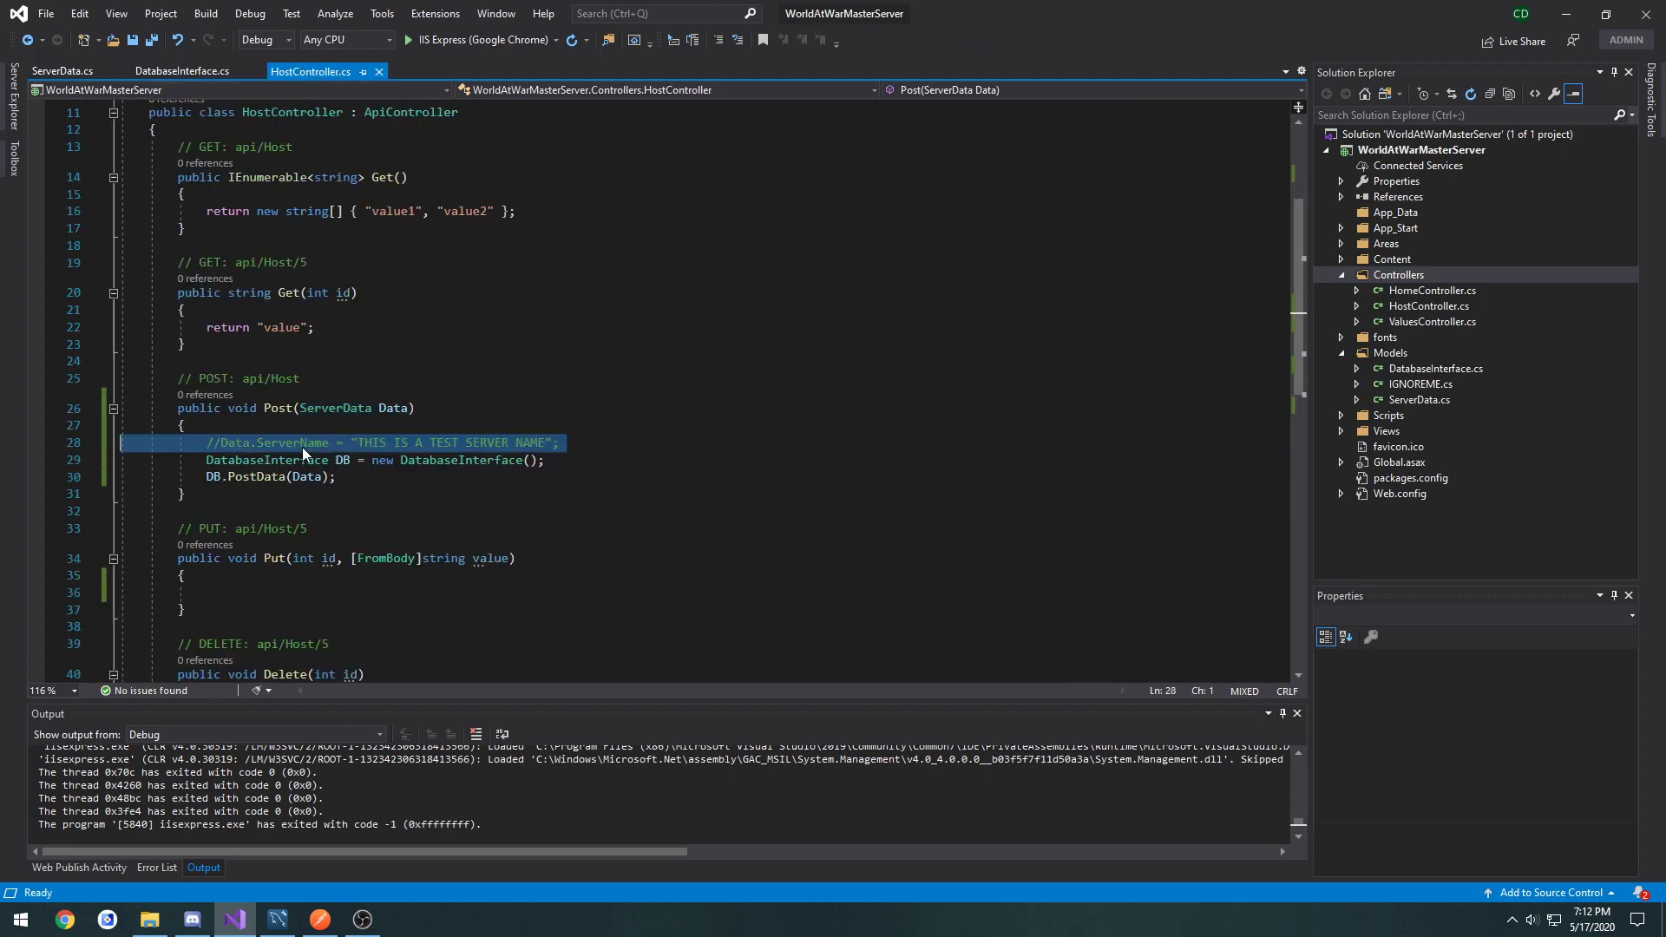